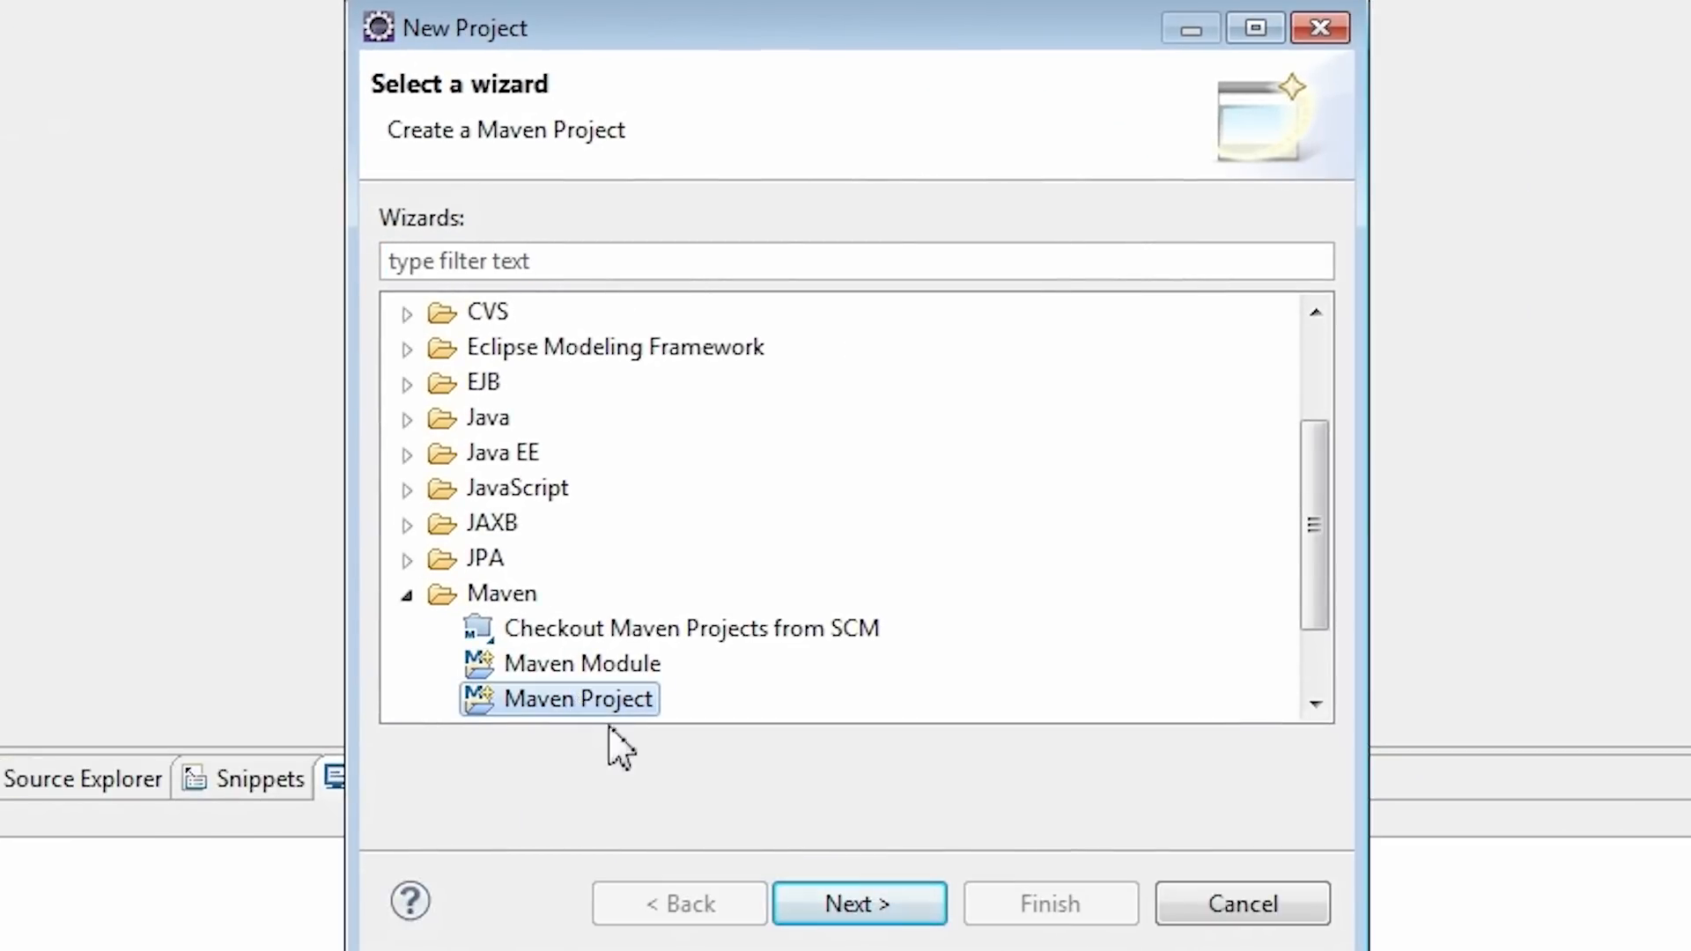
Step: Start a new Maven project as a simple project, skipping archetype selection
click(859, 902)
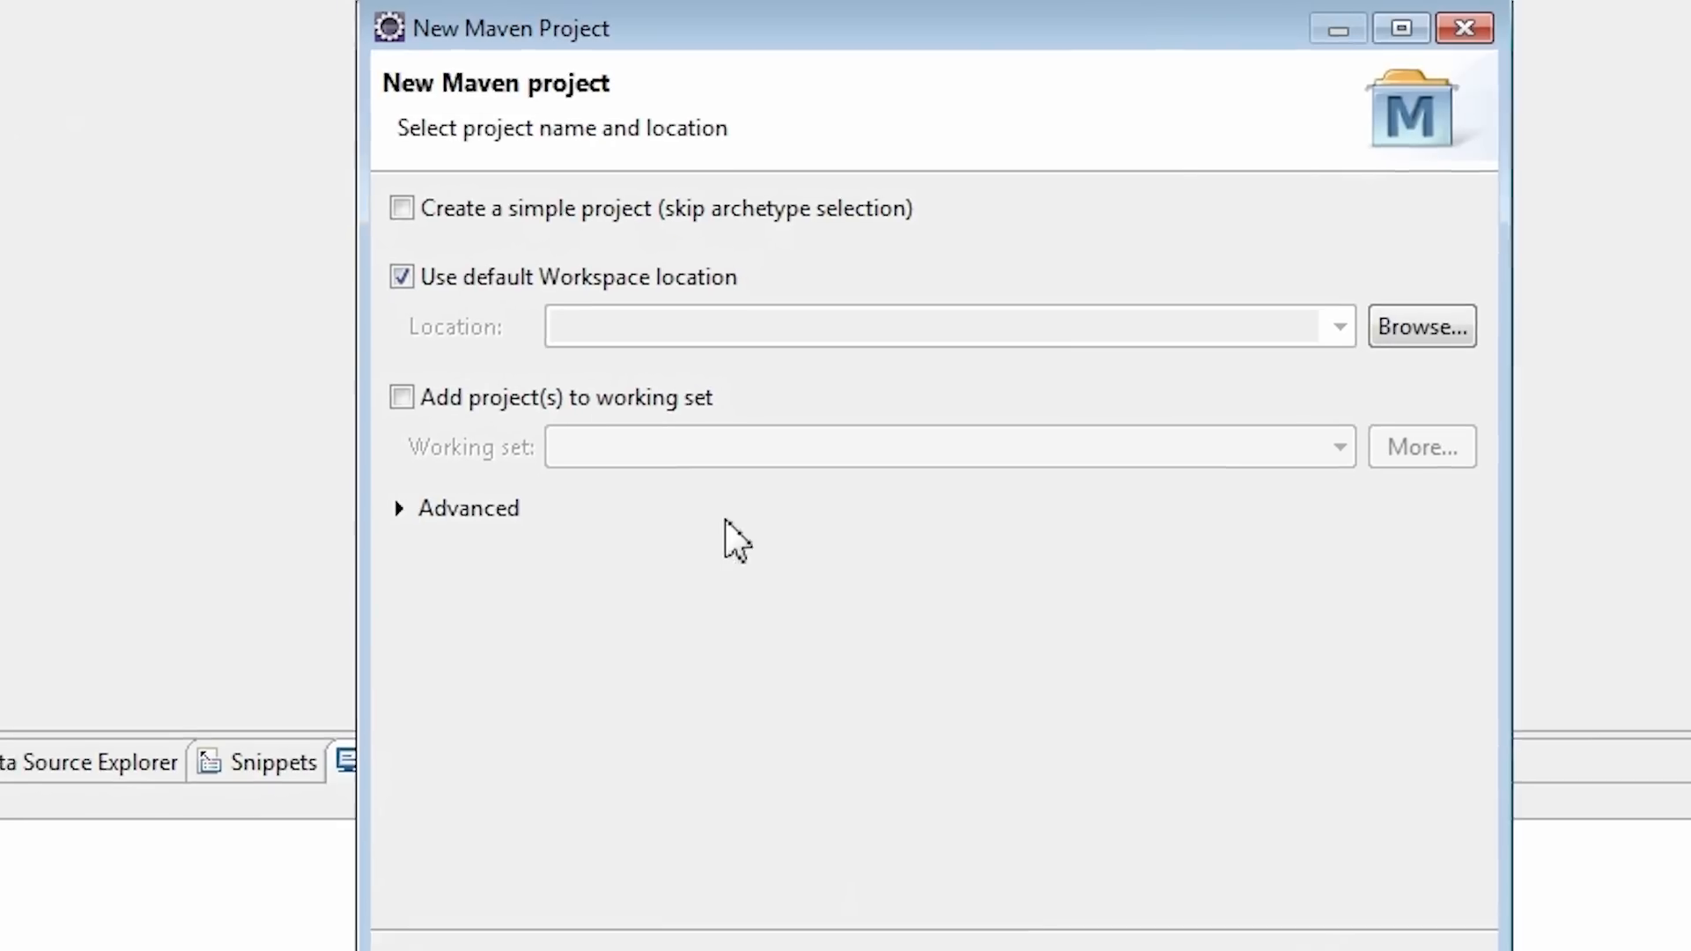
click(402, 208)
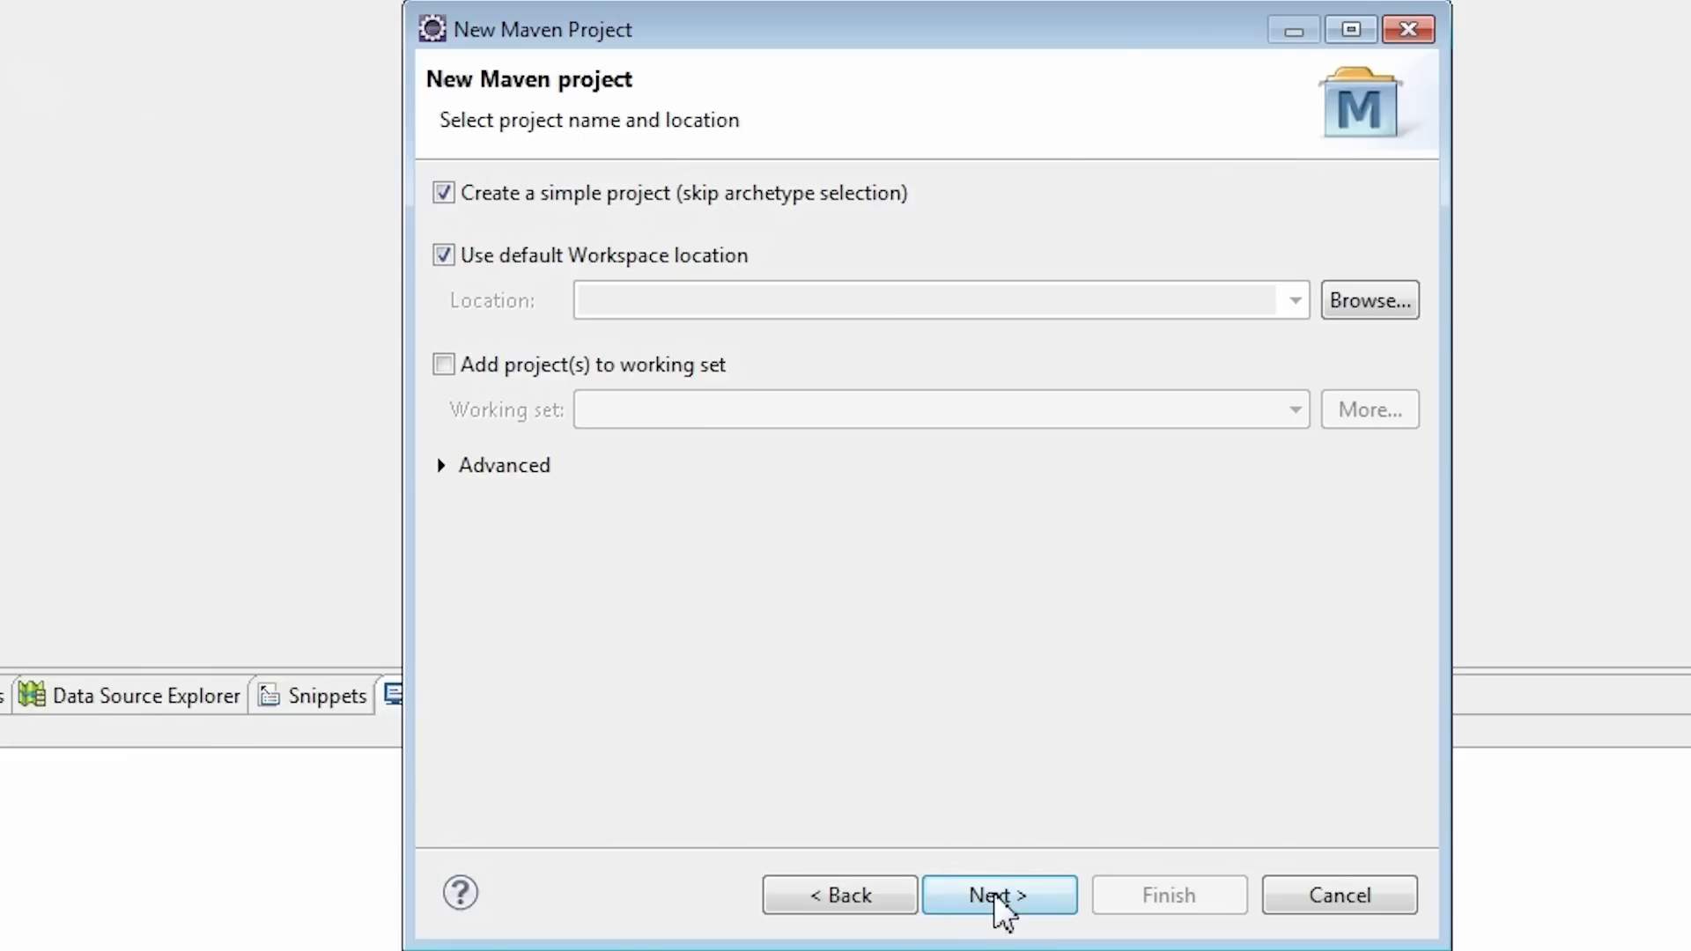
click(997, 895)
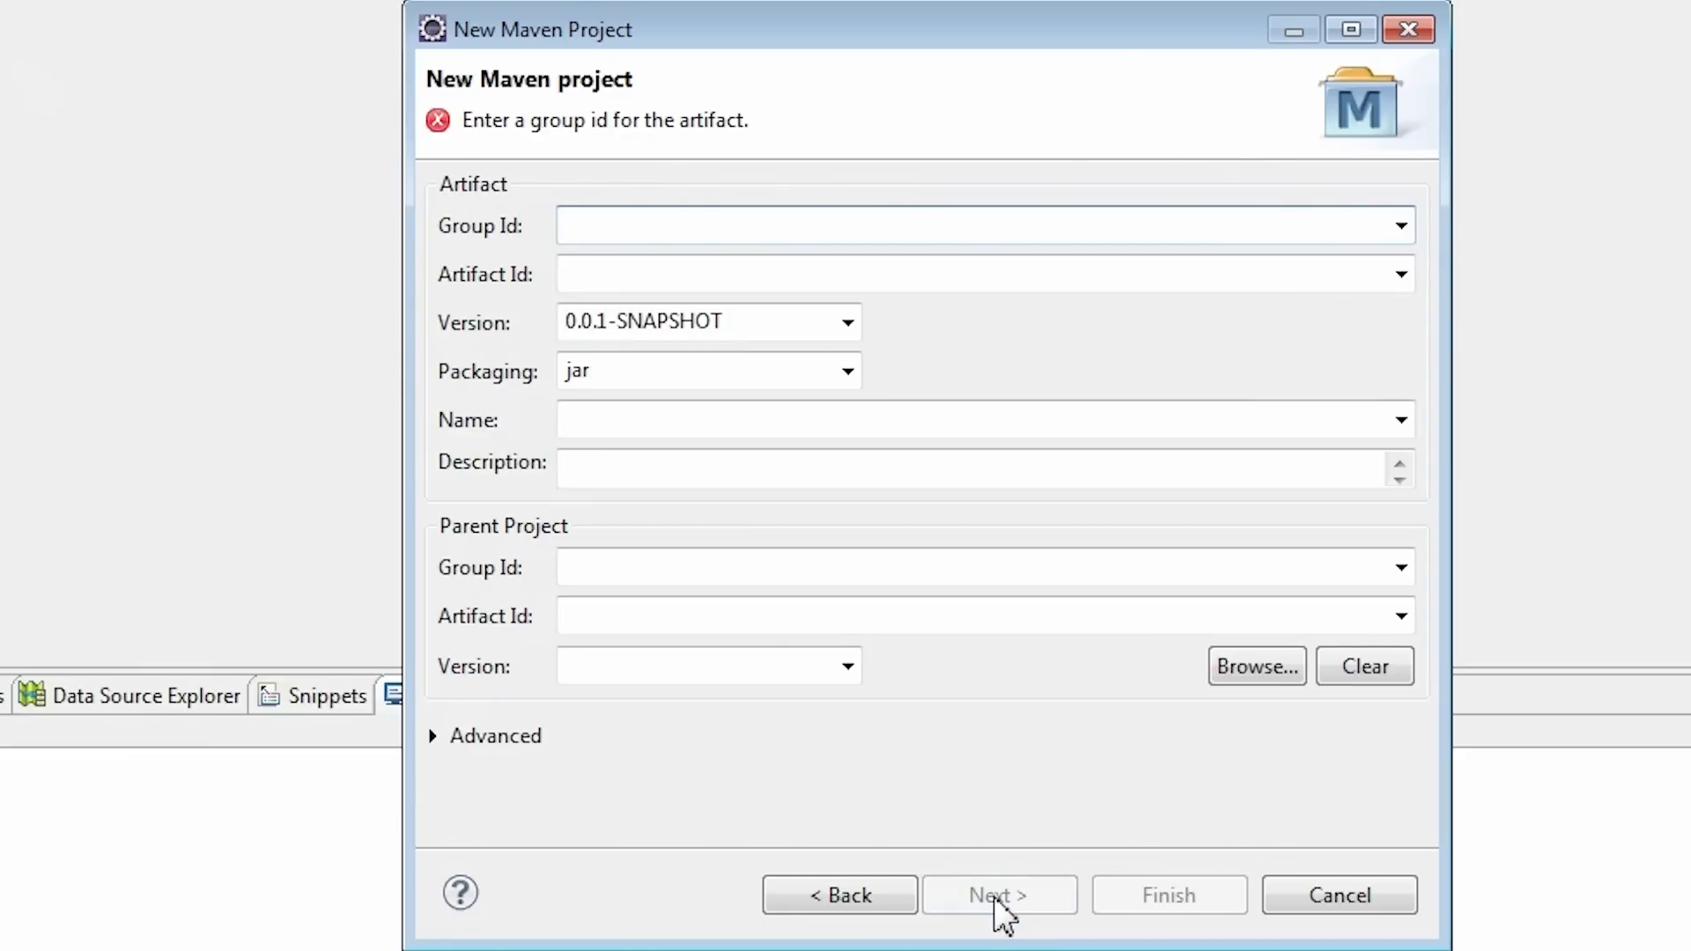
Step: Enter group id com.itcuties.services and artifact id HighScoresService with jar packaging, and finish
text(com.itcuties.services)
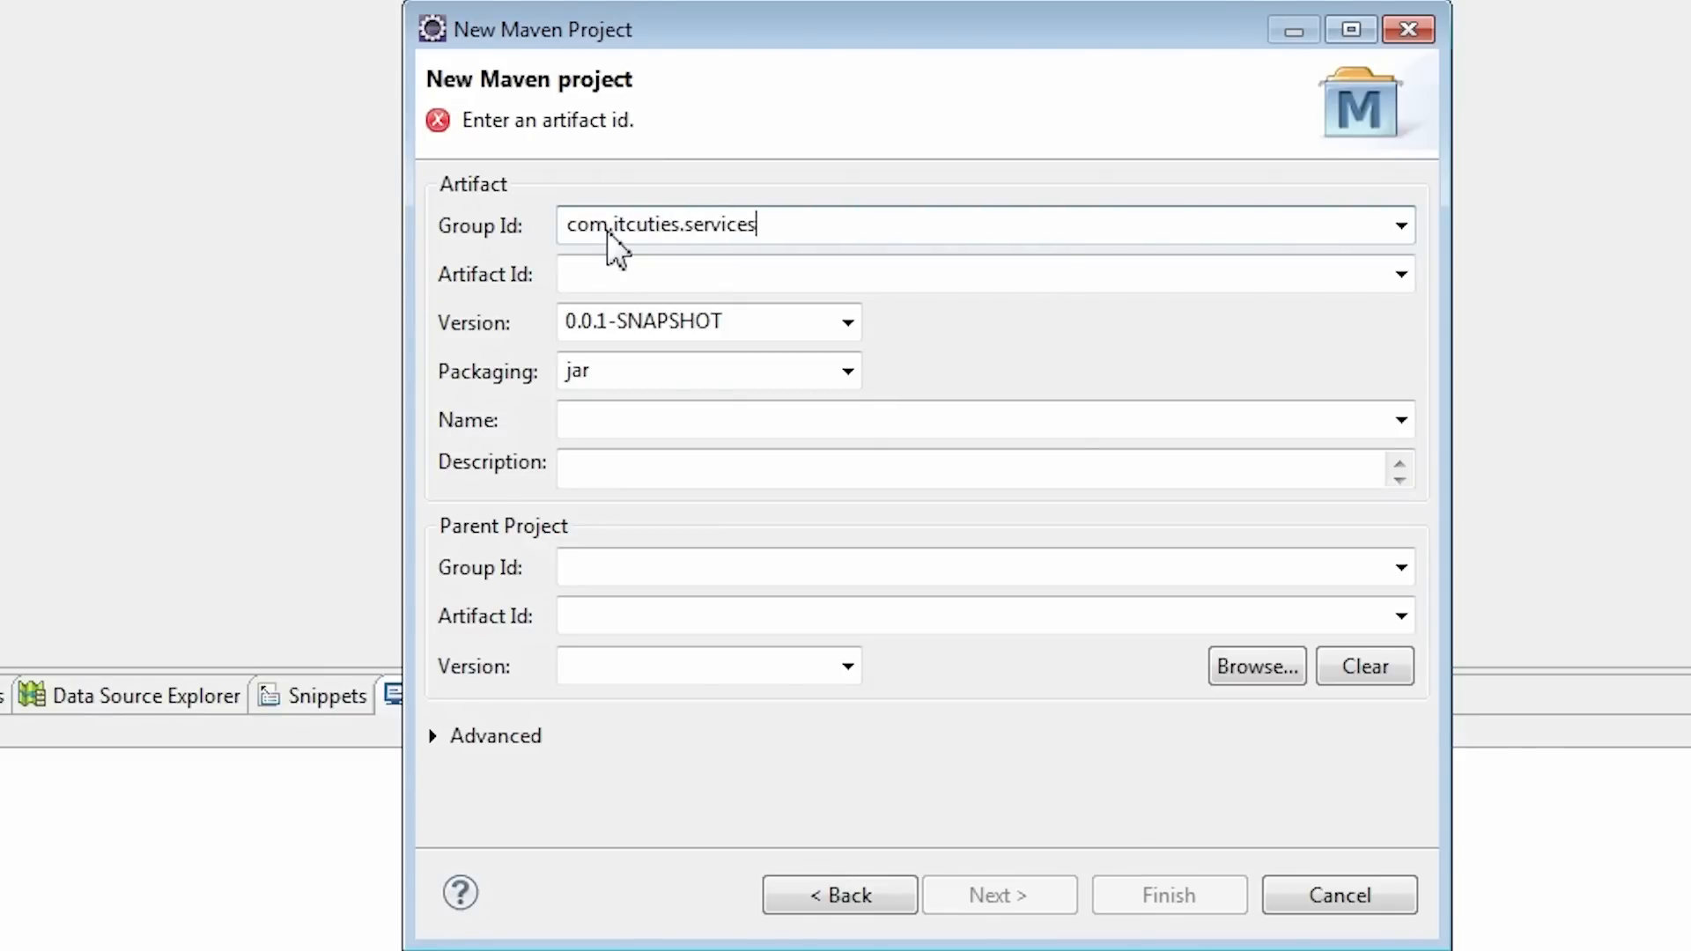
text(HighScoresService)
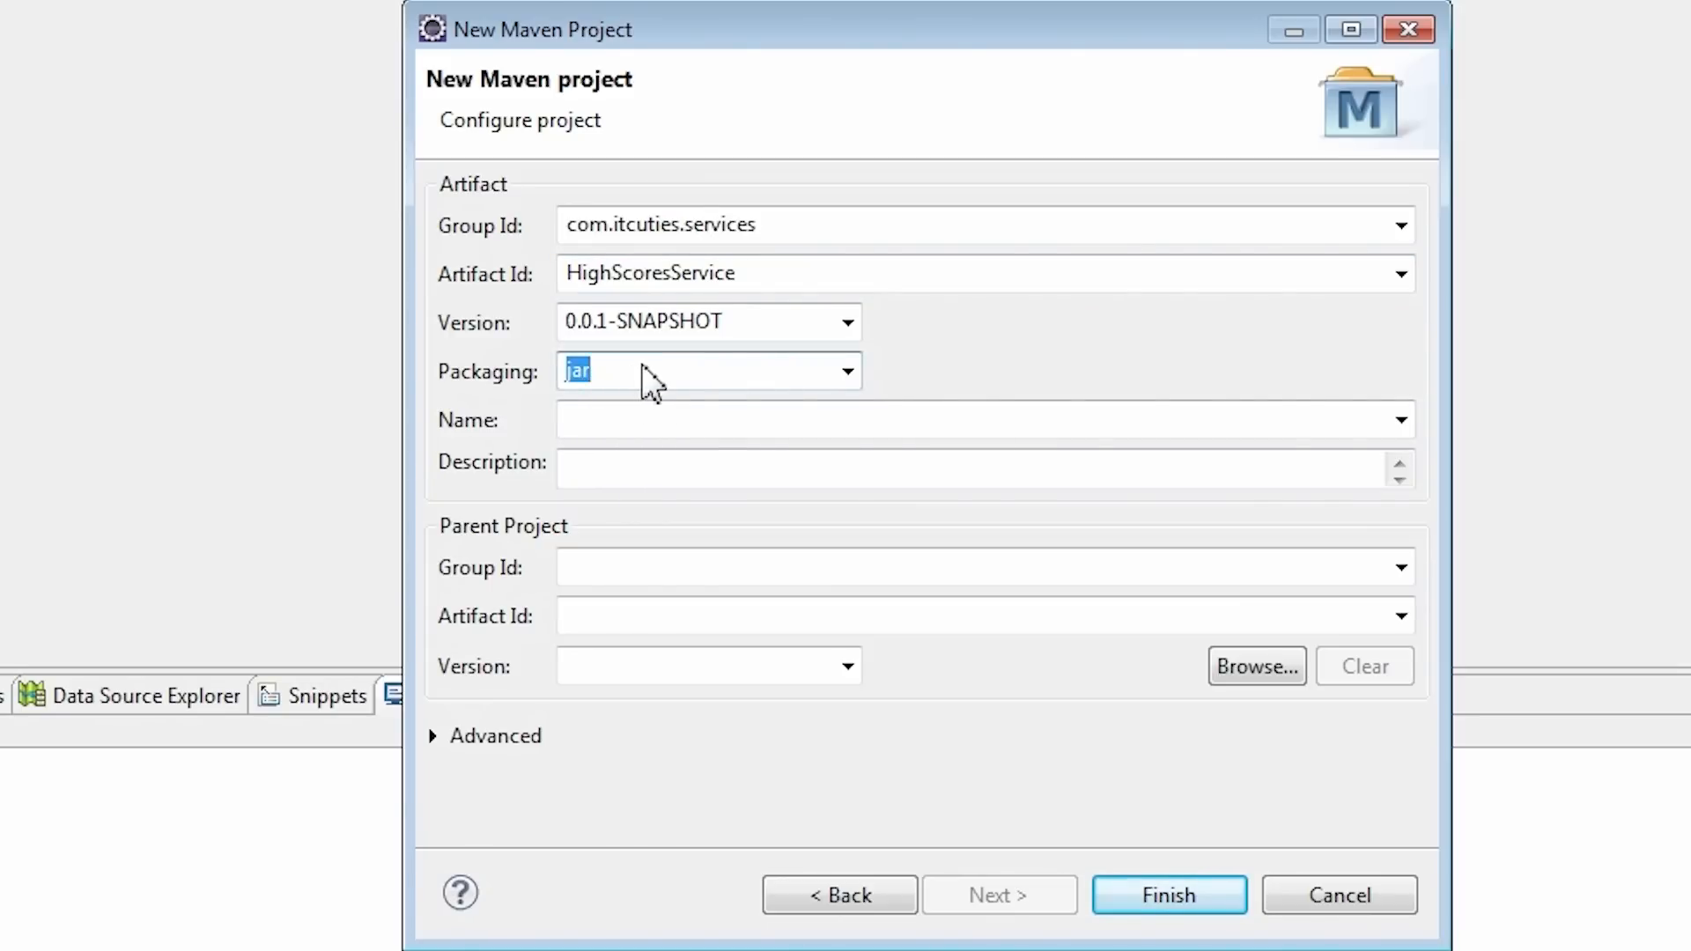
click(701, 370)
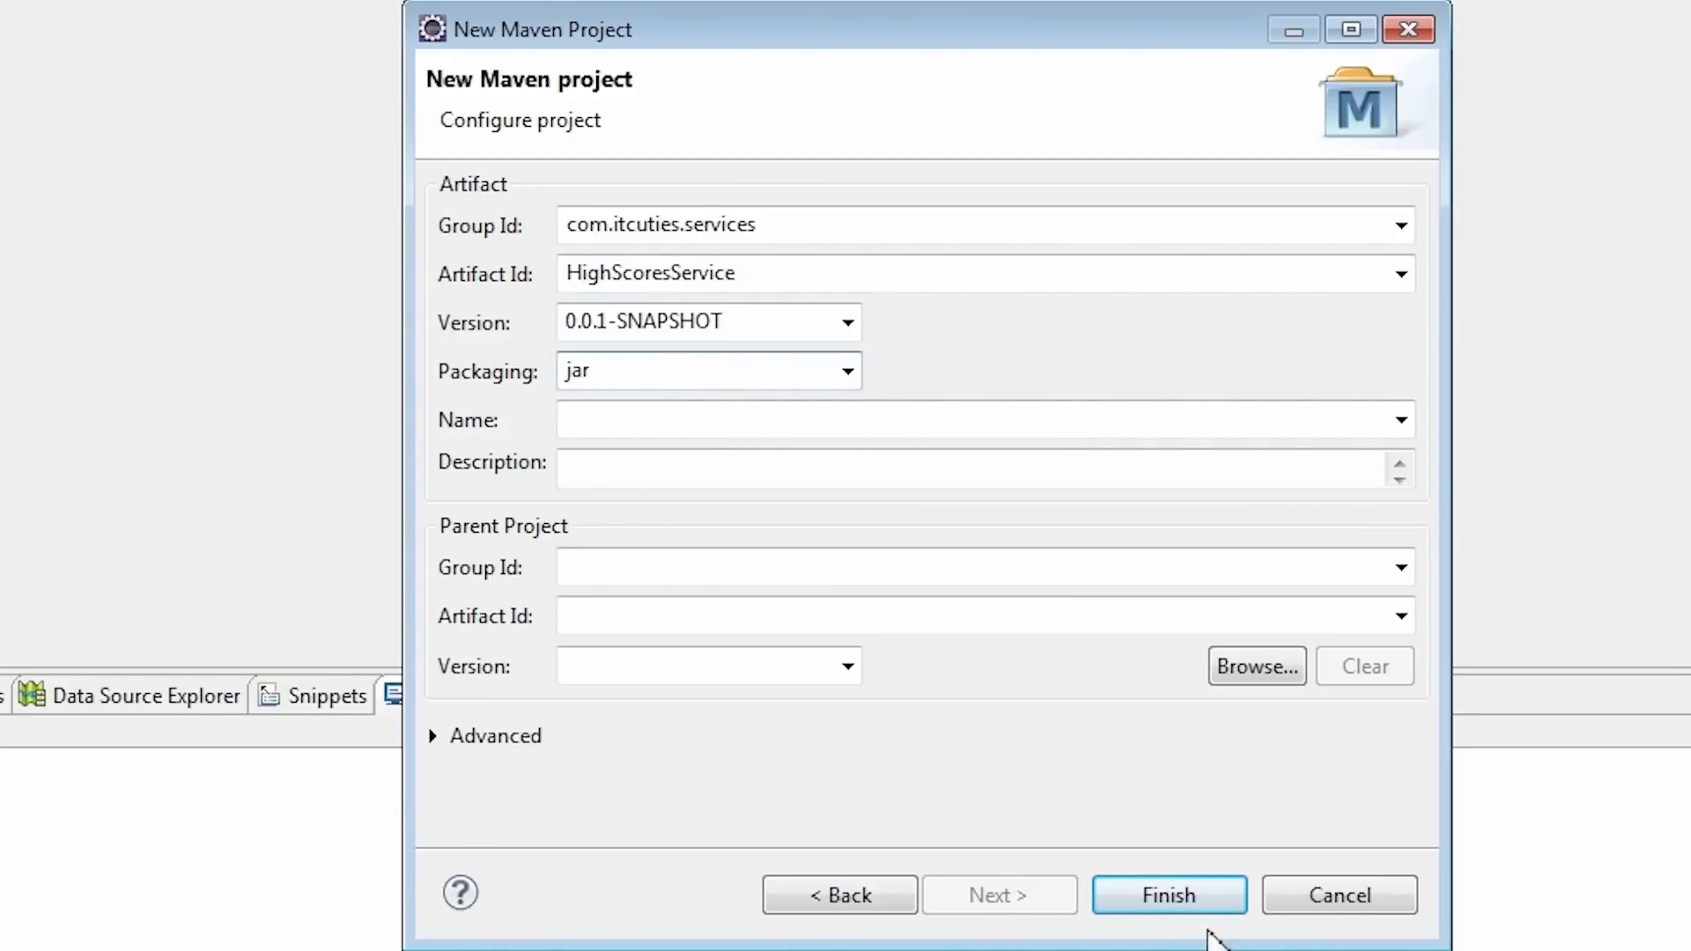
click(1167, 894)
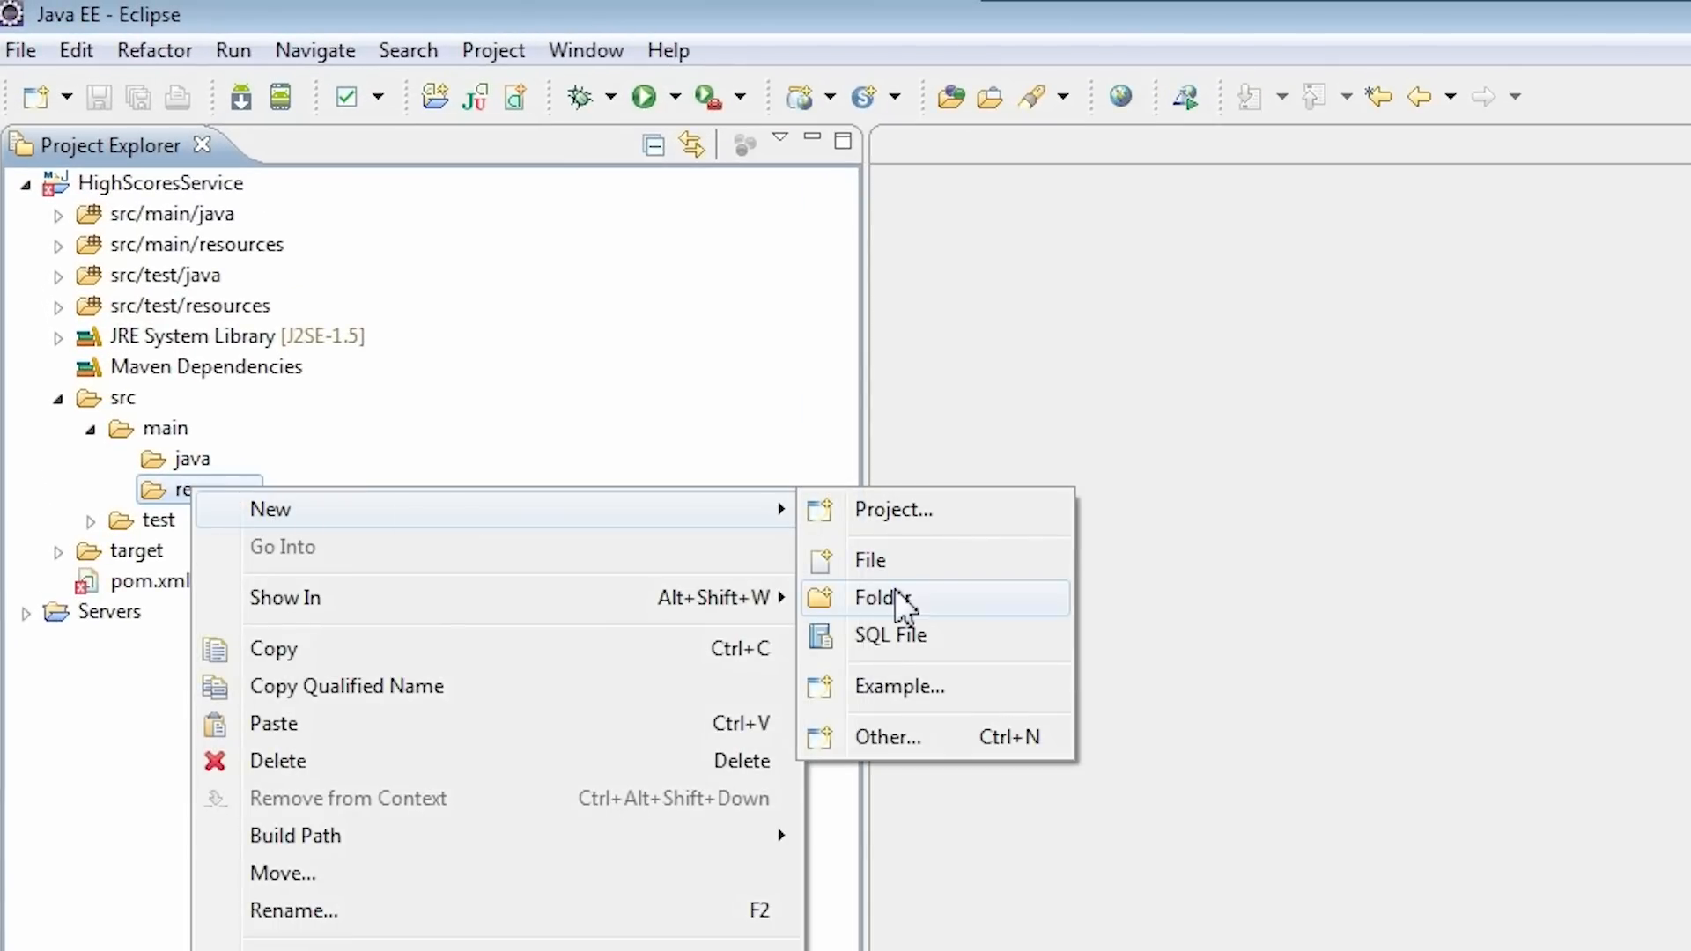
Step: Create a folder named wsdl under src/main/resources
click(885, 597)
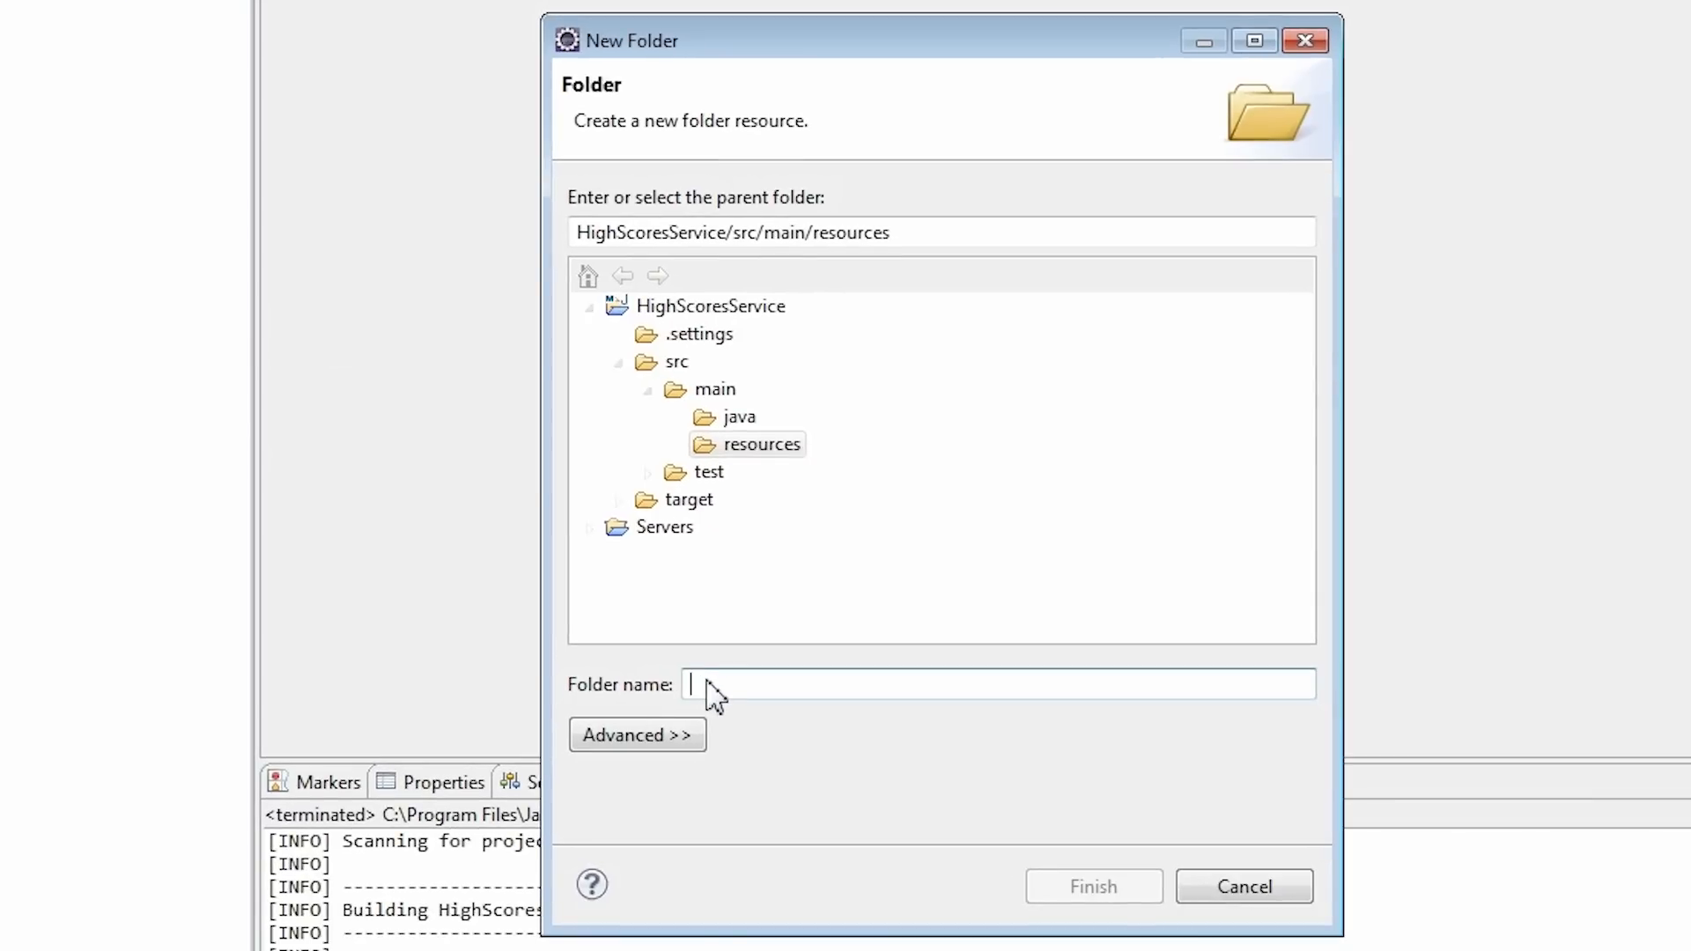
text(w)
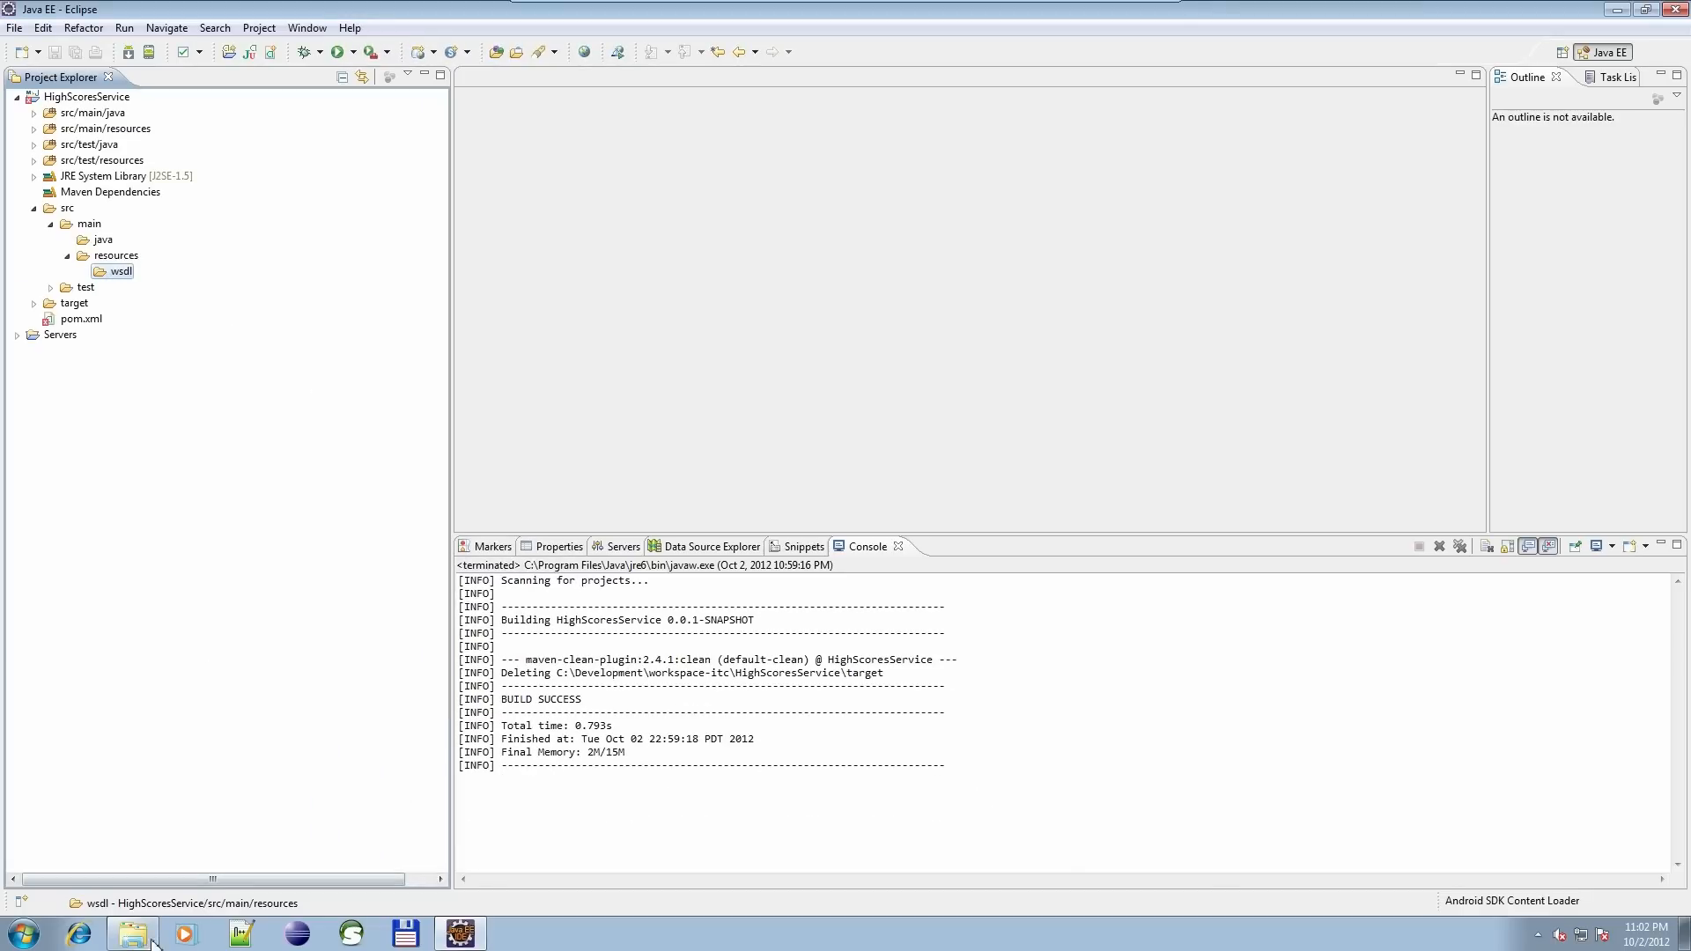
Step: Paste HighScoreService.wsdl into the wsdl folder and expand it to show the file
right_click(750, 212)
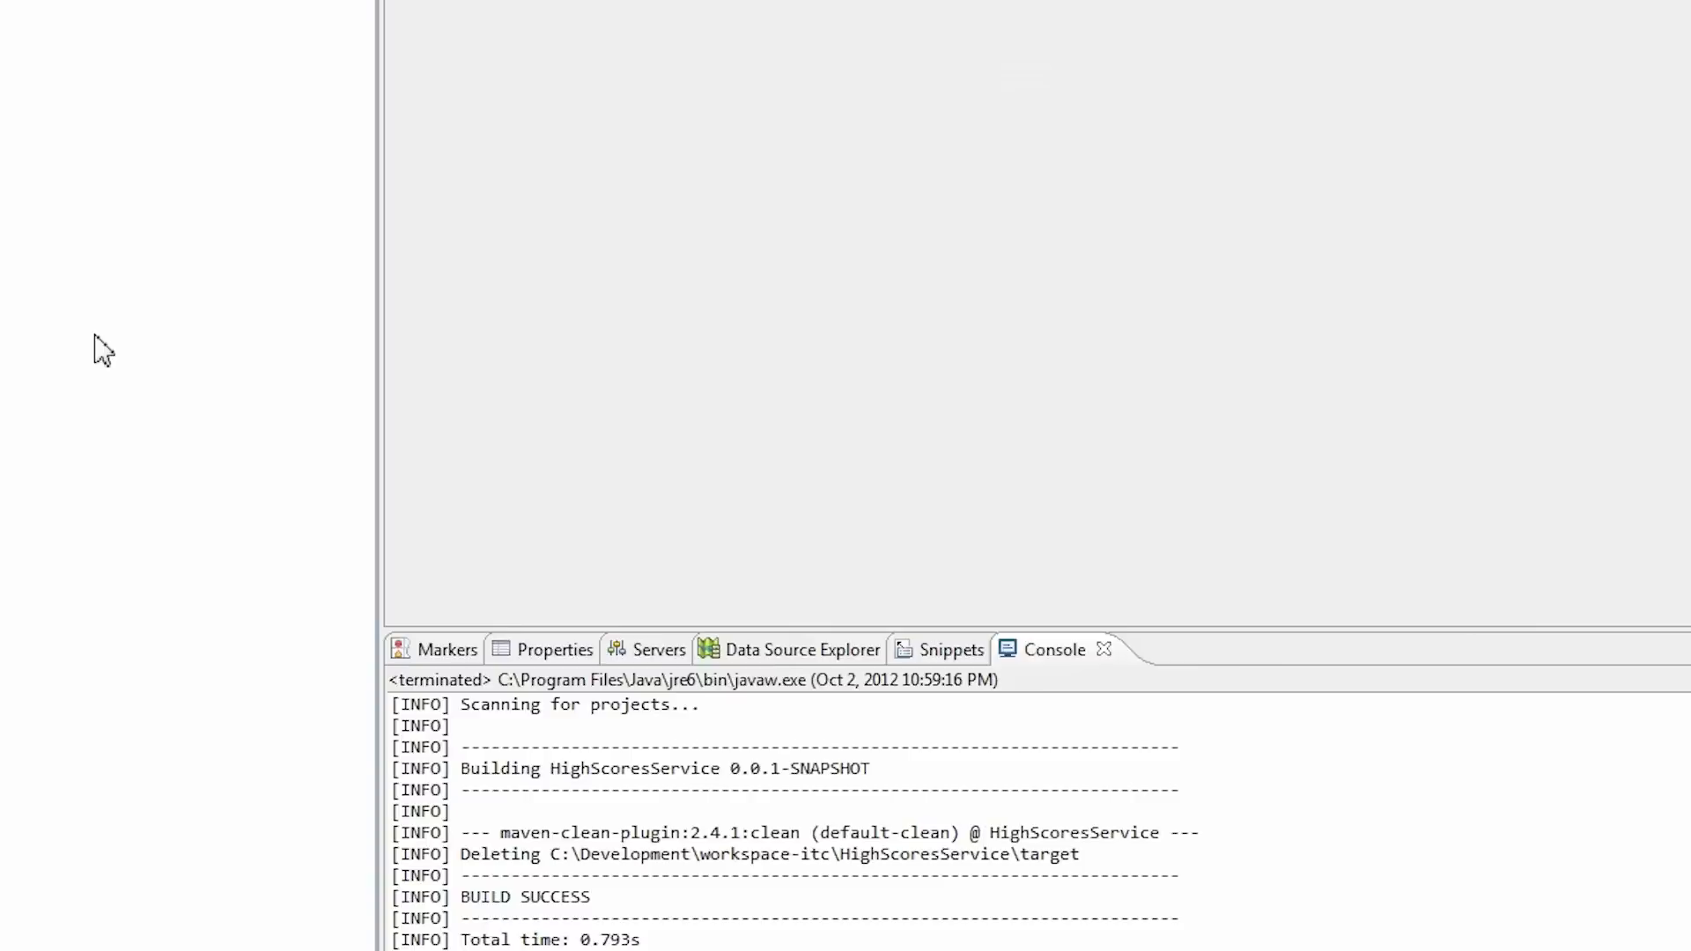
right_click(172, 203)
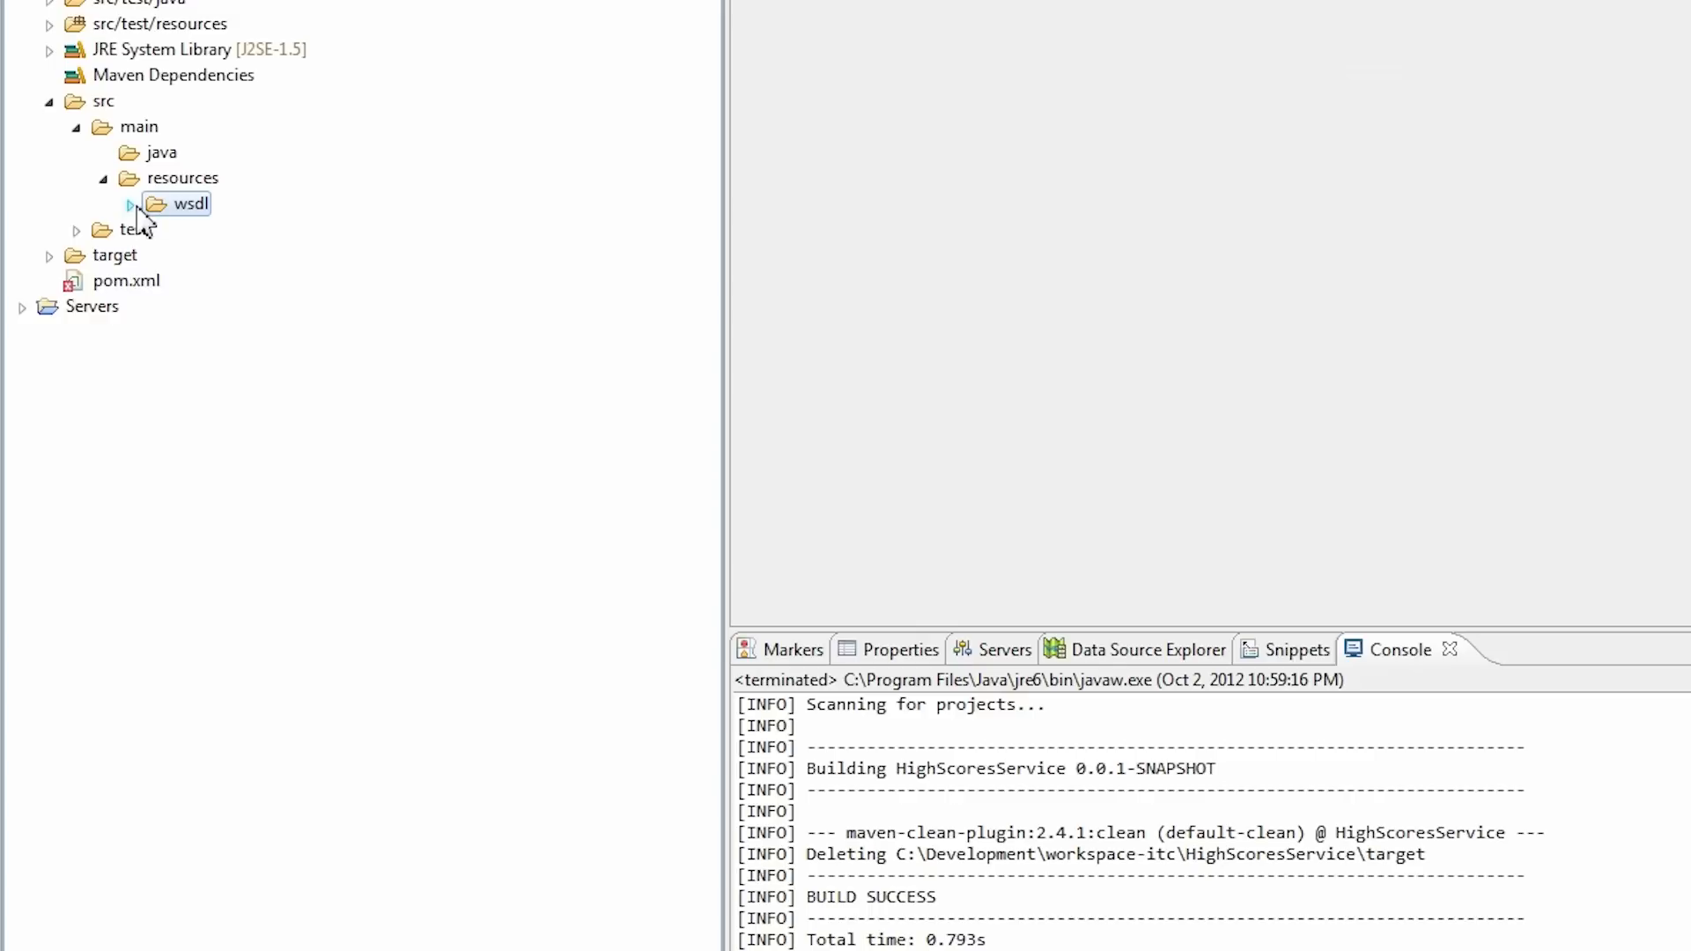
click(129, 204)
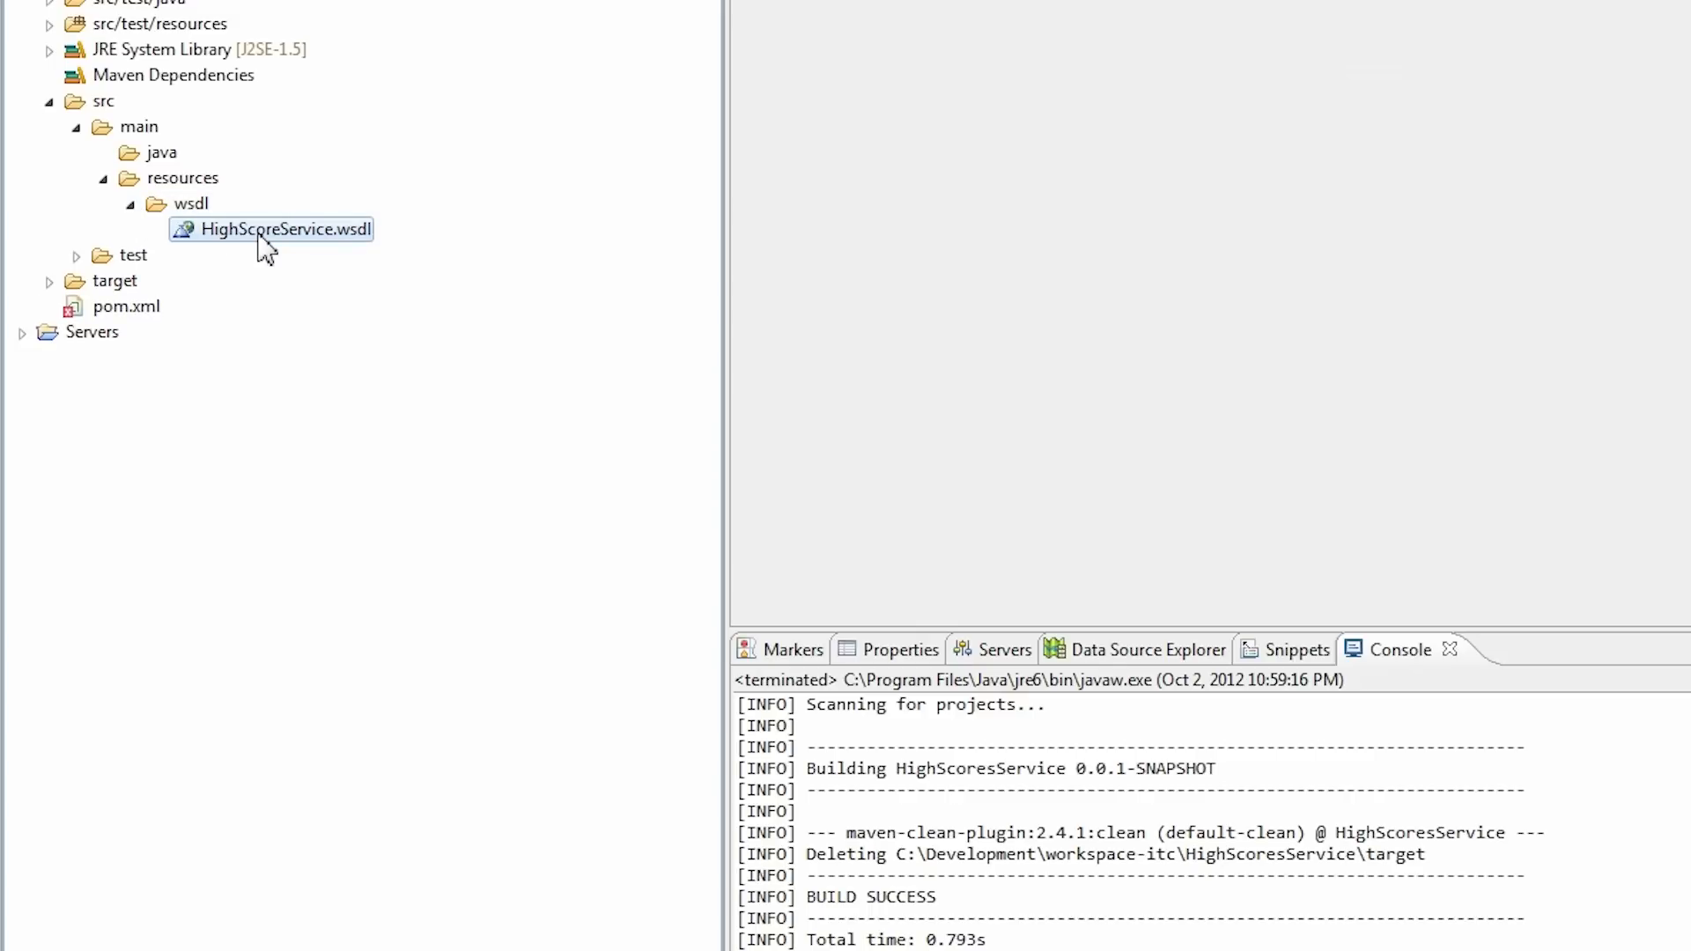
Step: Review the HighScoreService.wsdl source, including the getHighScoresForNickname and getHighScores elements
double_click(282, 229)
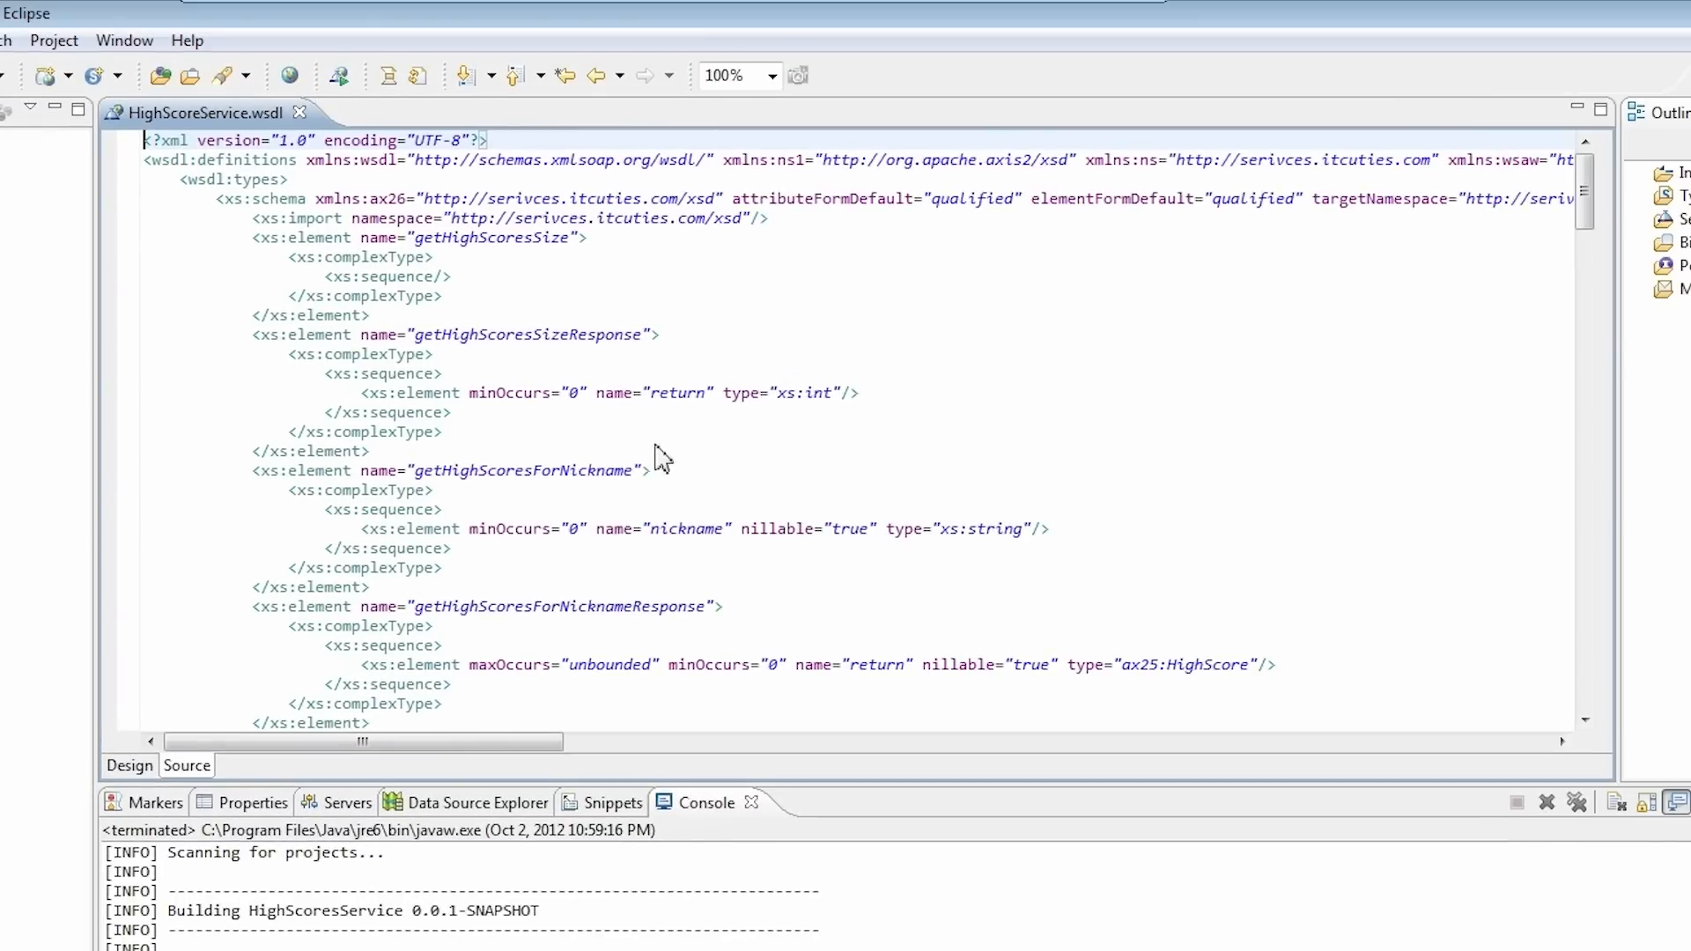
mouse_move(733, 275)
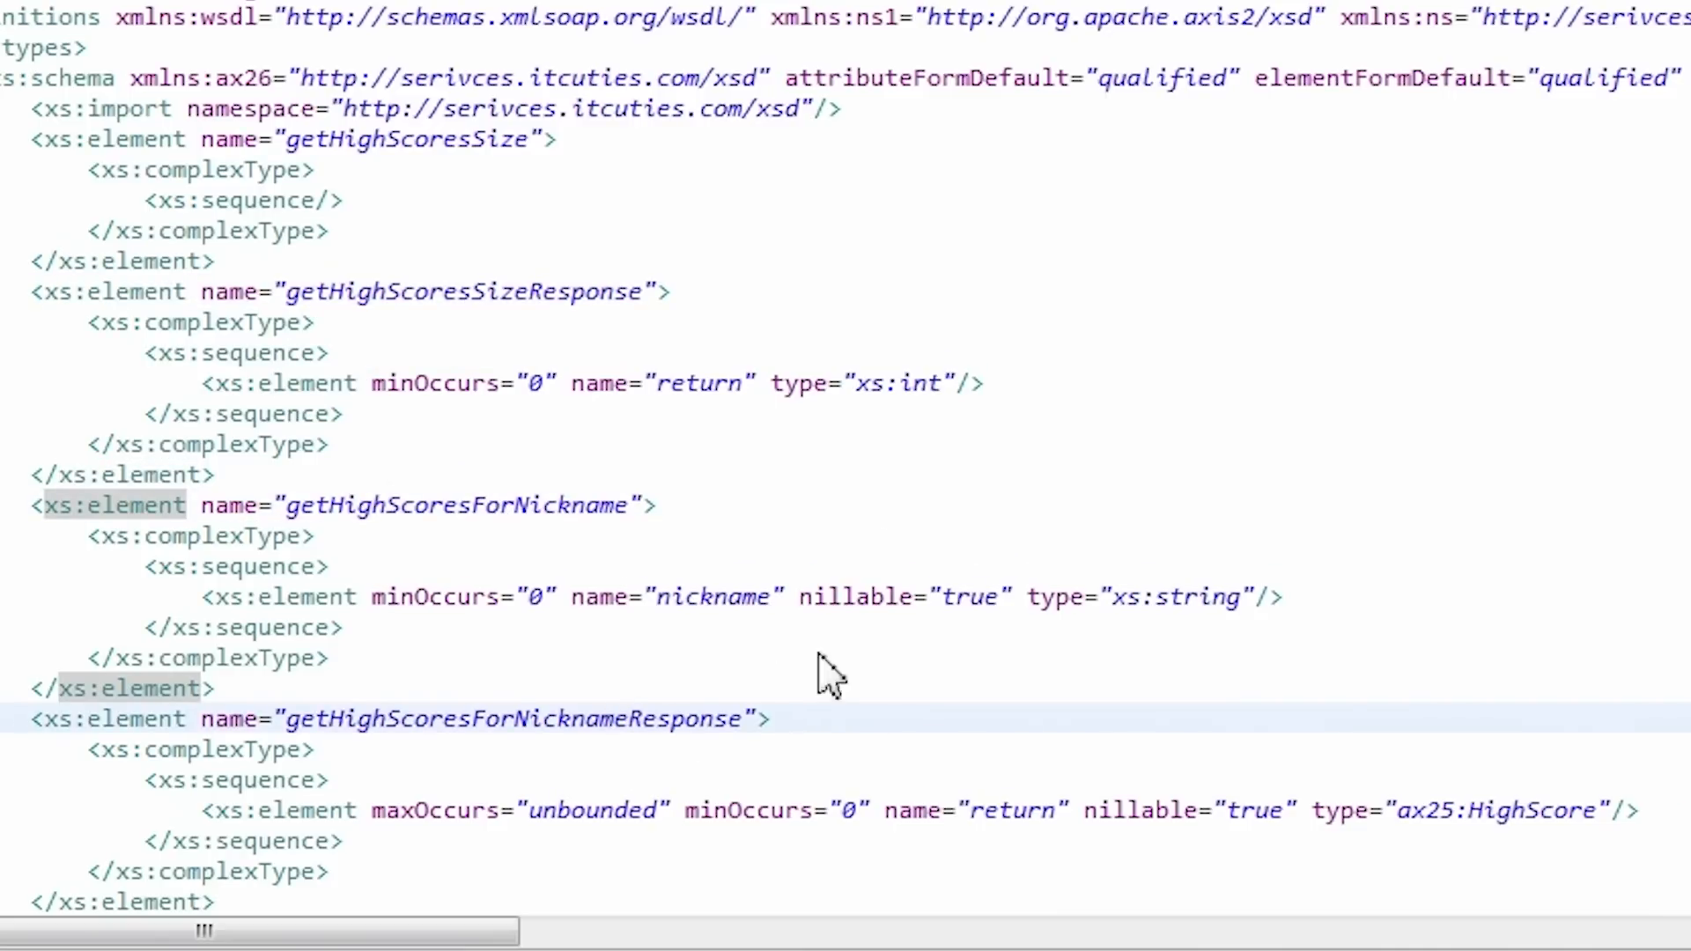
scroll(down, 3)
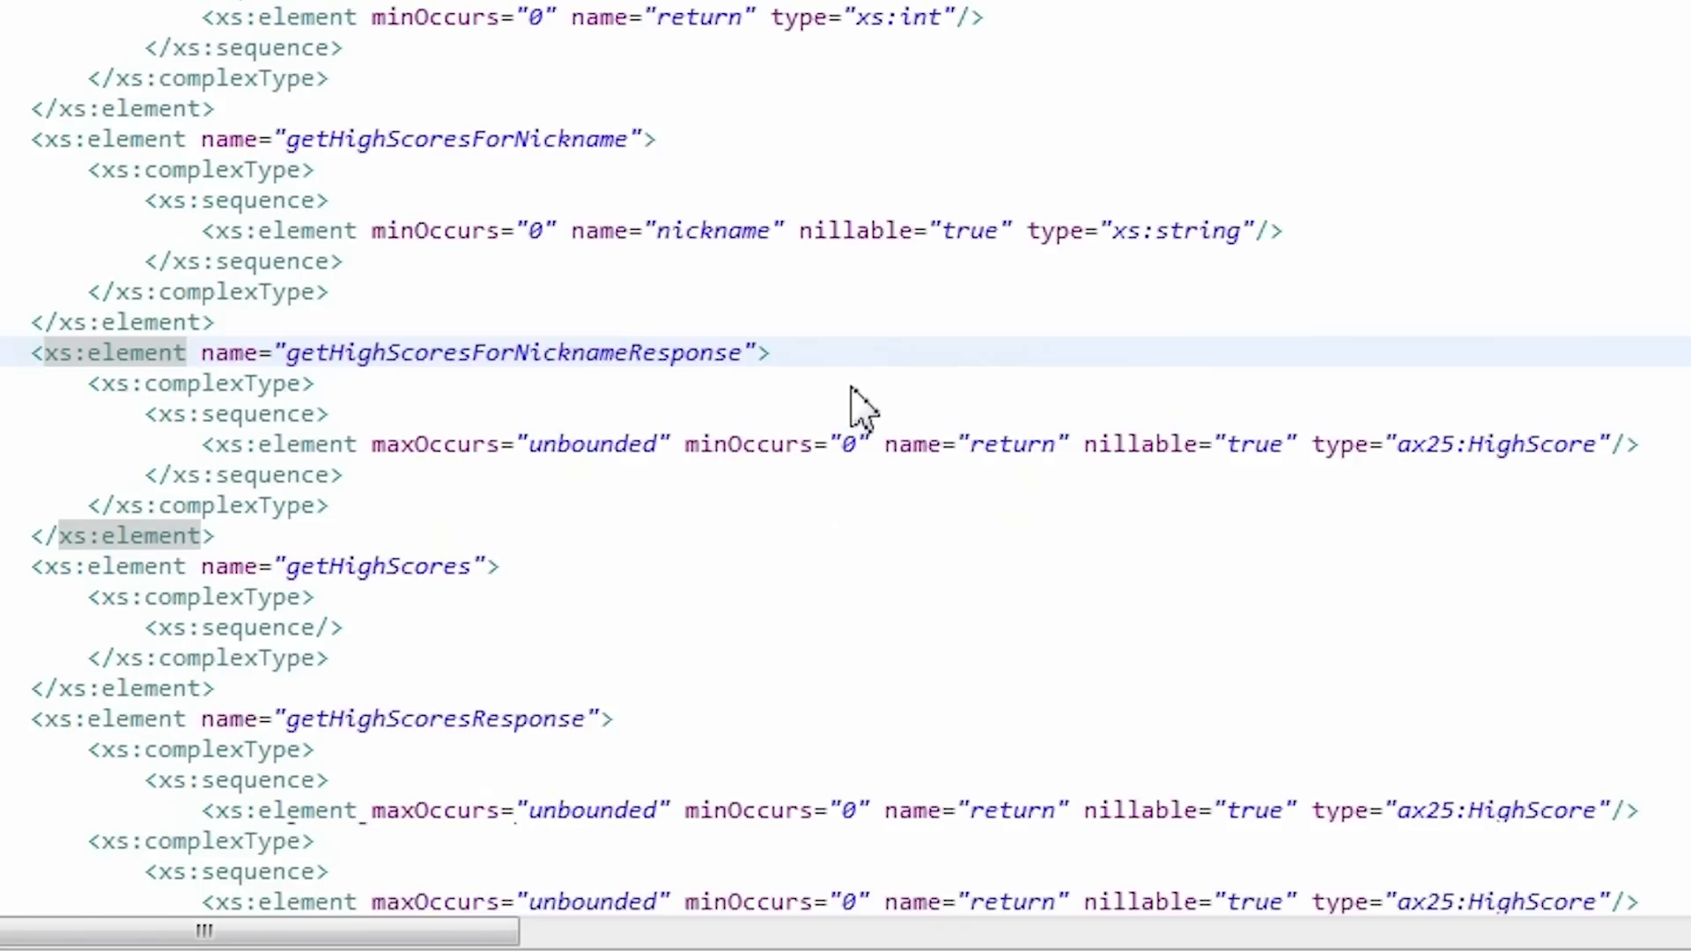
click(360, 566)
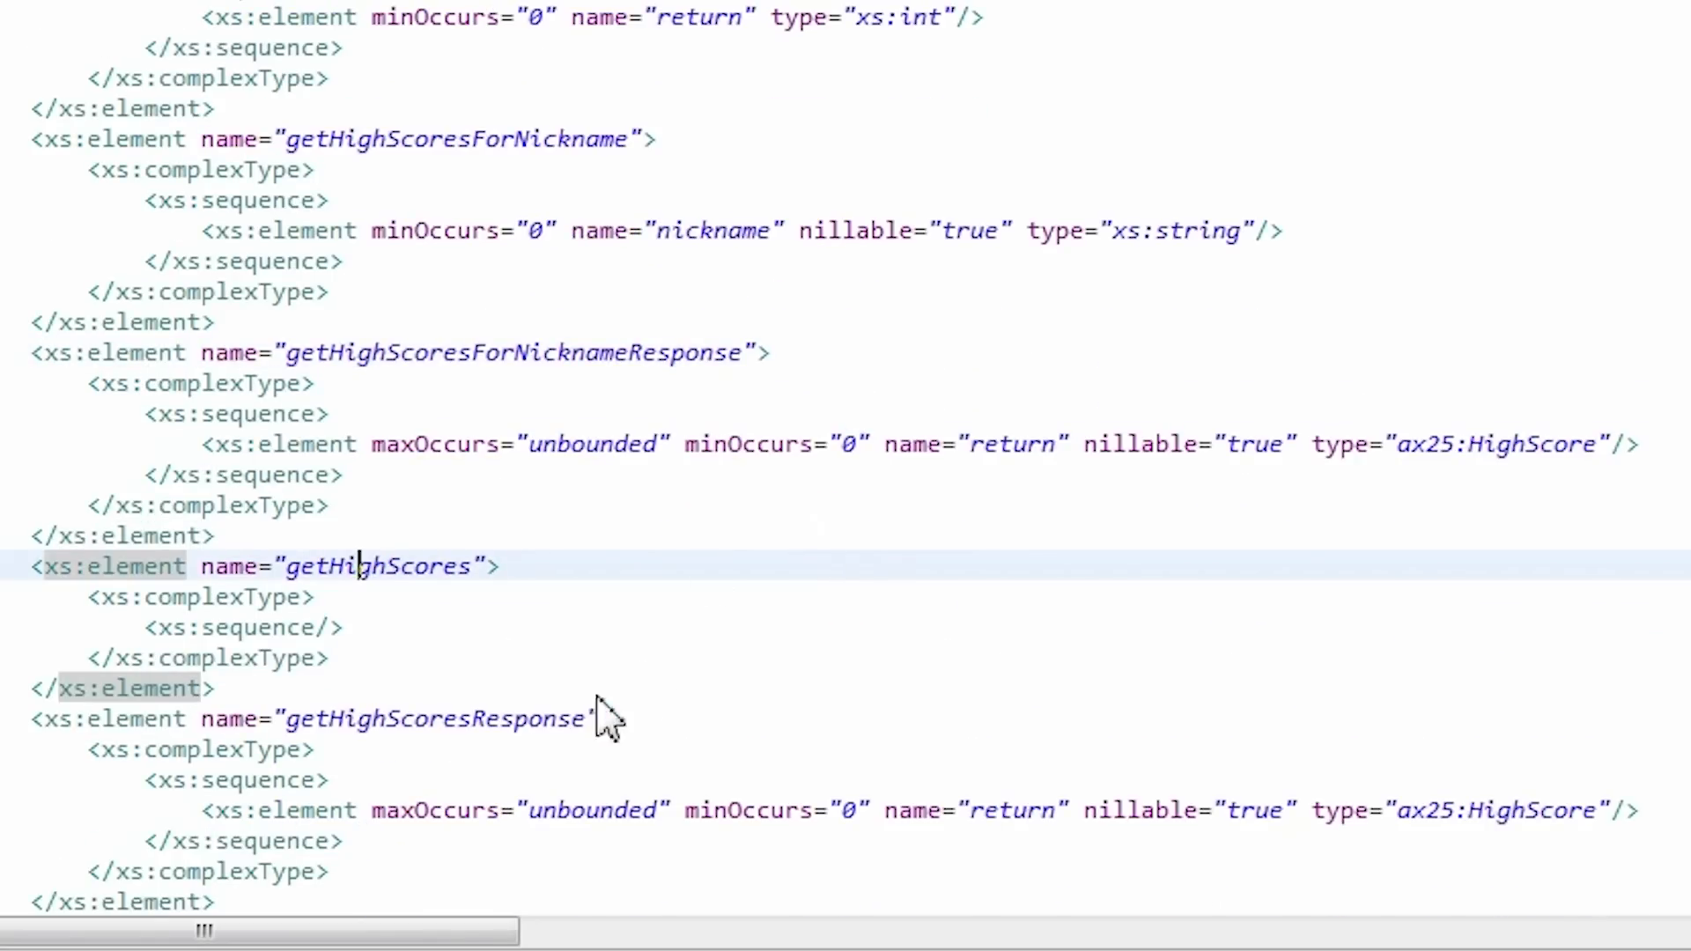
scroll(down, 3)
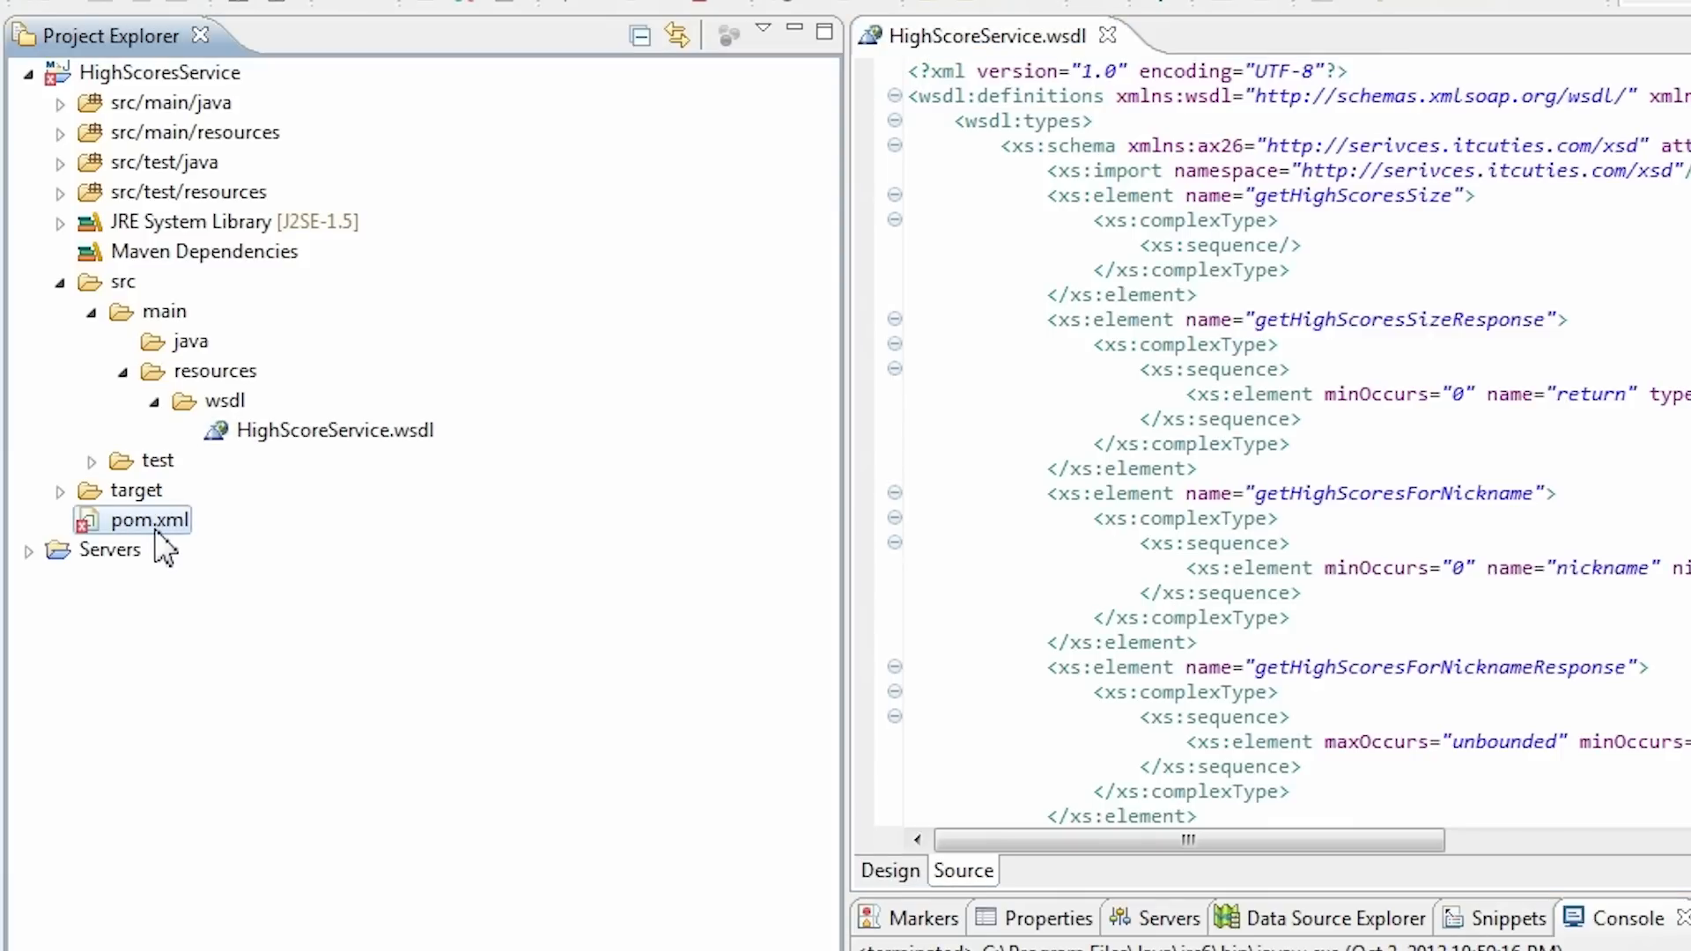
Step: Review pom.xml's axis2-wsdl2code plugin setup, noting the generateServicesXml and generateServerSide settings
double_click(148, 518)
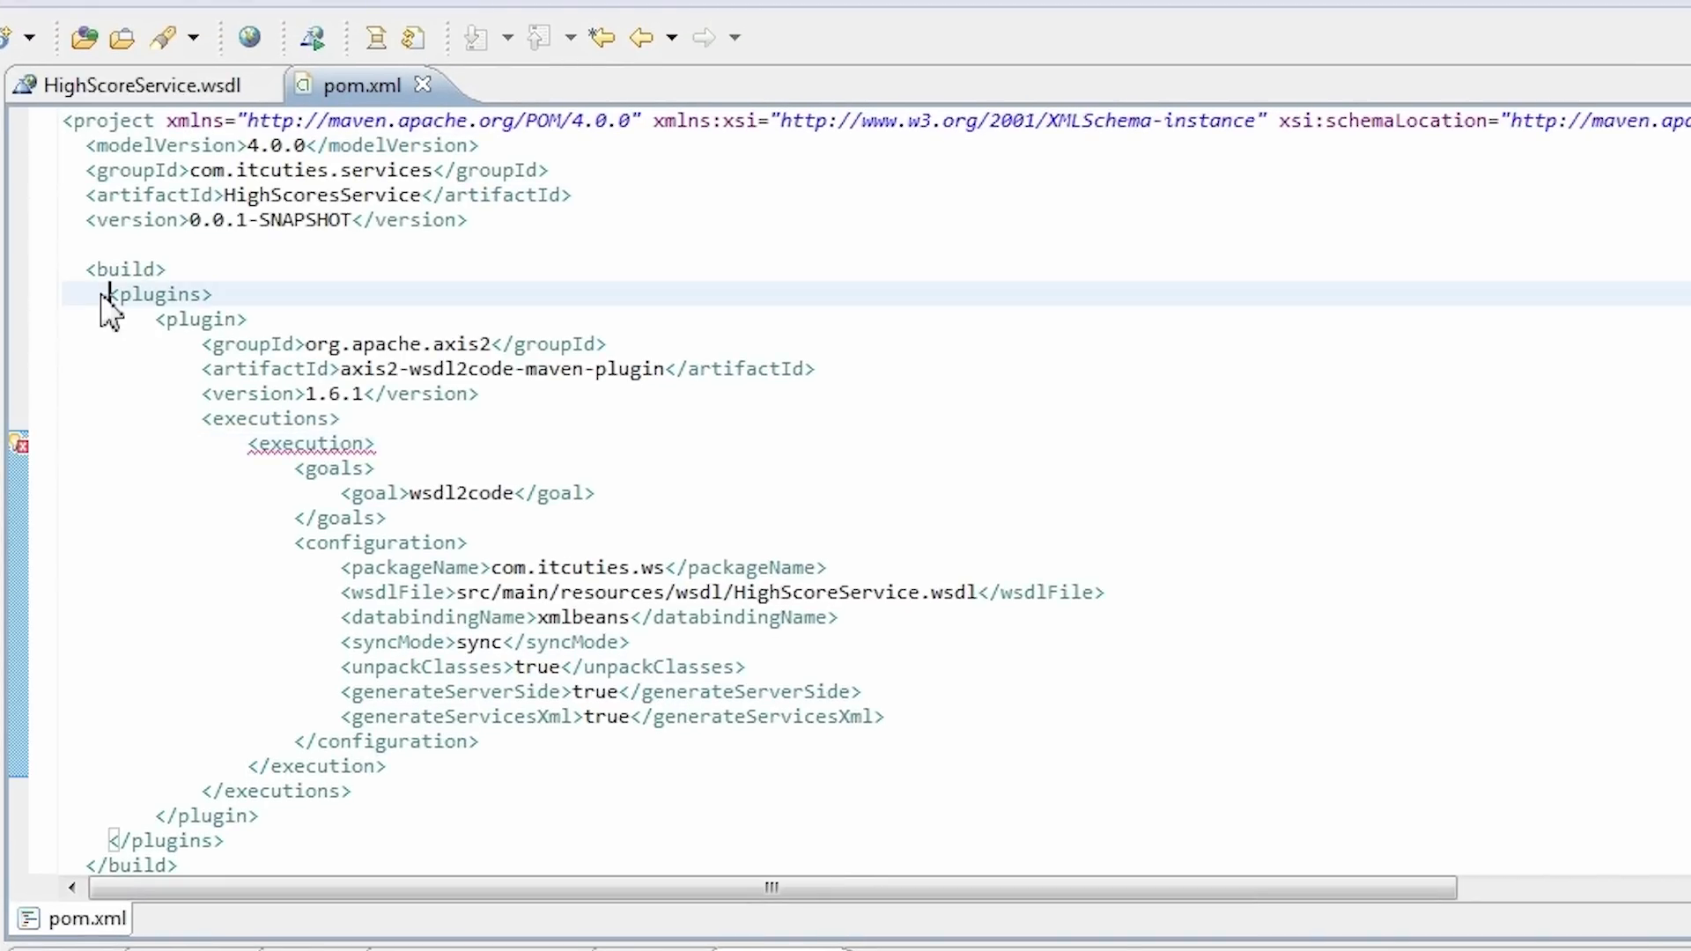
drag(107, 293, 216, 839)
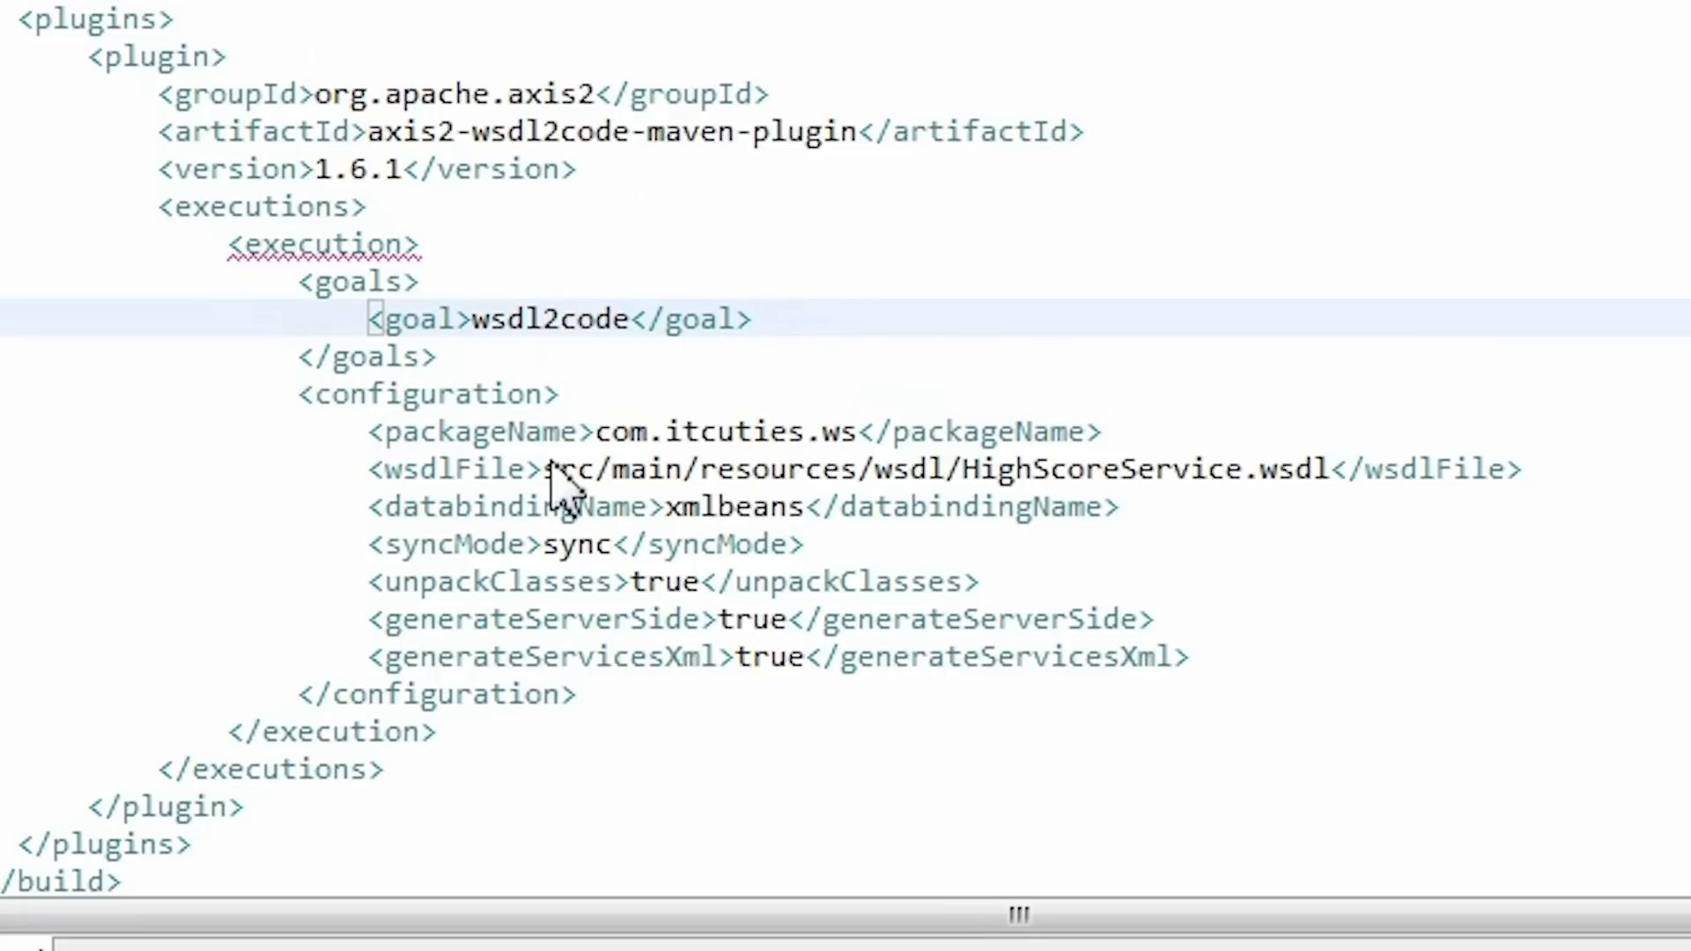
drag(544, 469, 1316, 470)
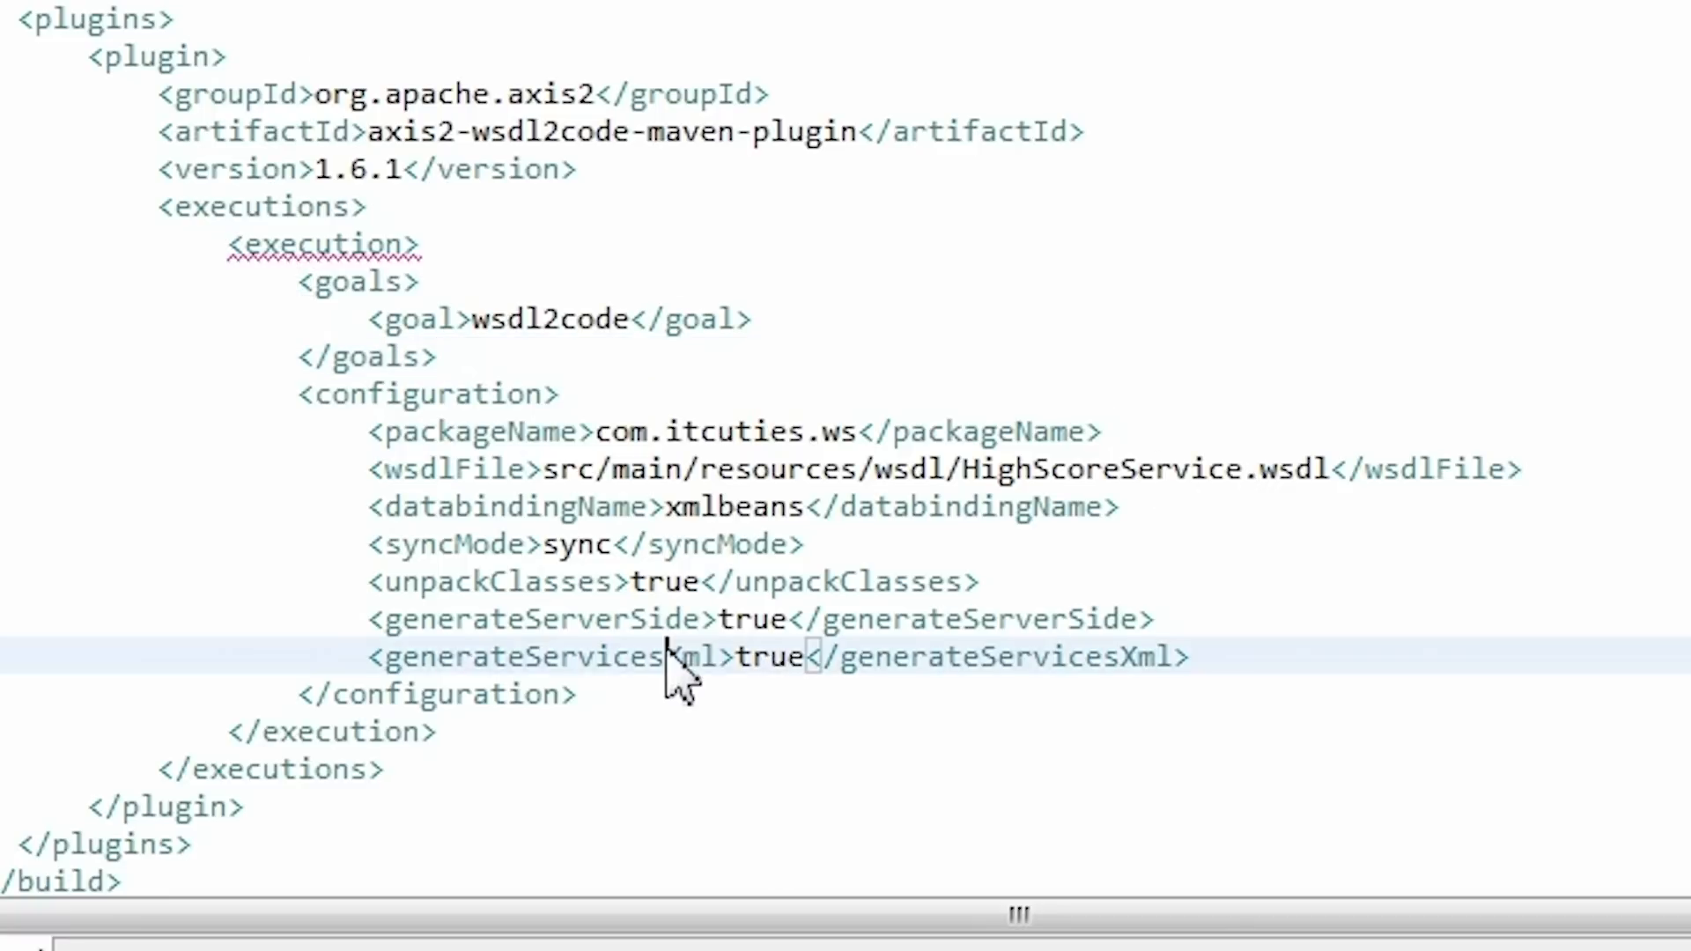
double_click(767, 655)
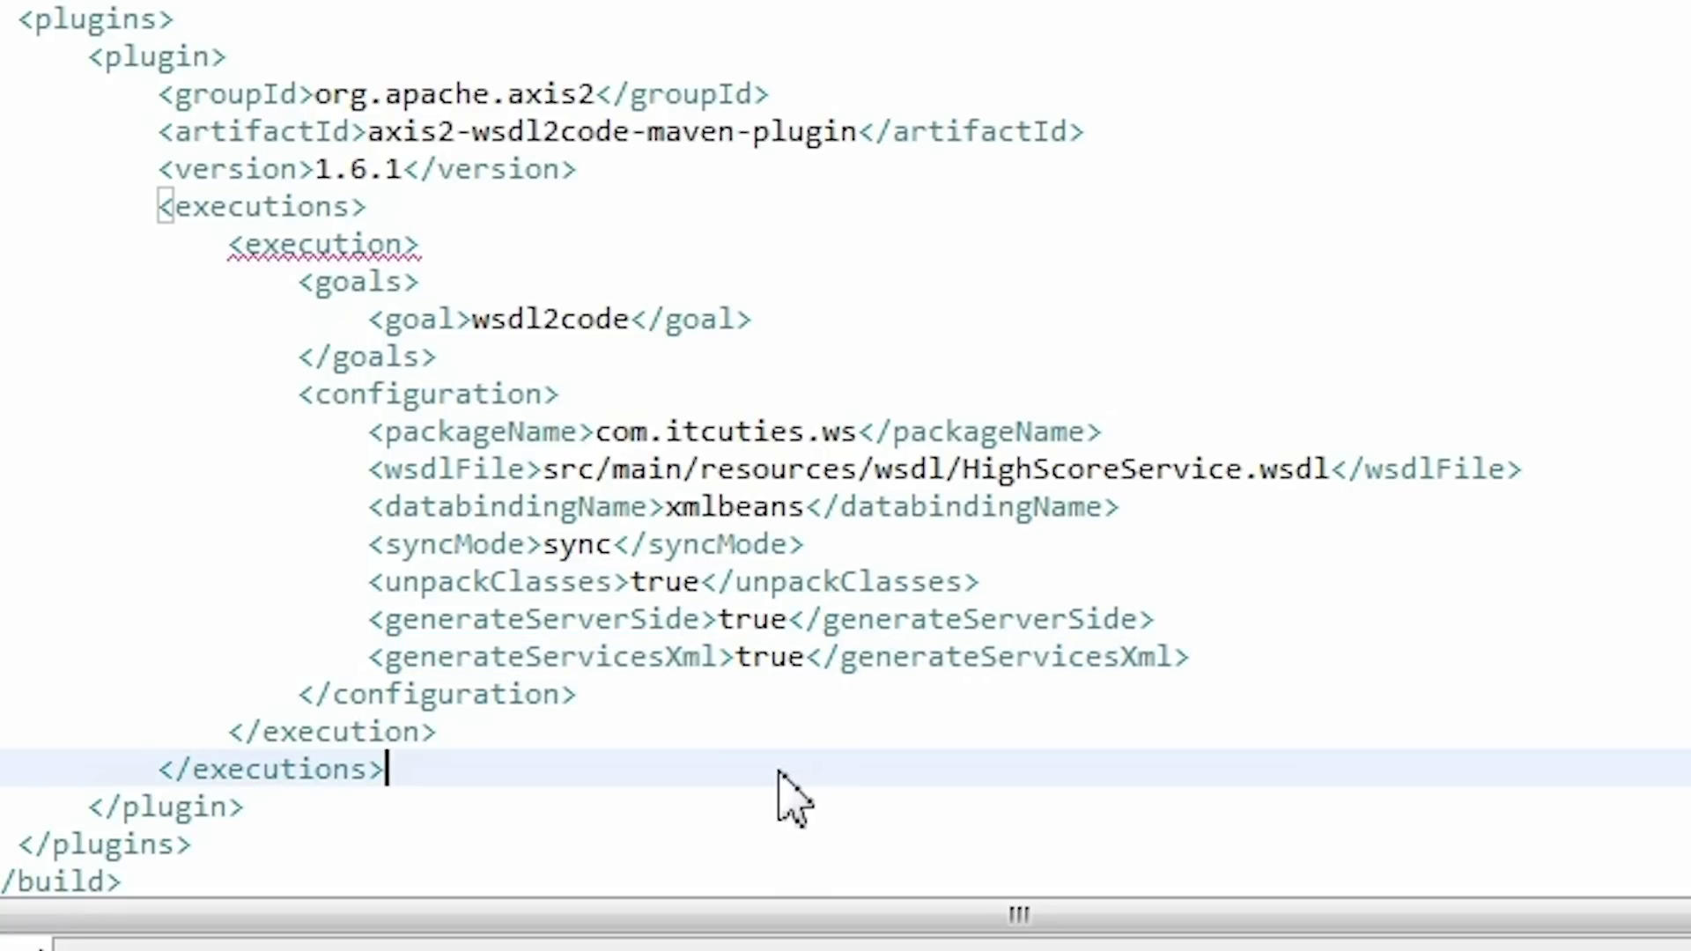
mouse_move(630, 614)
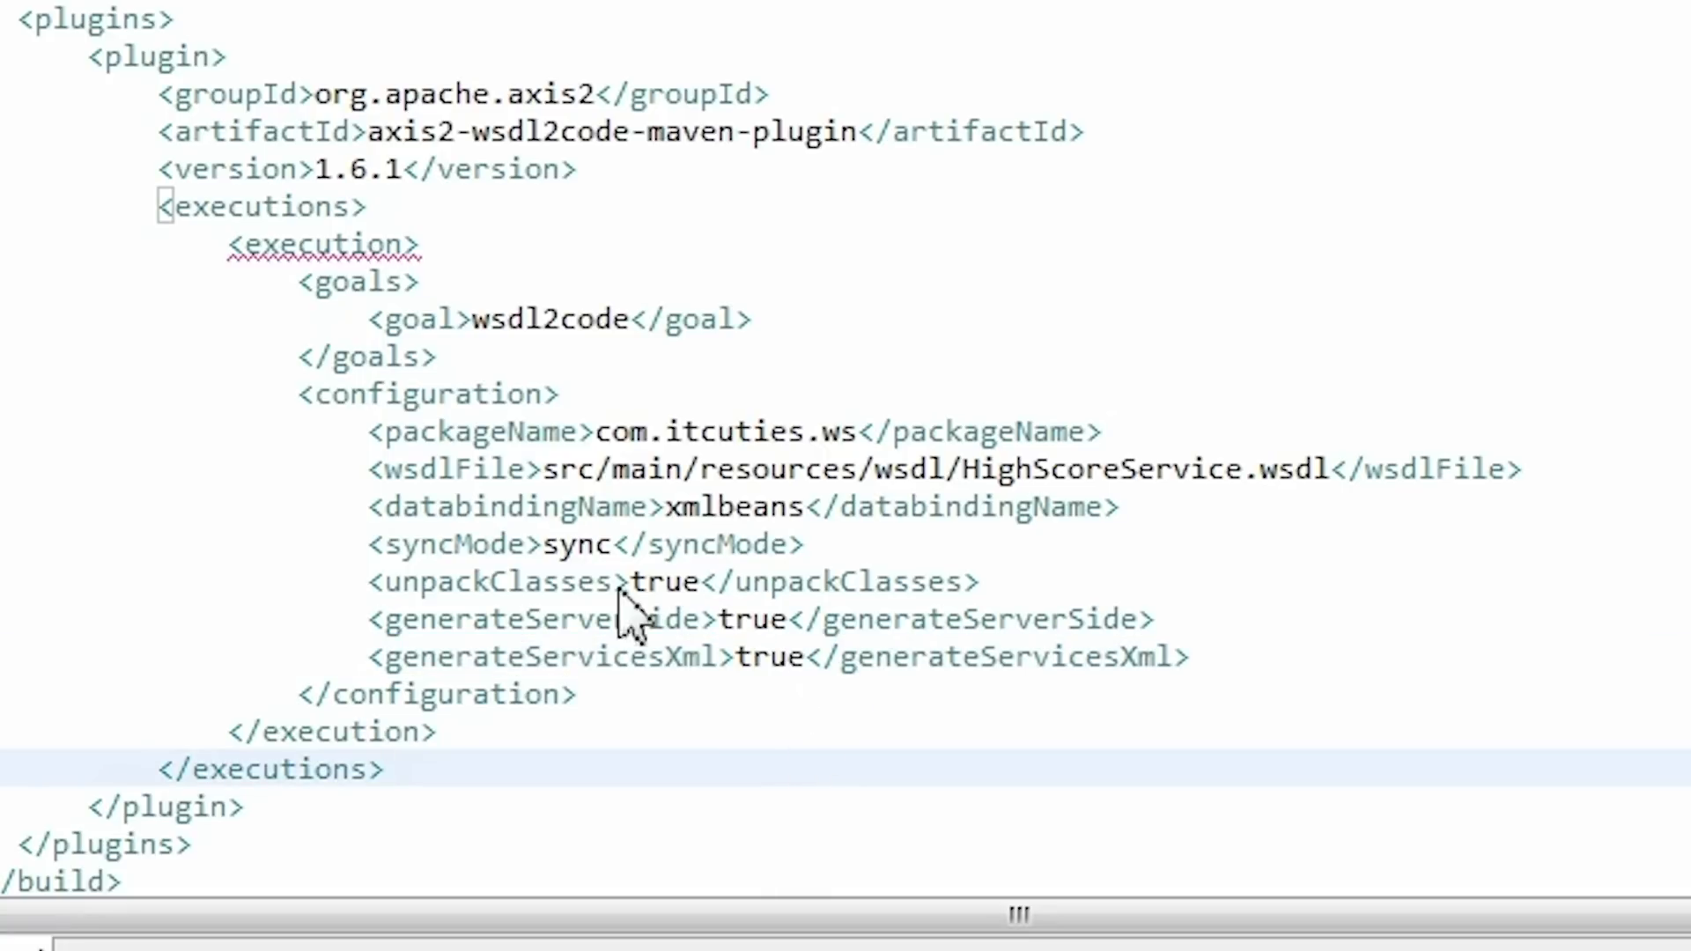
double_click(496, 582)
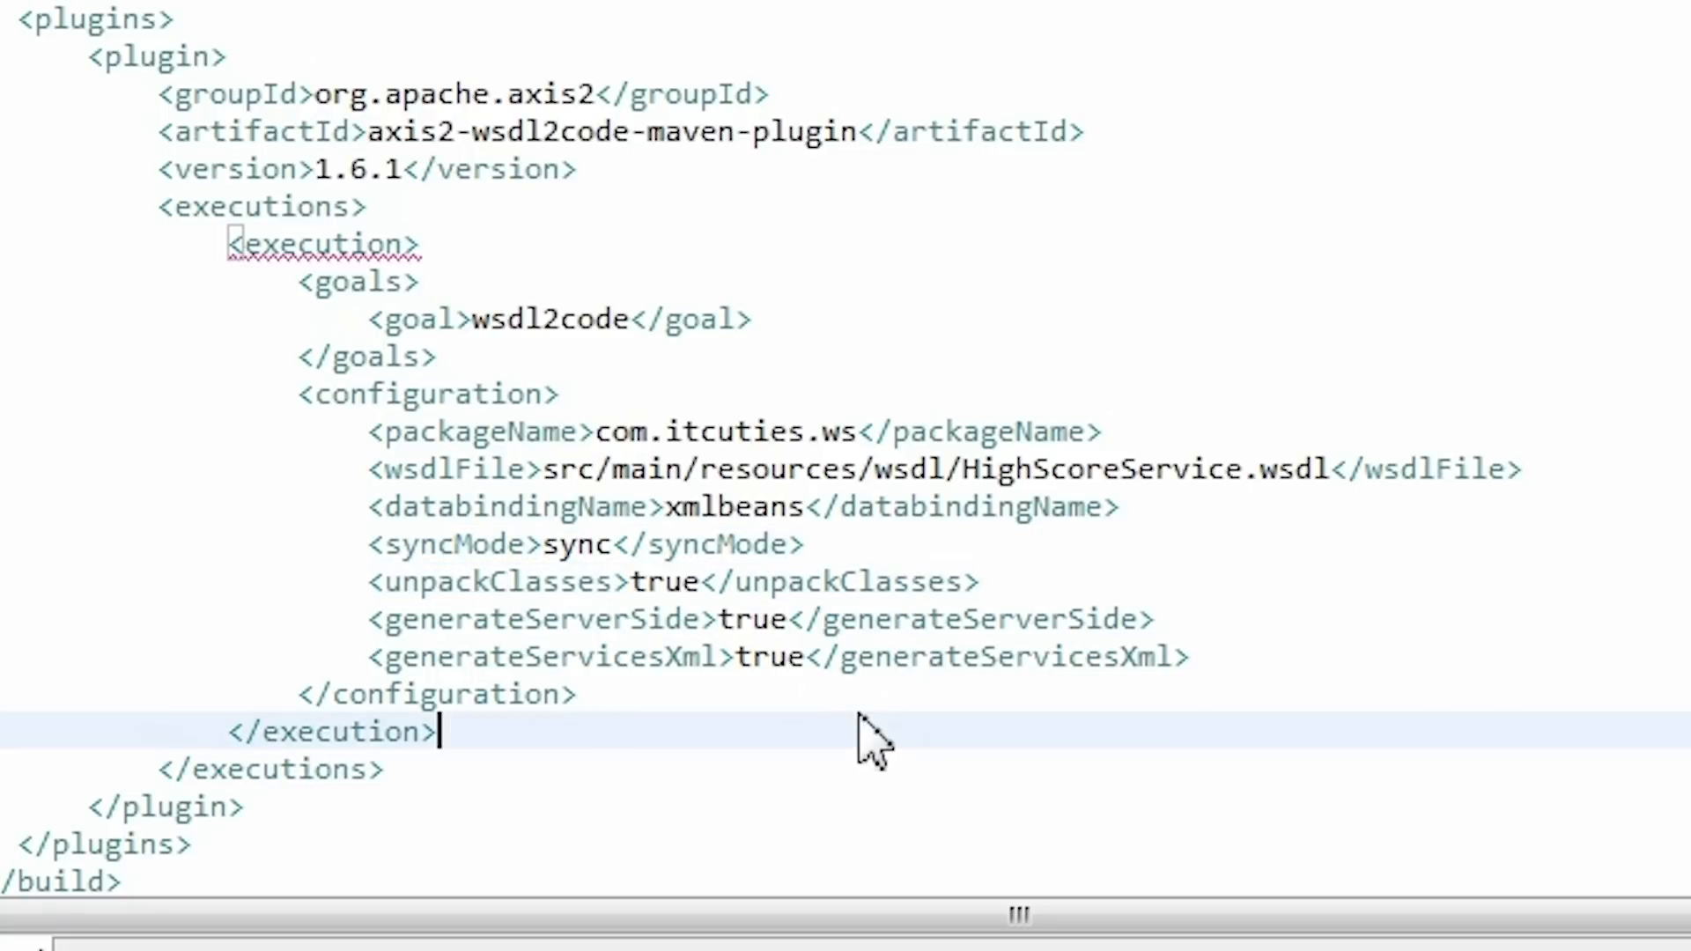
mouse_move(701, 620)
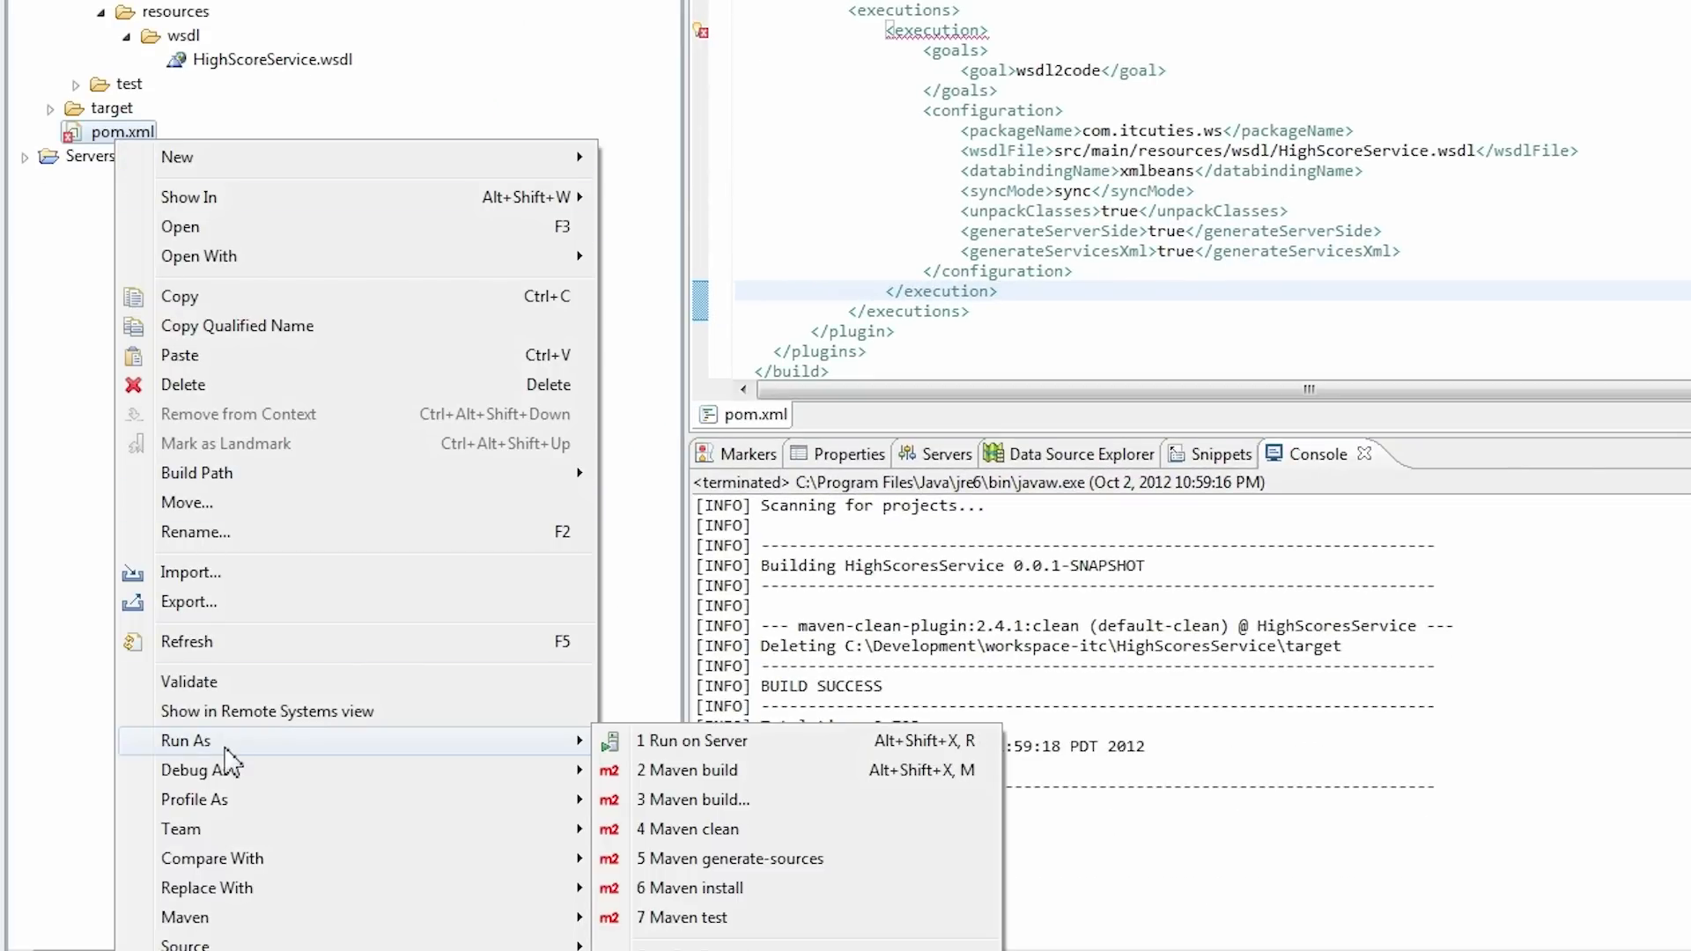
Step: Run Maven generate-sources on pom.xml and confirm BUILD SUCCESS in the Console
click(730, 858)
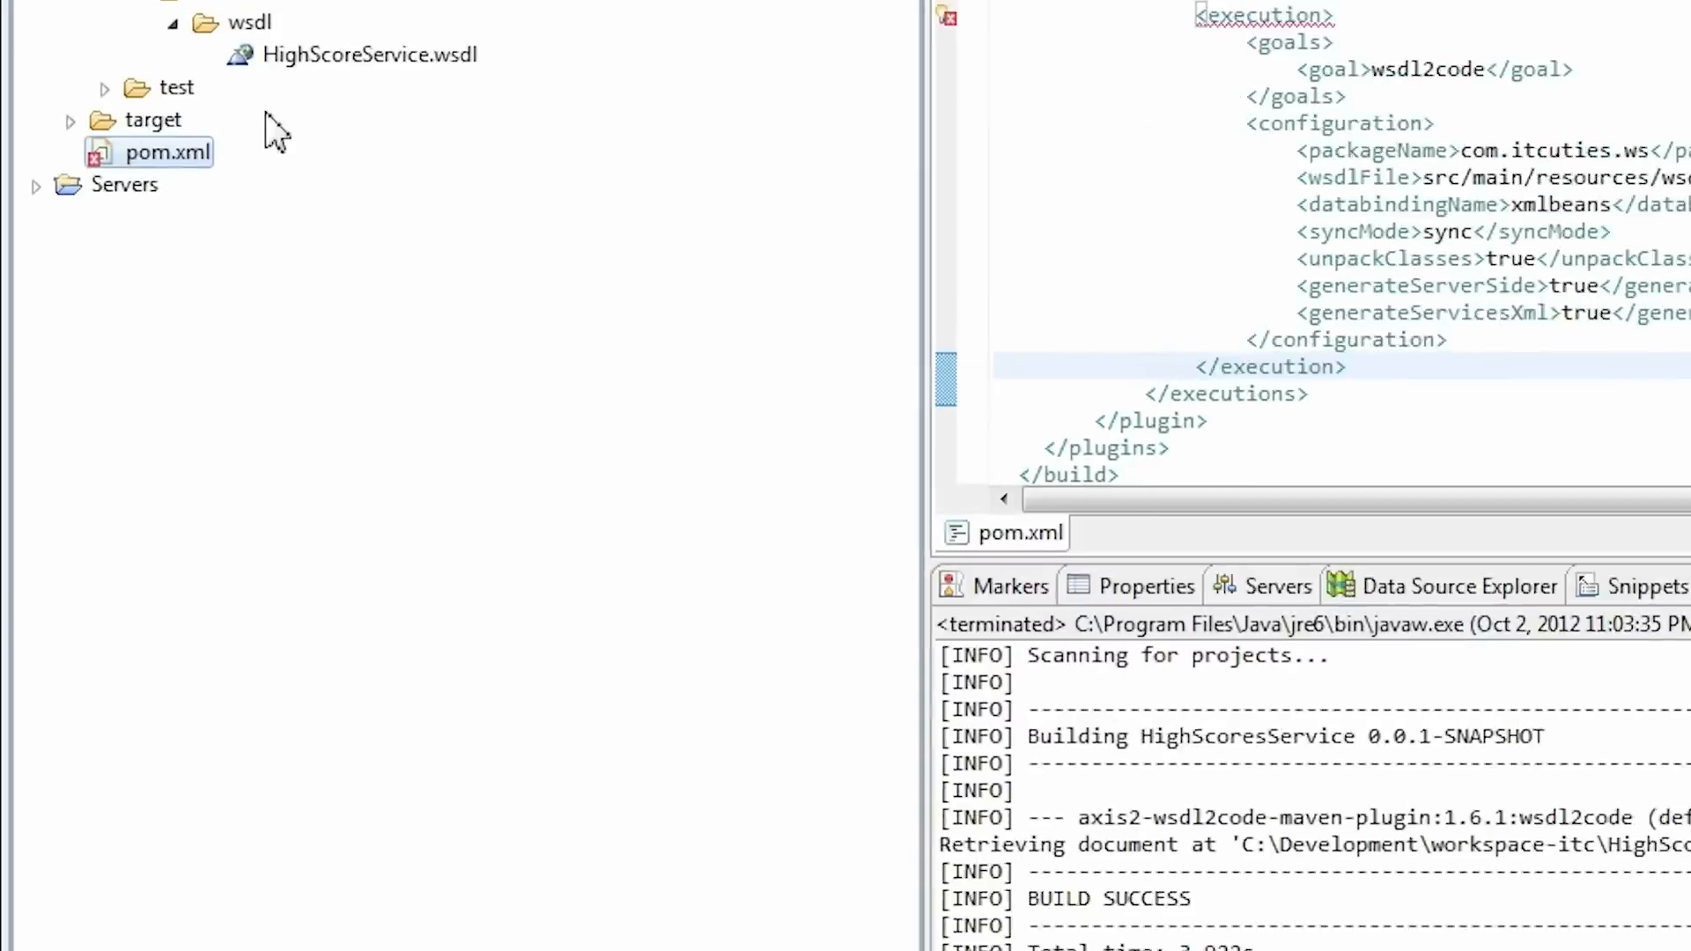
Step: Expand target down to the generated resources and select services.xml
click(68, 120)
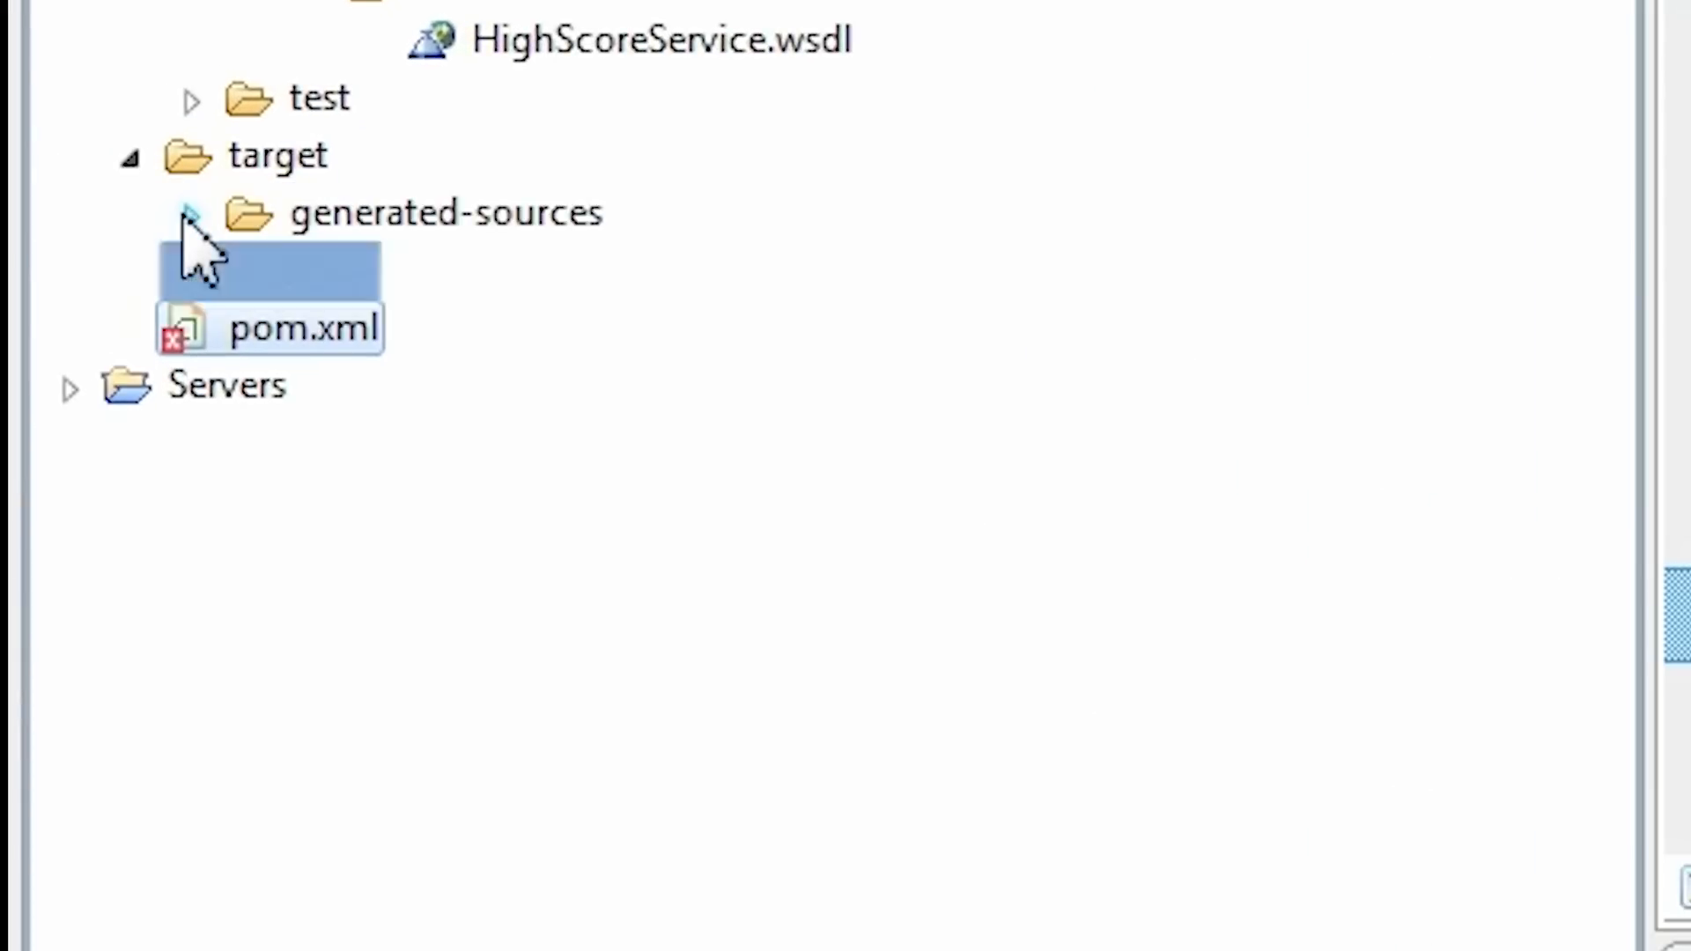
click(192, 212)
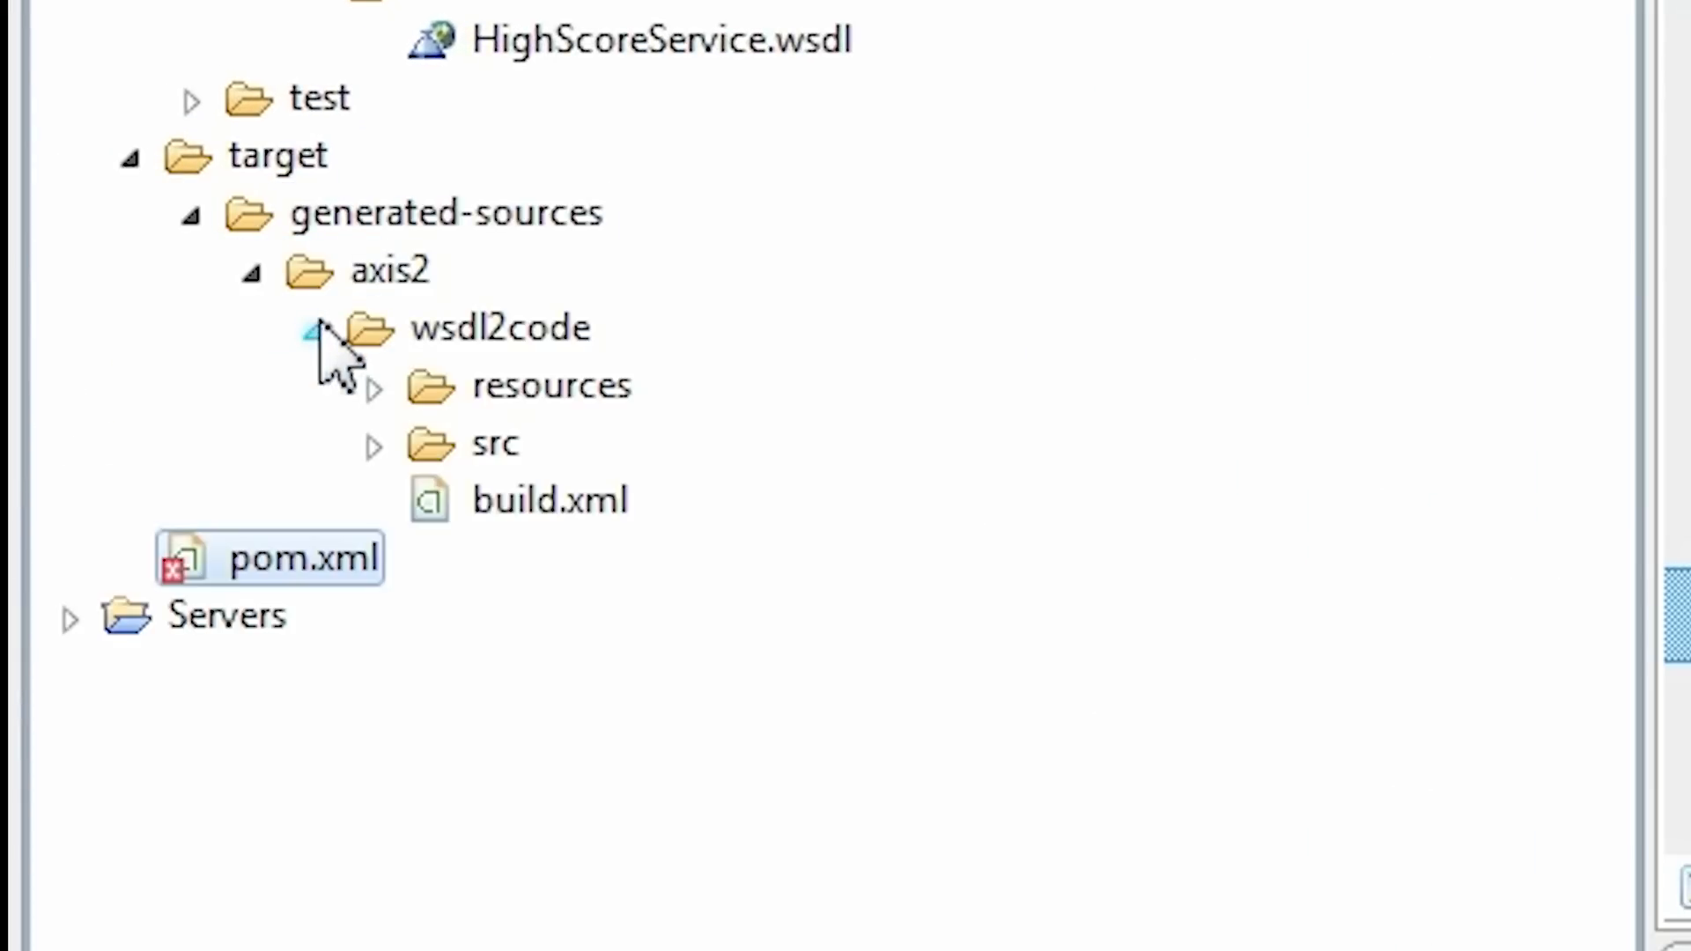
click(378, 385)
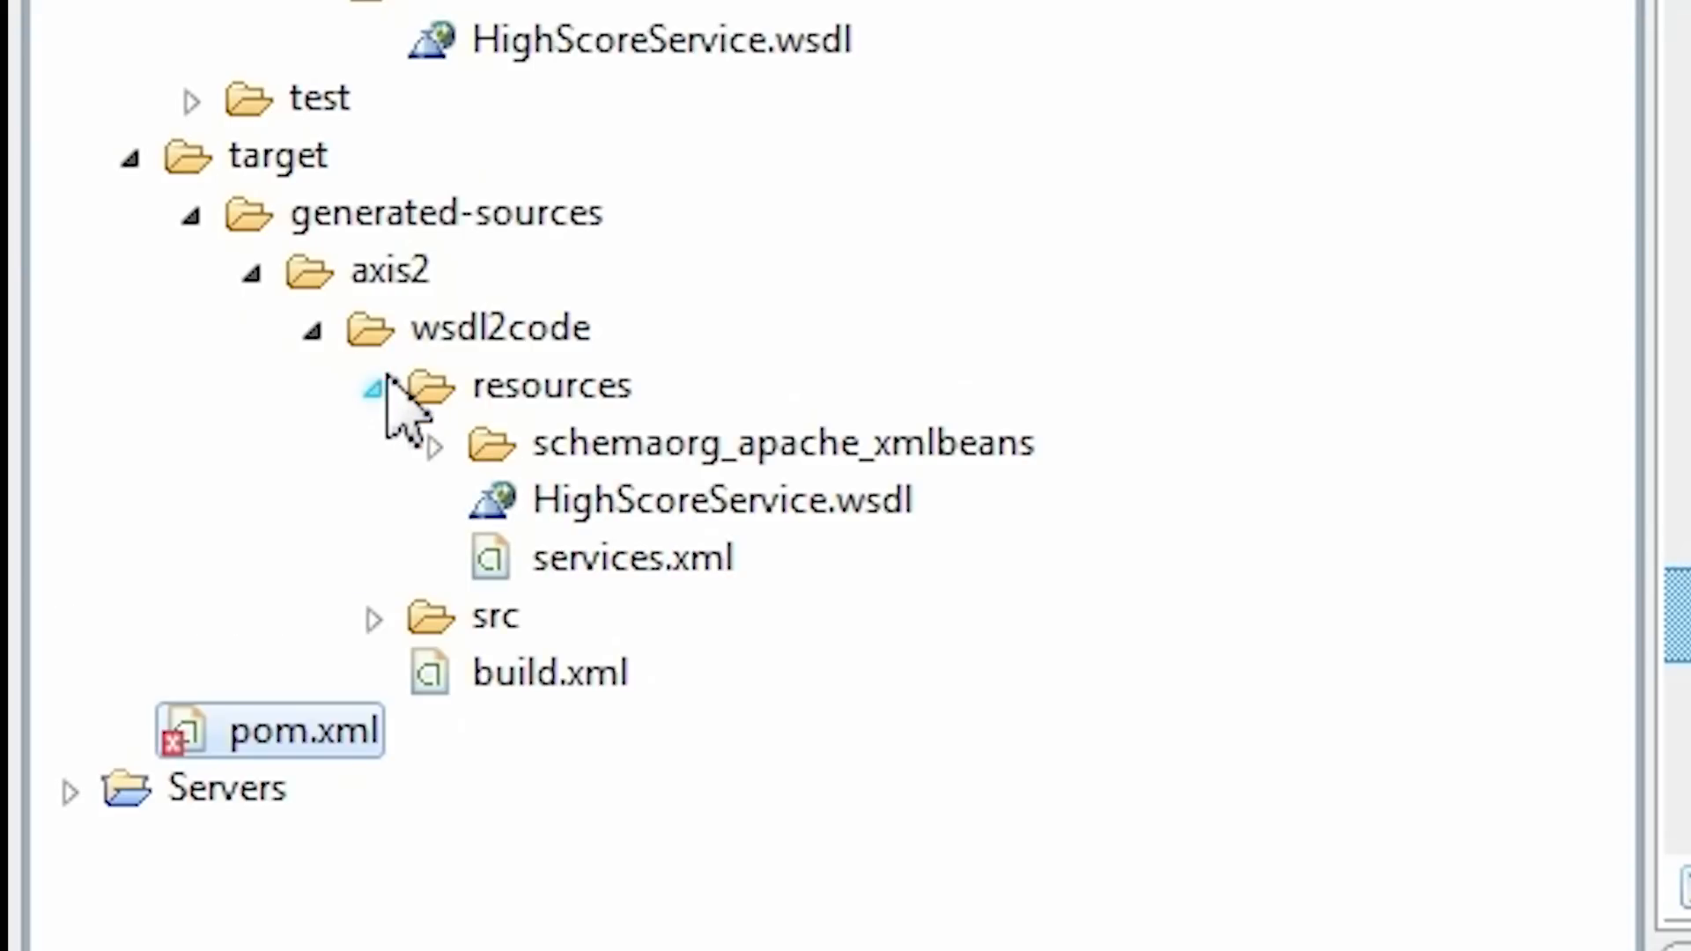
click(632, 557)
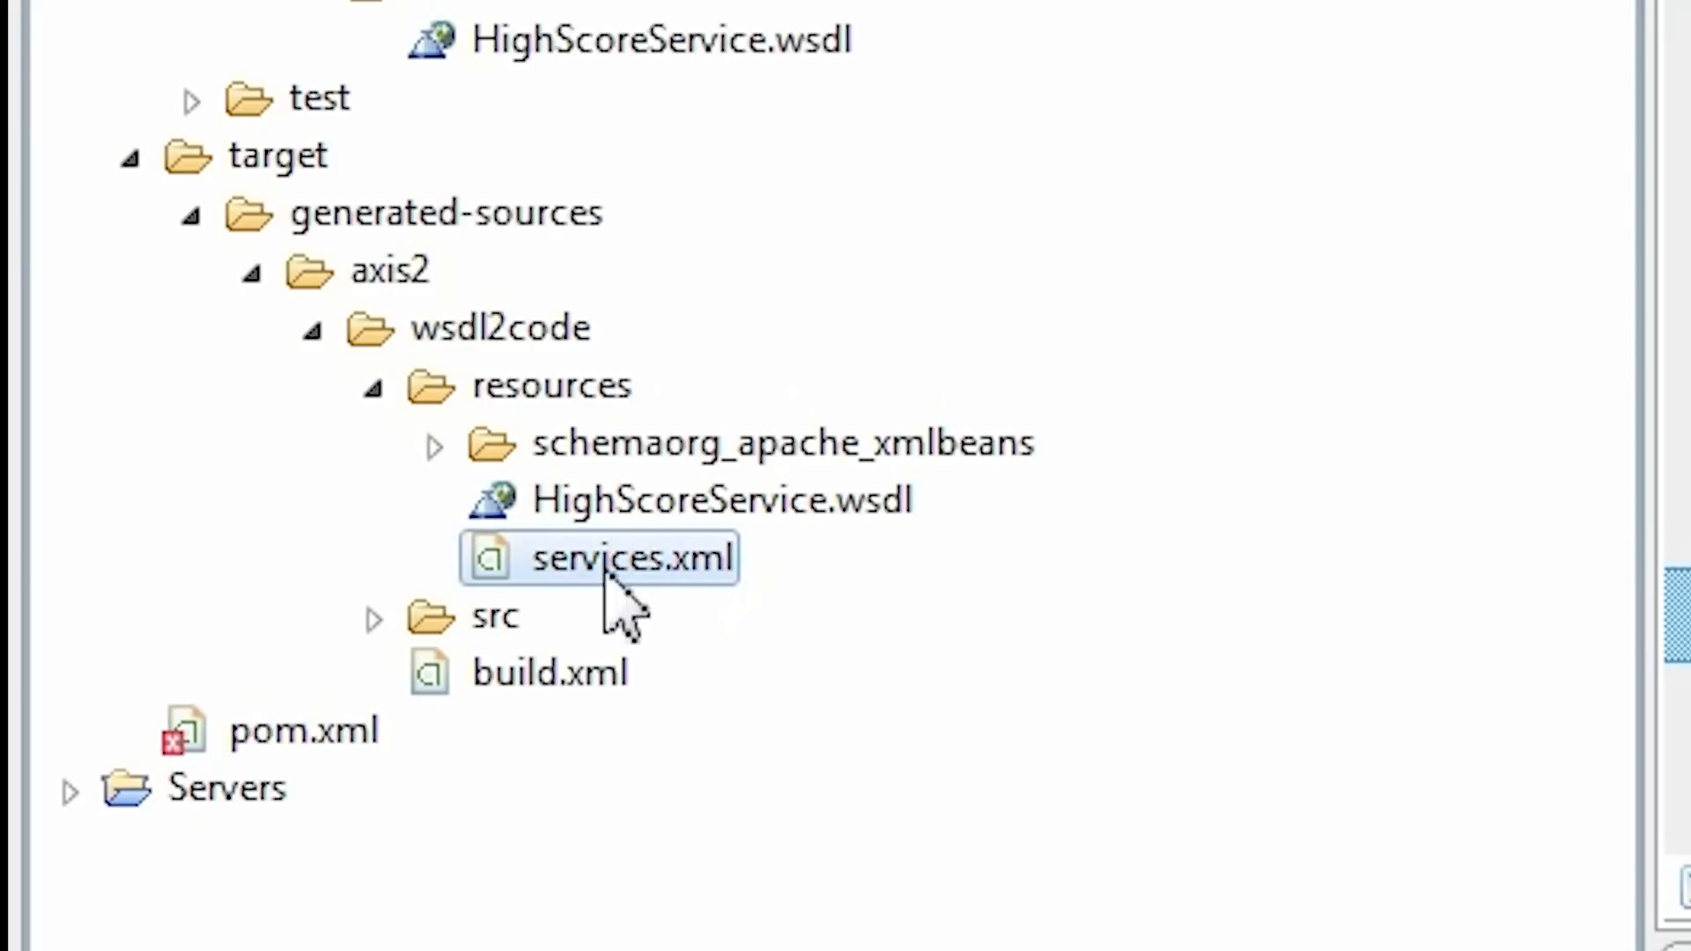
Step: Expand the generated ws package to list HighScoreServiceSkeleton and the MessageReceiver classes
click(371, 616)
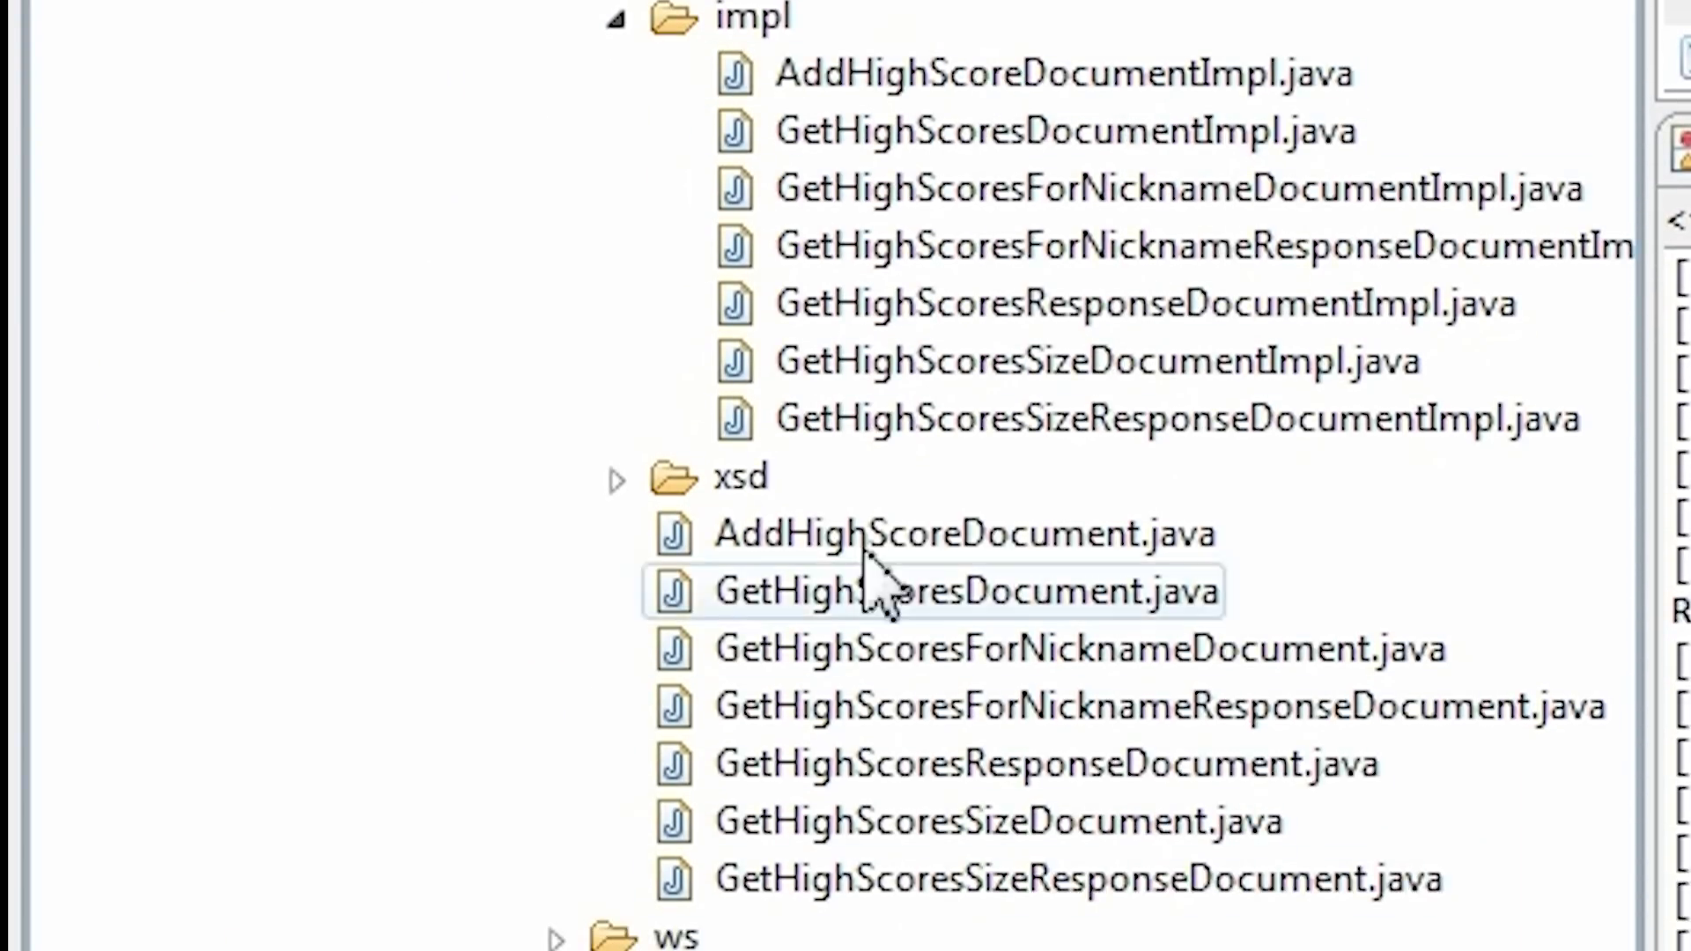
scroll(down, 3)
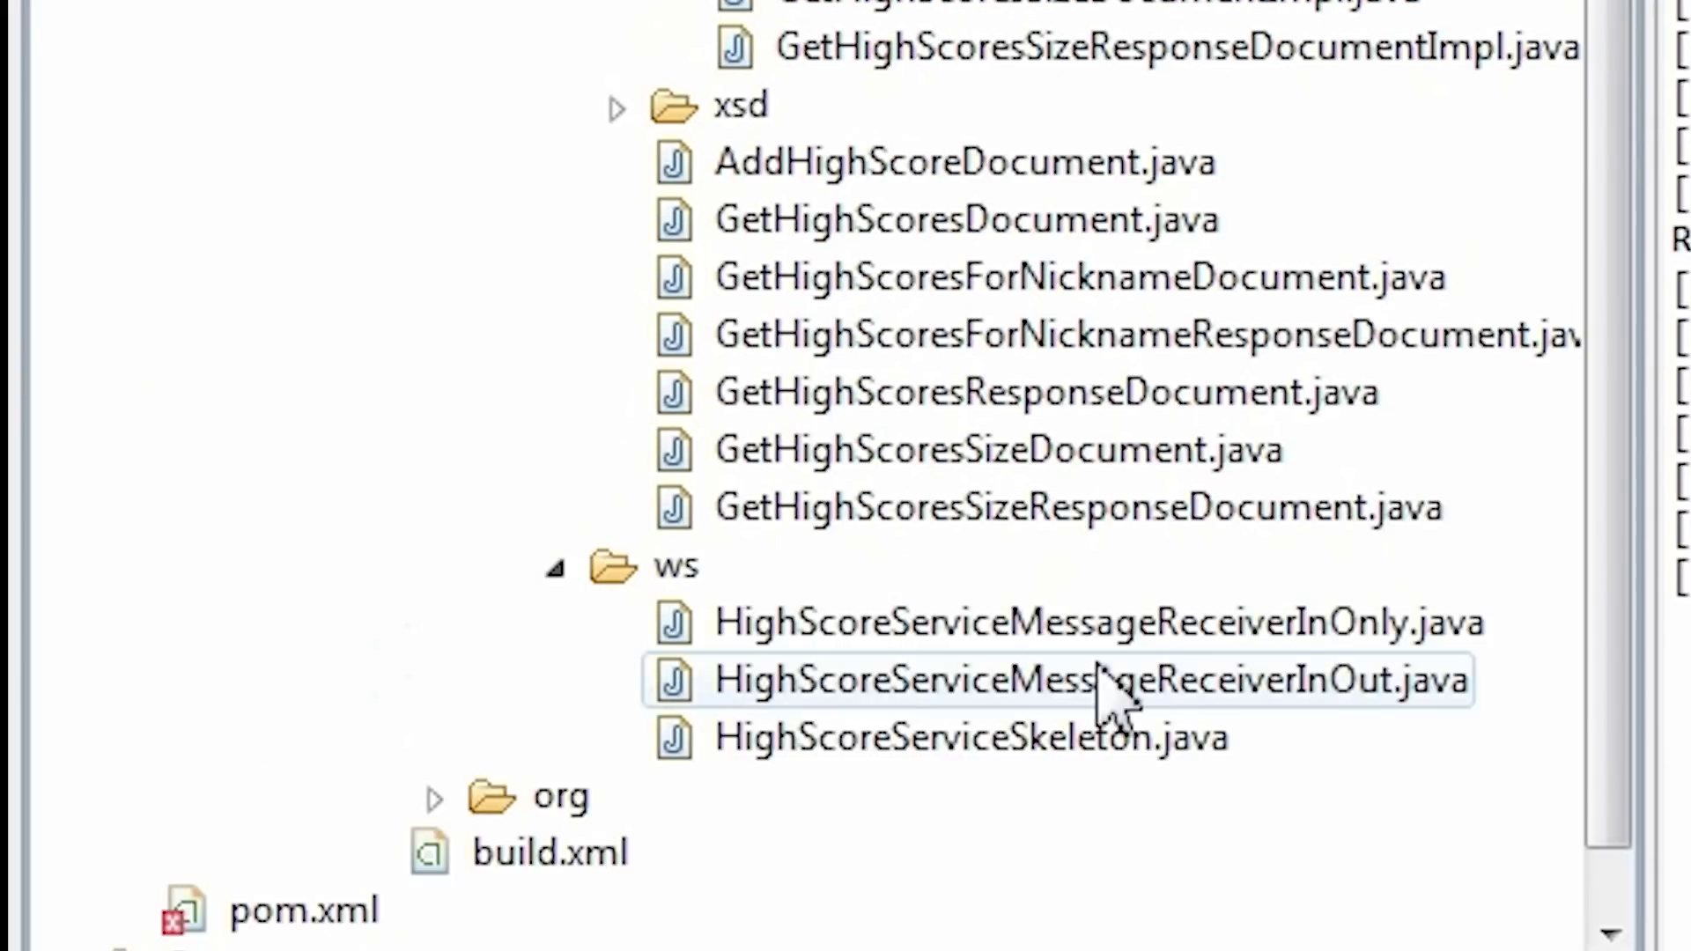
click(969, 739)
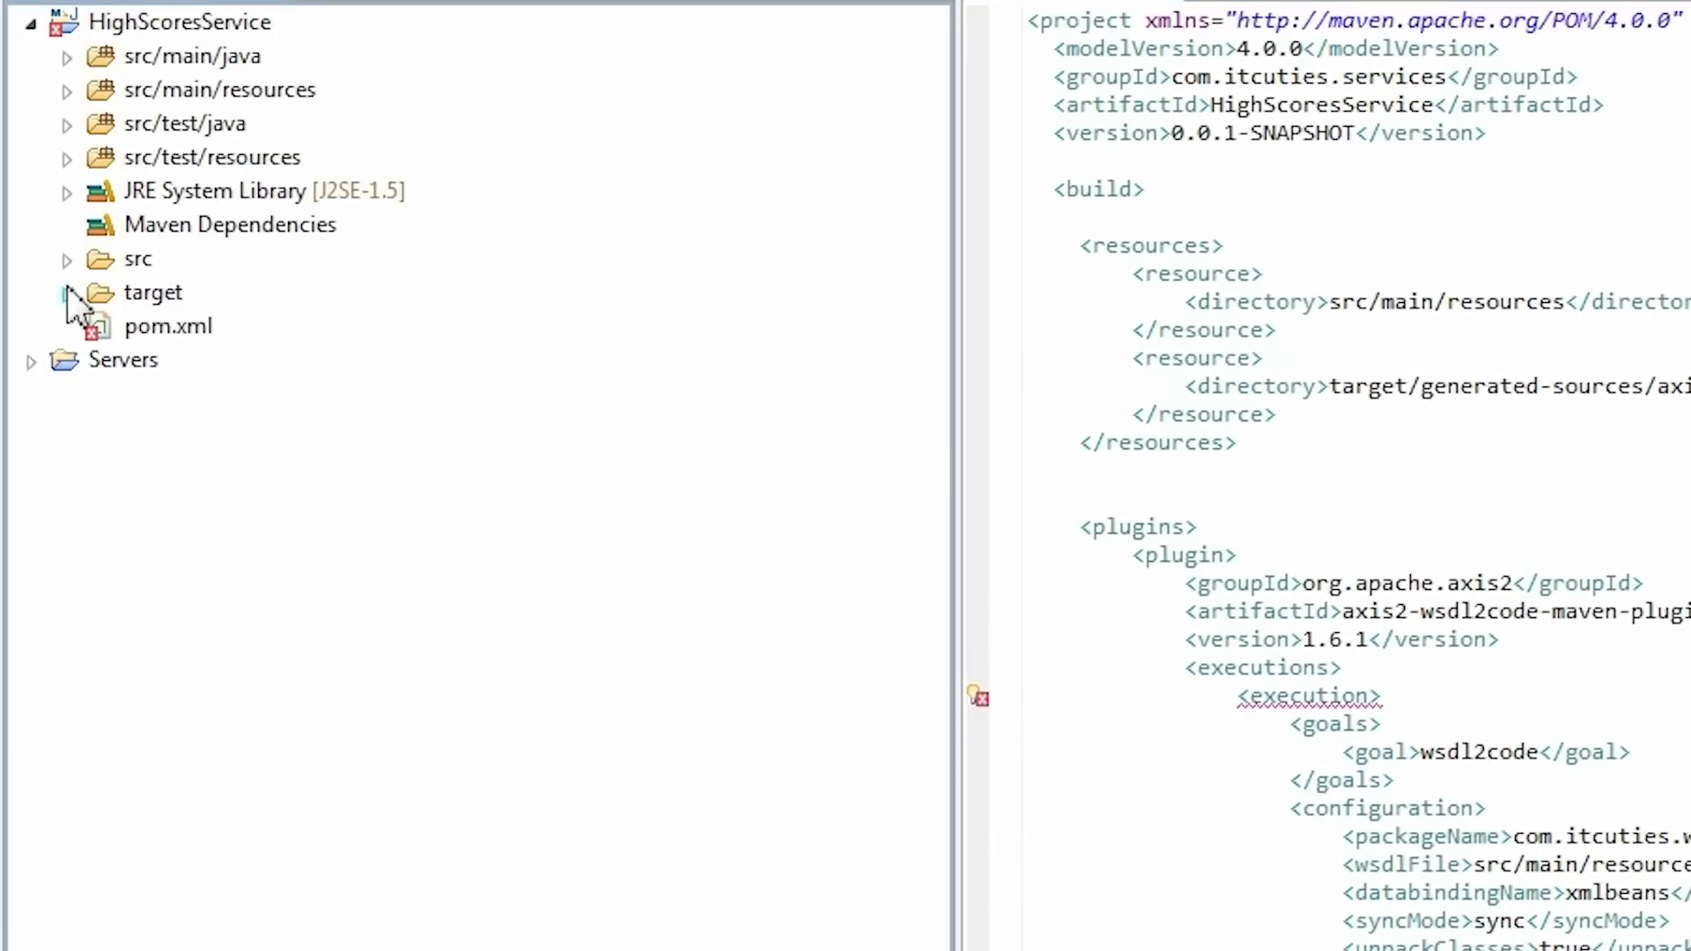
Step: Reveal the generated wsdl2code resources with services.xml and the WSDL copy, then expand src
click(64, 292)
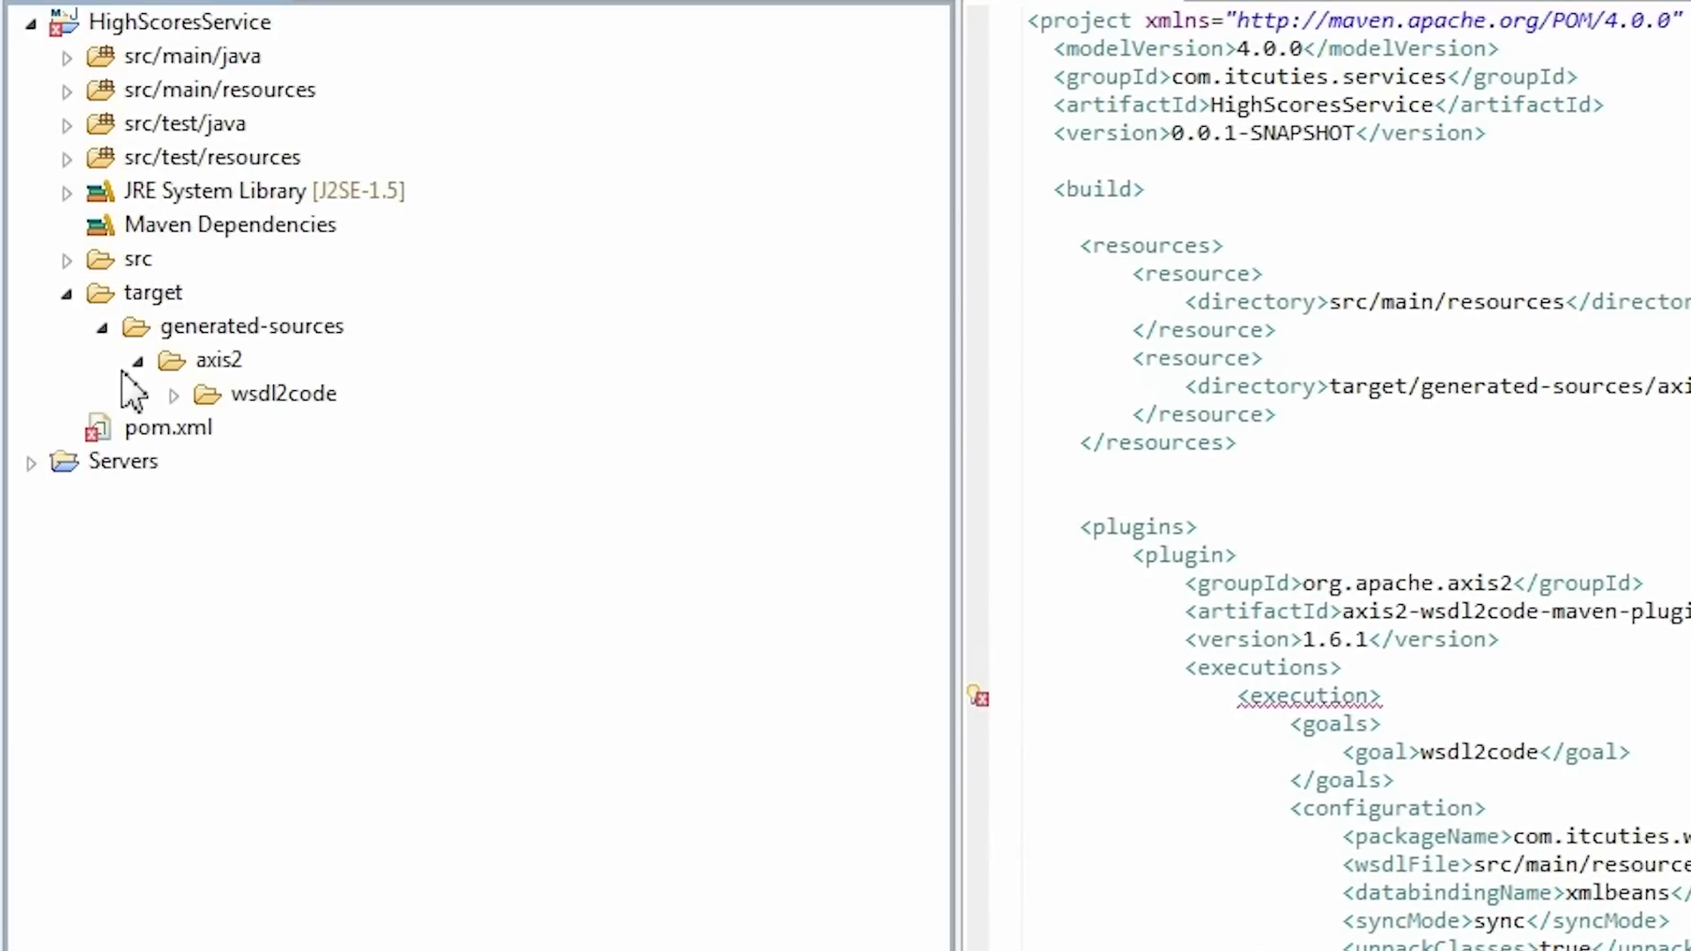
click(171, 393)
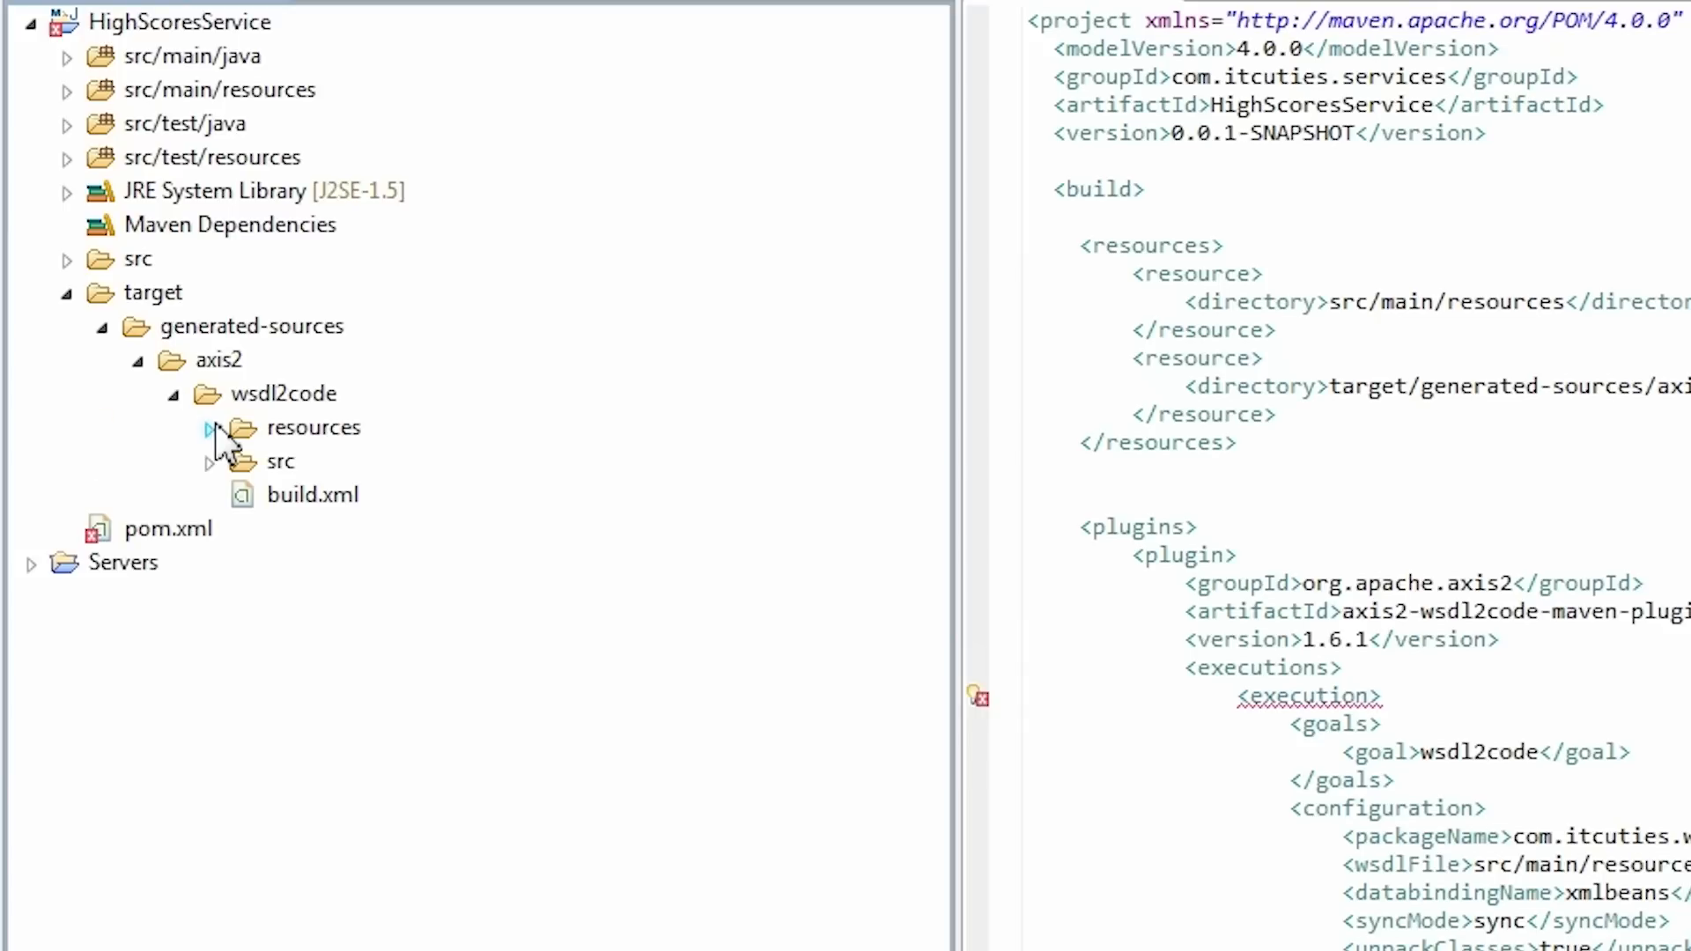
click(210, 427)
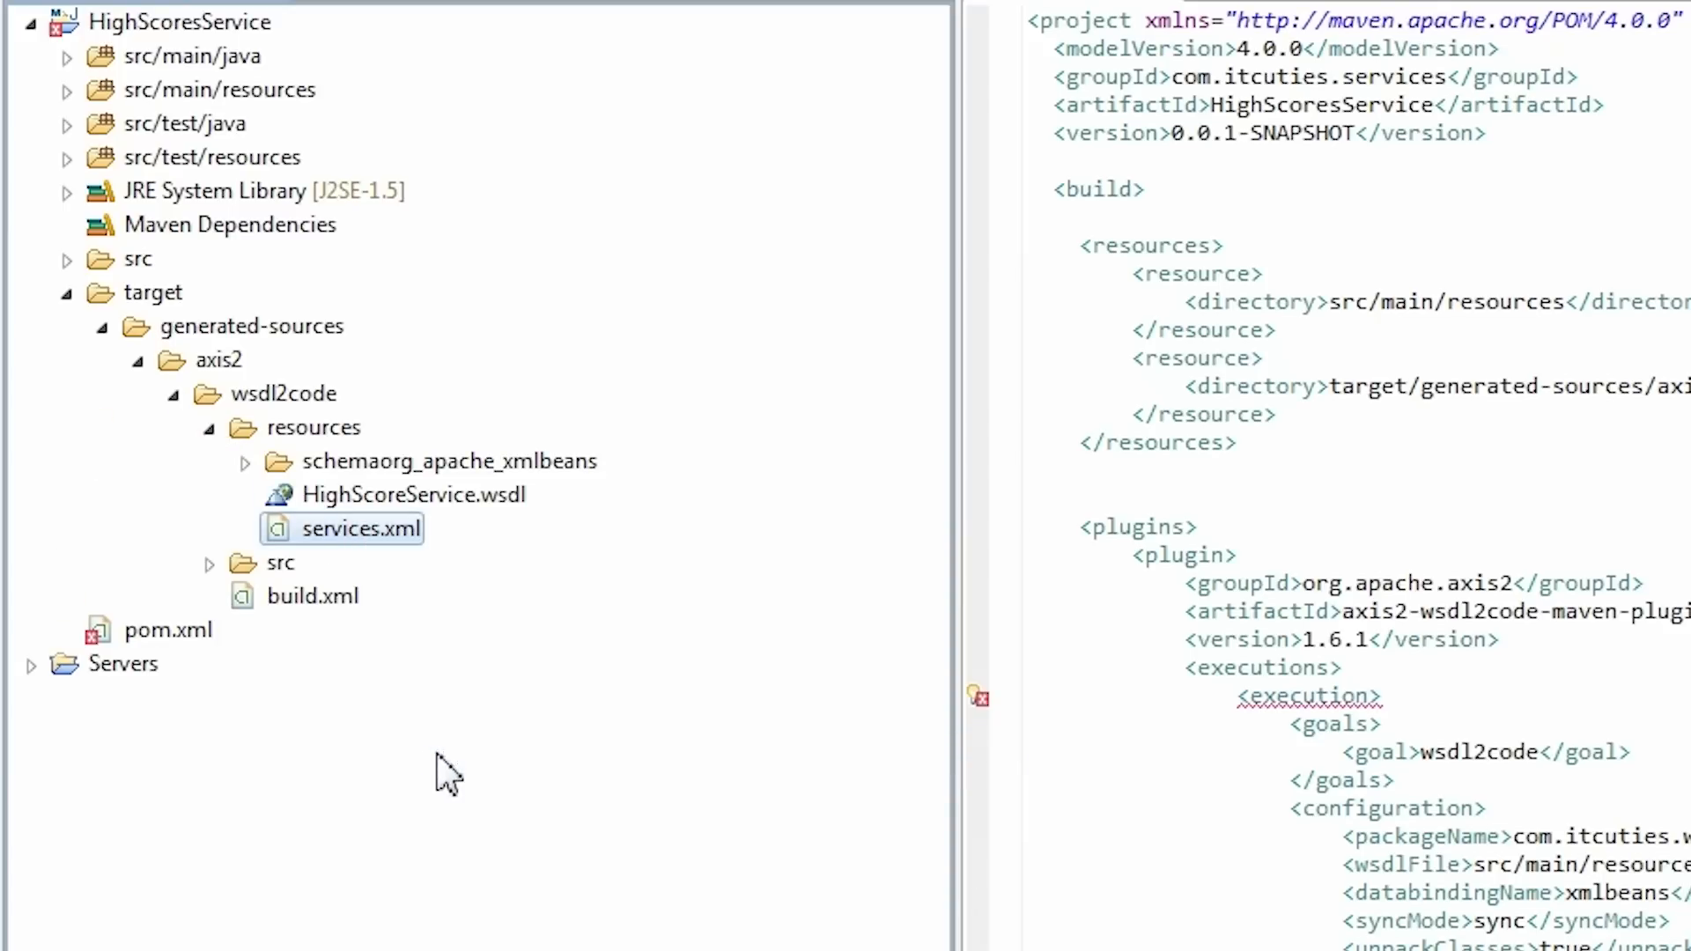
click(64, 259)
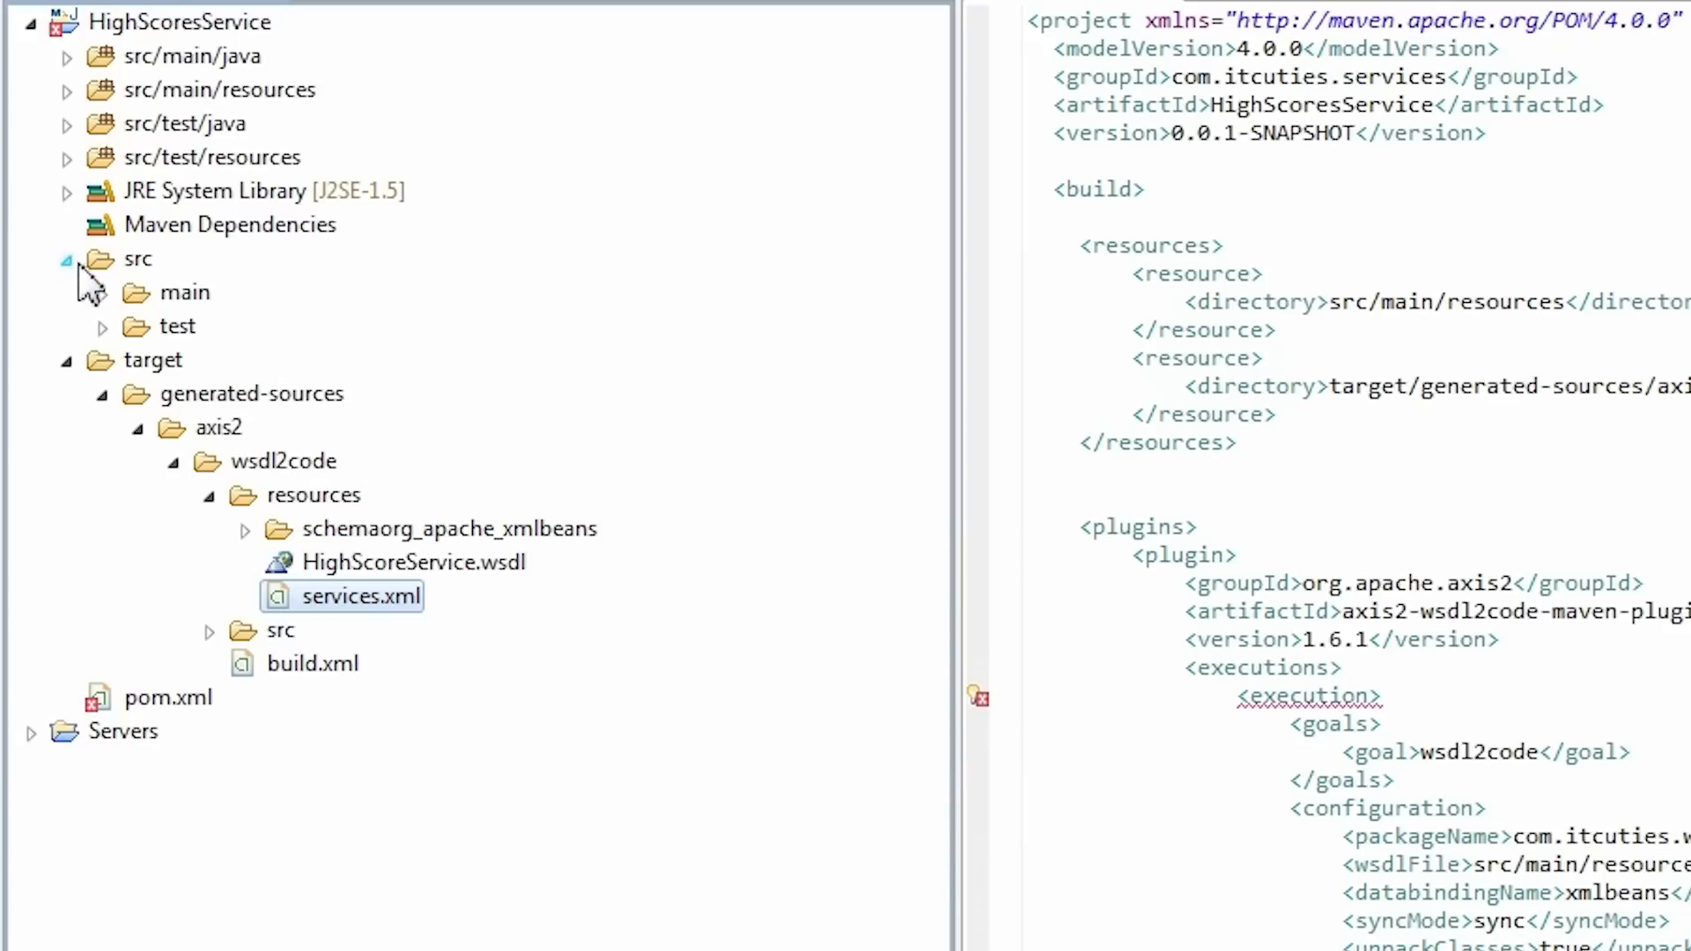
Step: Paste services.xml into src/main/resources beside the wsdl folder and launch a Maven build of the pom
click(103, 292)
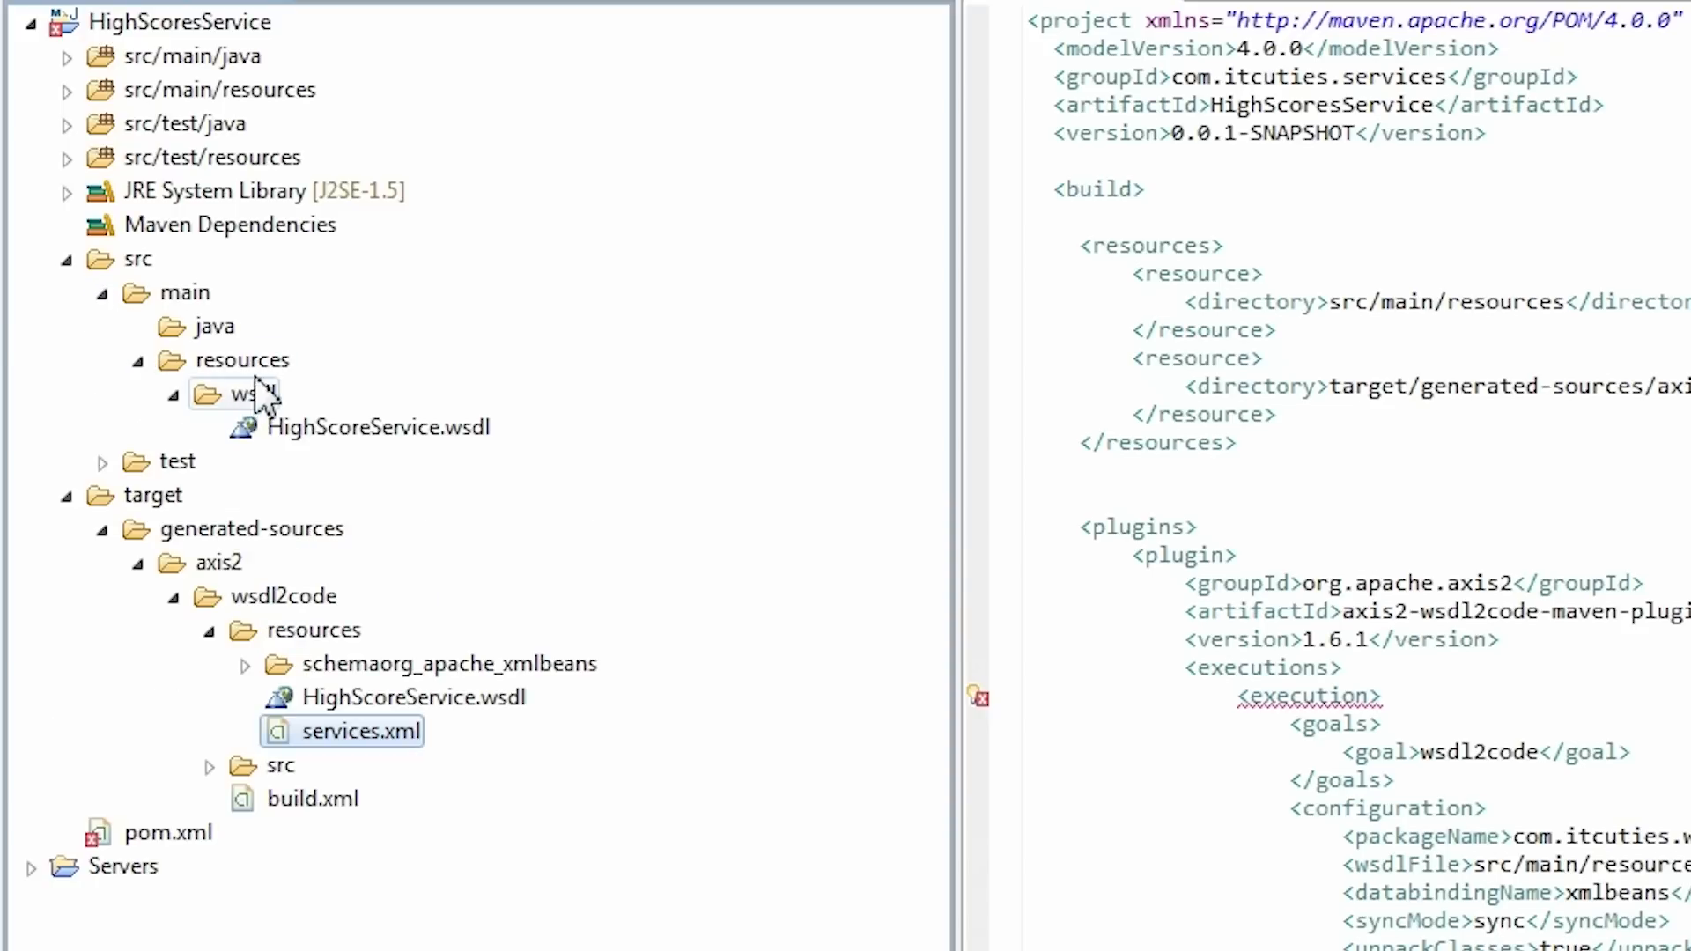
right_click(242, 359)
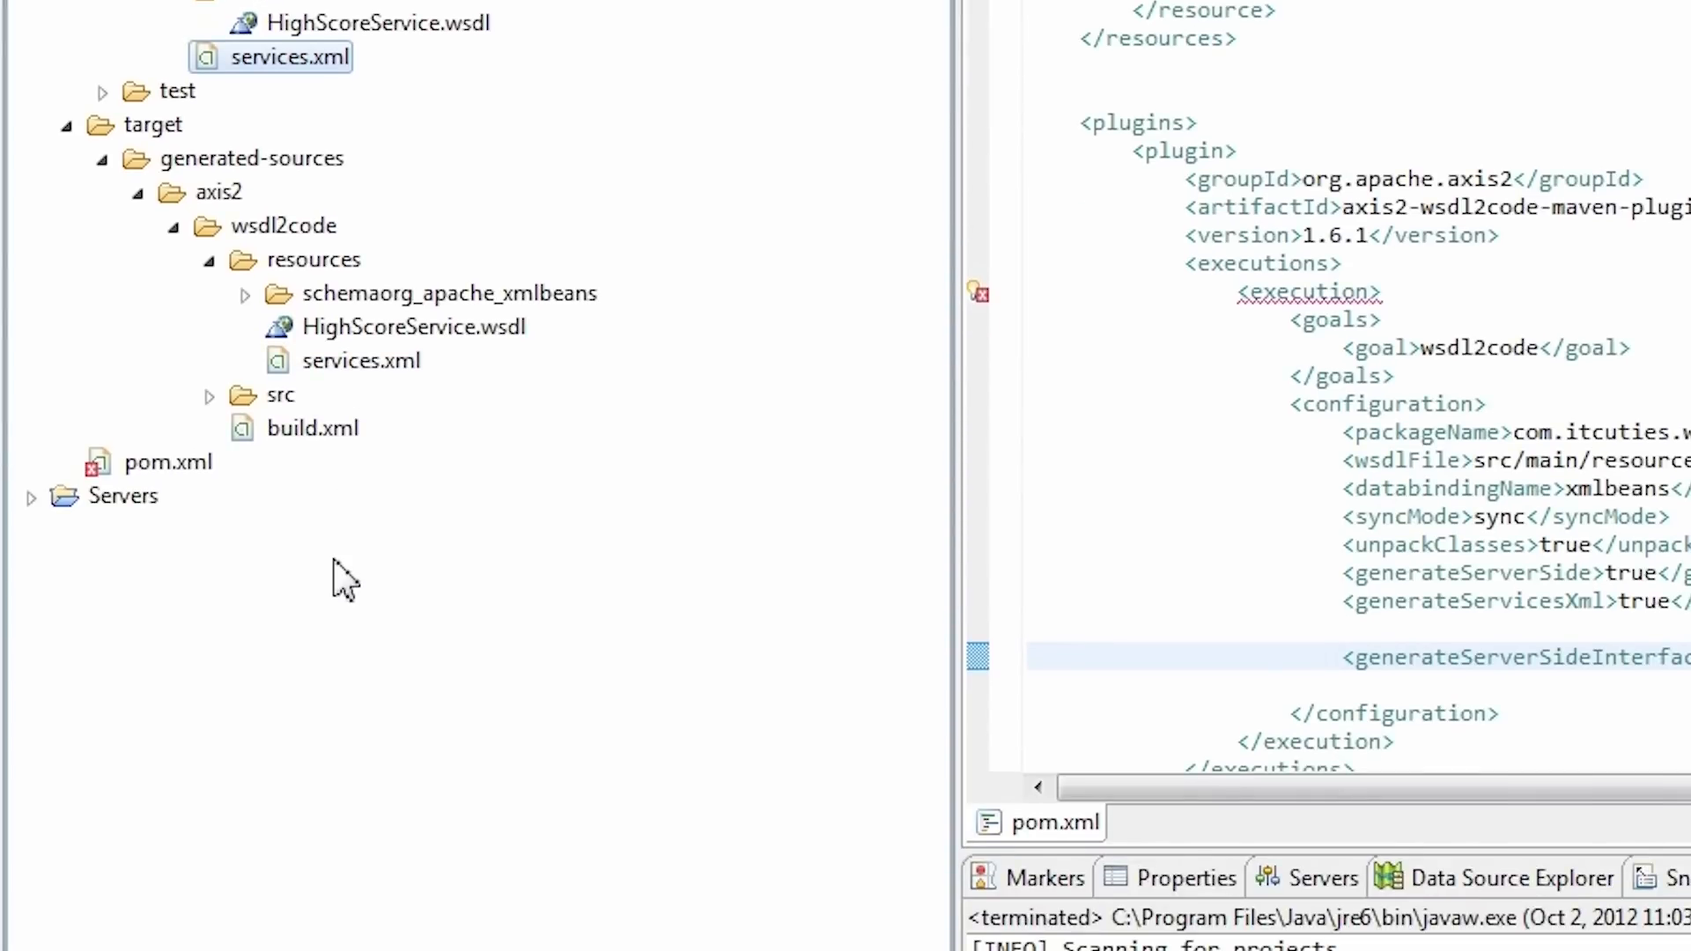
mouse_move(231, 512)
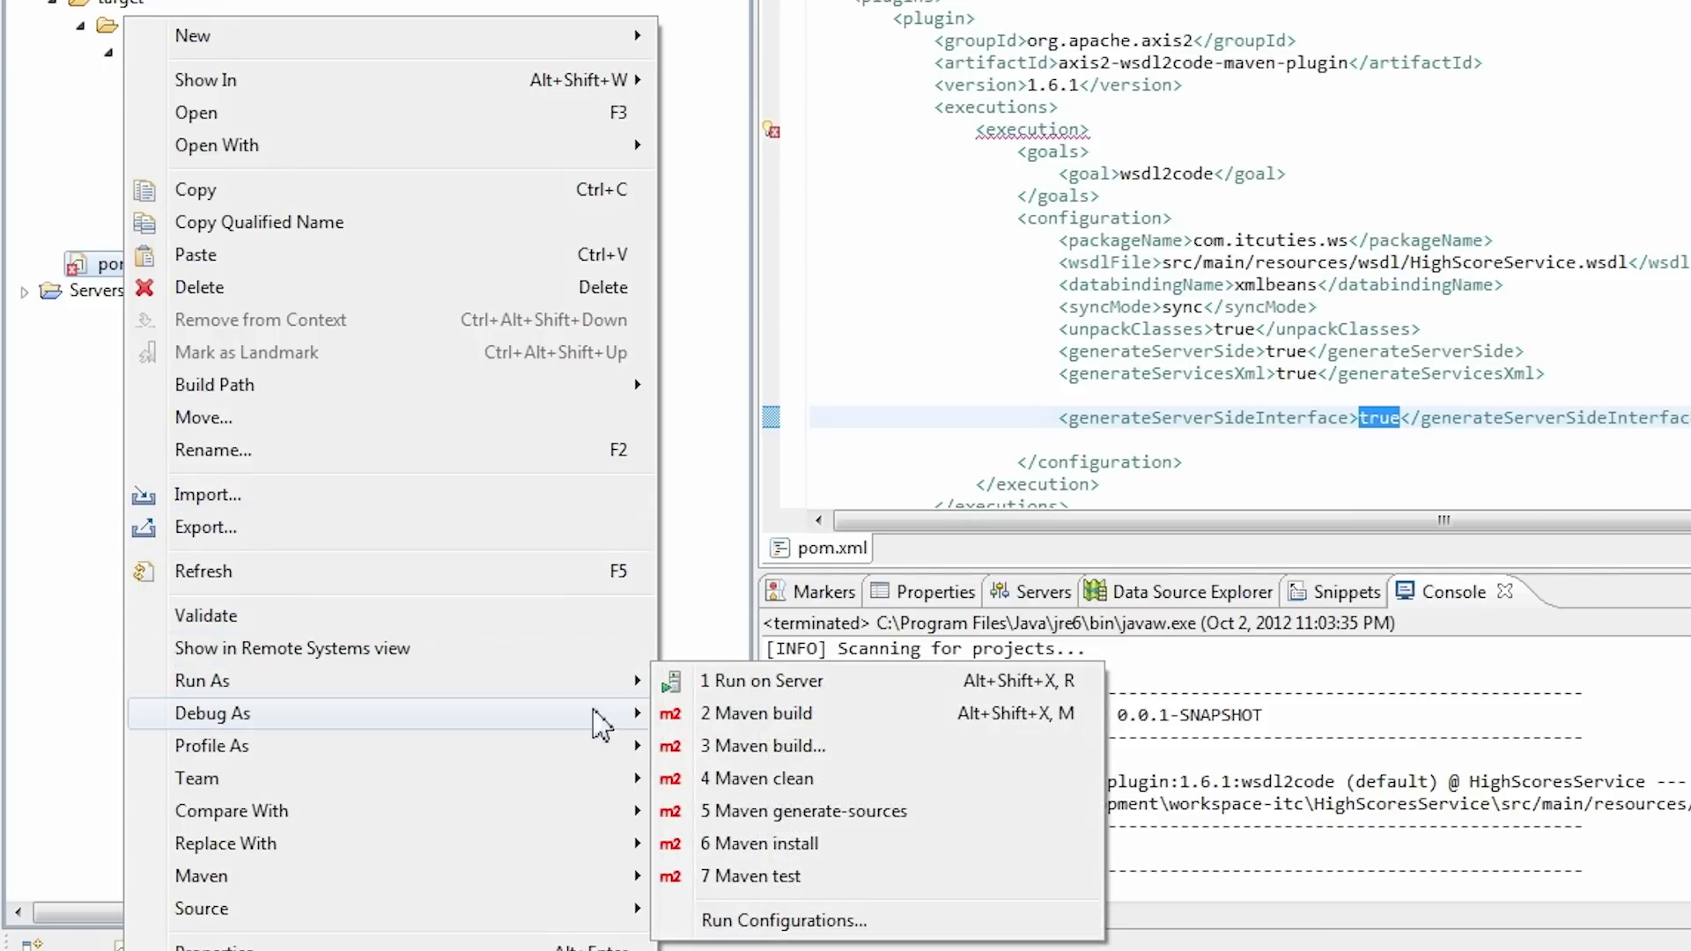
click(803, 810)
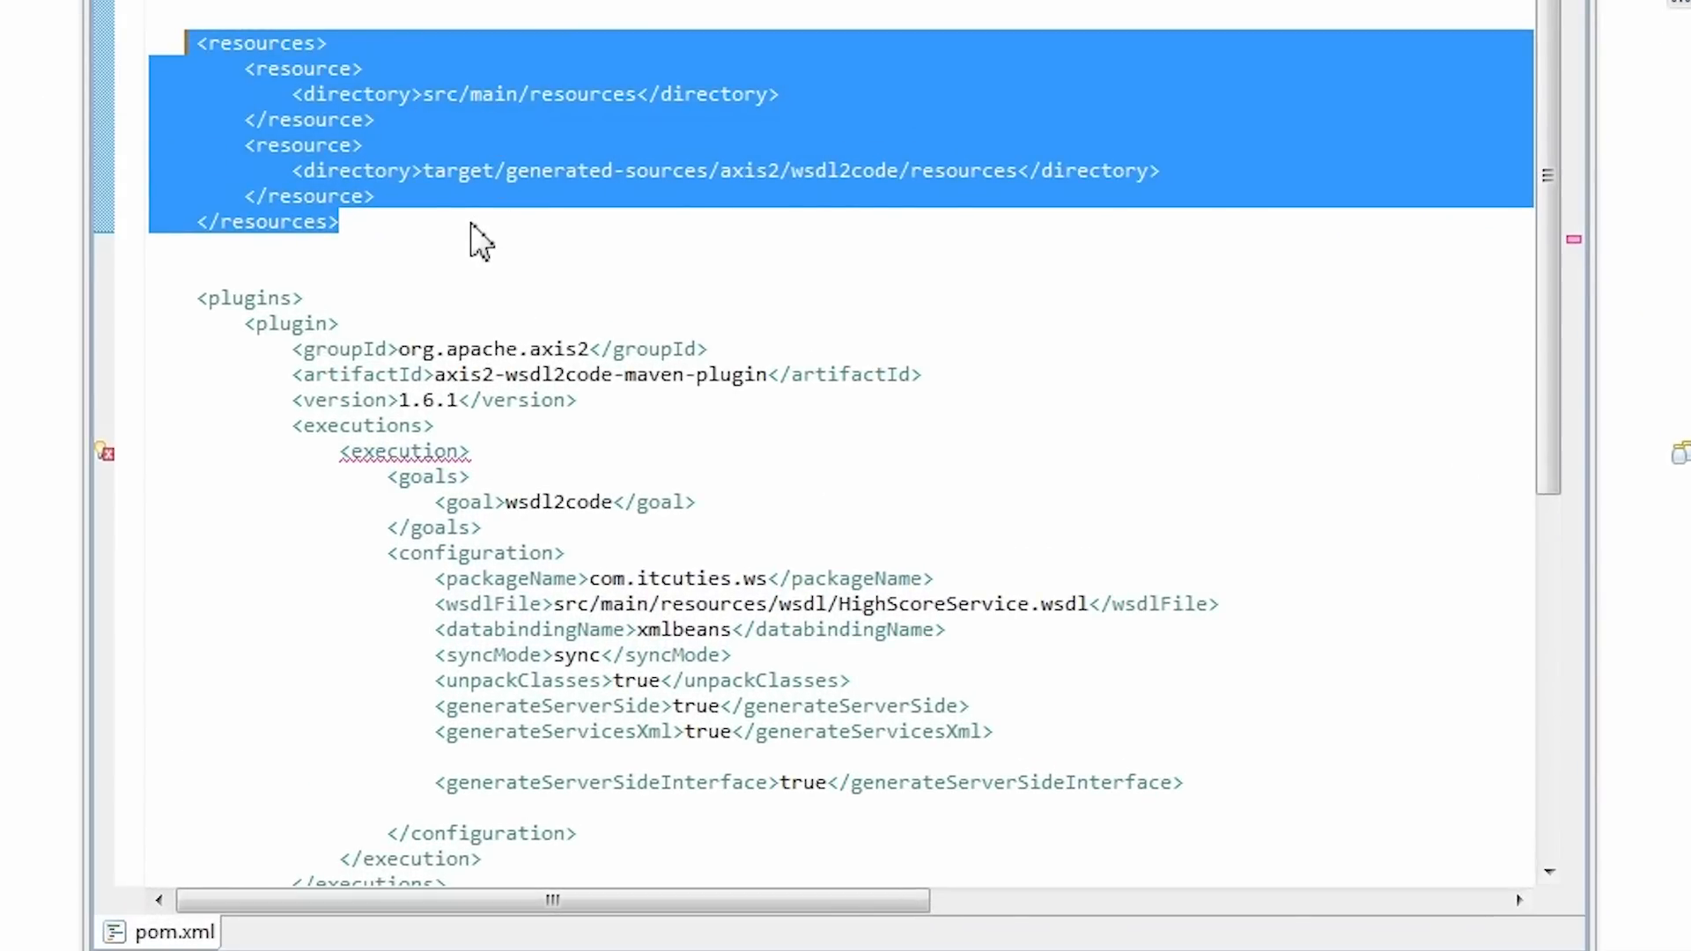
click(477, 221)
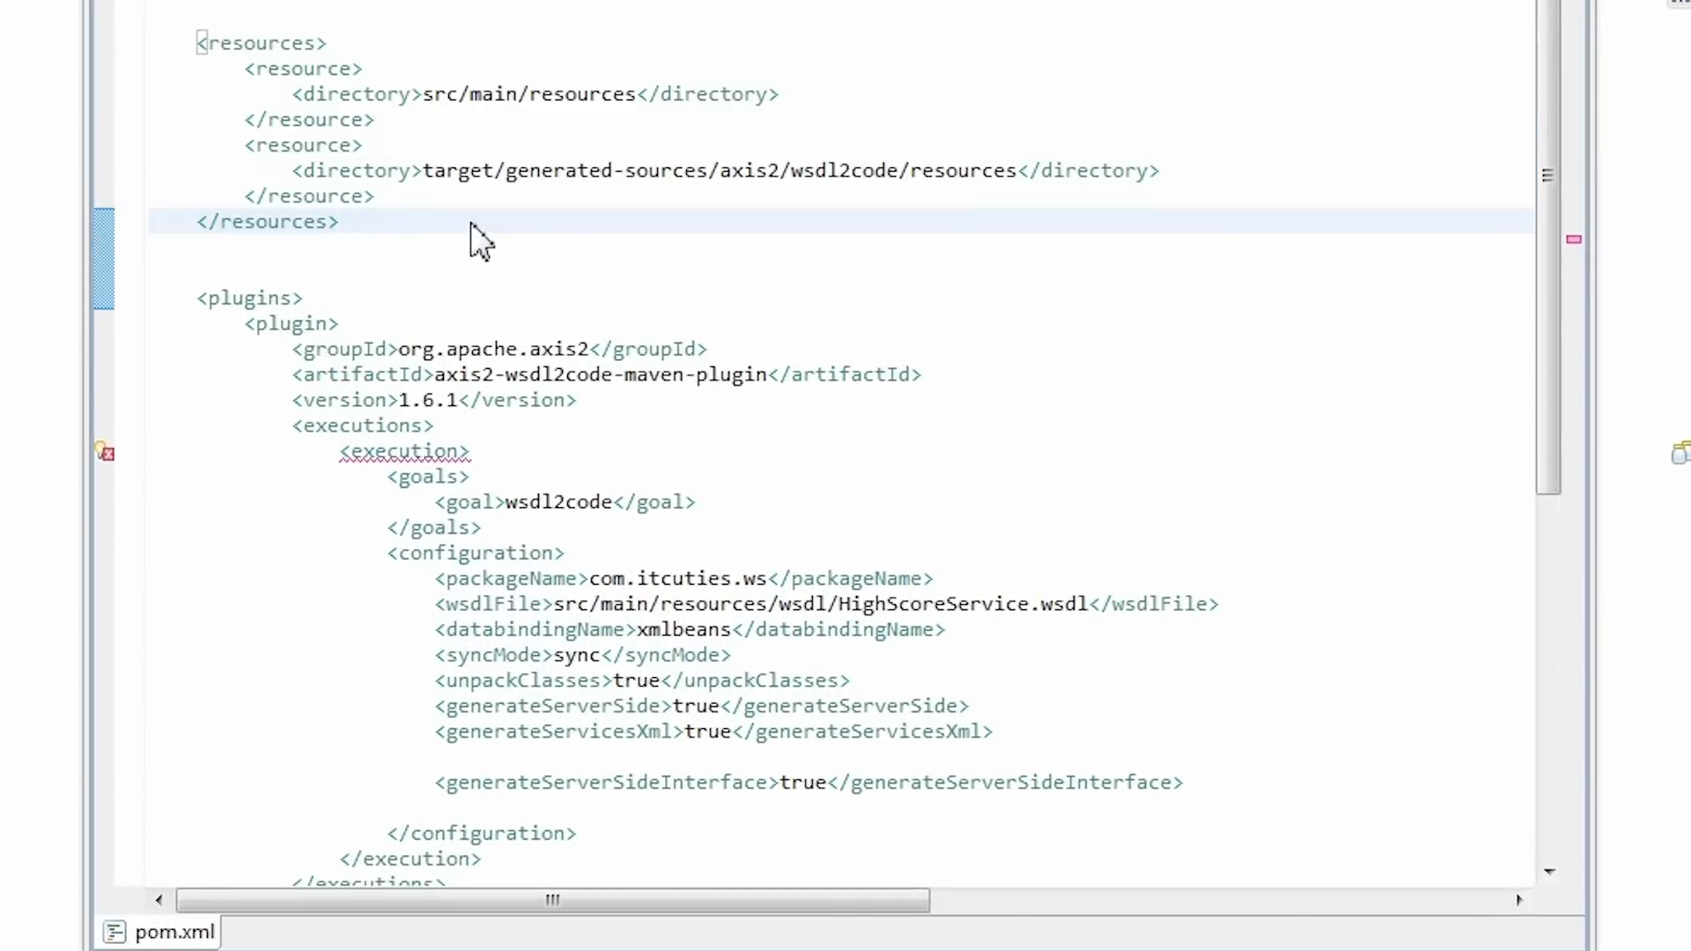
double_click(582, 94)
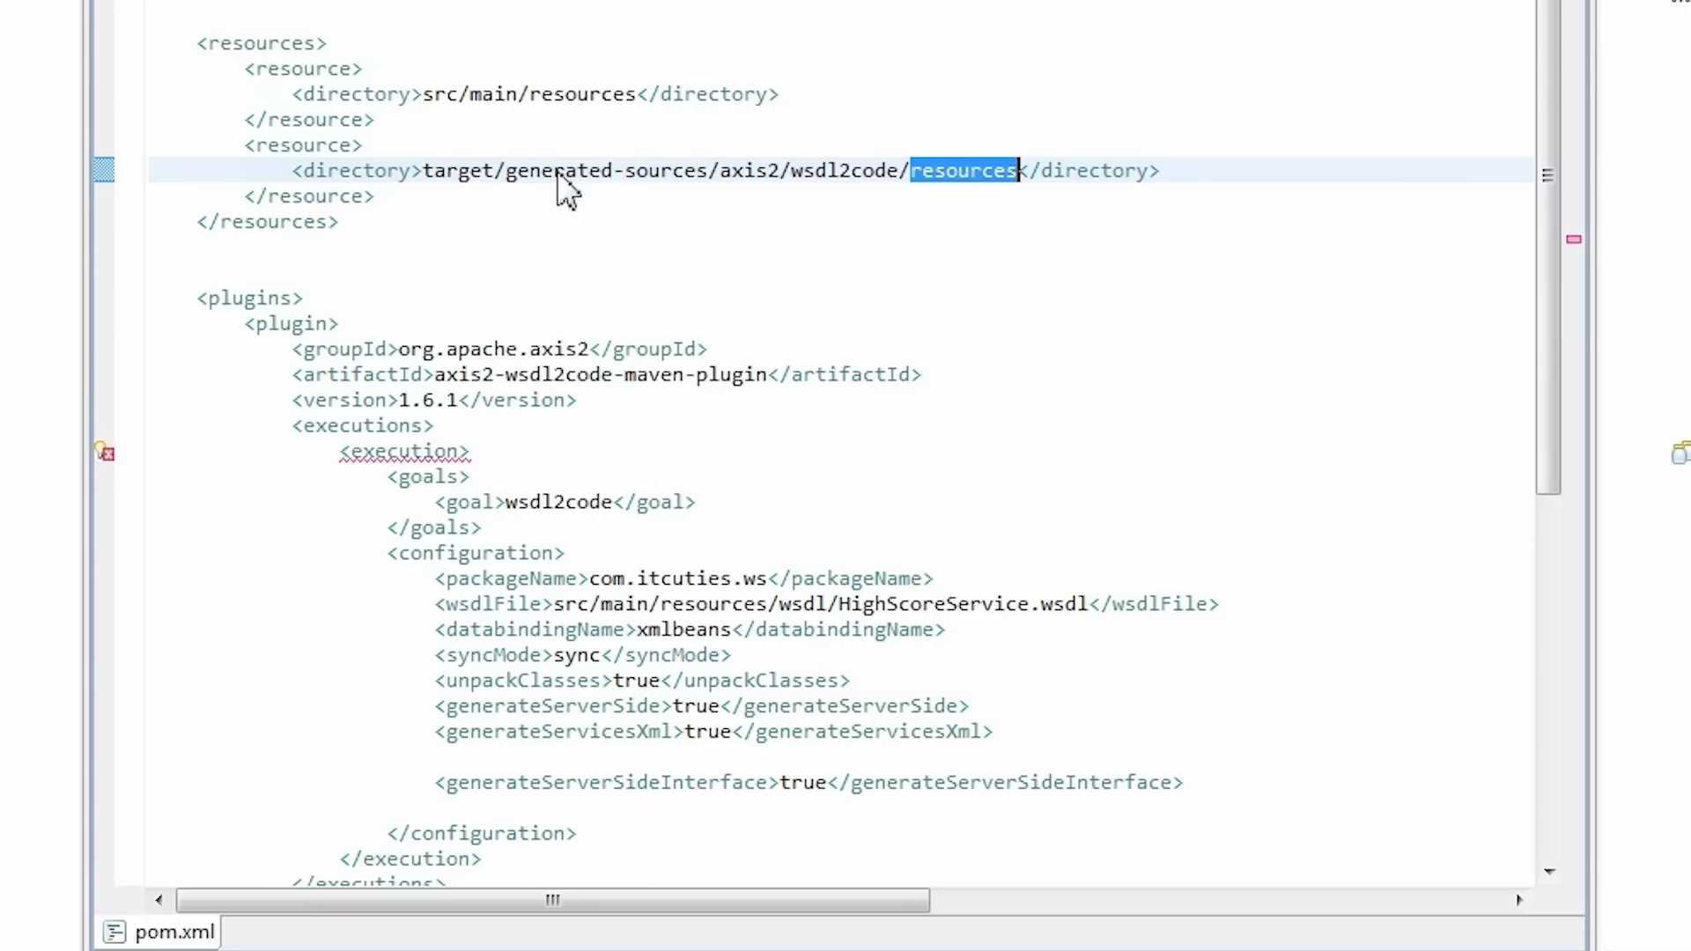
scroll(down, 3)
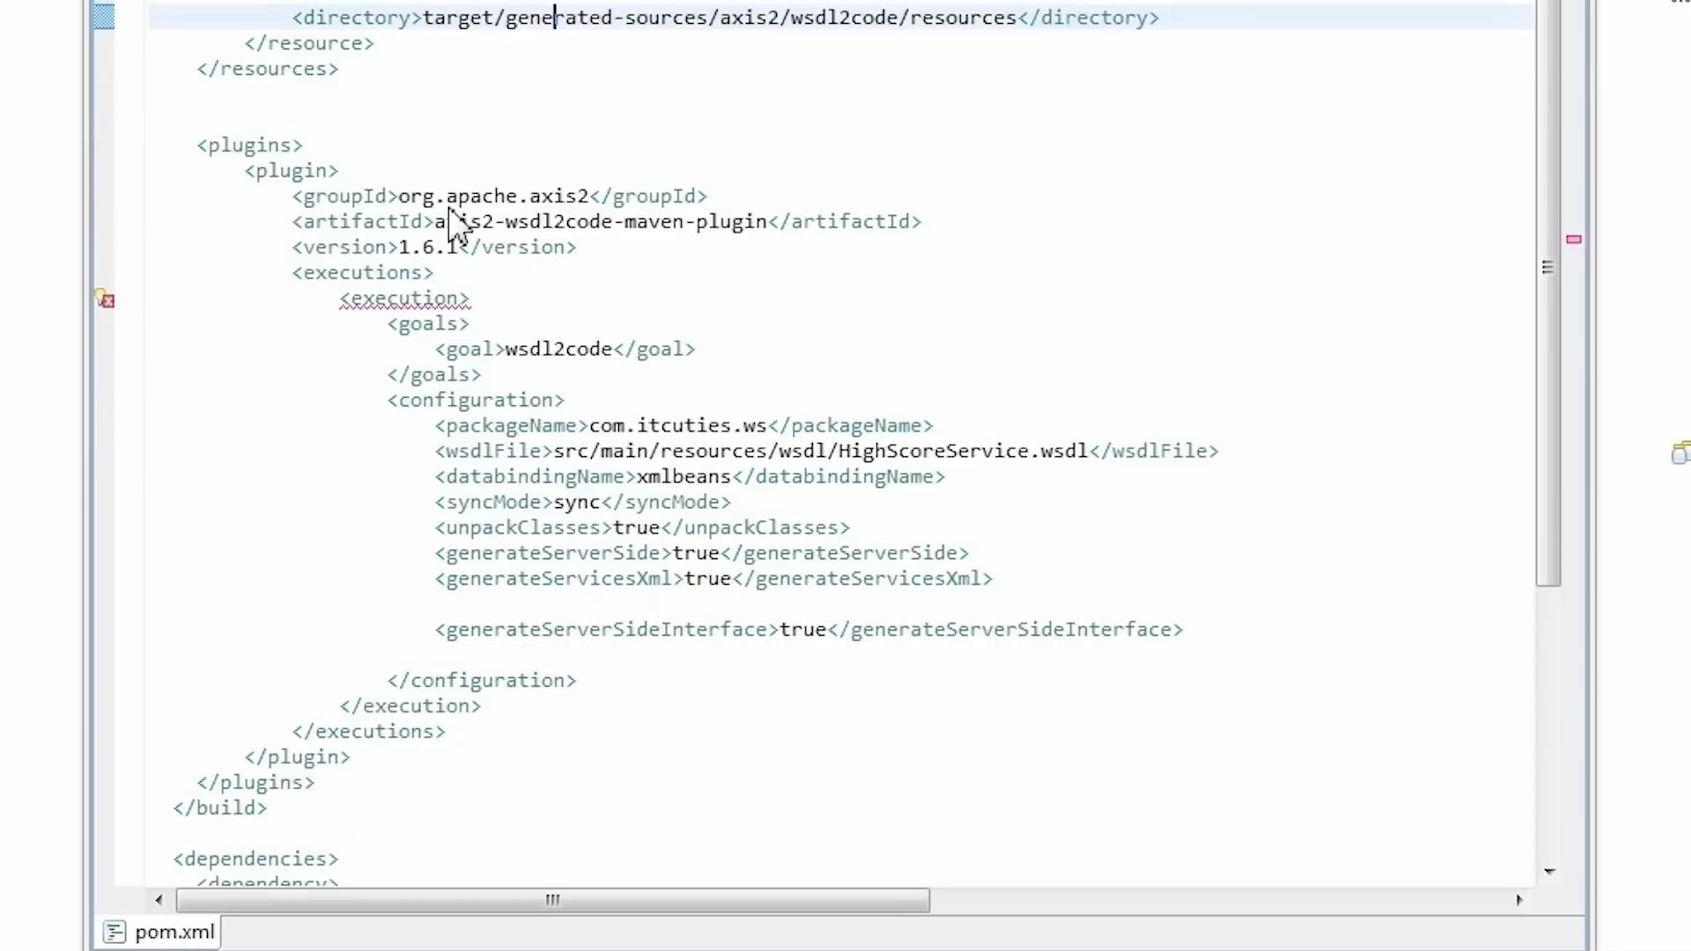
scroll(down, 3)
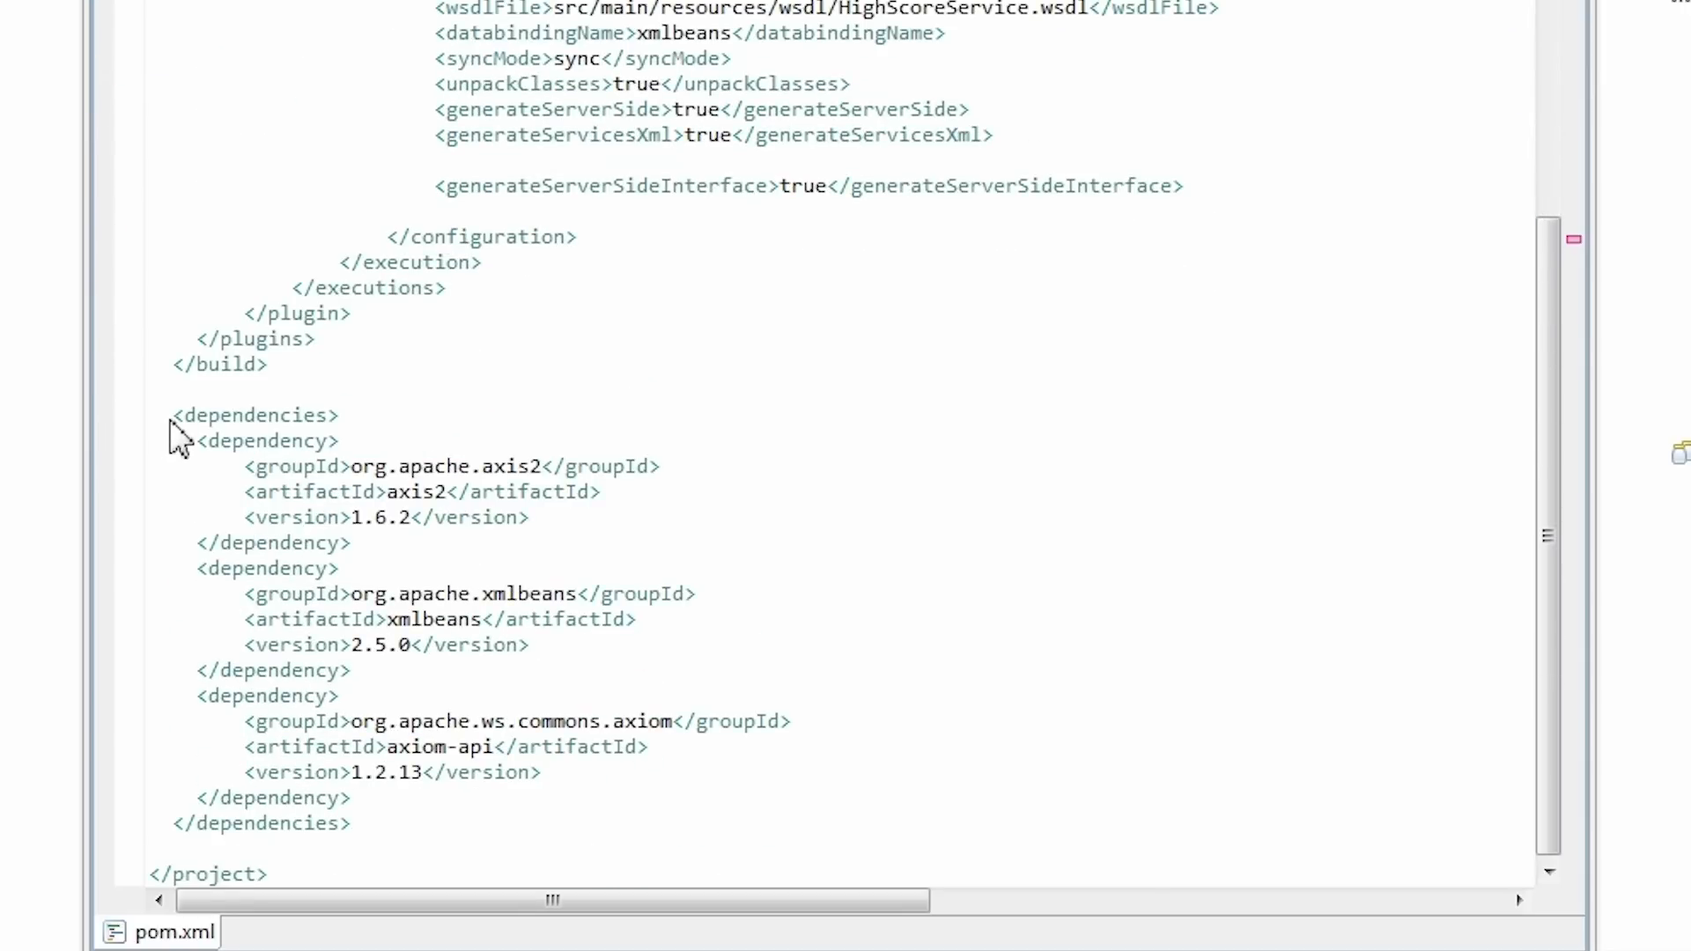
drag(173, 415, 350, 669)
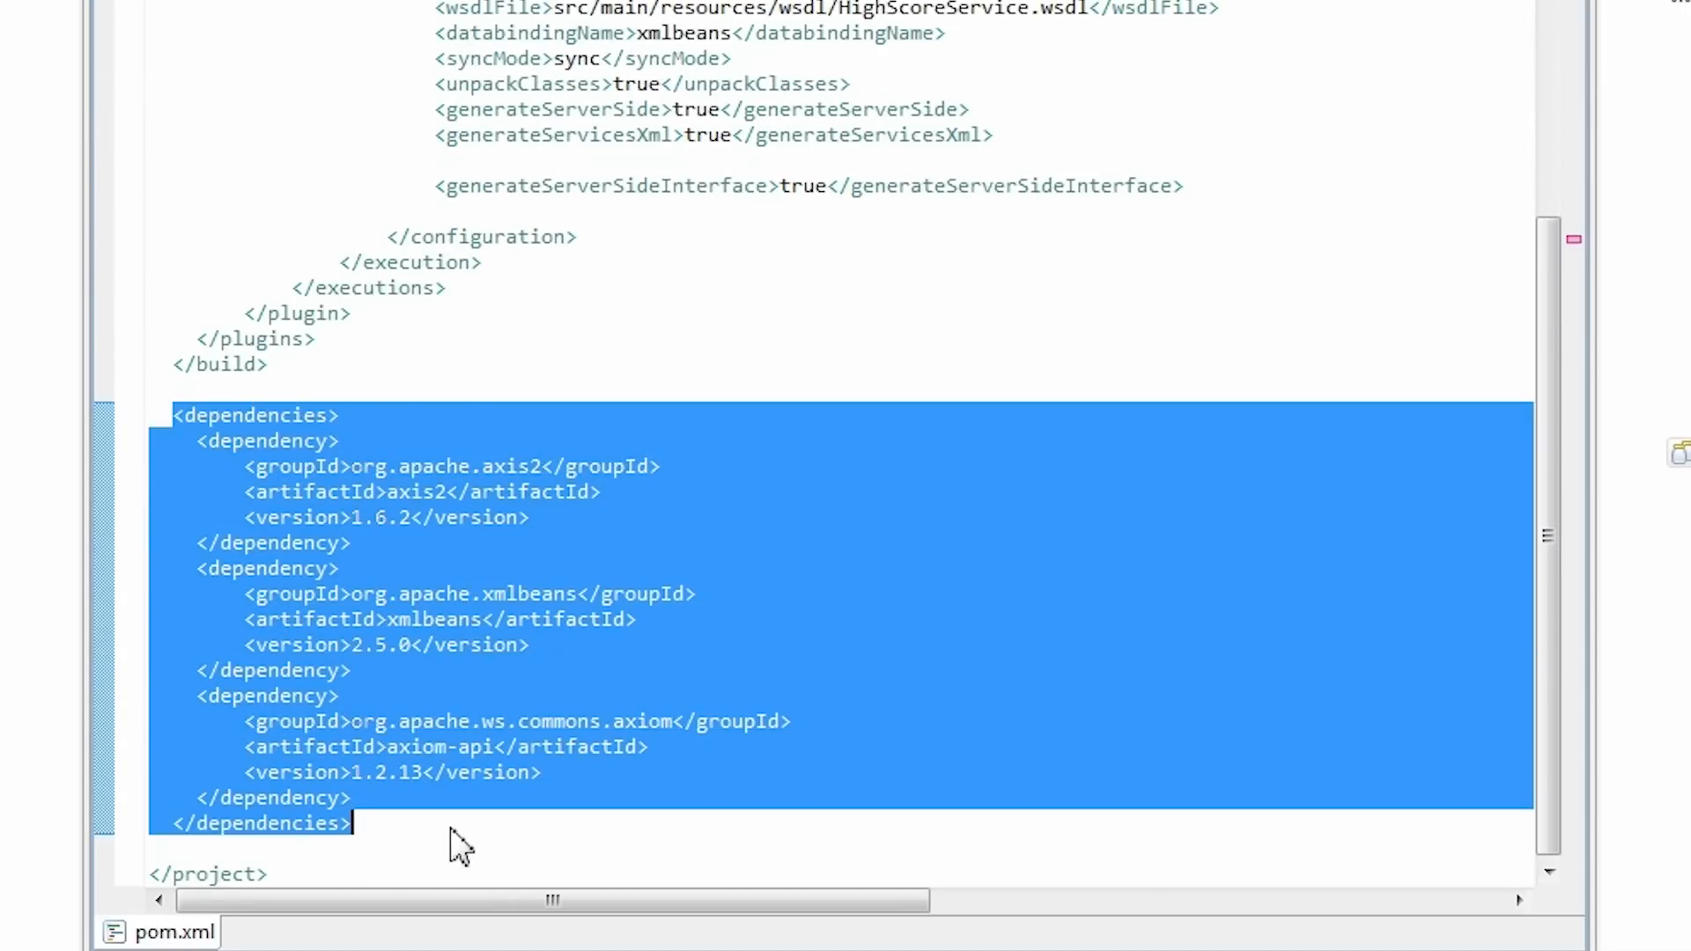
double_click(417, 492)
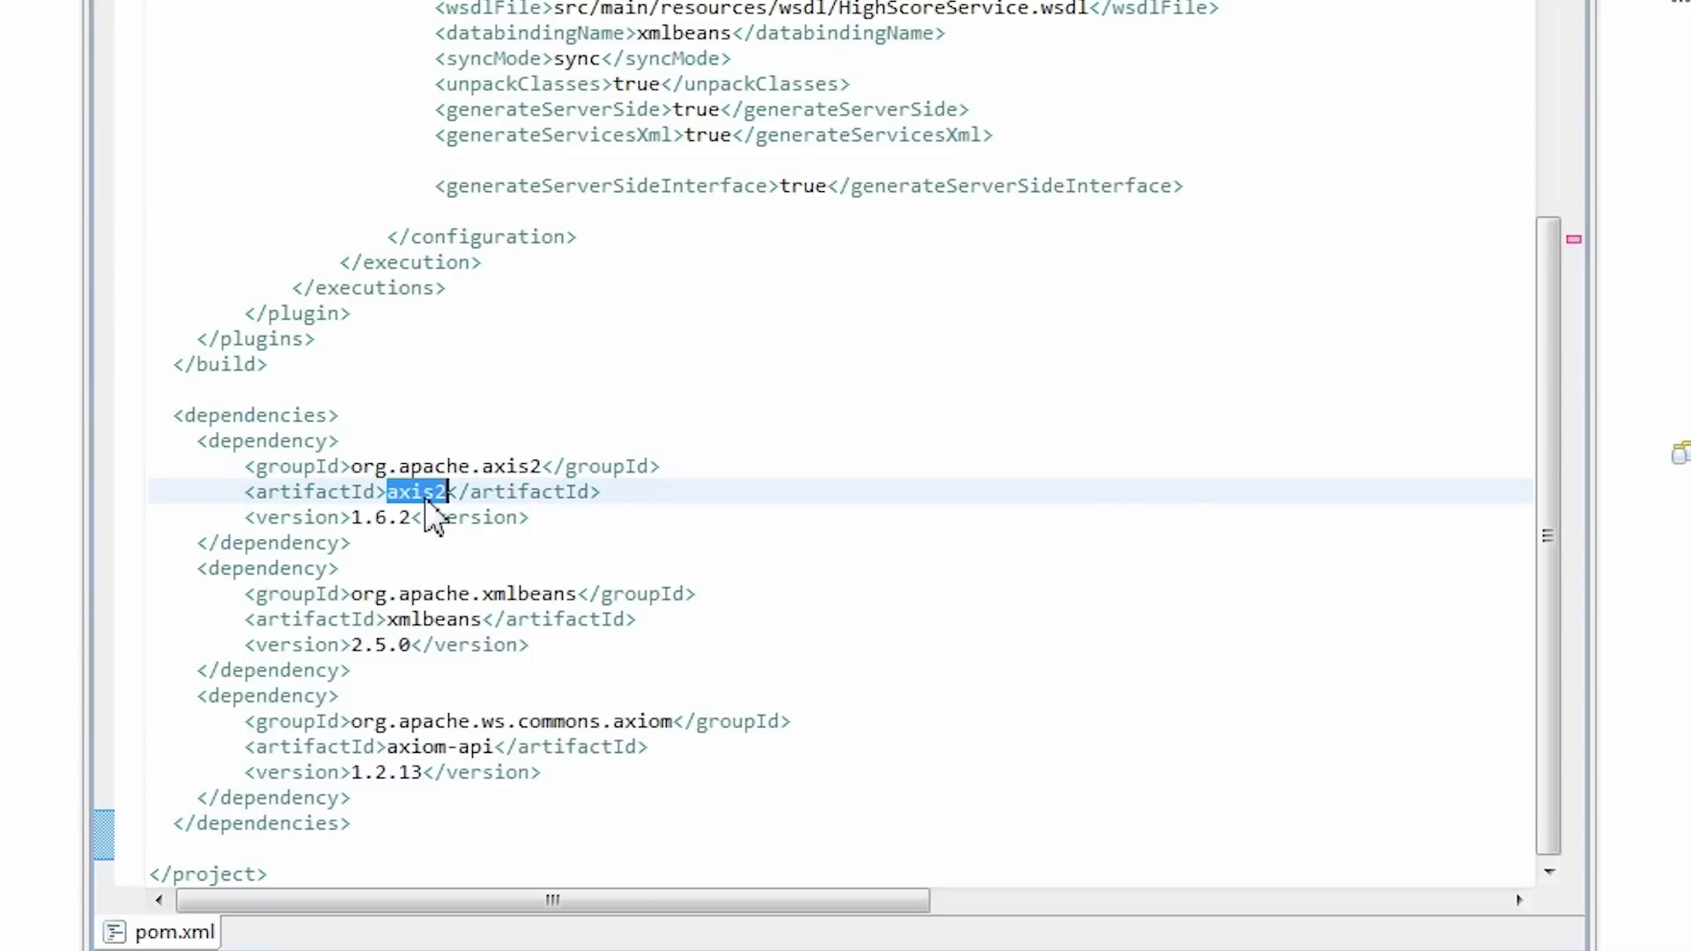
double_click(436, 619)
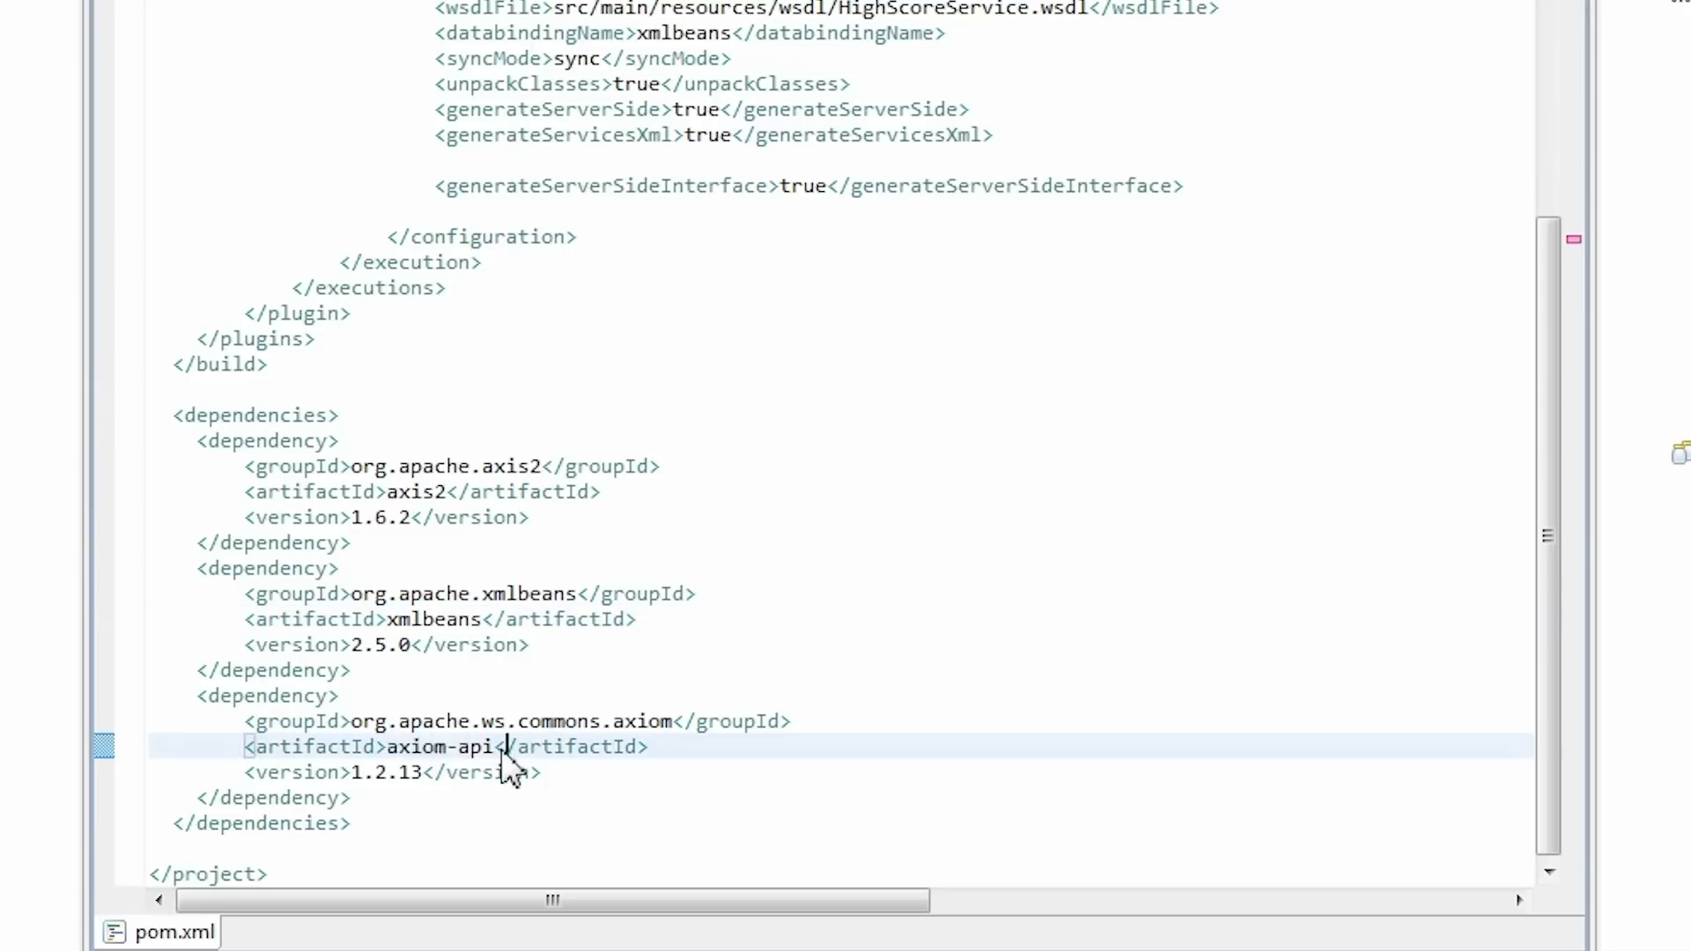
mouse_move(442, 744)
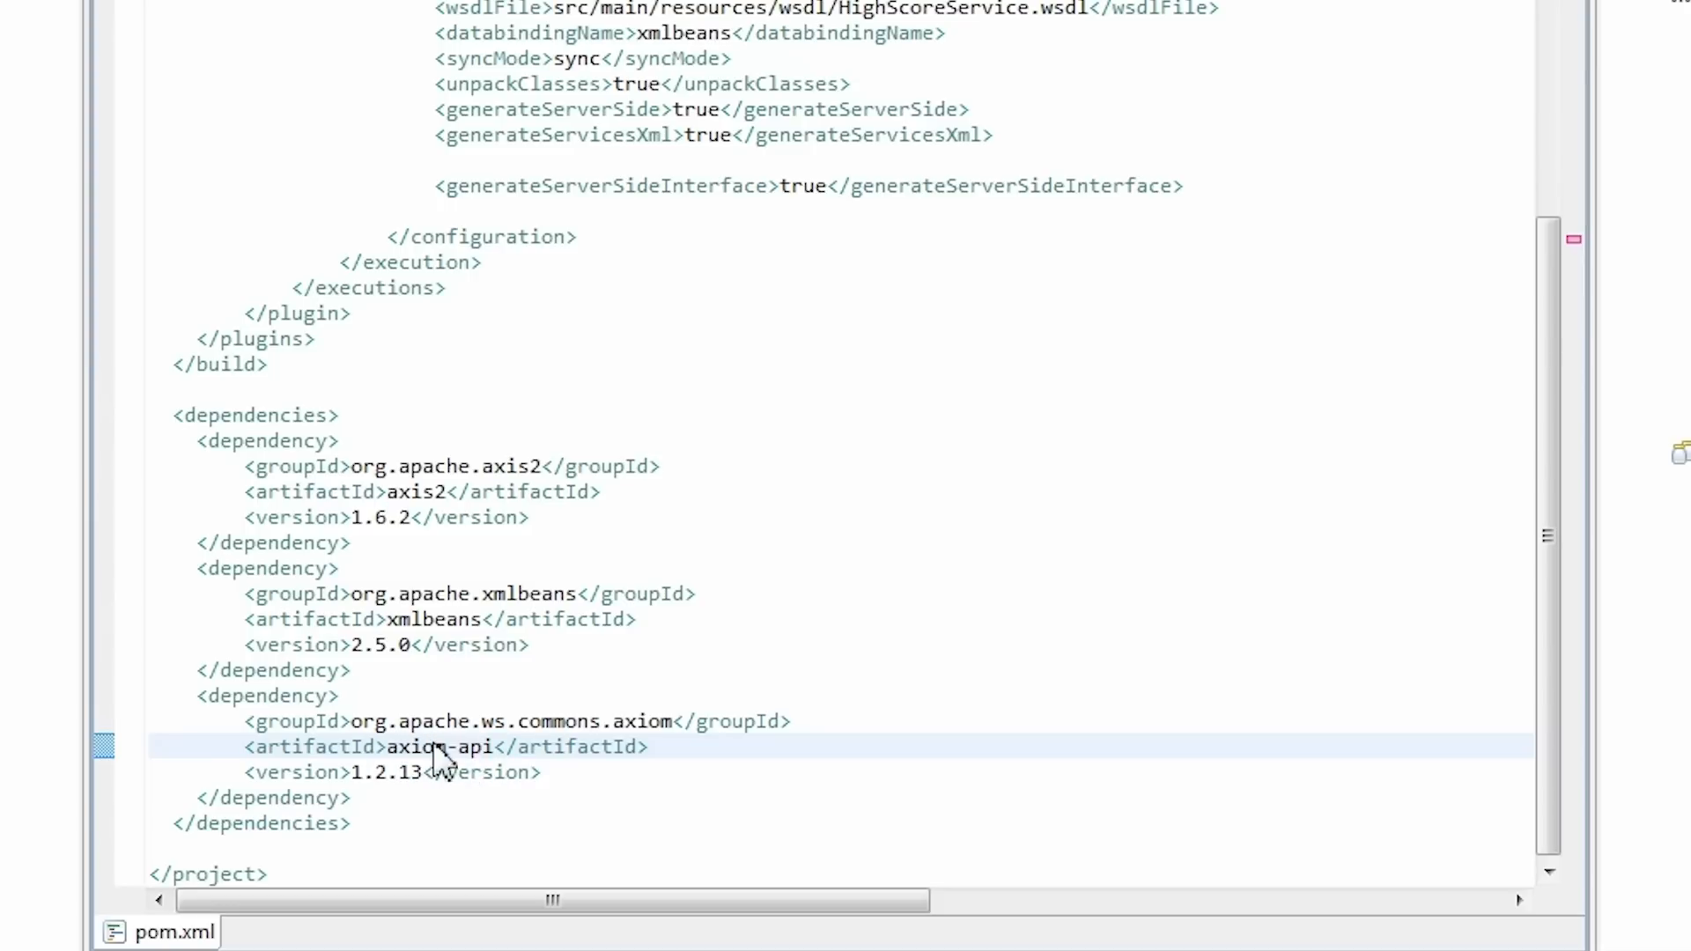
mouse_move(401, 754)
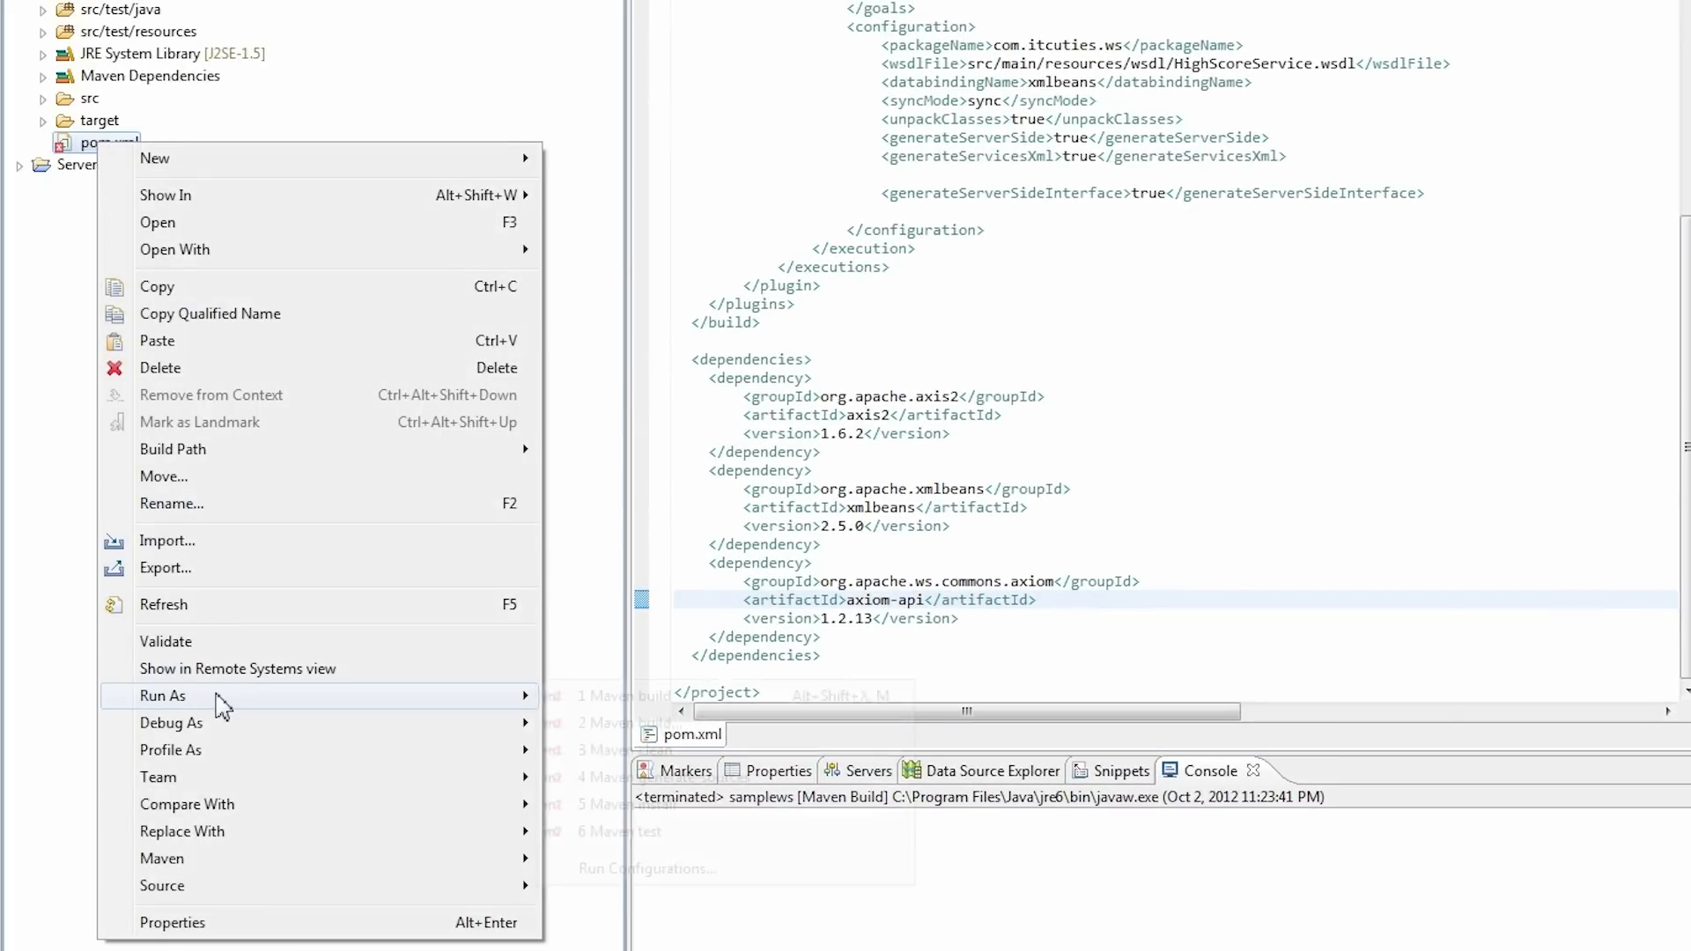
mouse_move(162, 696)
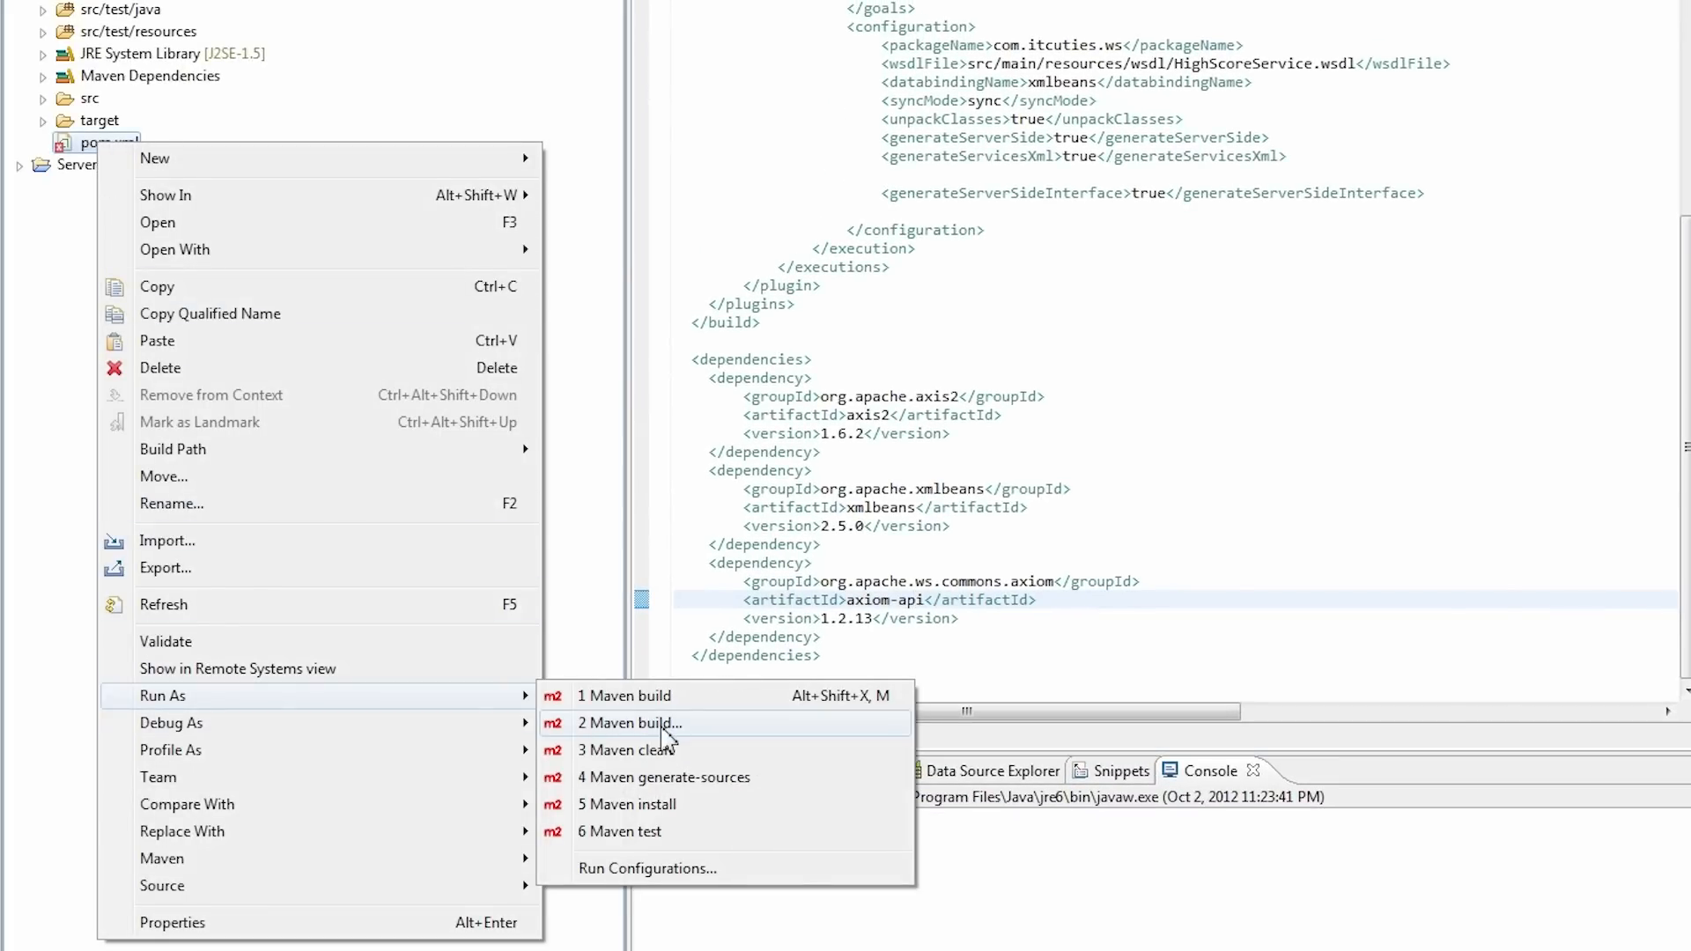
Step: Configure a Maven build with goal eclipse:eclipse, apply it and run it
click(629, 722)
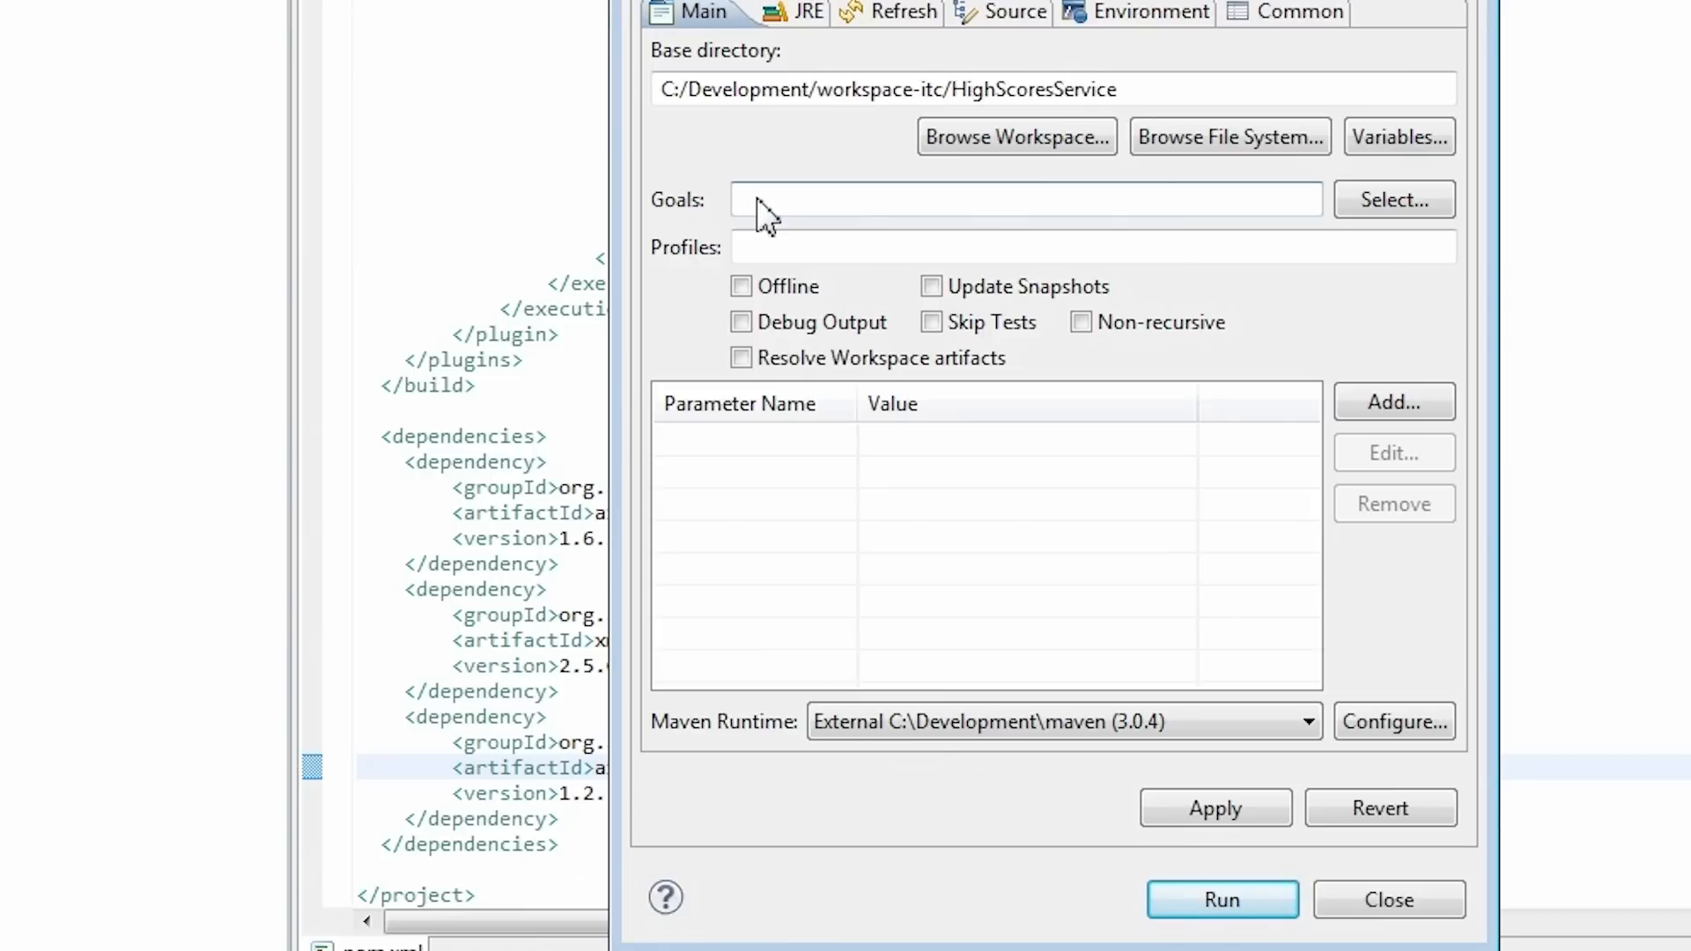
text(eclipse)
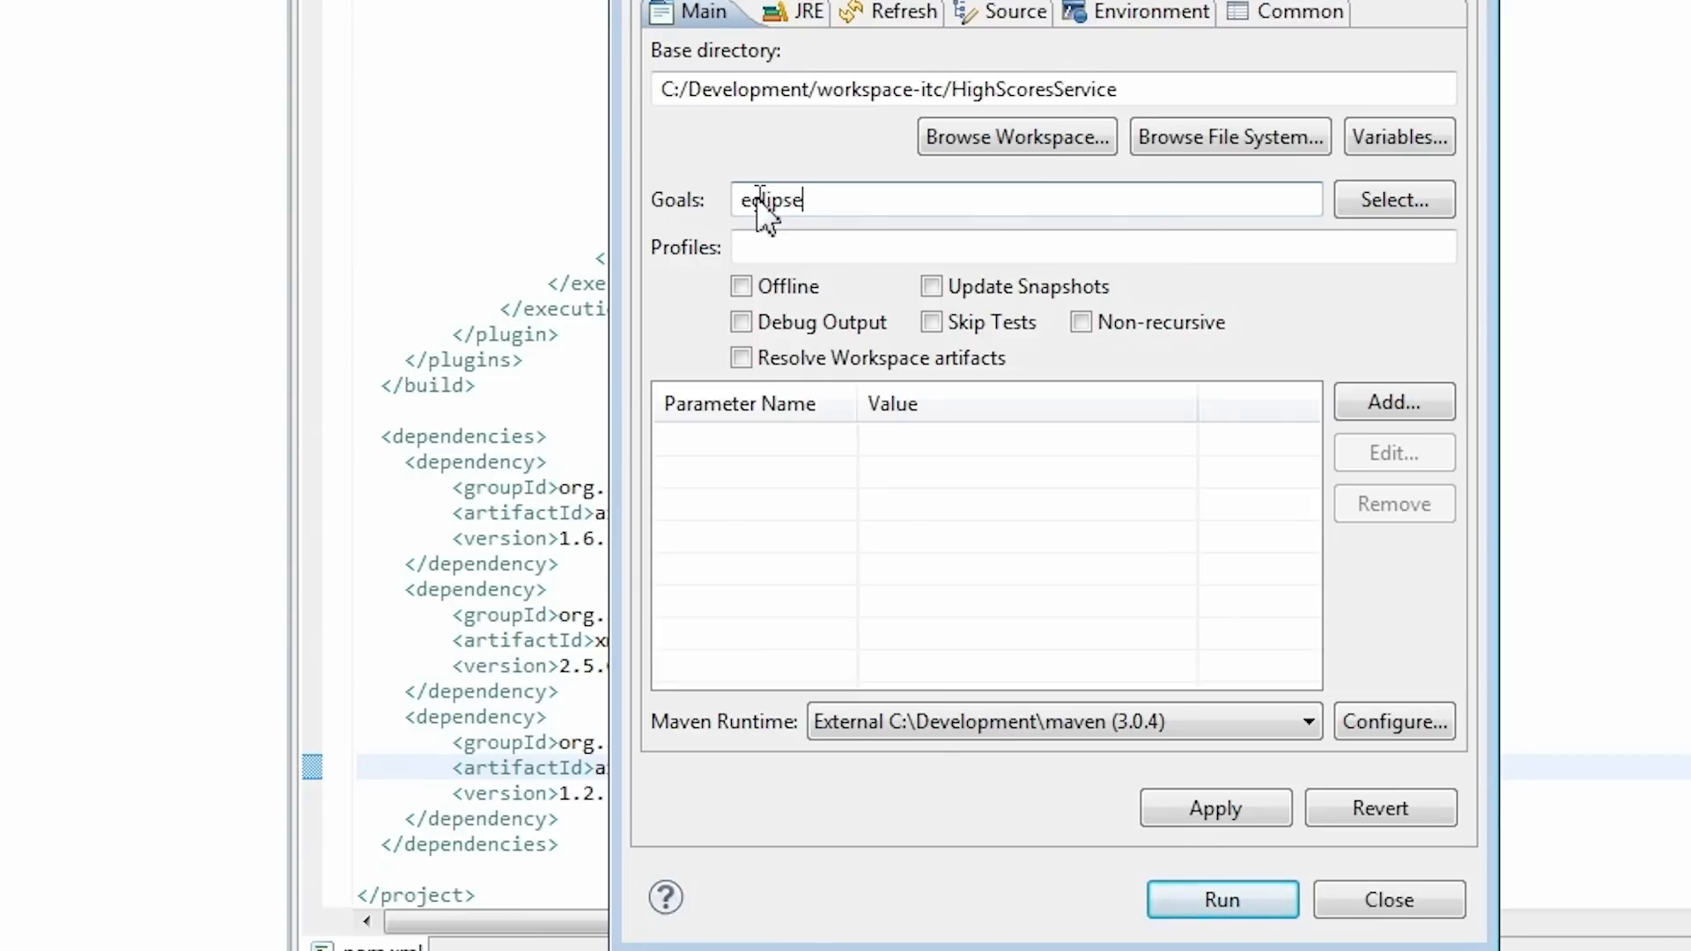
text(:eclipse)
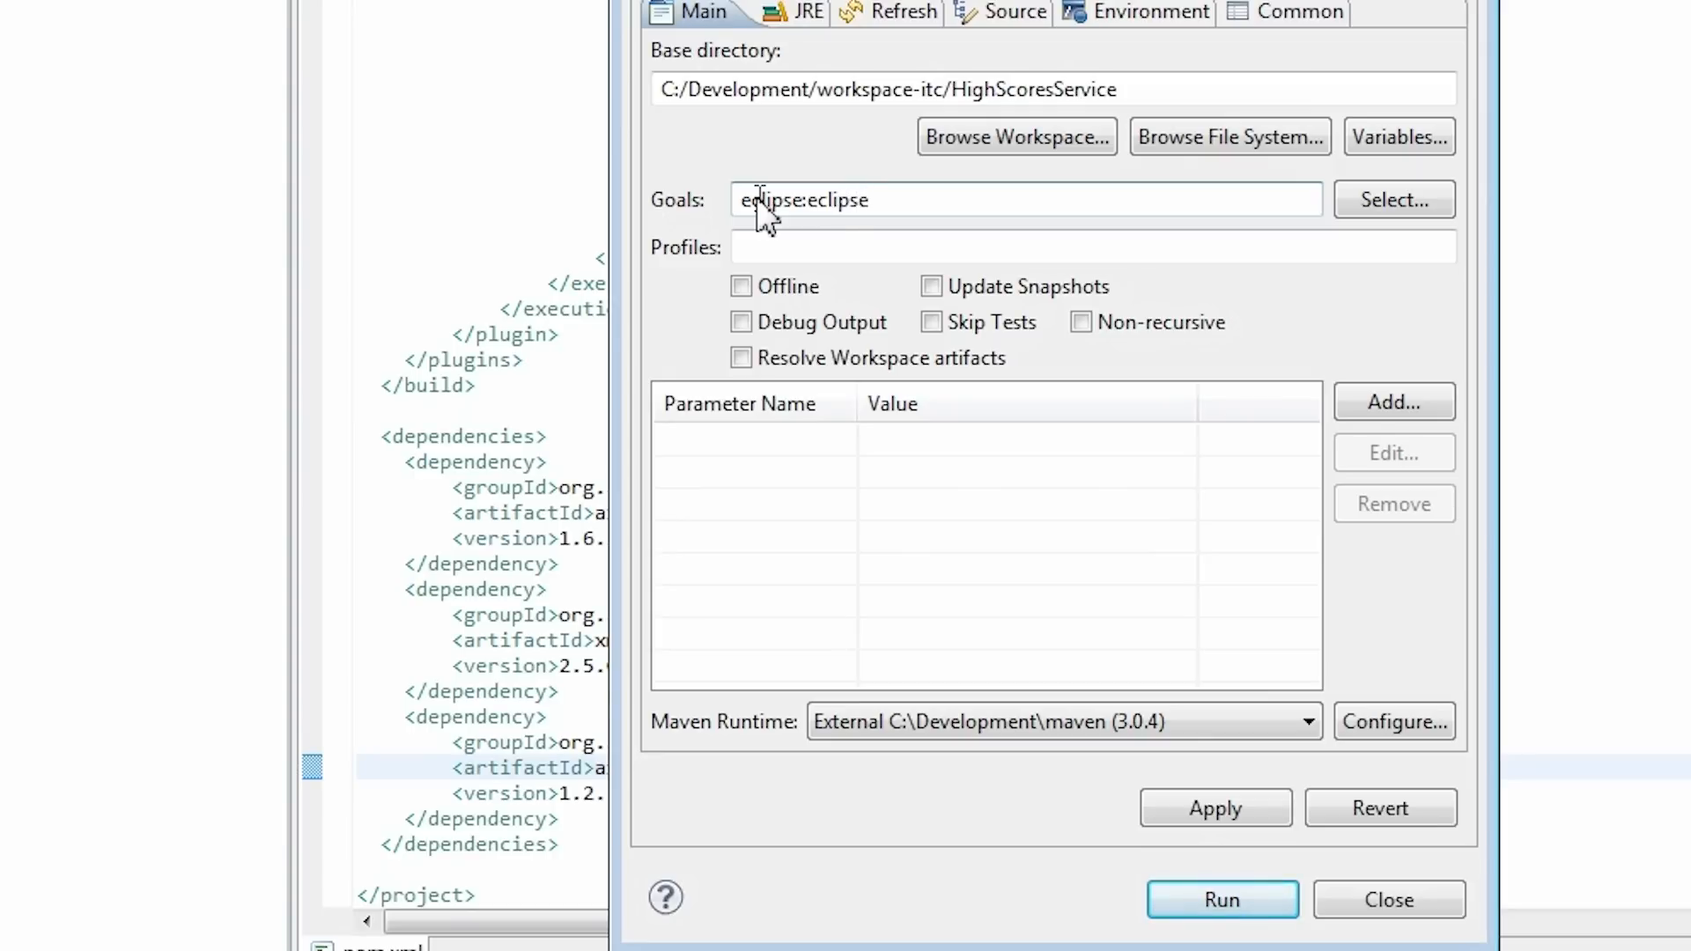
mouse_move(932, 525)
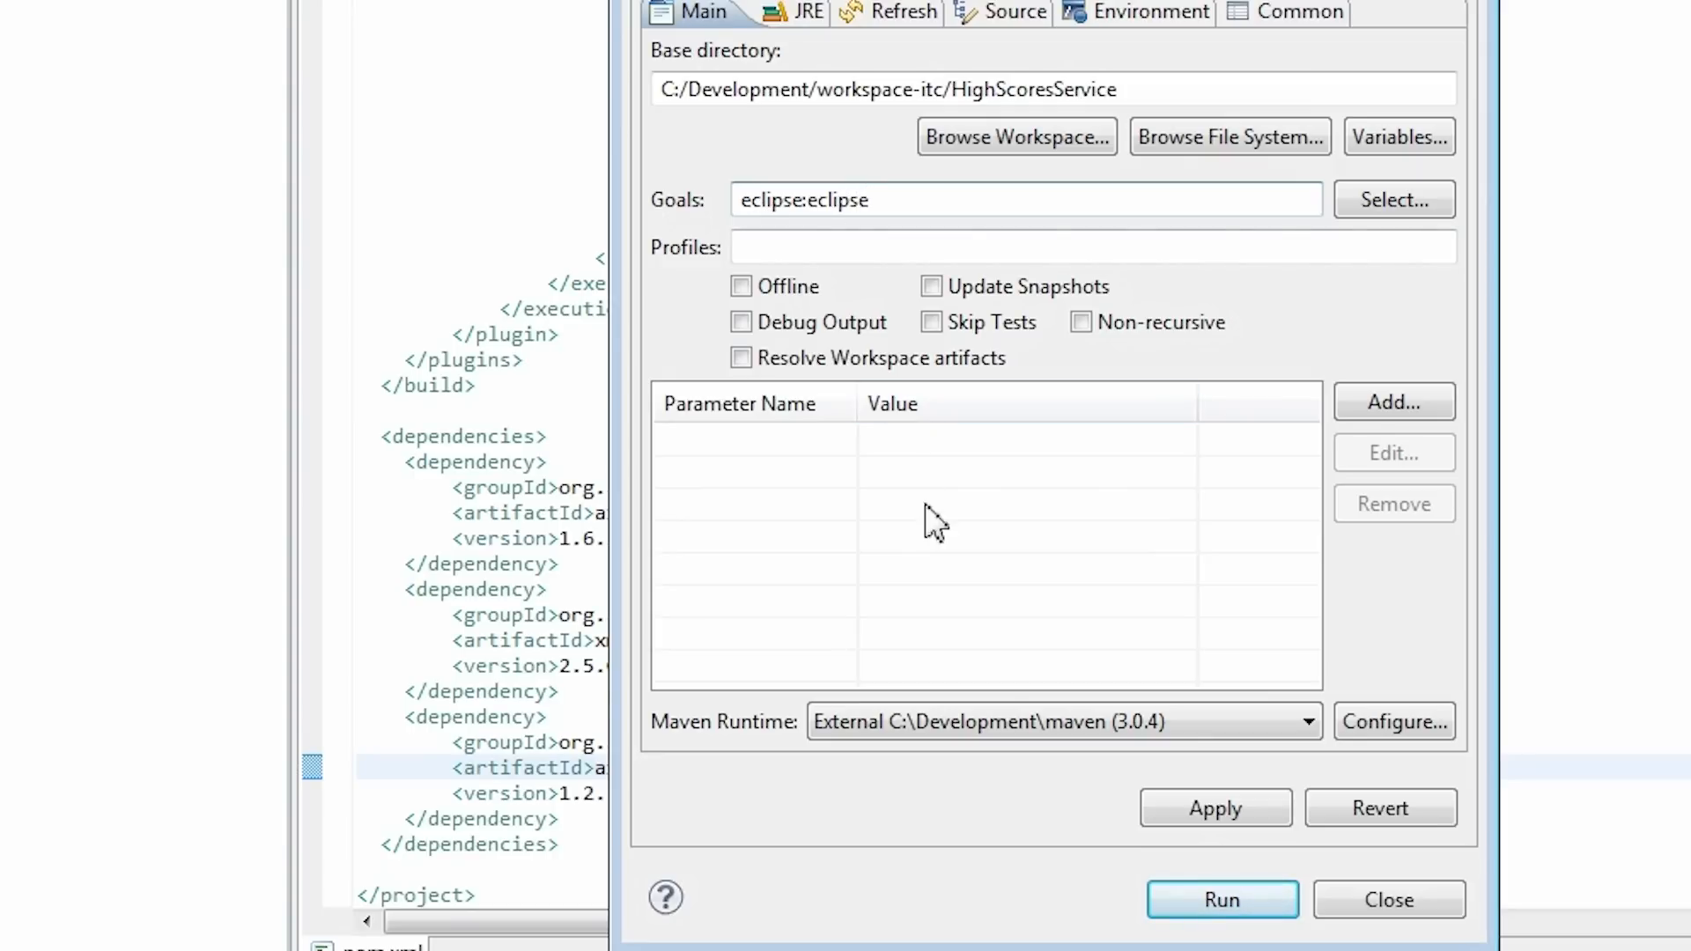
click(1222, 899)
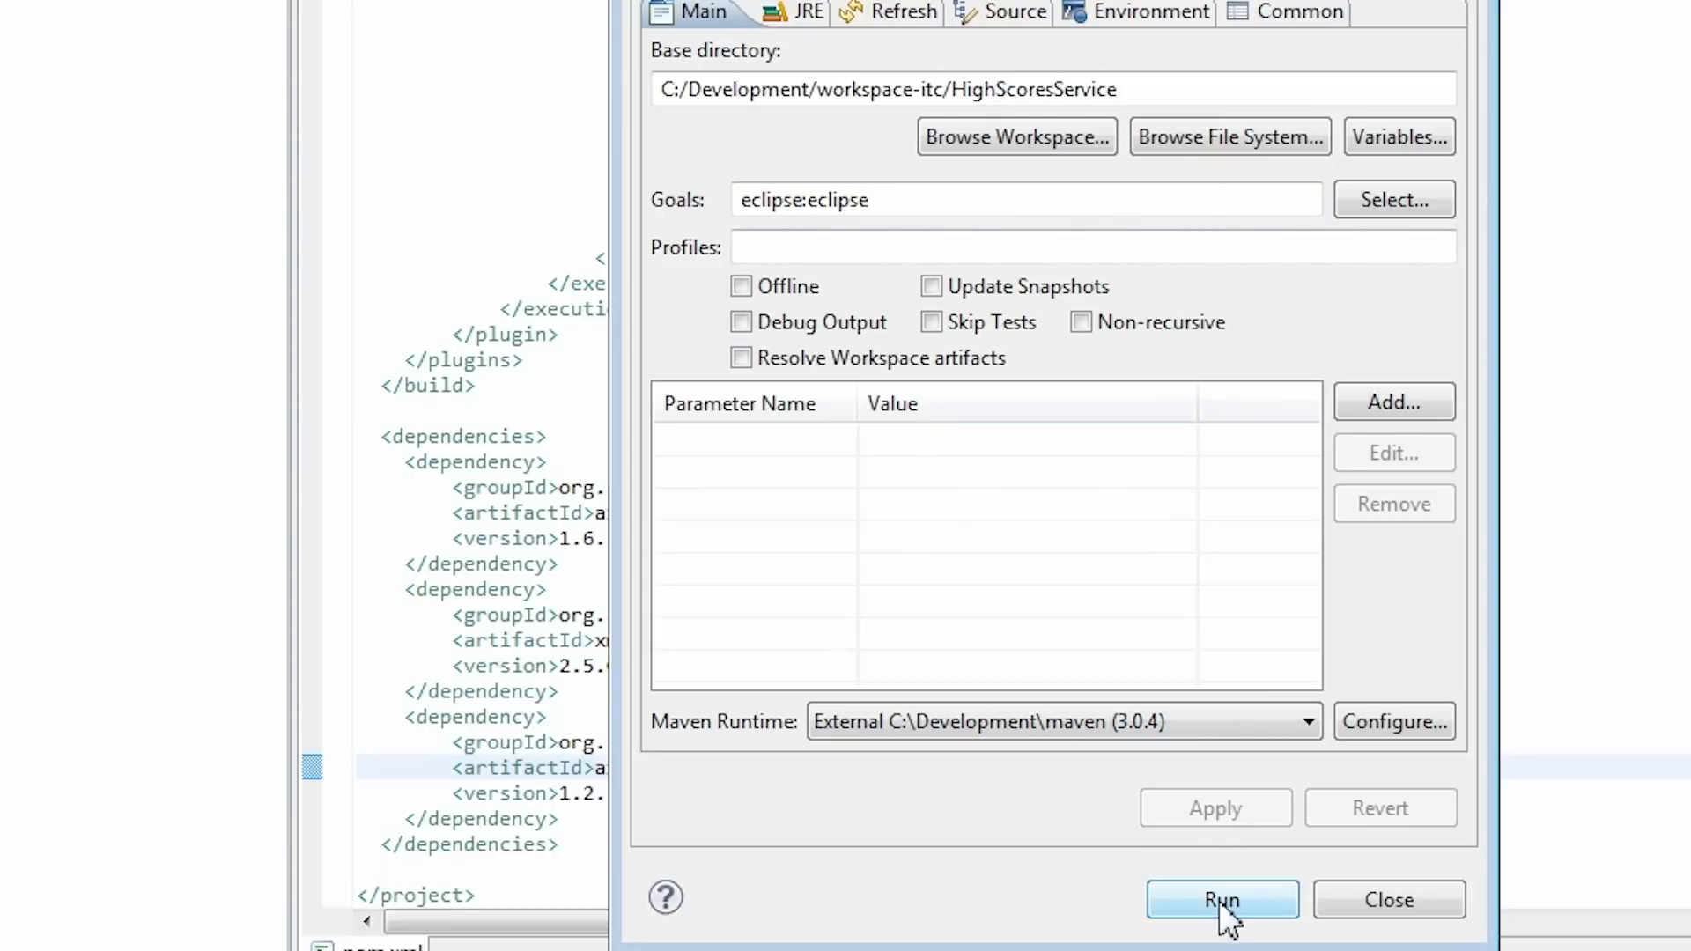
click(1221, 899)
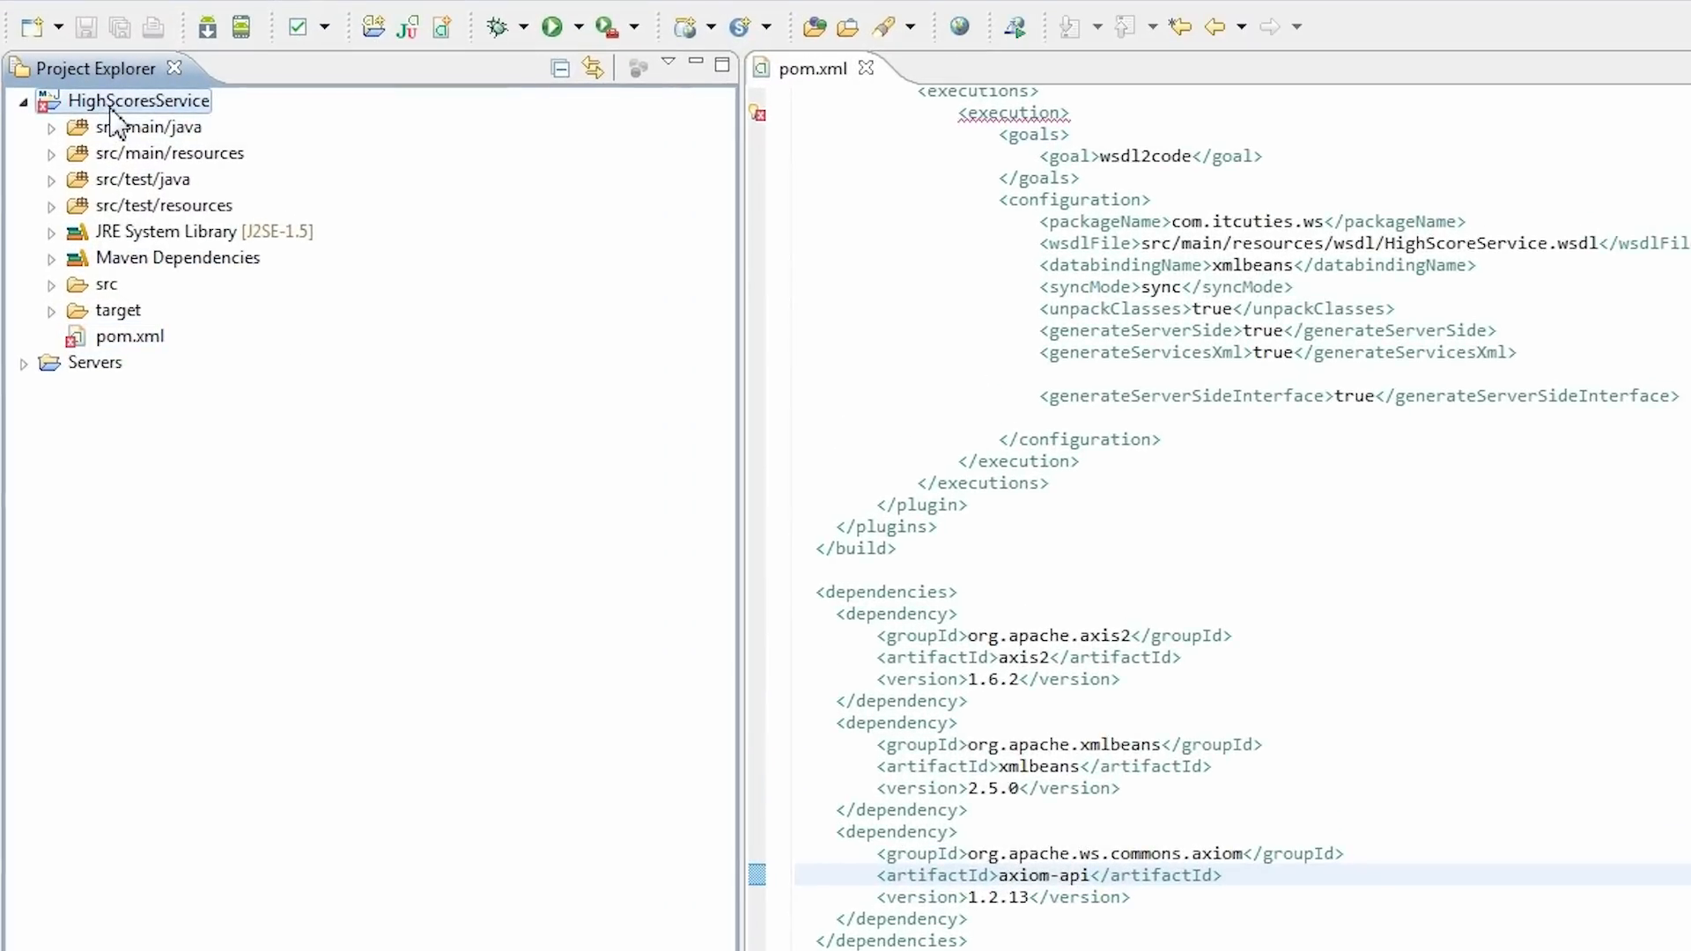
Step: Refresh HighScoresService and inspect the generated wsdl2code src packages and resources folder
right_click(140, 99)
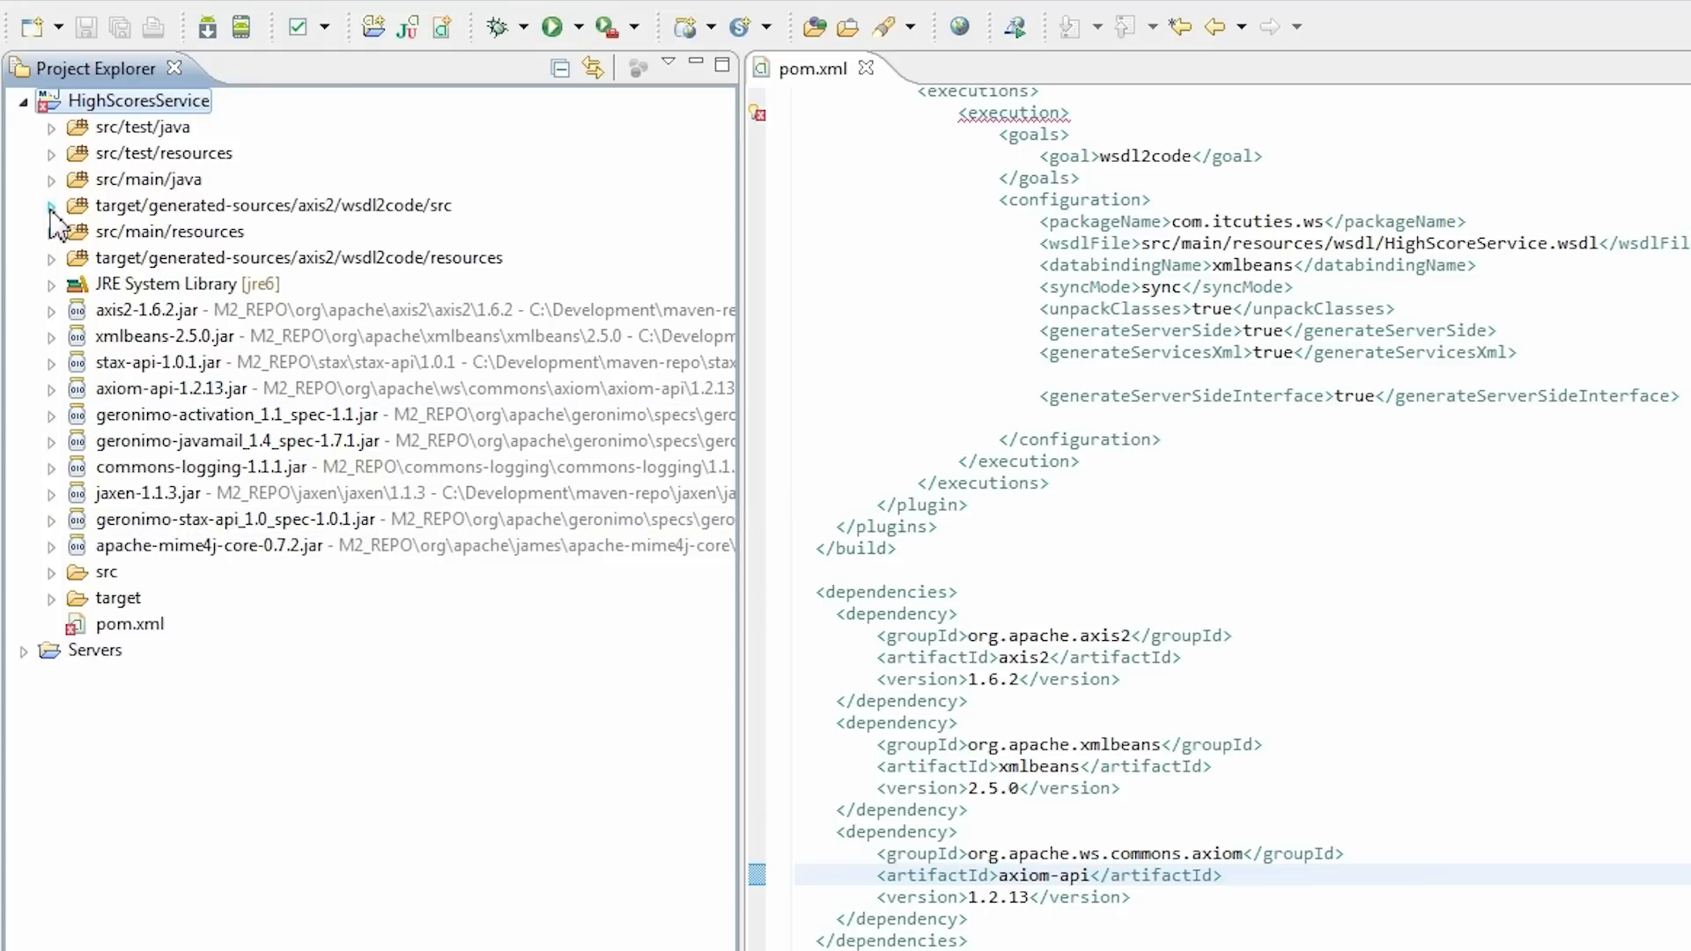
click(49, 206)
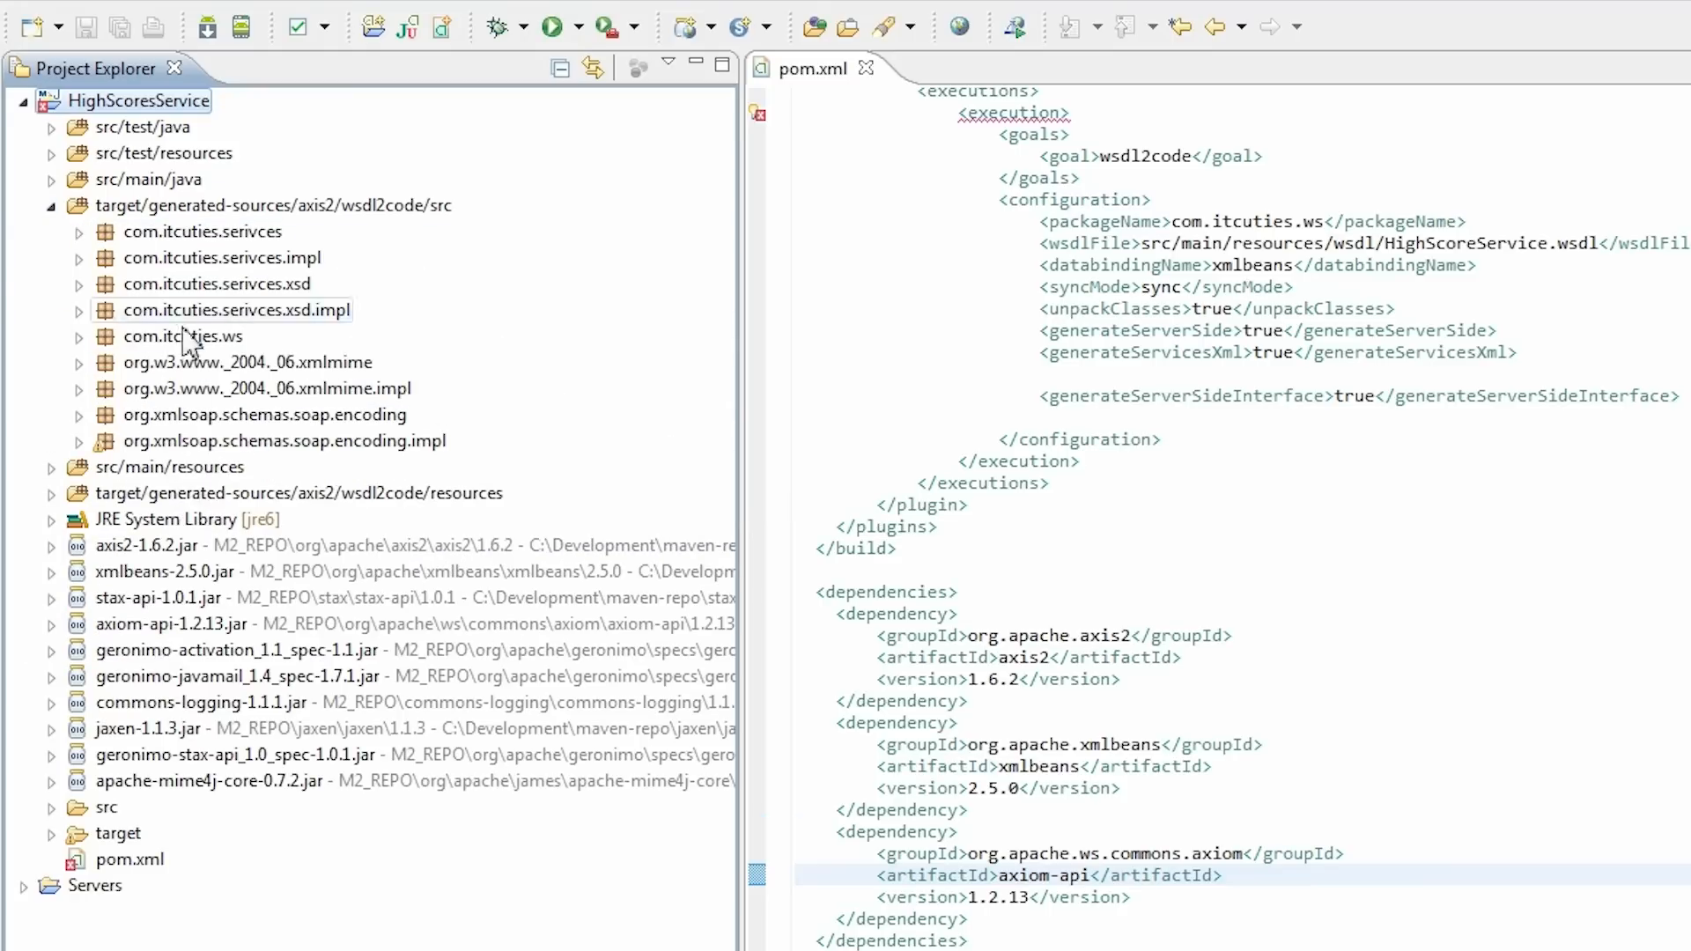
click(52, 205)
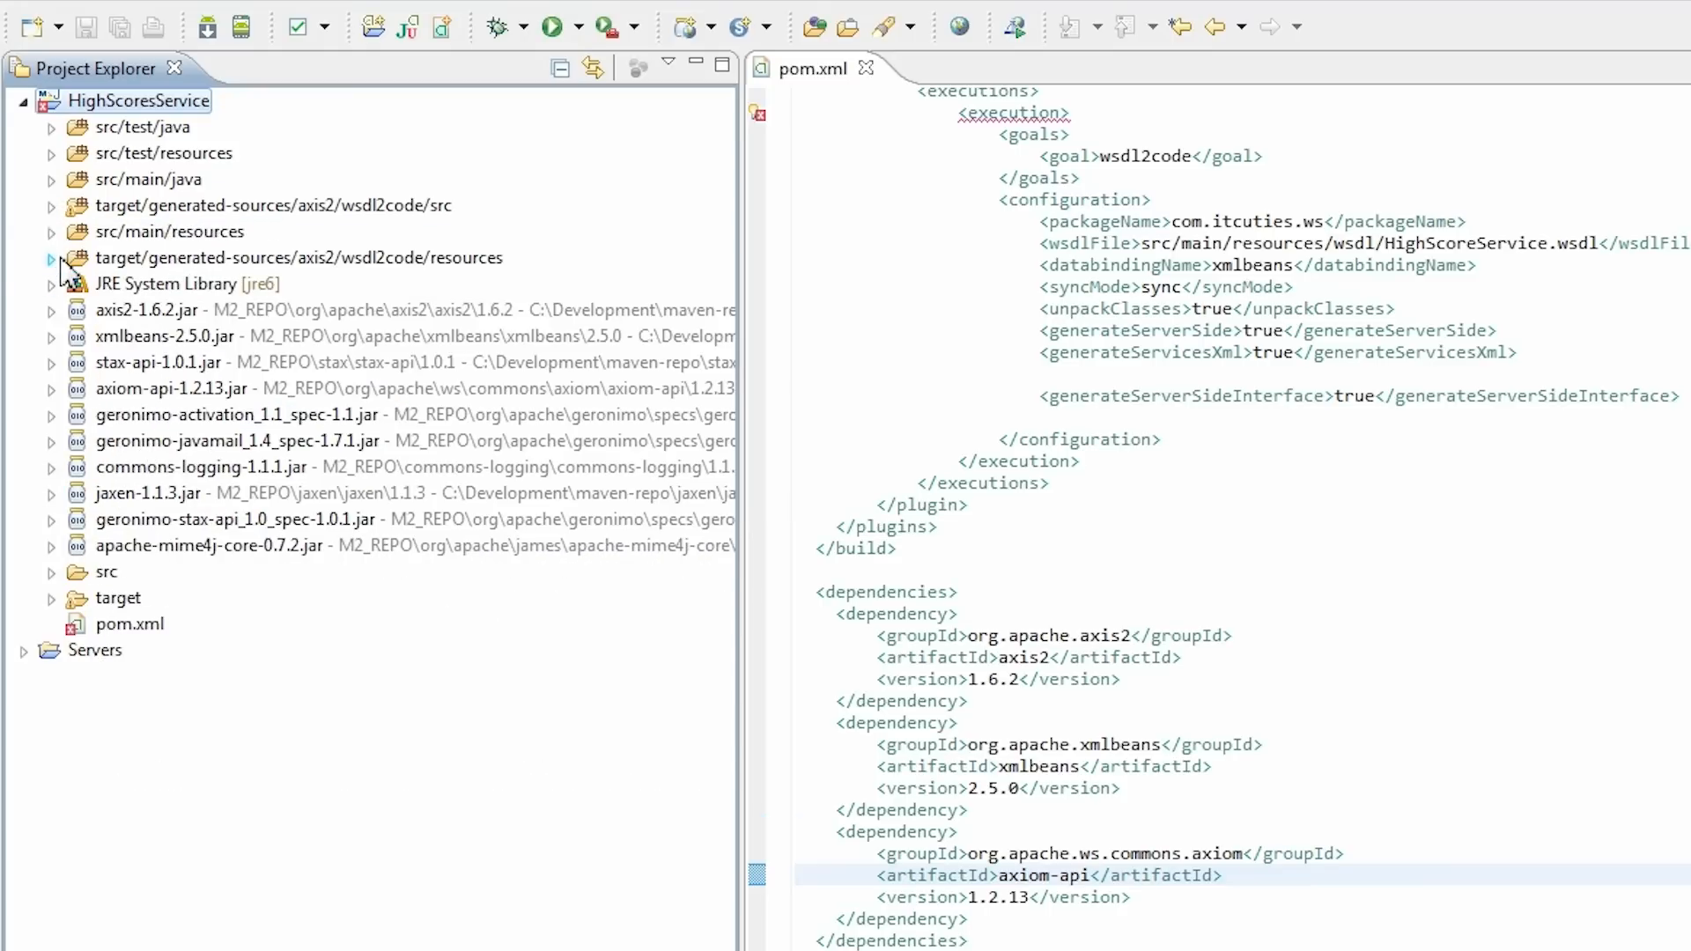
click(49, 260)
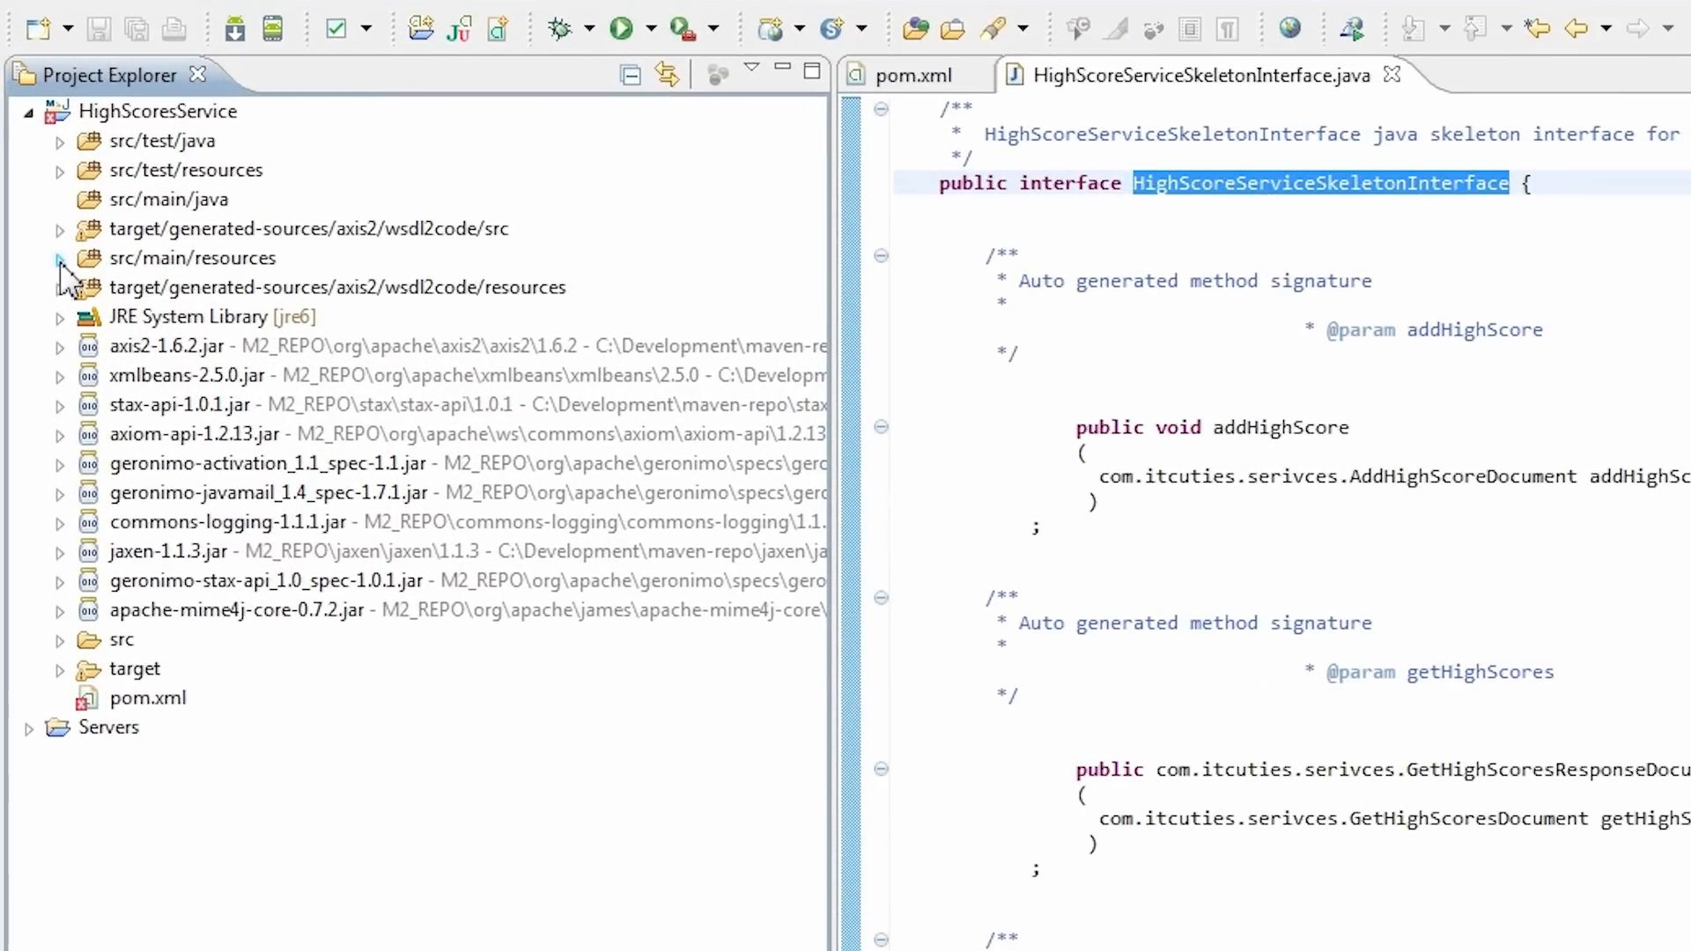
Step: Edit services.xml so the ServiceClass parameter names com.itcuties.ws.MyHighScoreServiceSkeleton
click(62, 258)
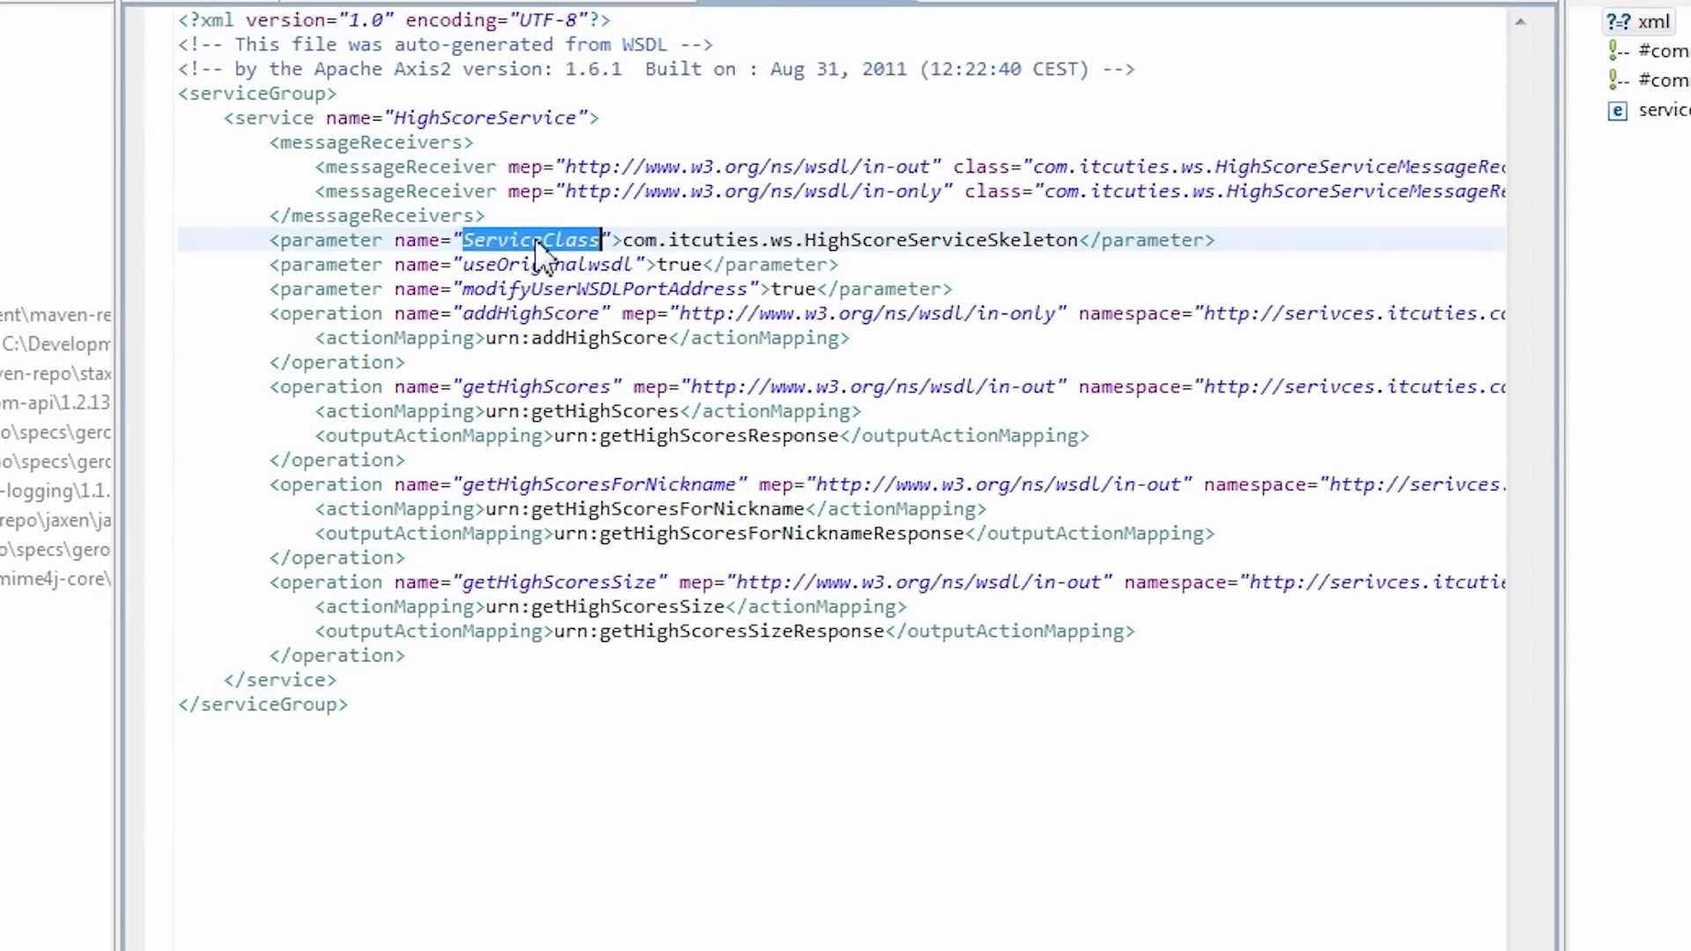
click(630, 240)
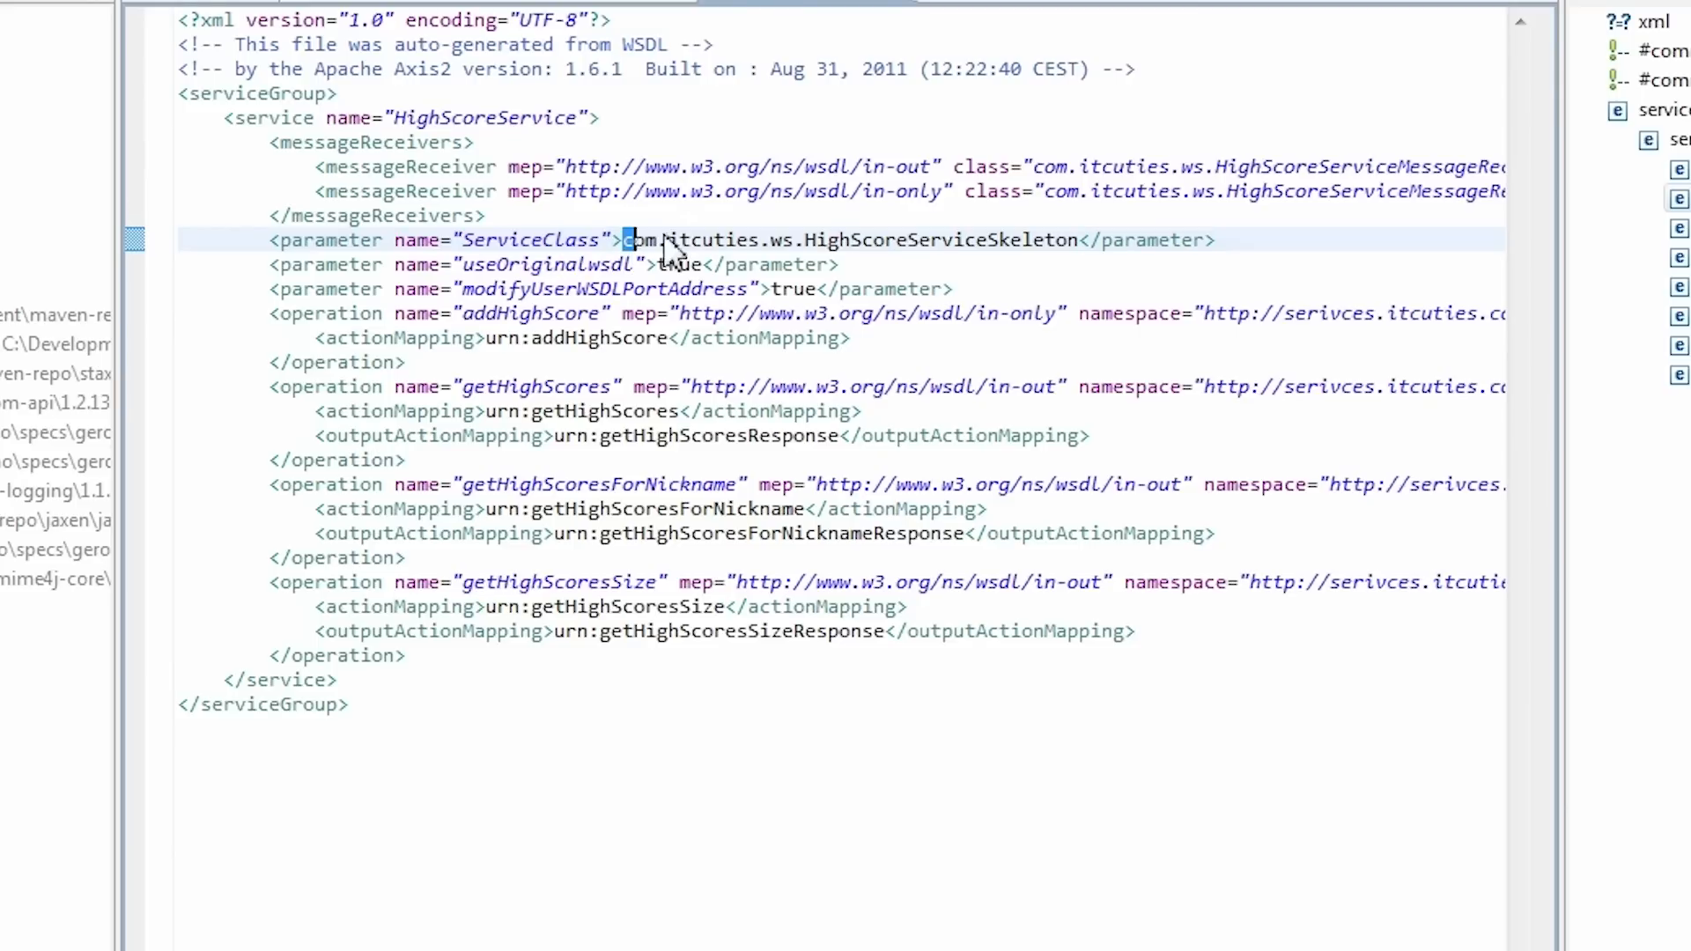
double_click(850, 240)
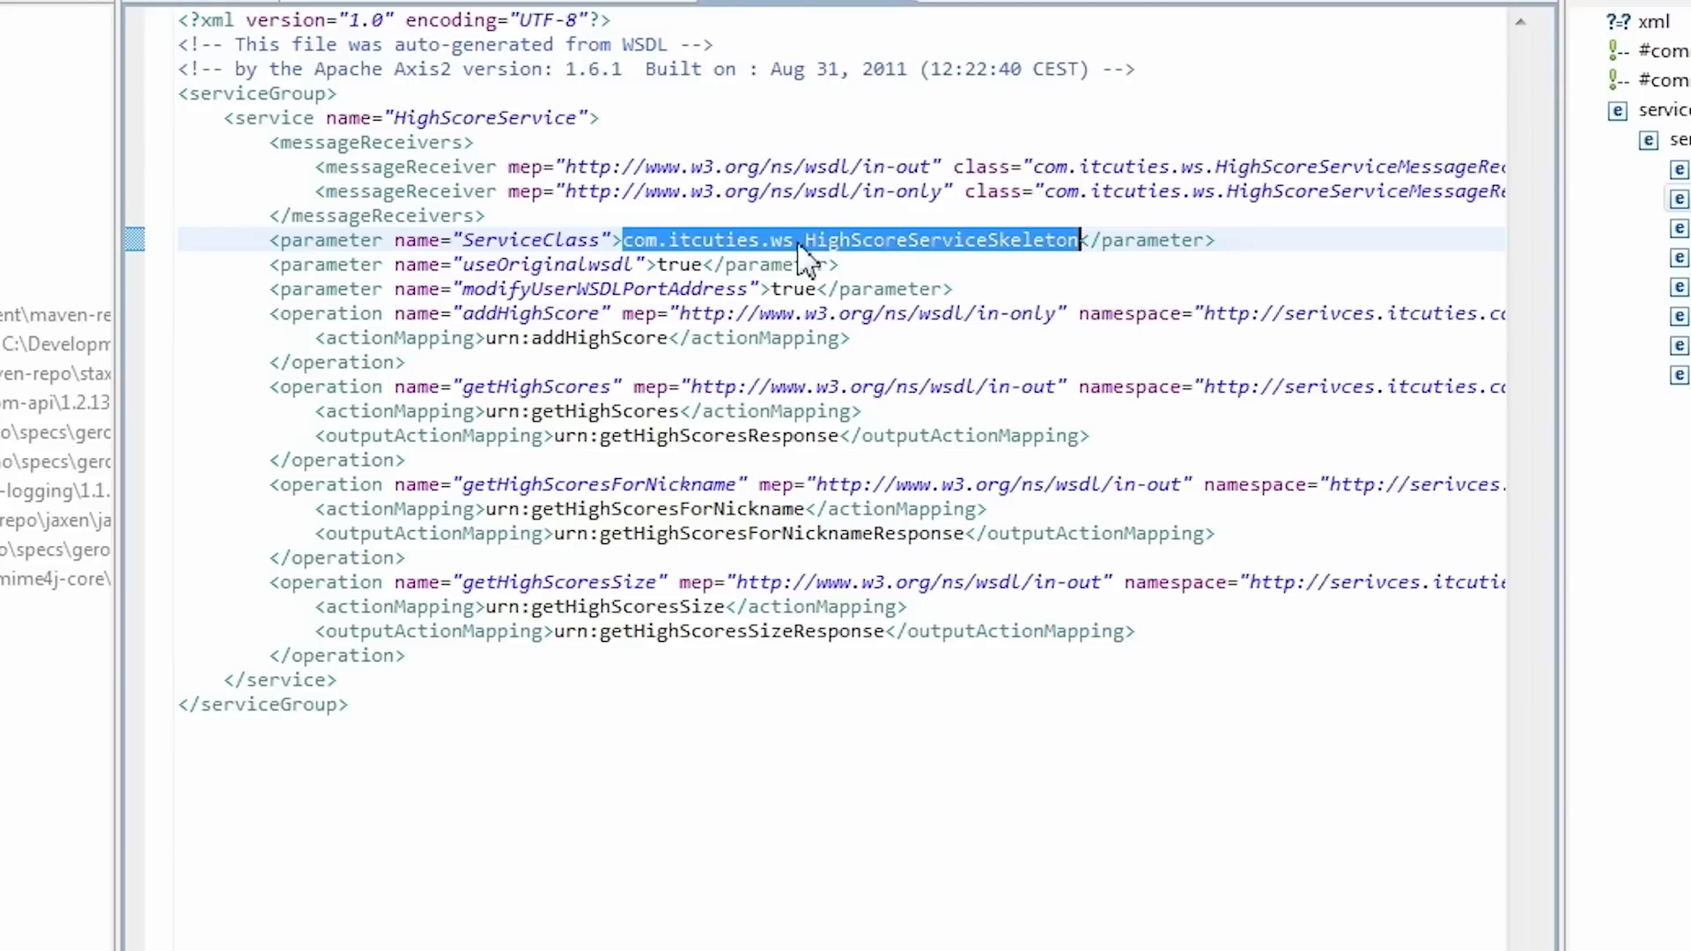
click(848, 240)
text(My)
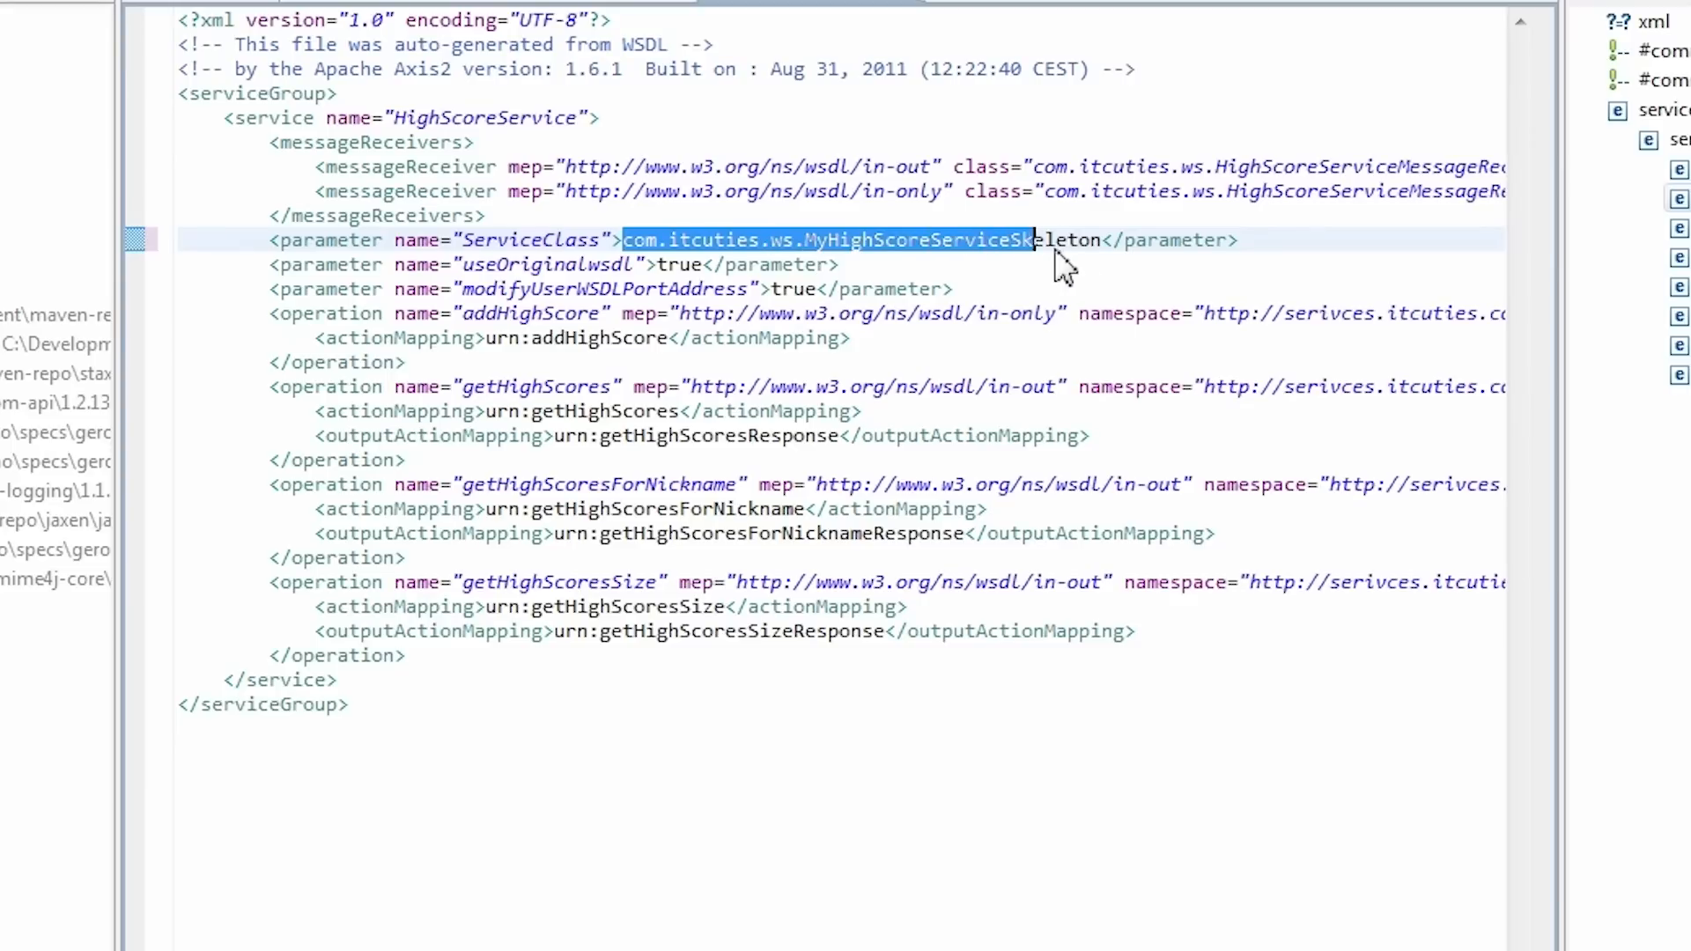
right_click(1062, 248)
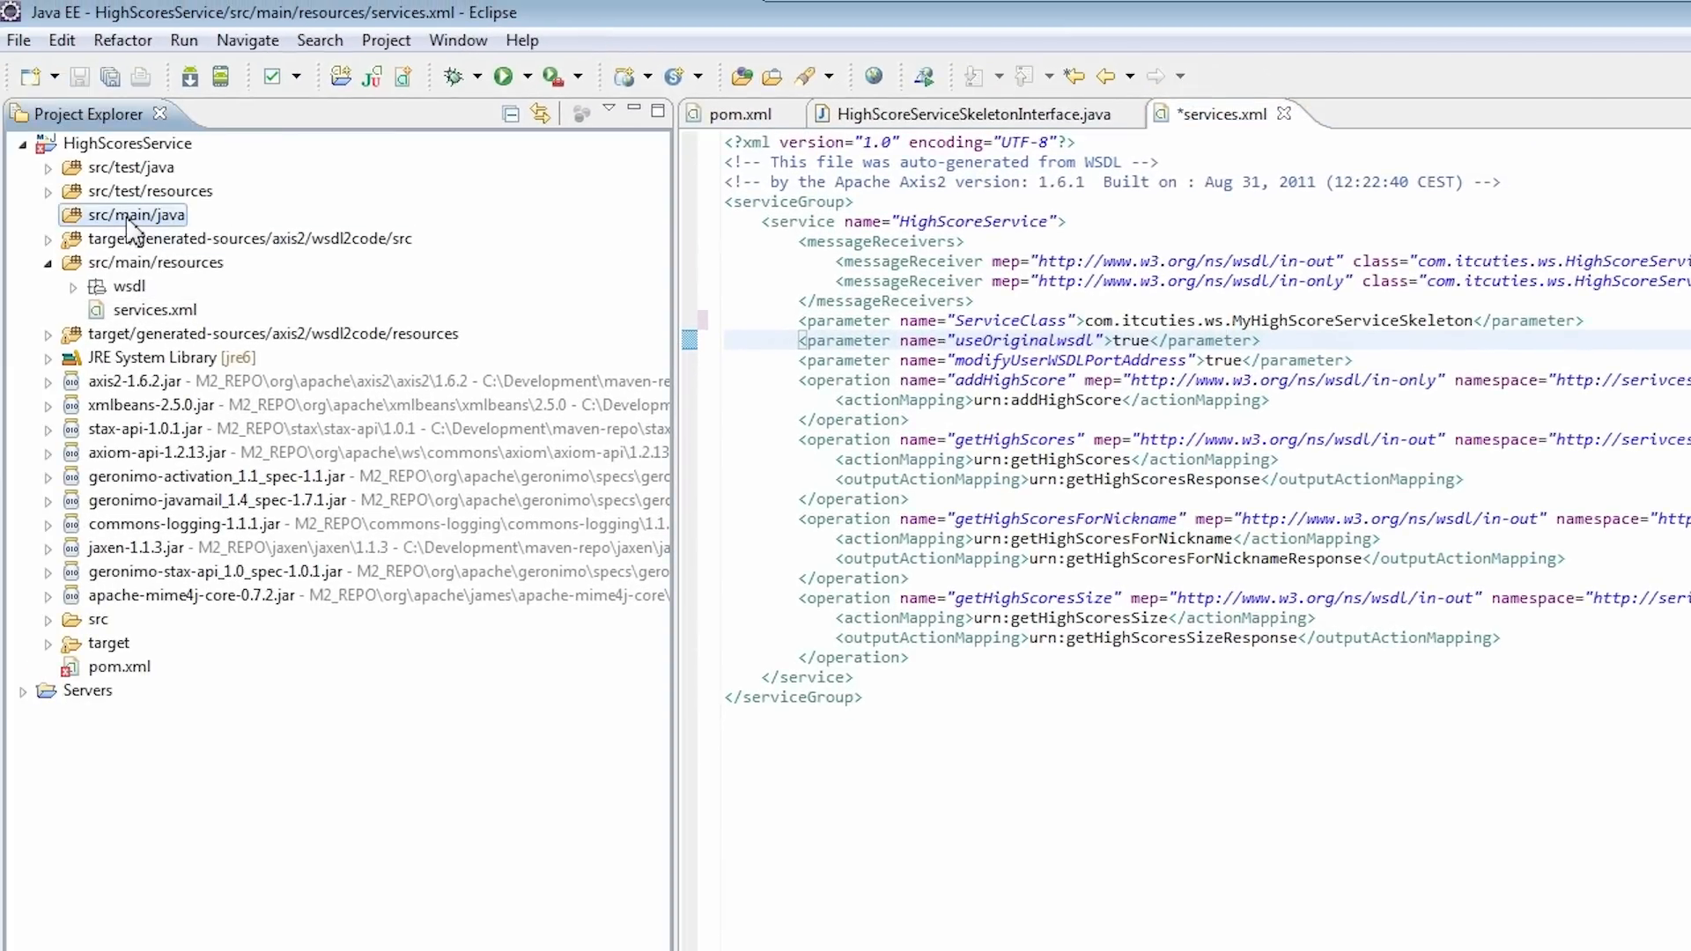
Step: Start a new class in src/main/java, moving the class name out of the package field
right_click(137, 215)
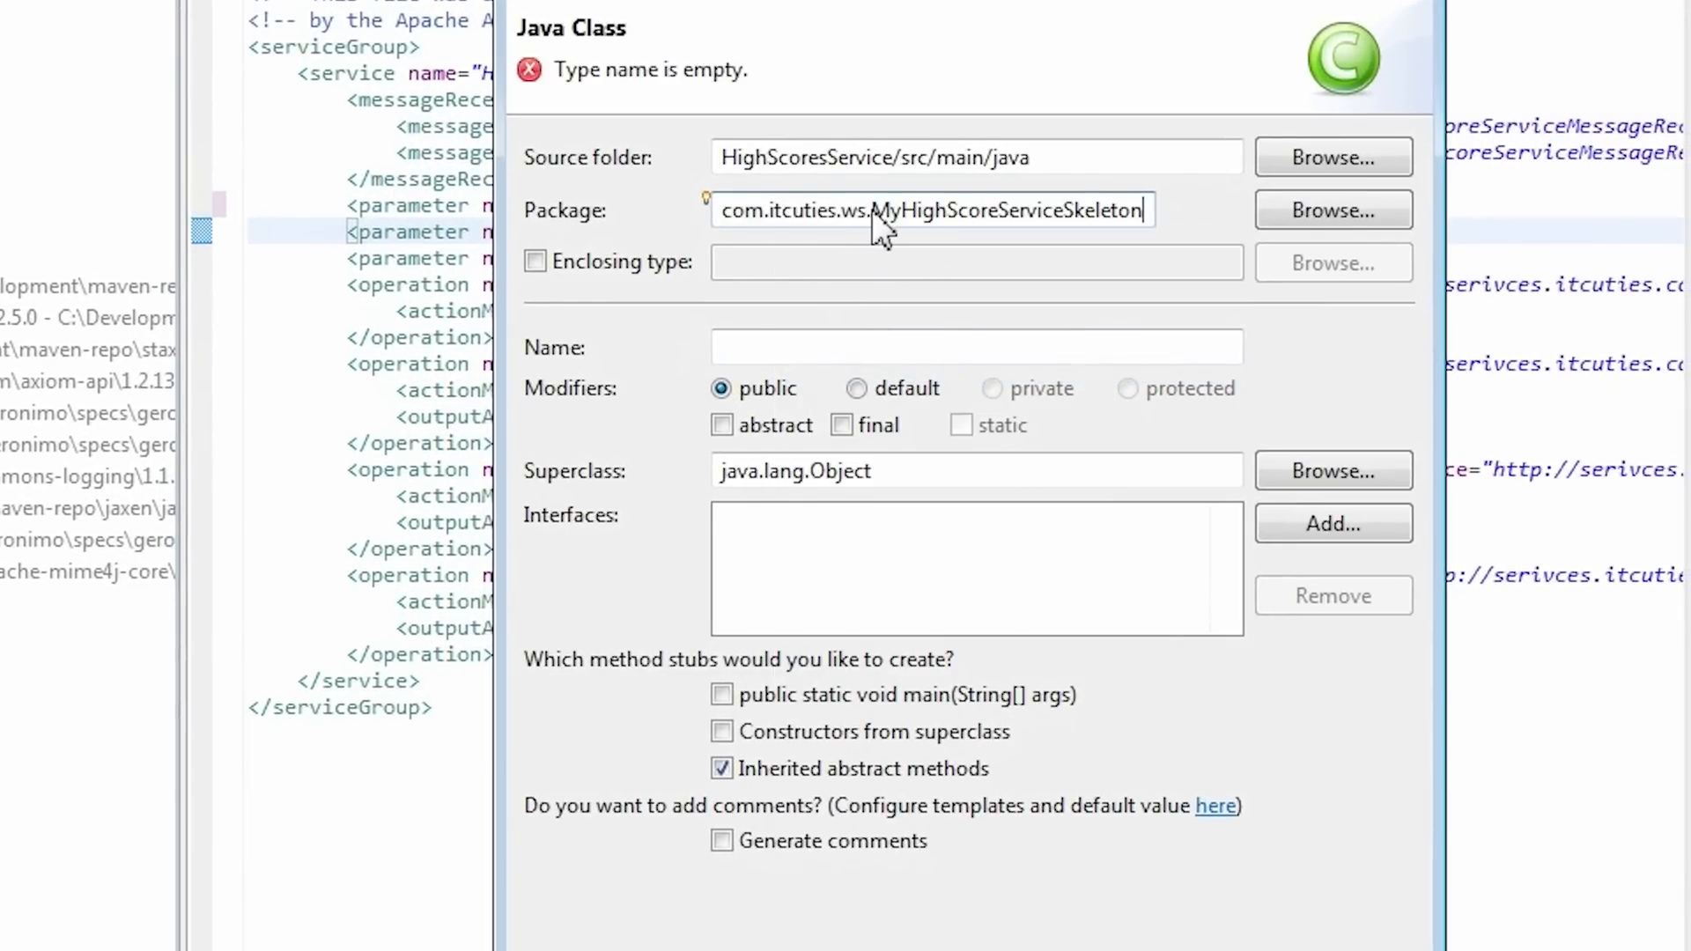
right_click(971, 211)
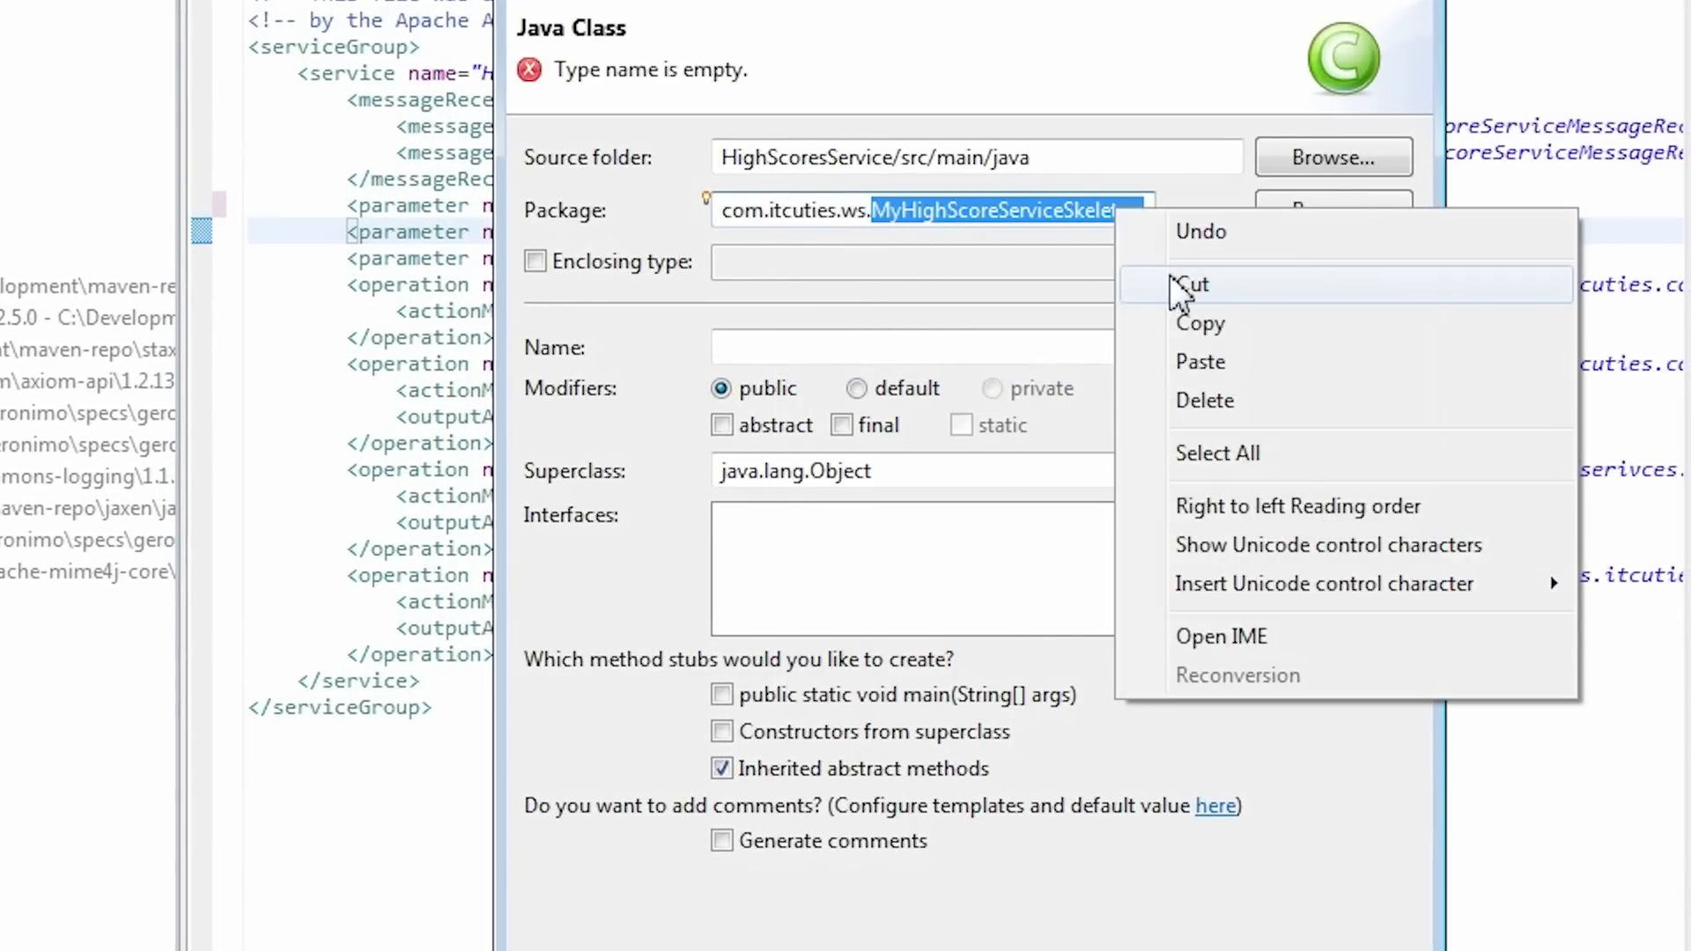
click(1200, 284)
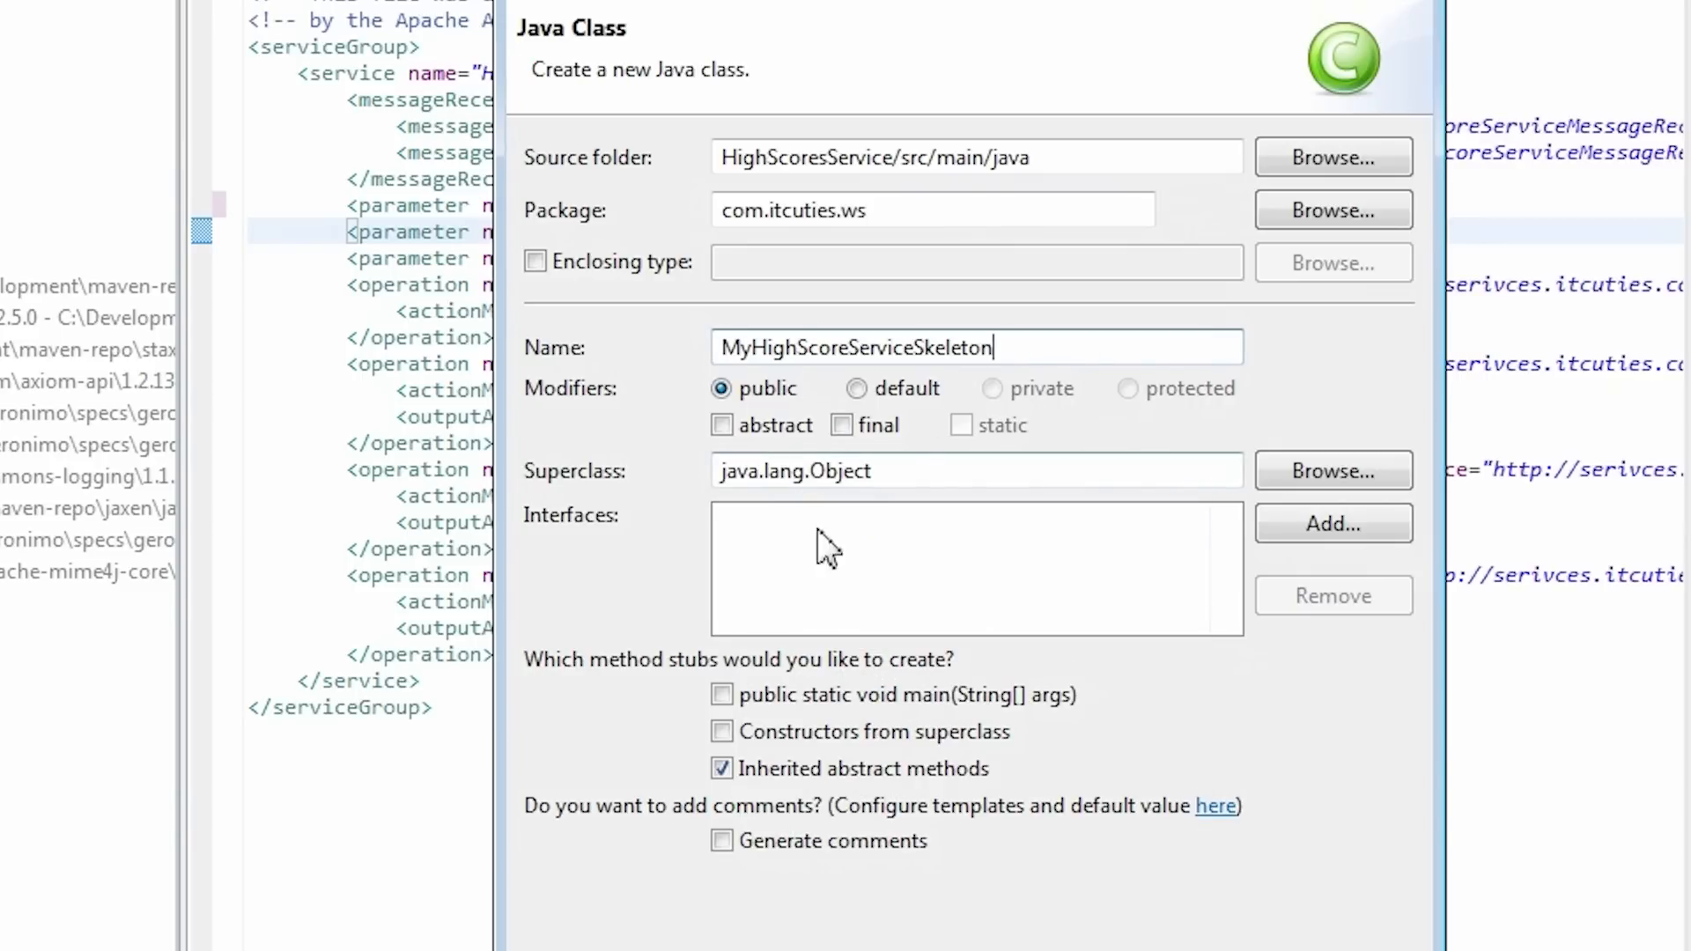
mouse_move(1333, 524)
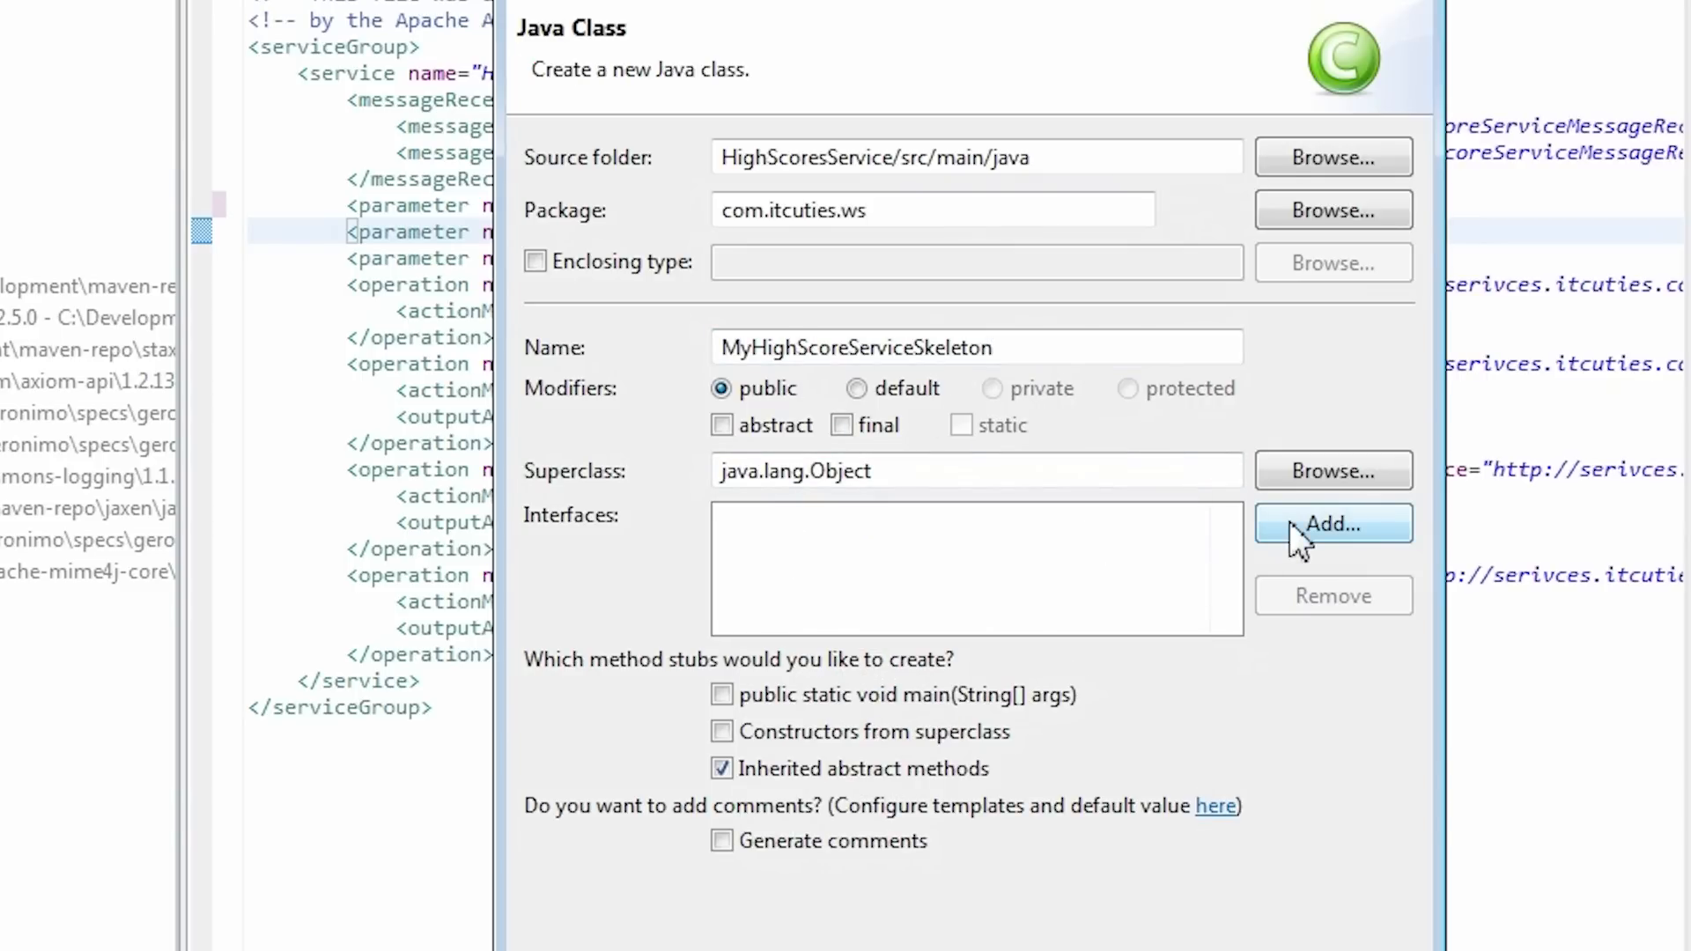
click(1333, 524)
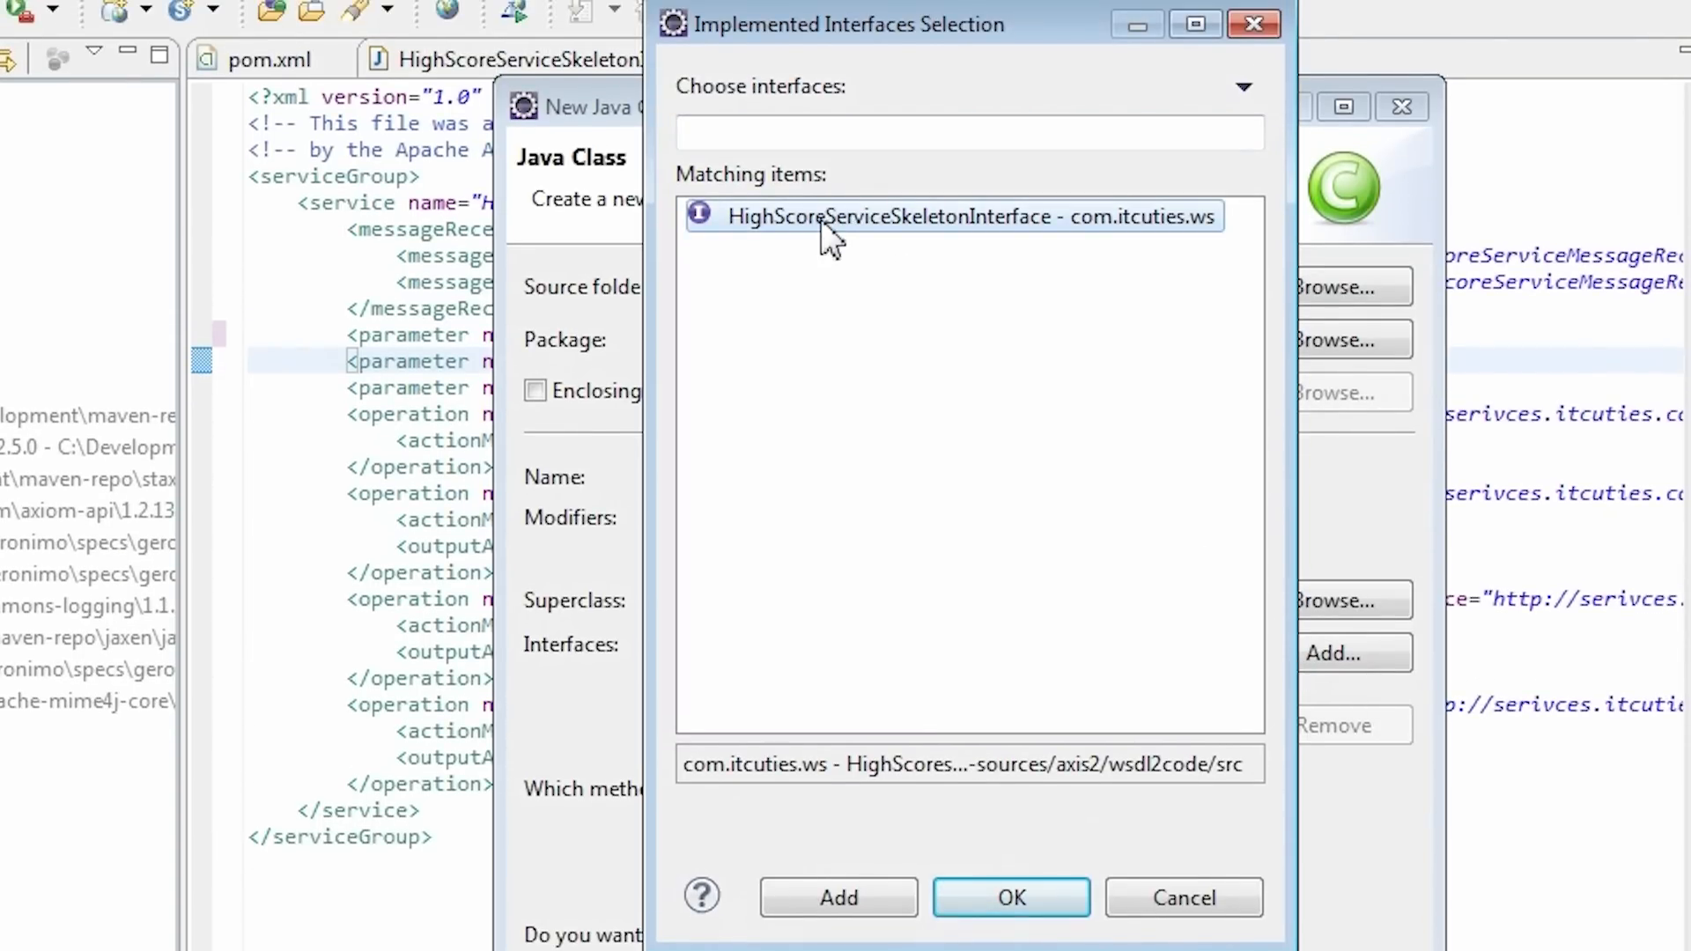
mouse_move(840, 246)
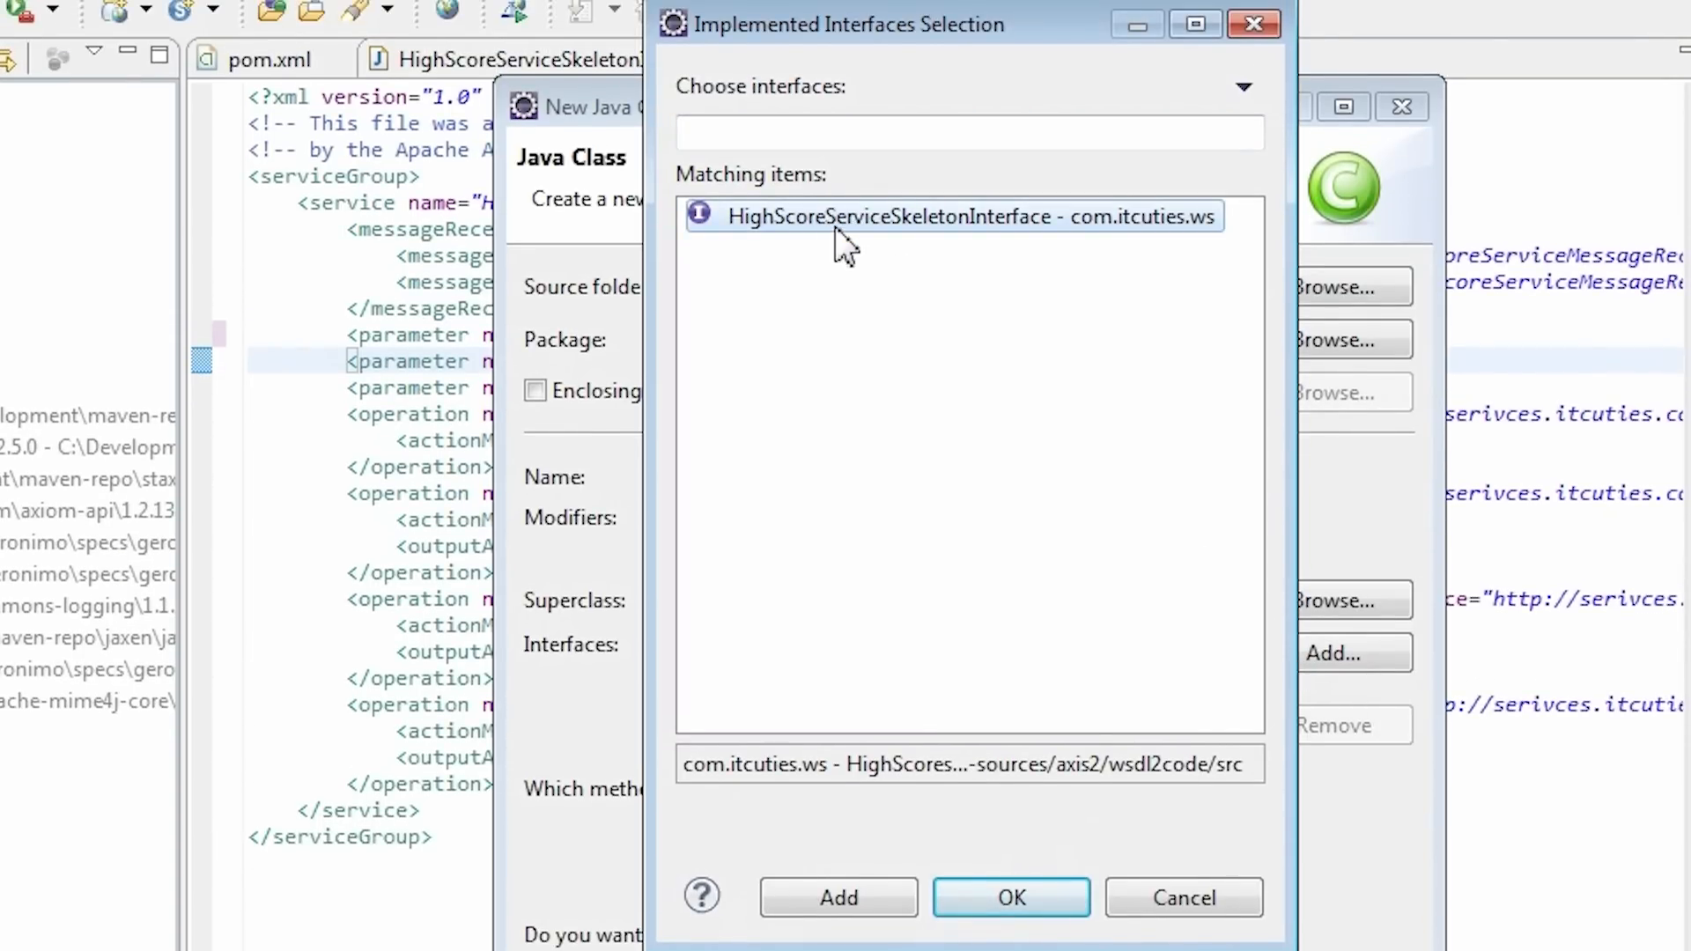
Step: Implement HighScoreServiceSkeletonInterface, finish MyHighScoreServiceSkeleton and jump through its generated method stubs
click(1011, 897)
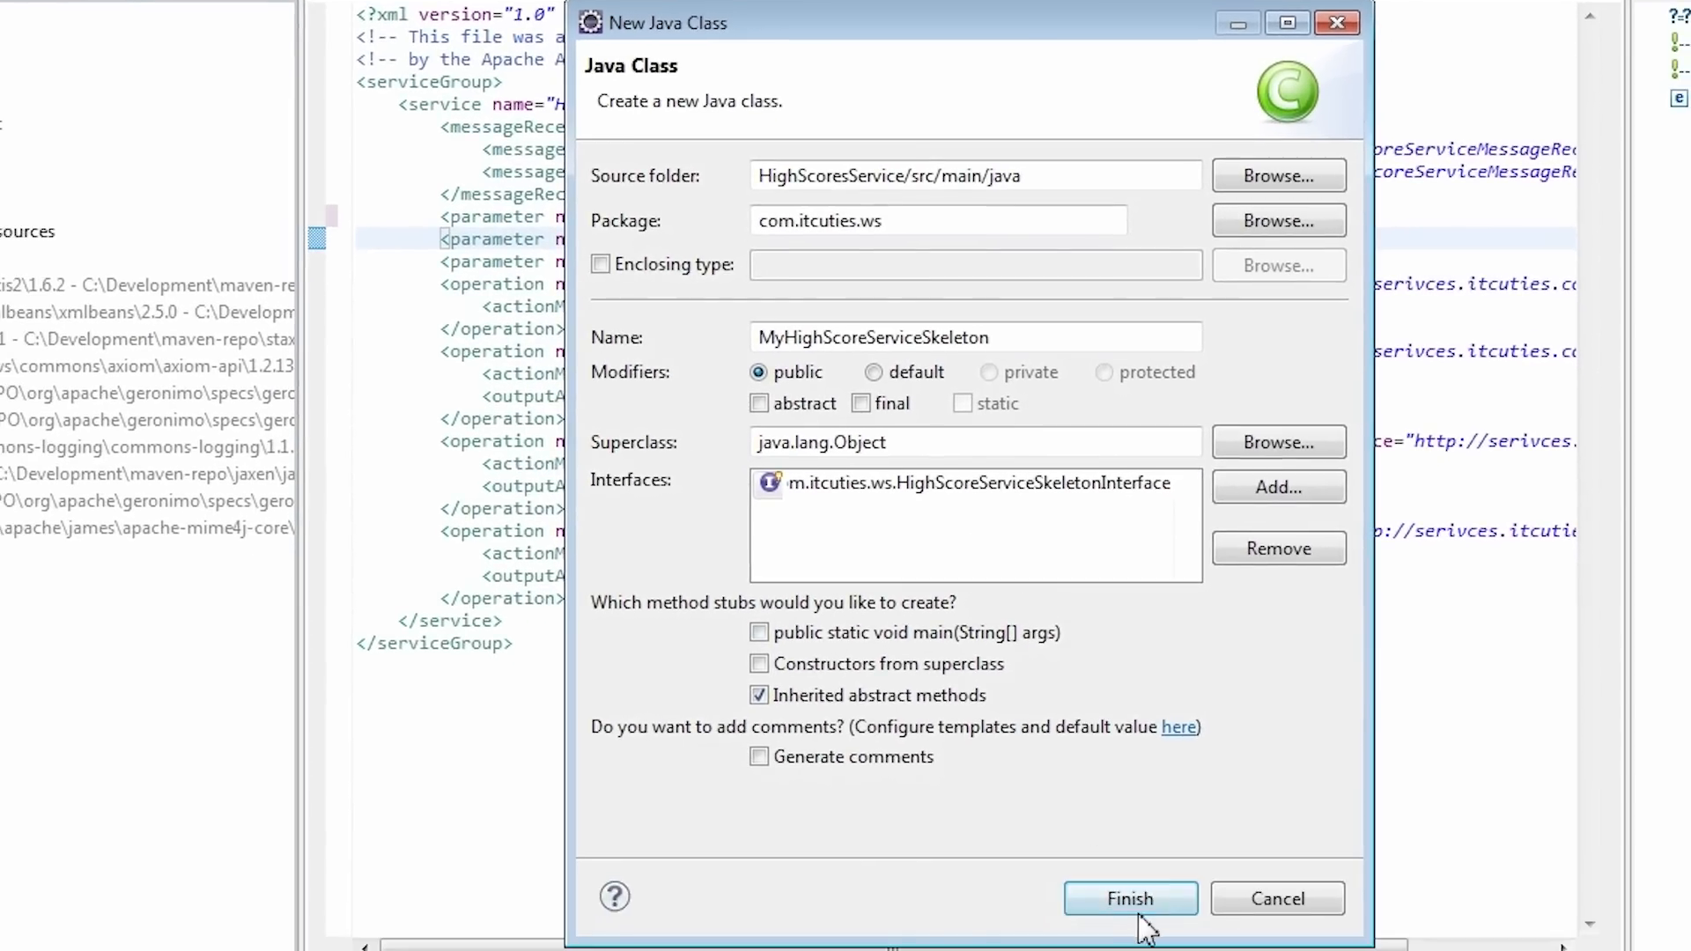
click(1129, 898)
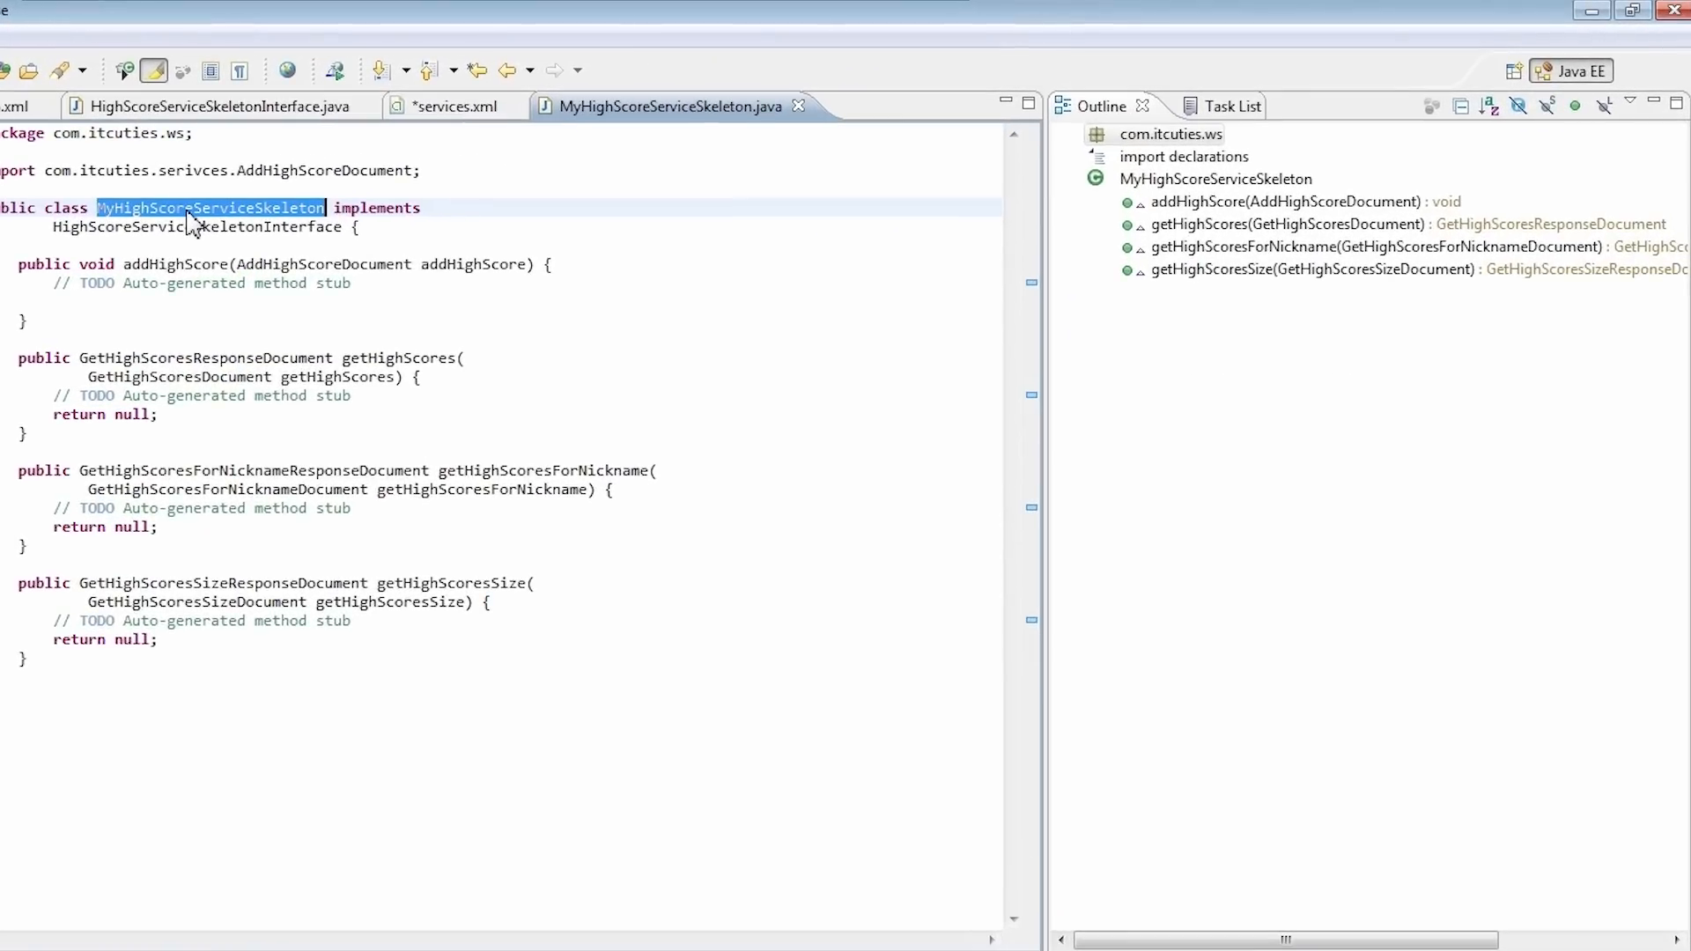
click(174, 264)
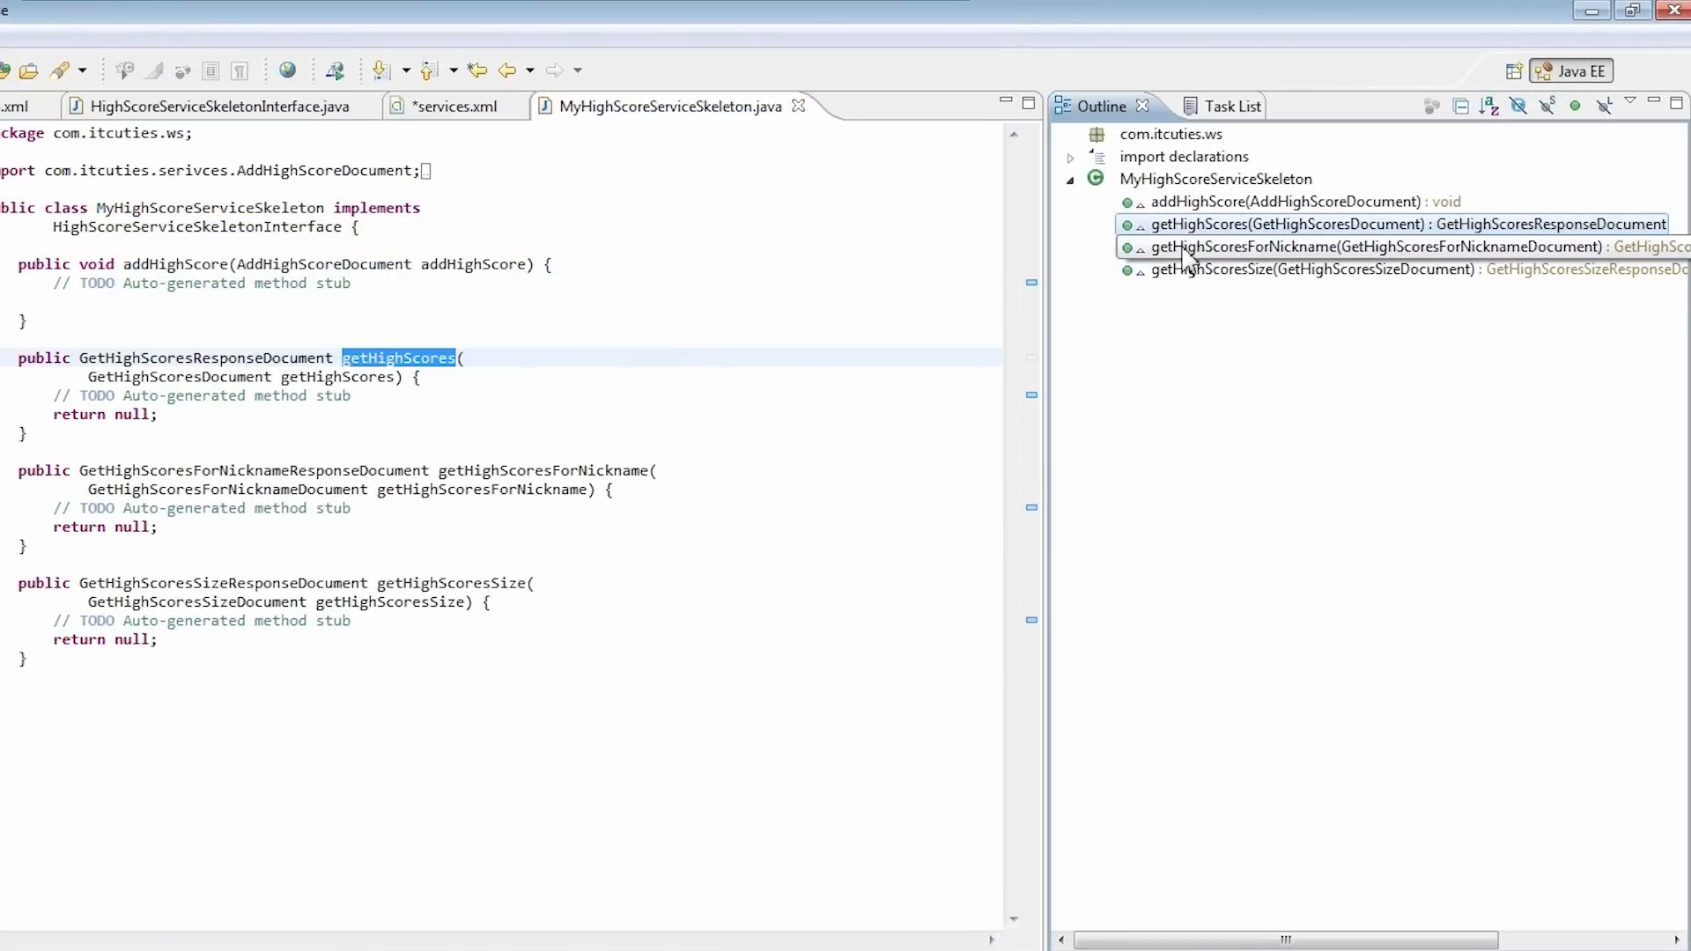
click(1311, 269)
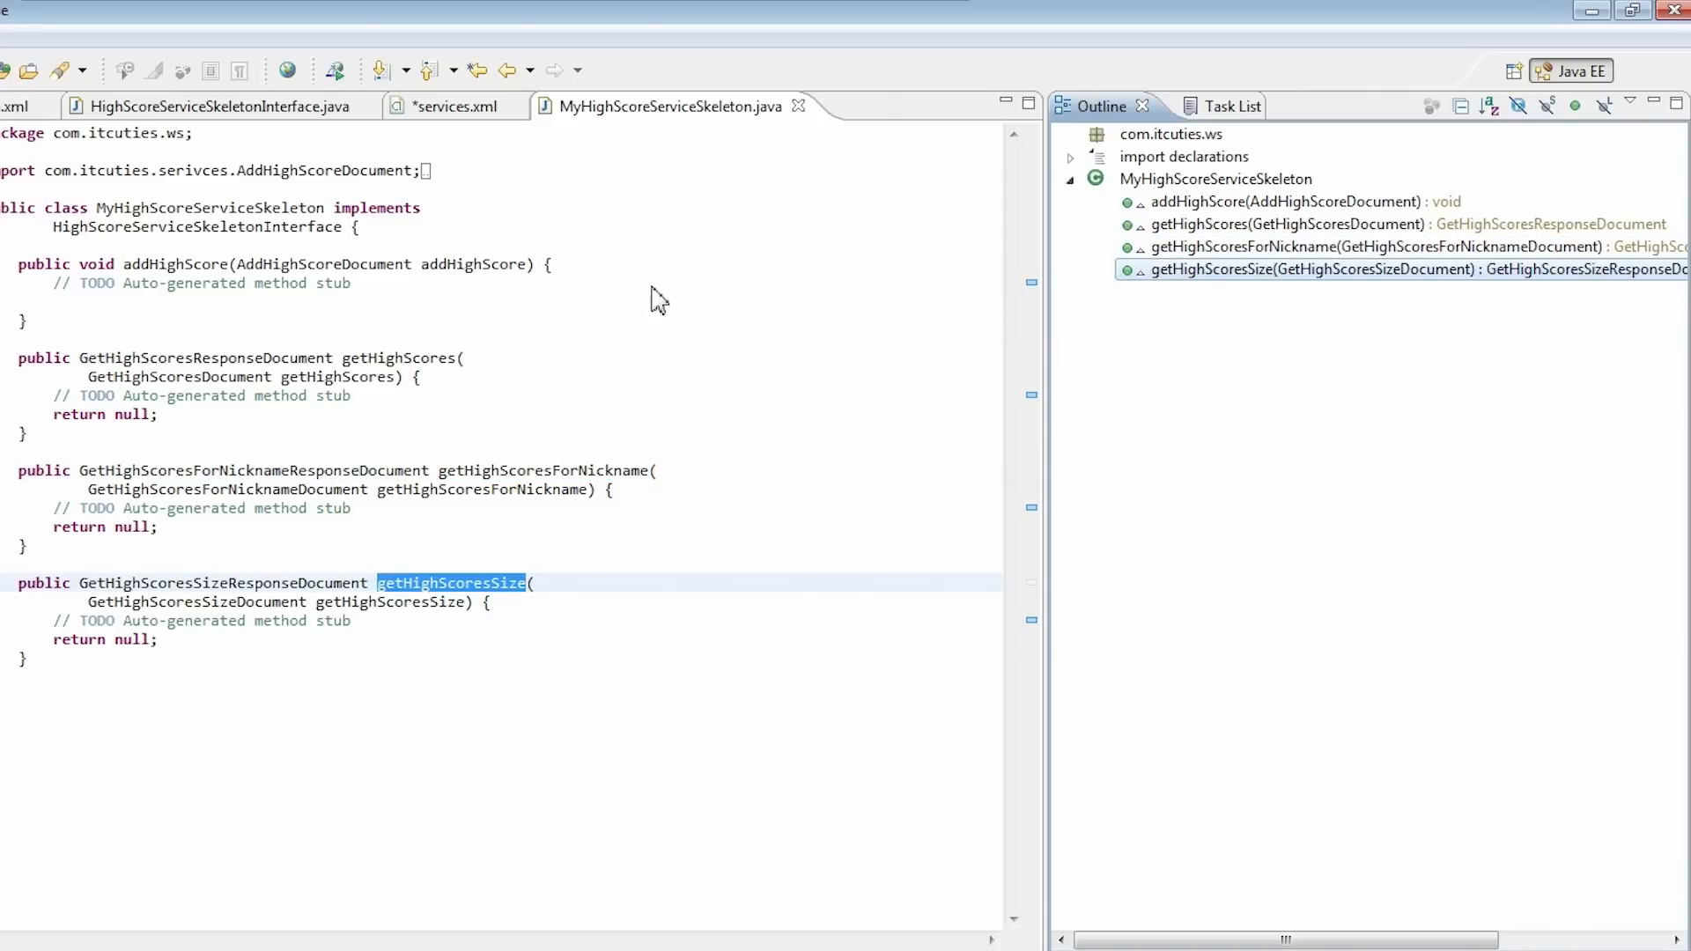
mouse_move(9, 510)
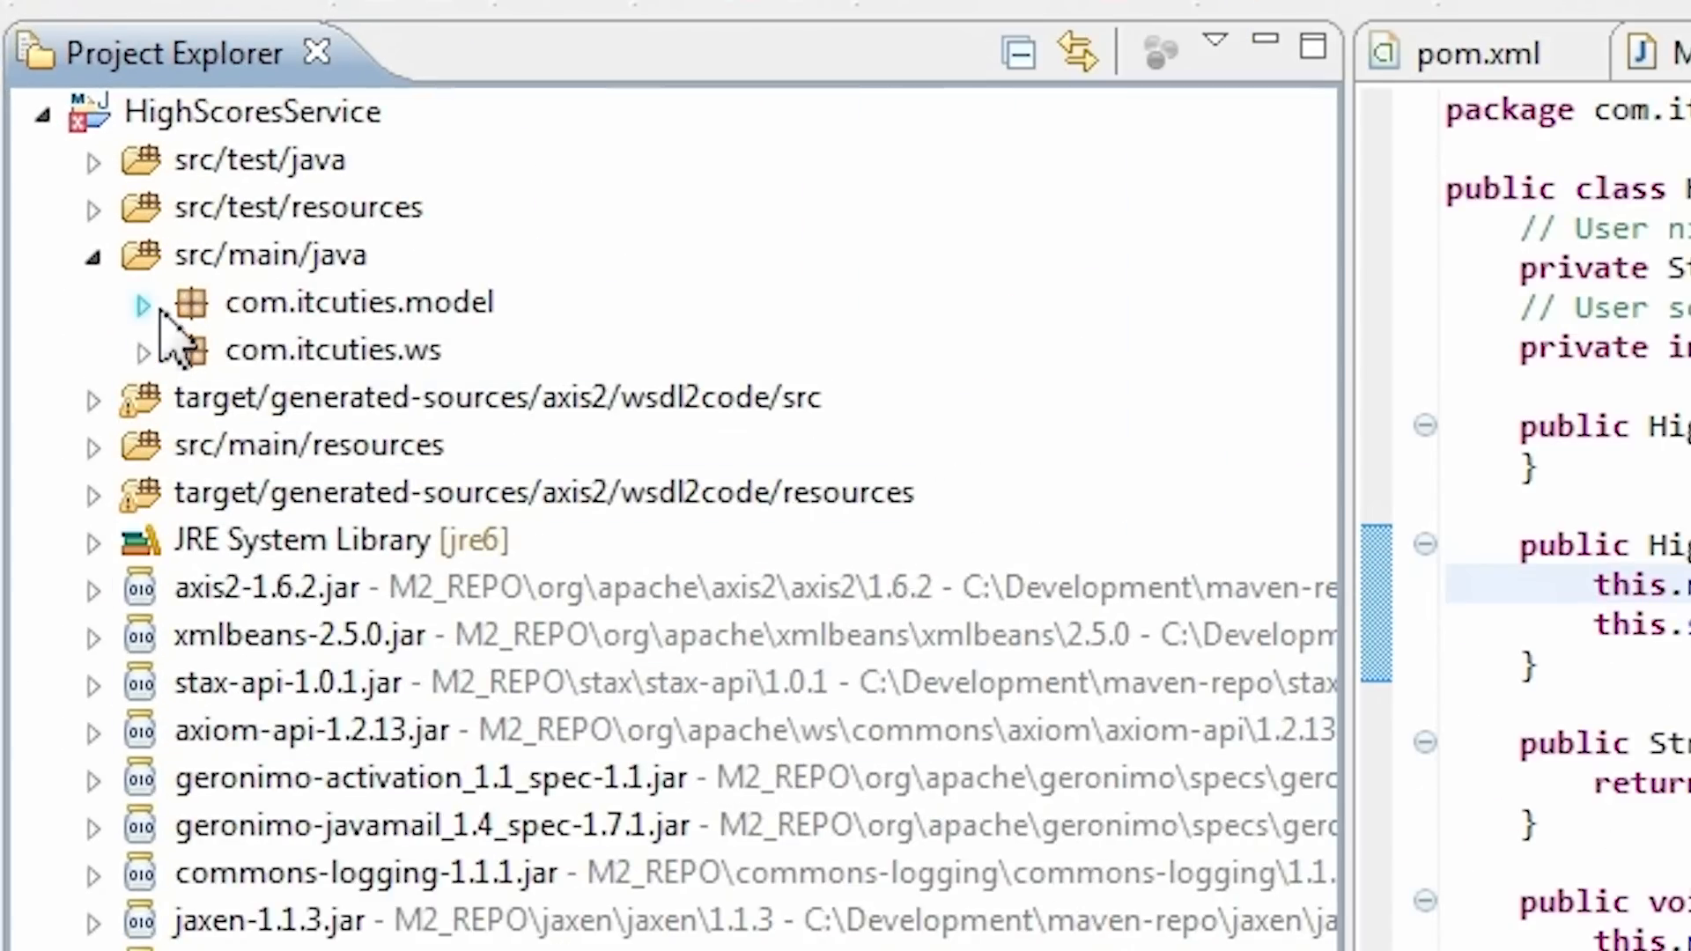
Step: Review HighScore.java in com.itcuties.model, its constructors and getters/setters, then return to the skeleton
click(143, 303)
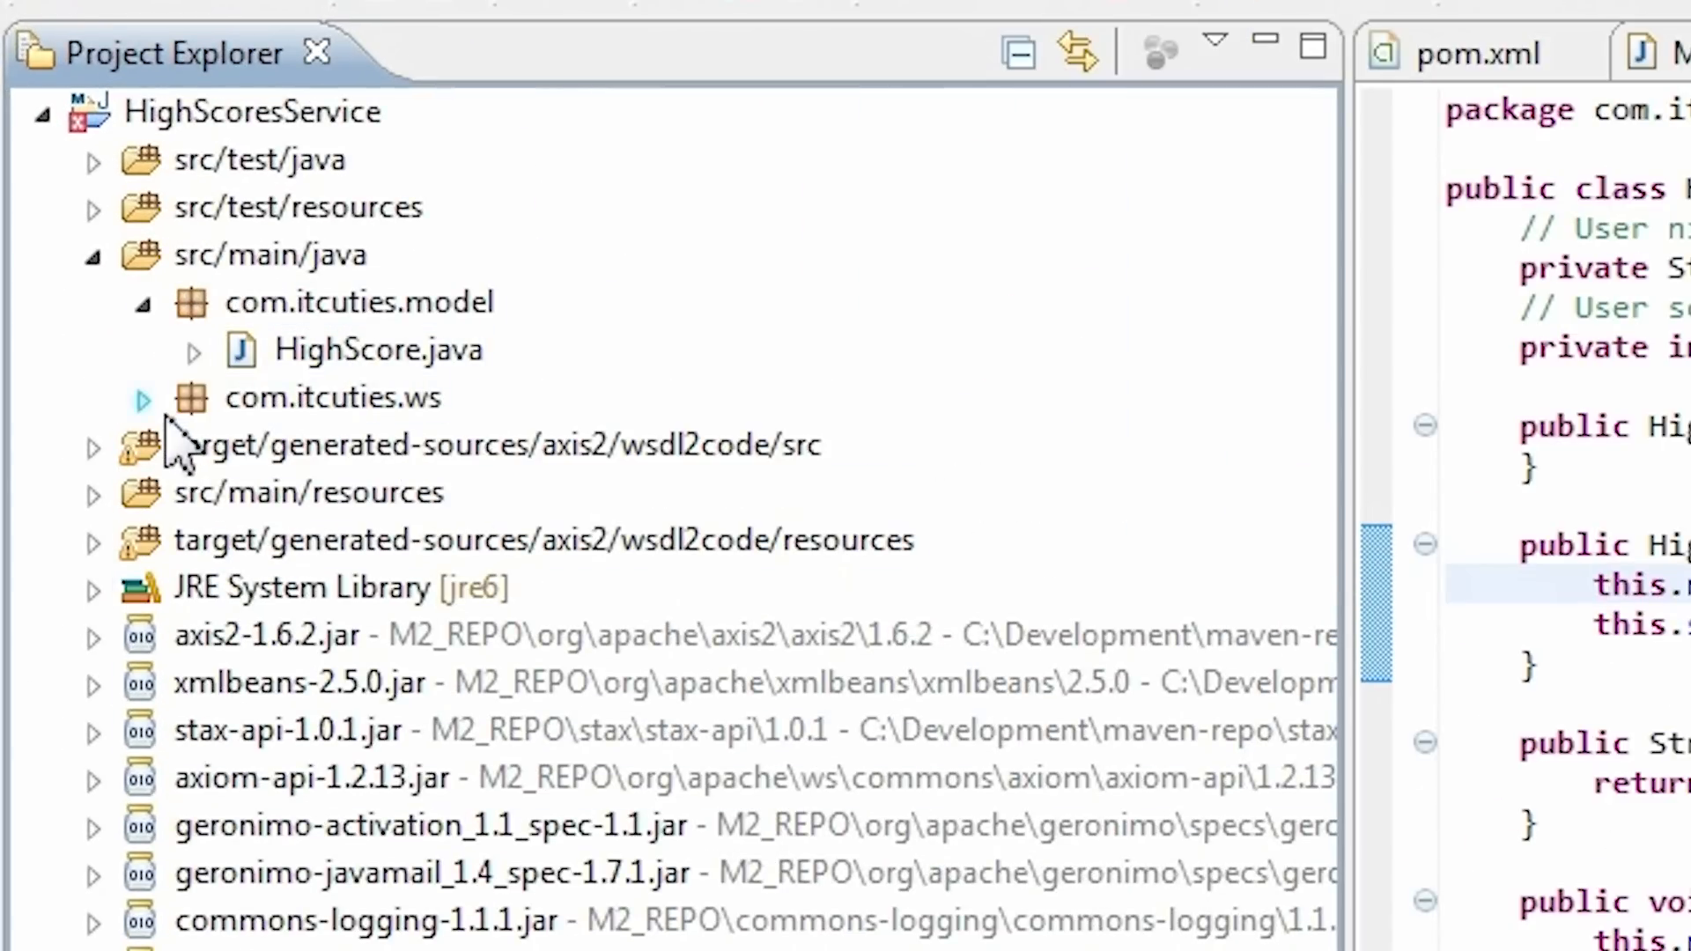
click(141, 398)
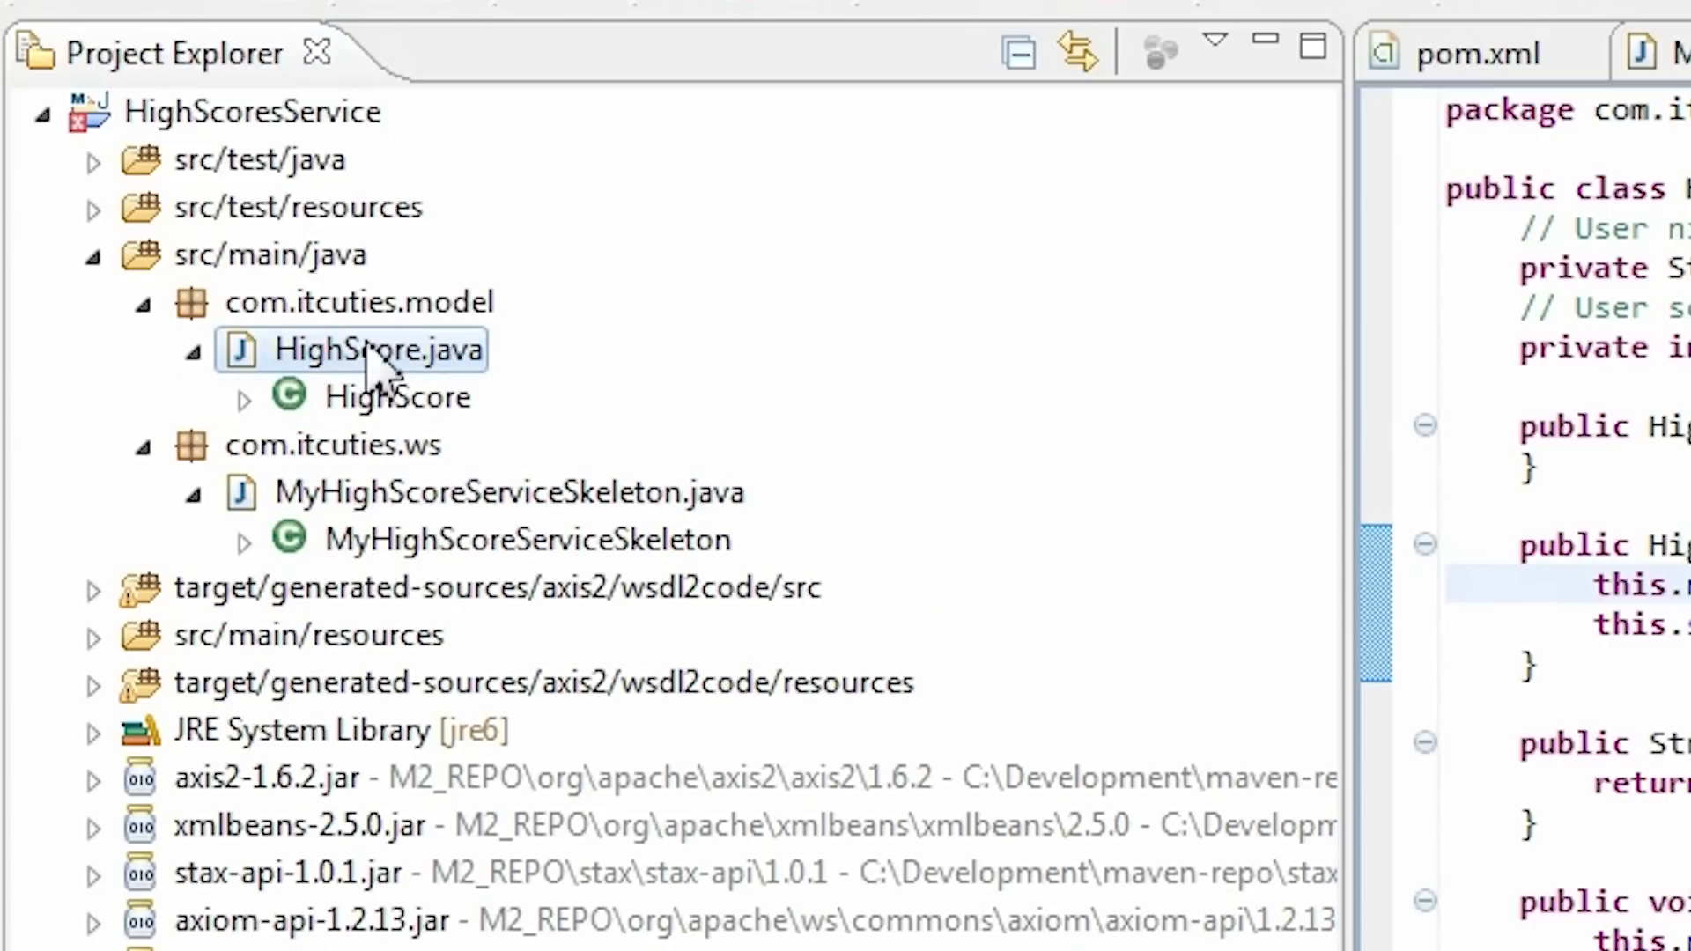
double_click(378, 348)
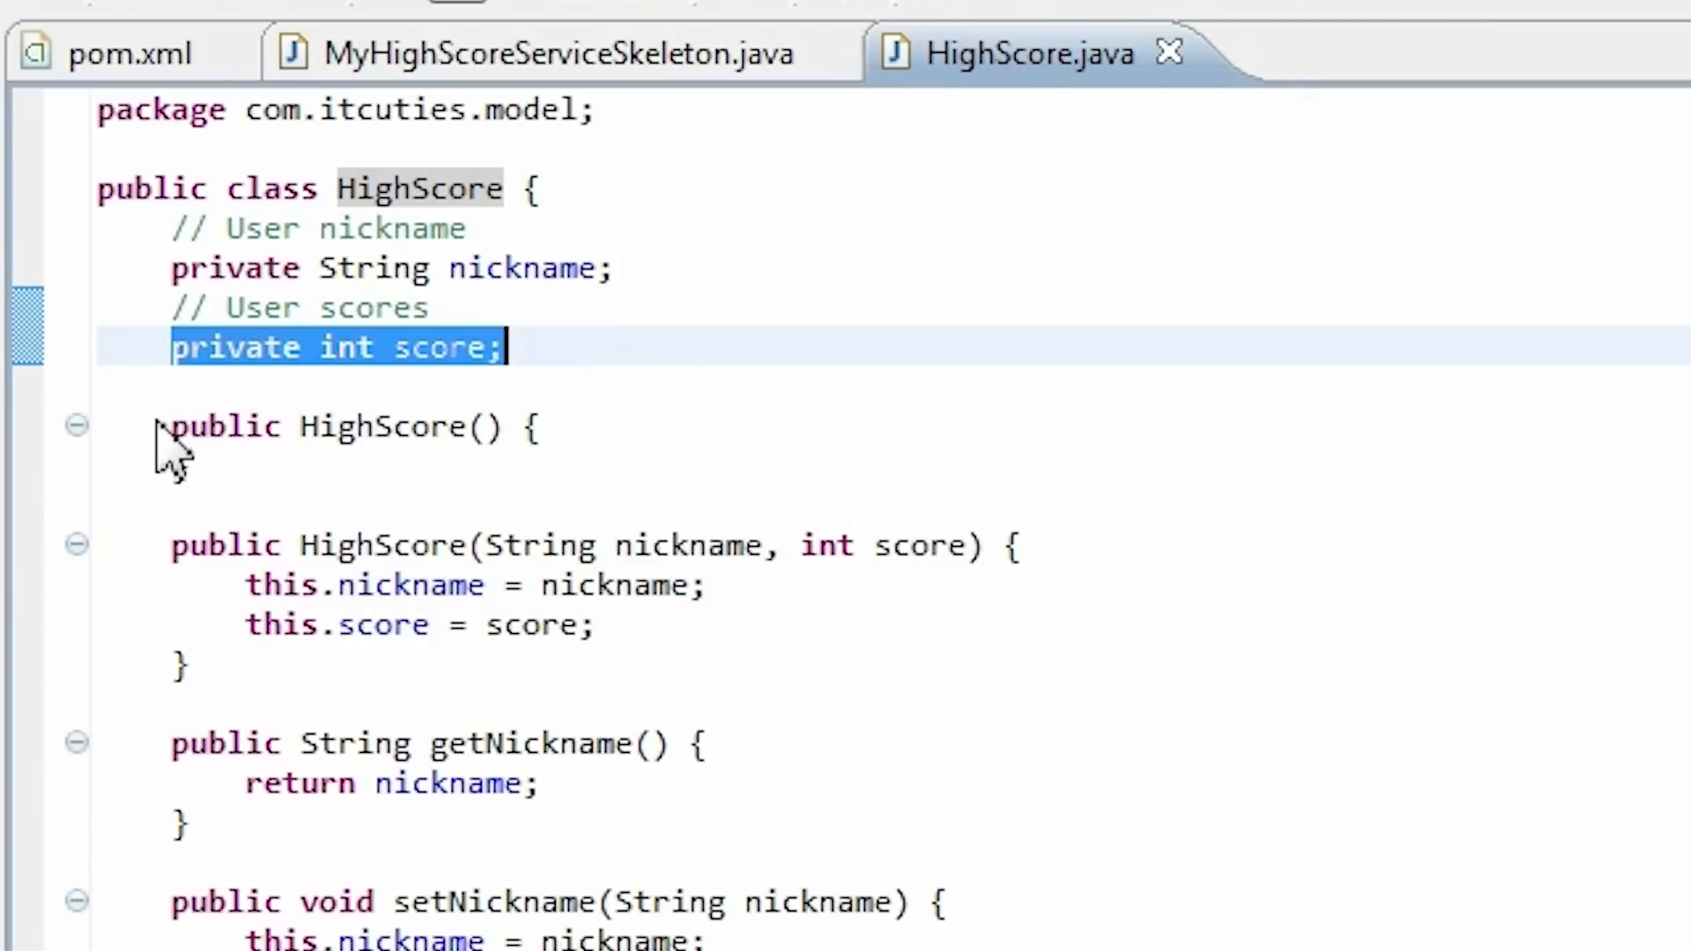
drag(169, 346, 183, 668)
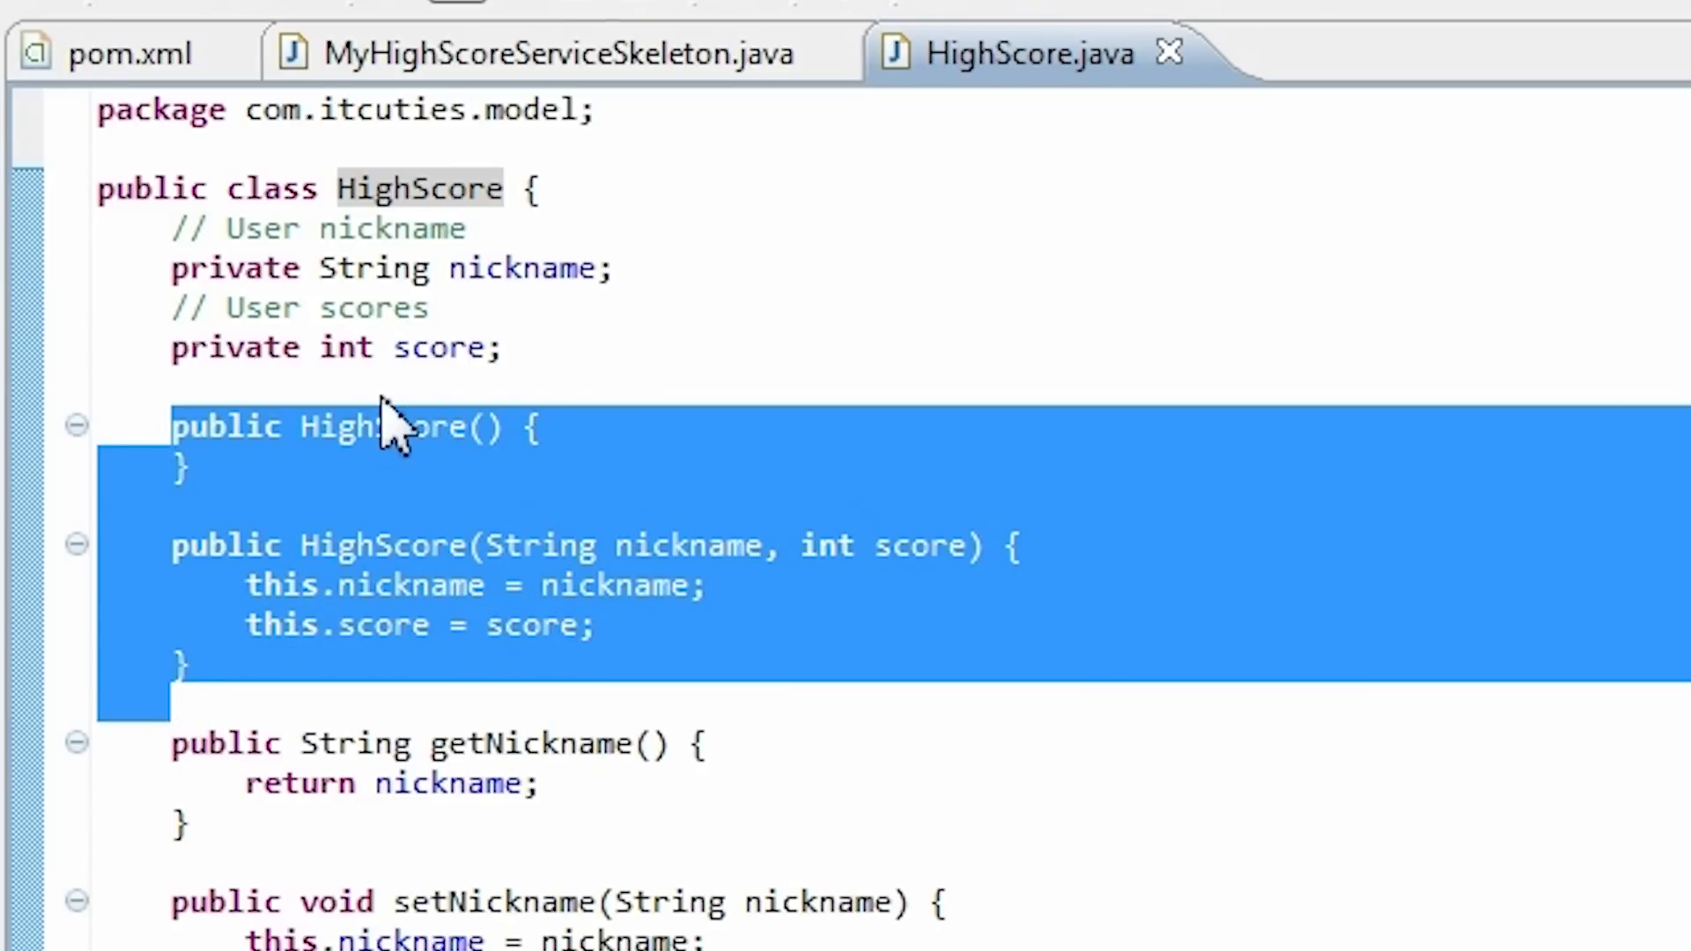
double_click(380, 544)
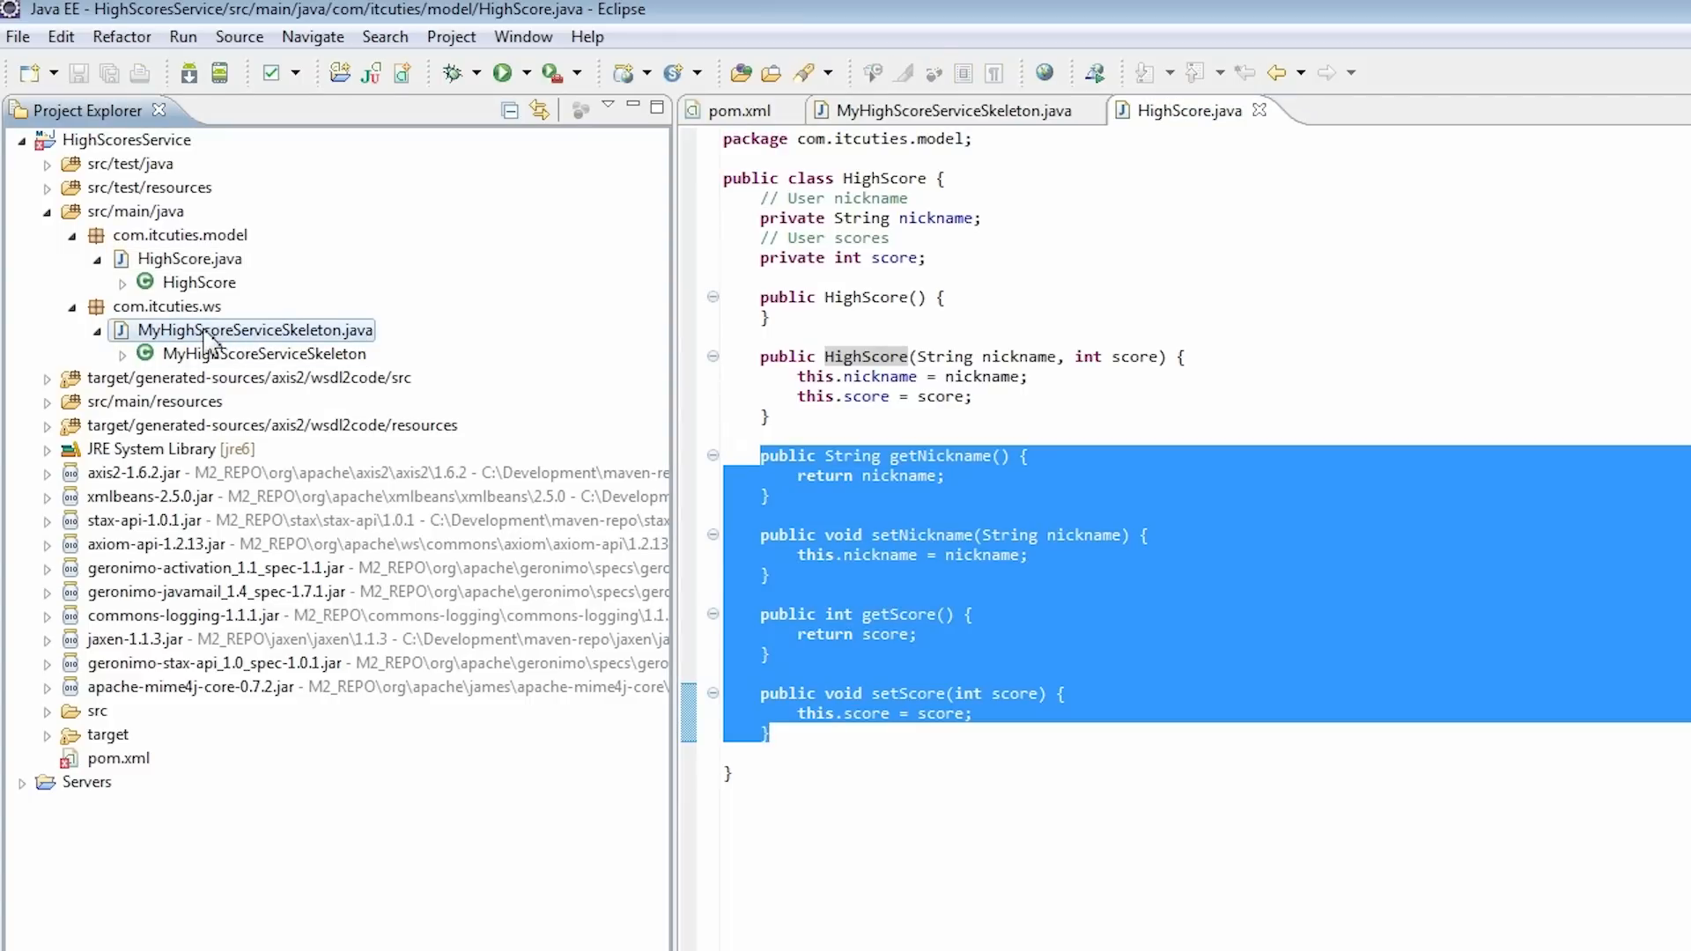
click(949, 110)
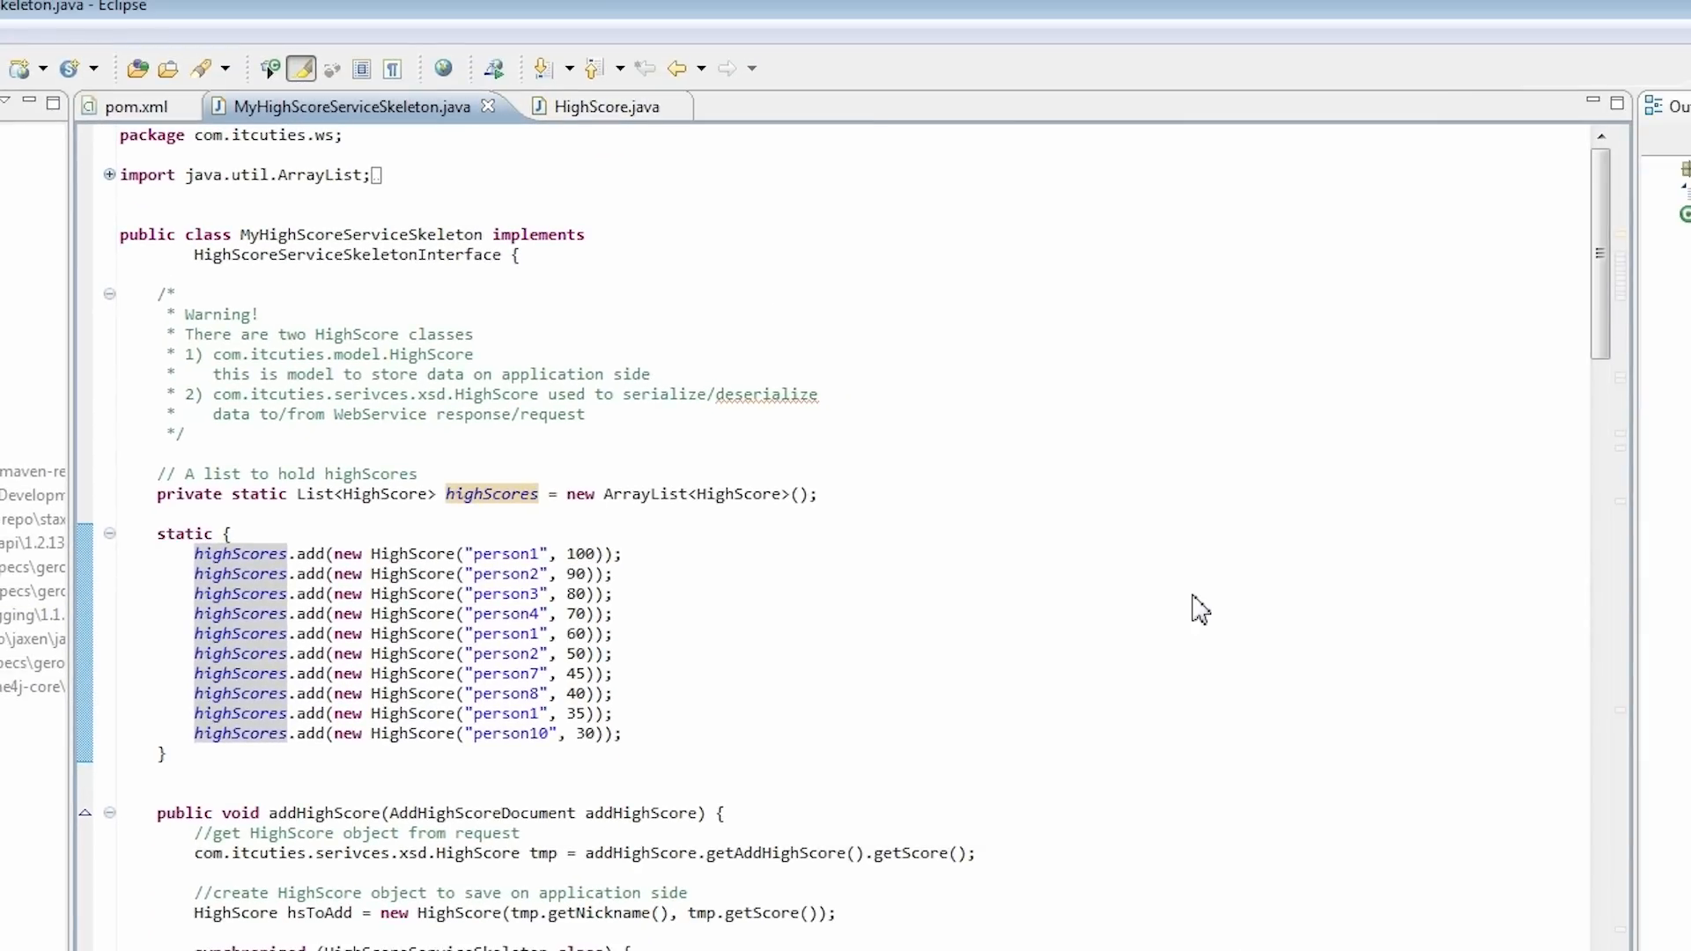
Step: Scroll through the highScores sample list and the addHighScore implementation
scroll(down, 3)
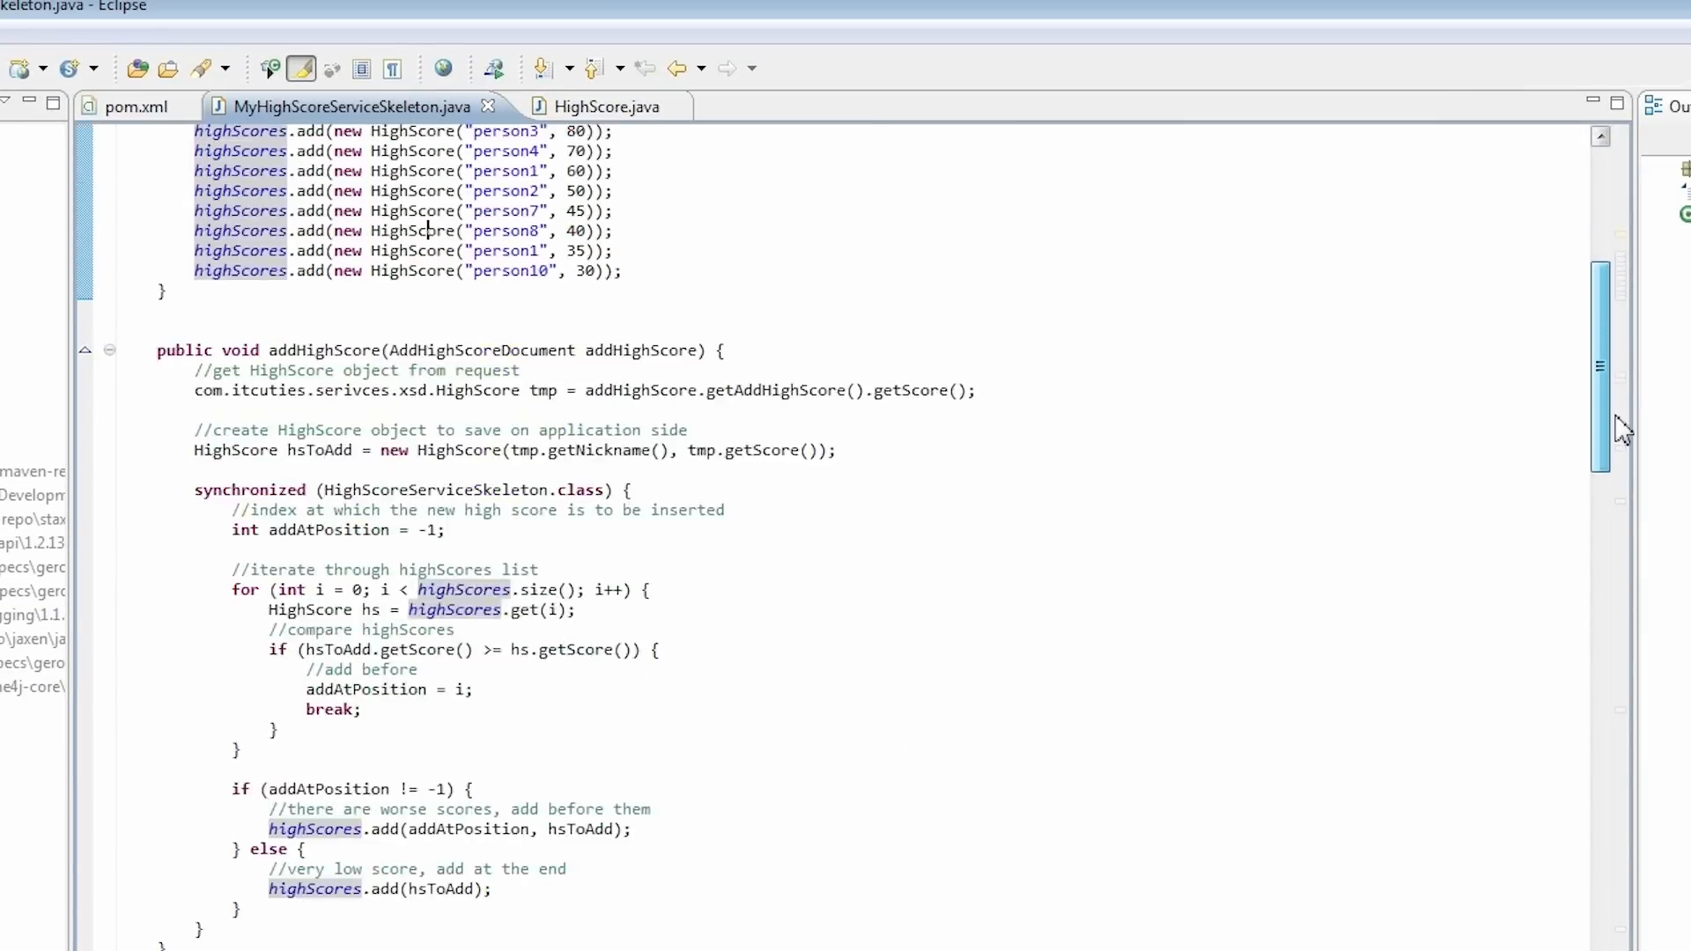
scroll(down, 3)
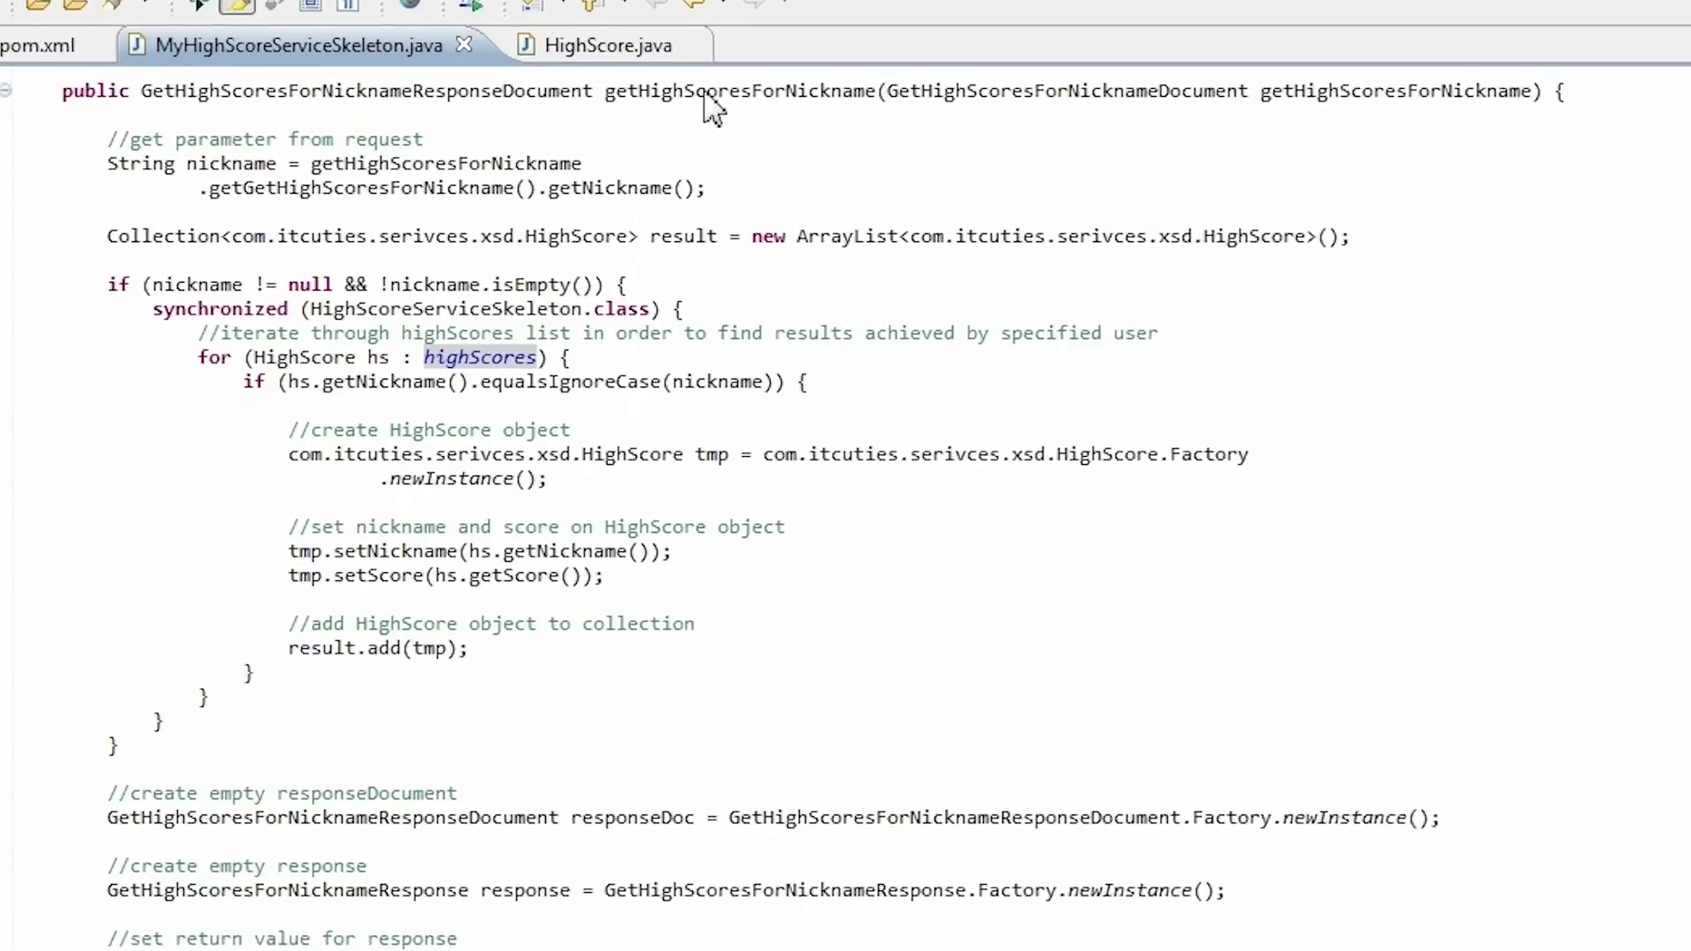
double_click(742, 91)
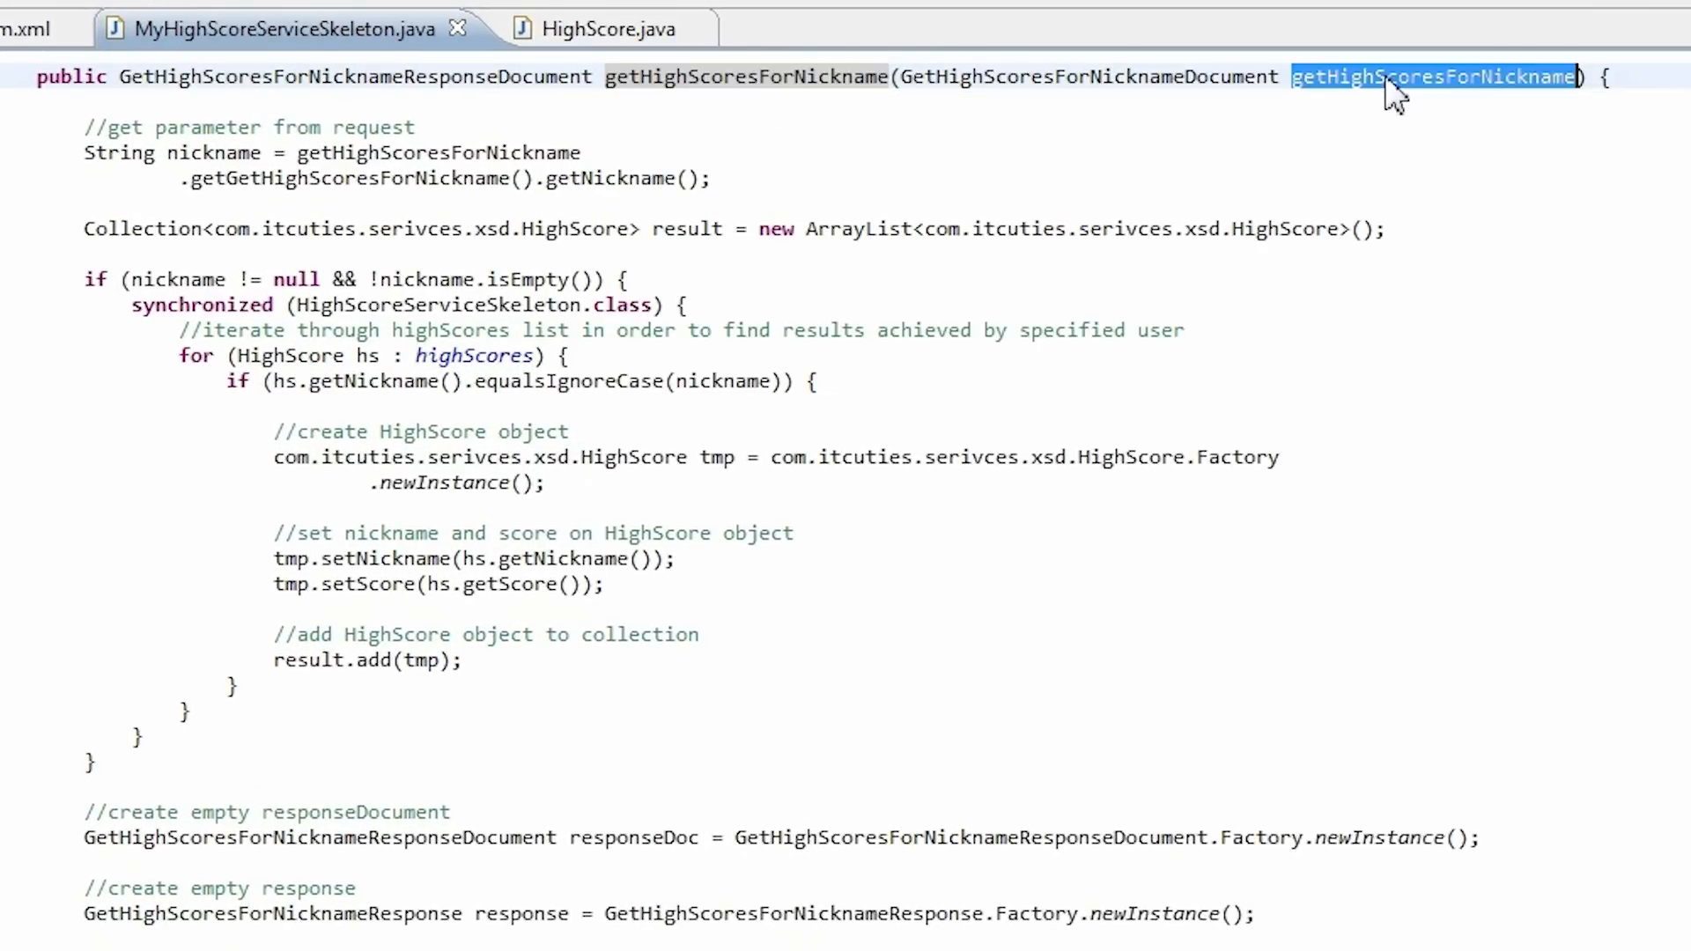
double_click(1087, 76)
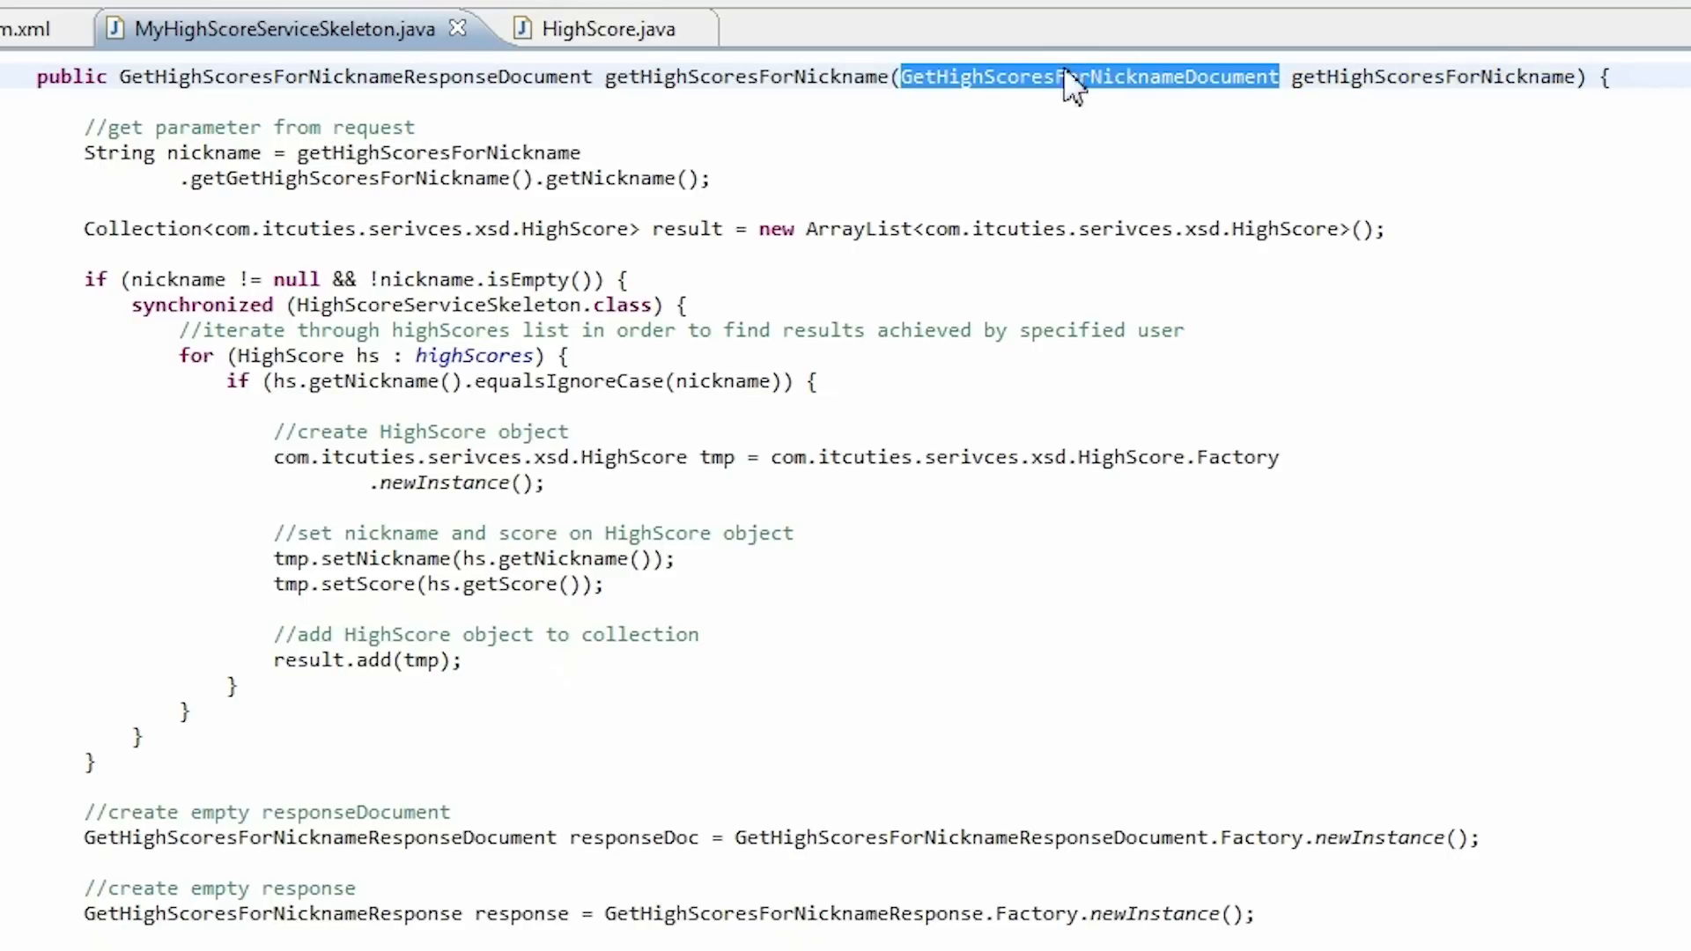
mouse_move(518, 91)
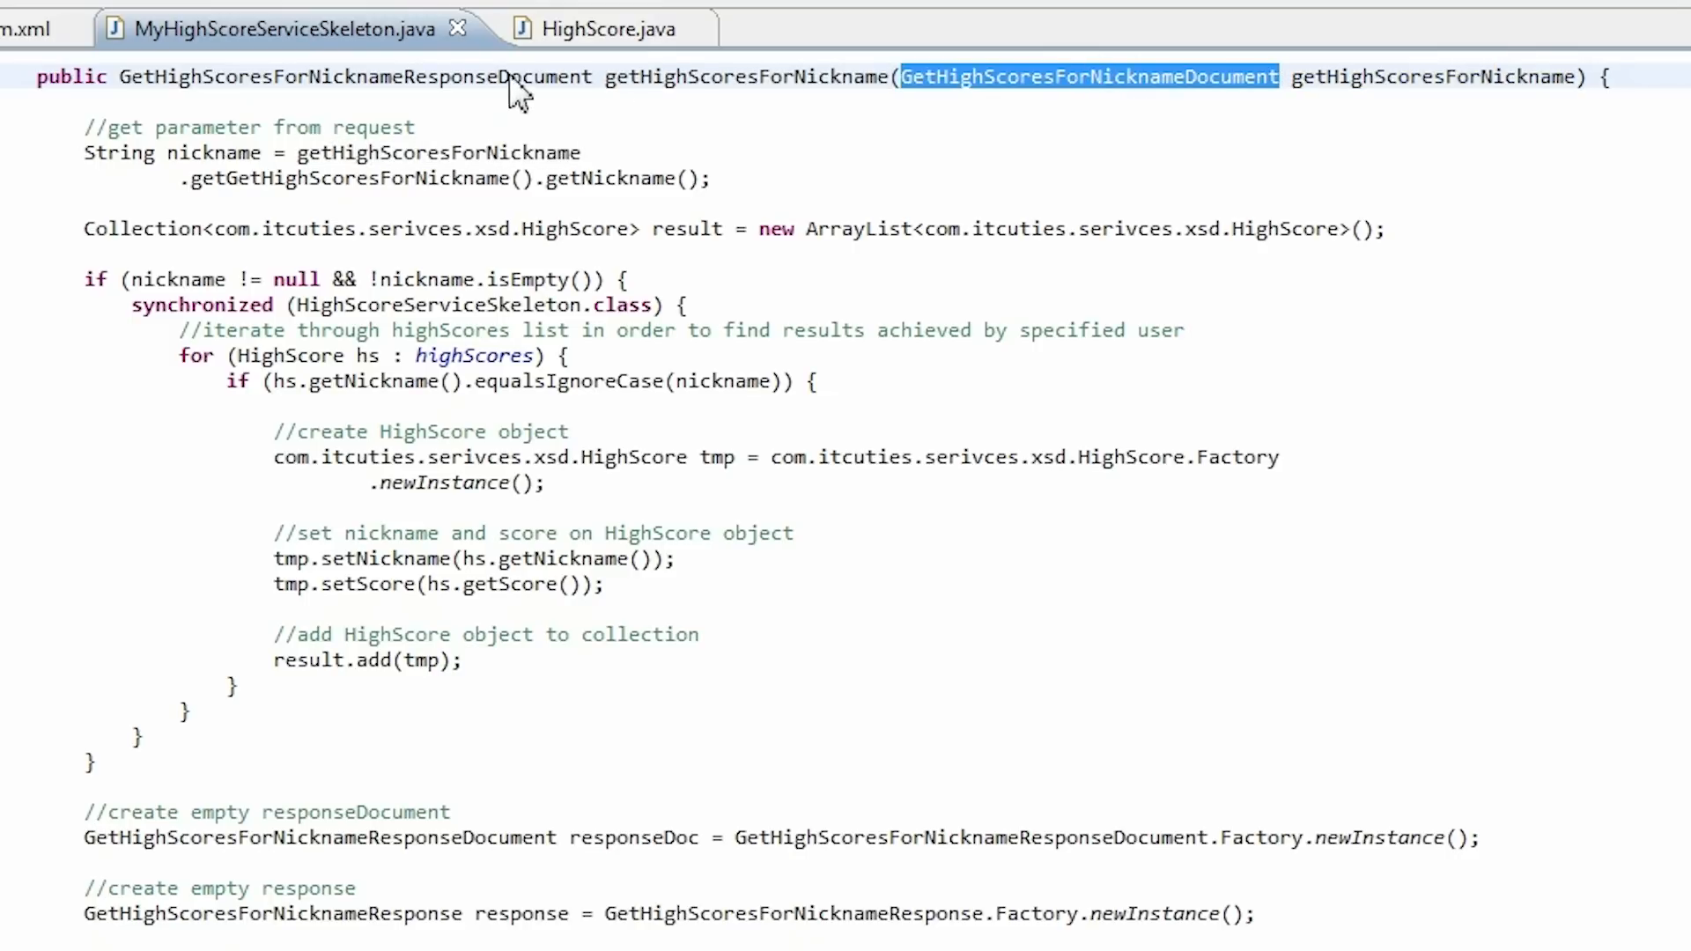
double_click(356, 76)
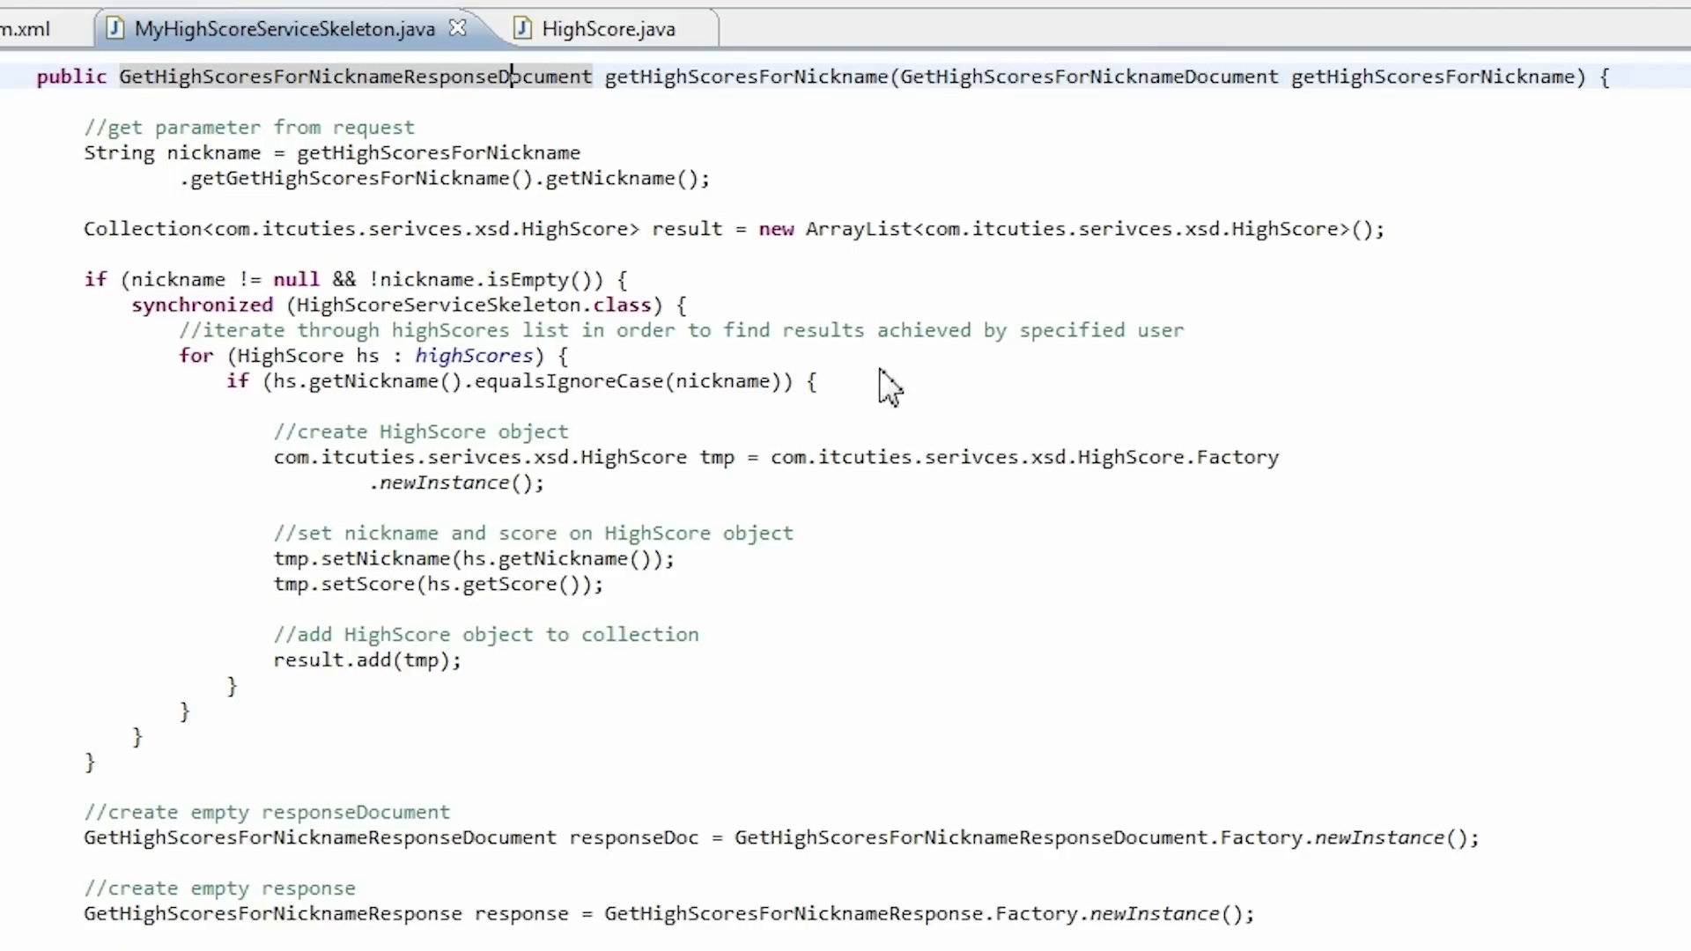
mouse_move(81, 145)
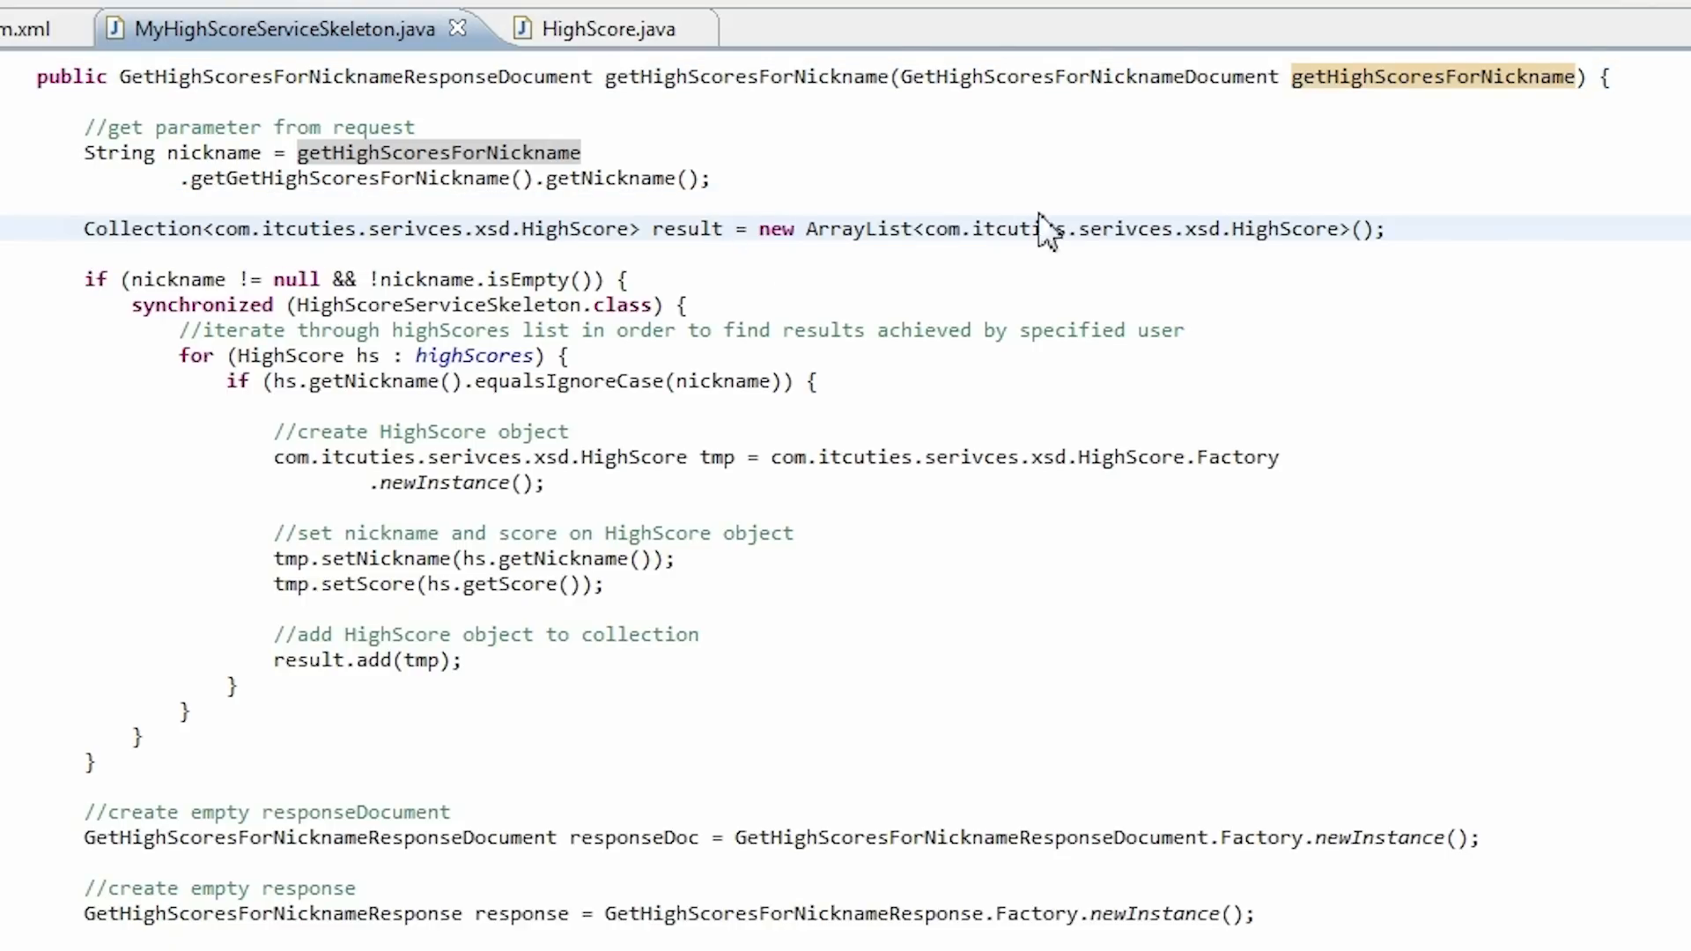
double_click(685, 229)
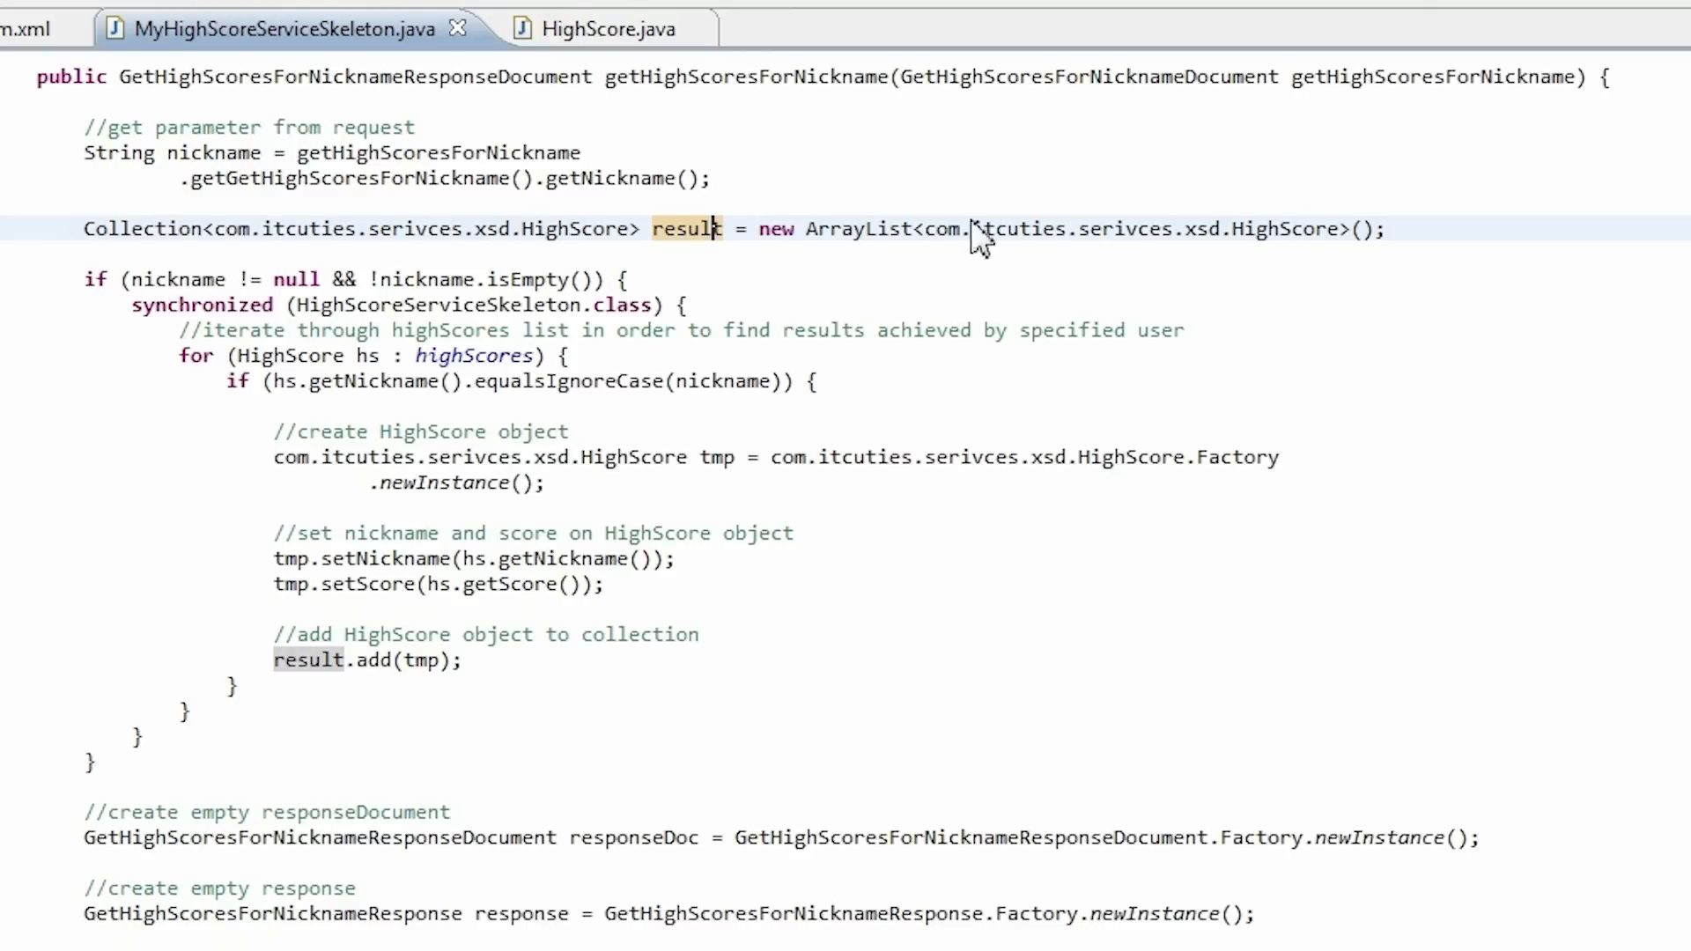
drag(926, 229, 1335, 229)
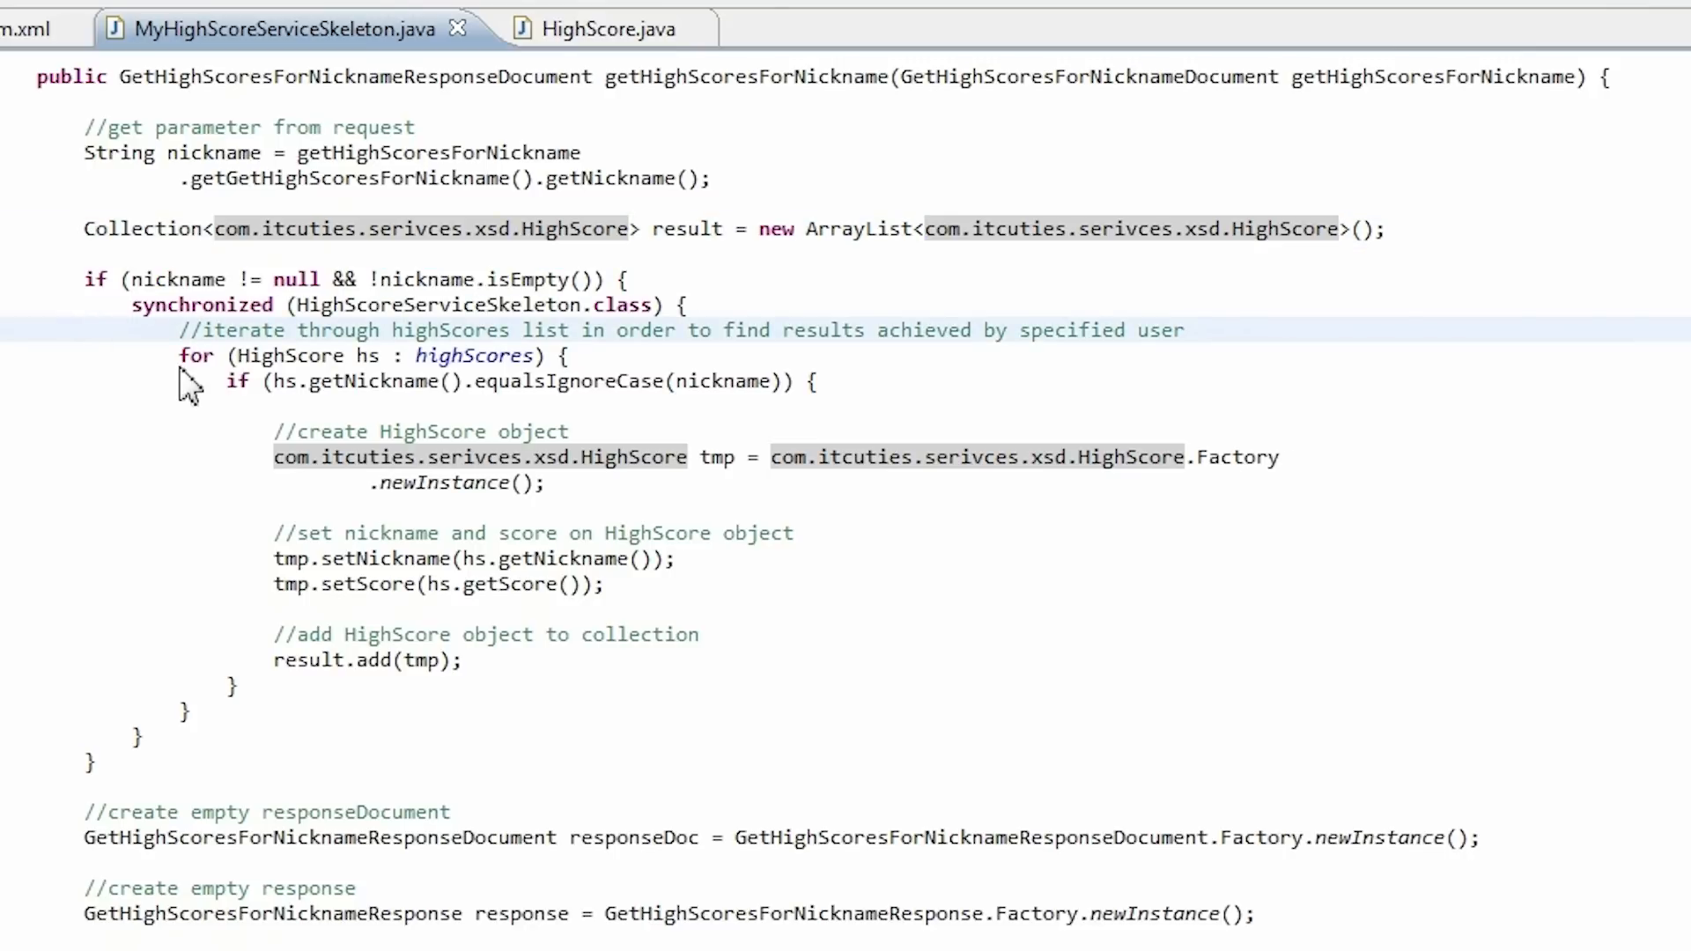
double_click(475, 356)
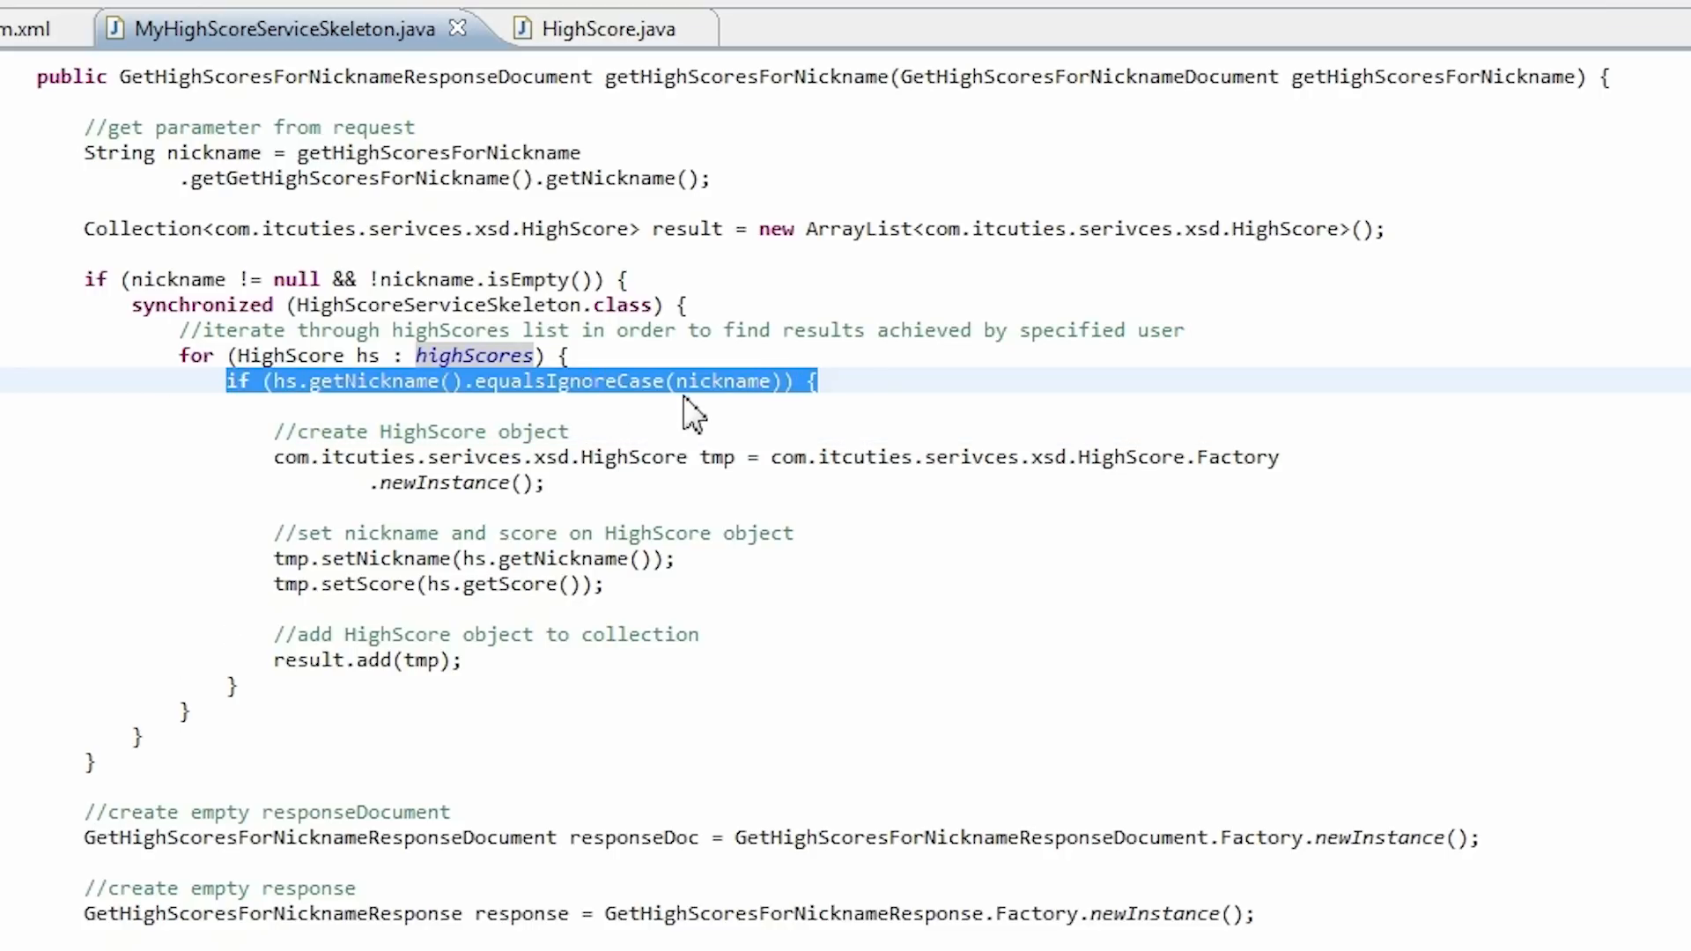
double_click(716, 456)
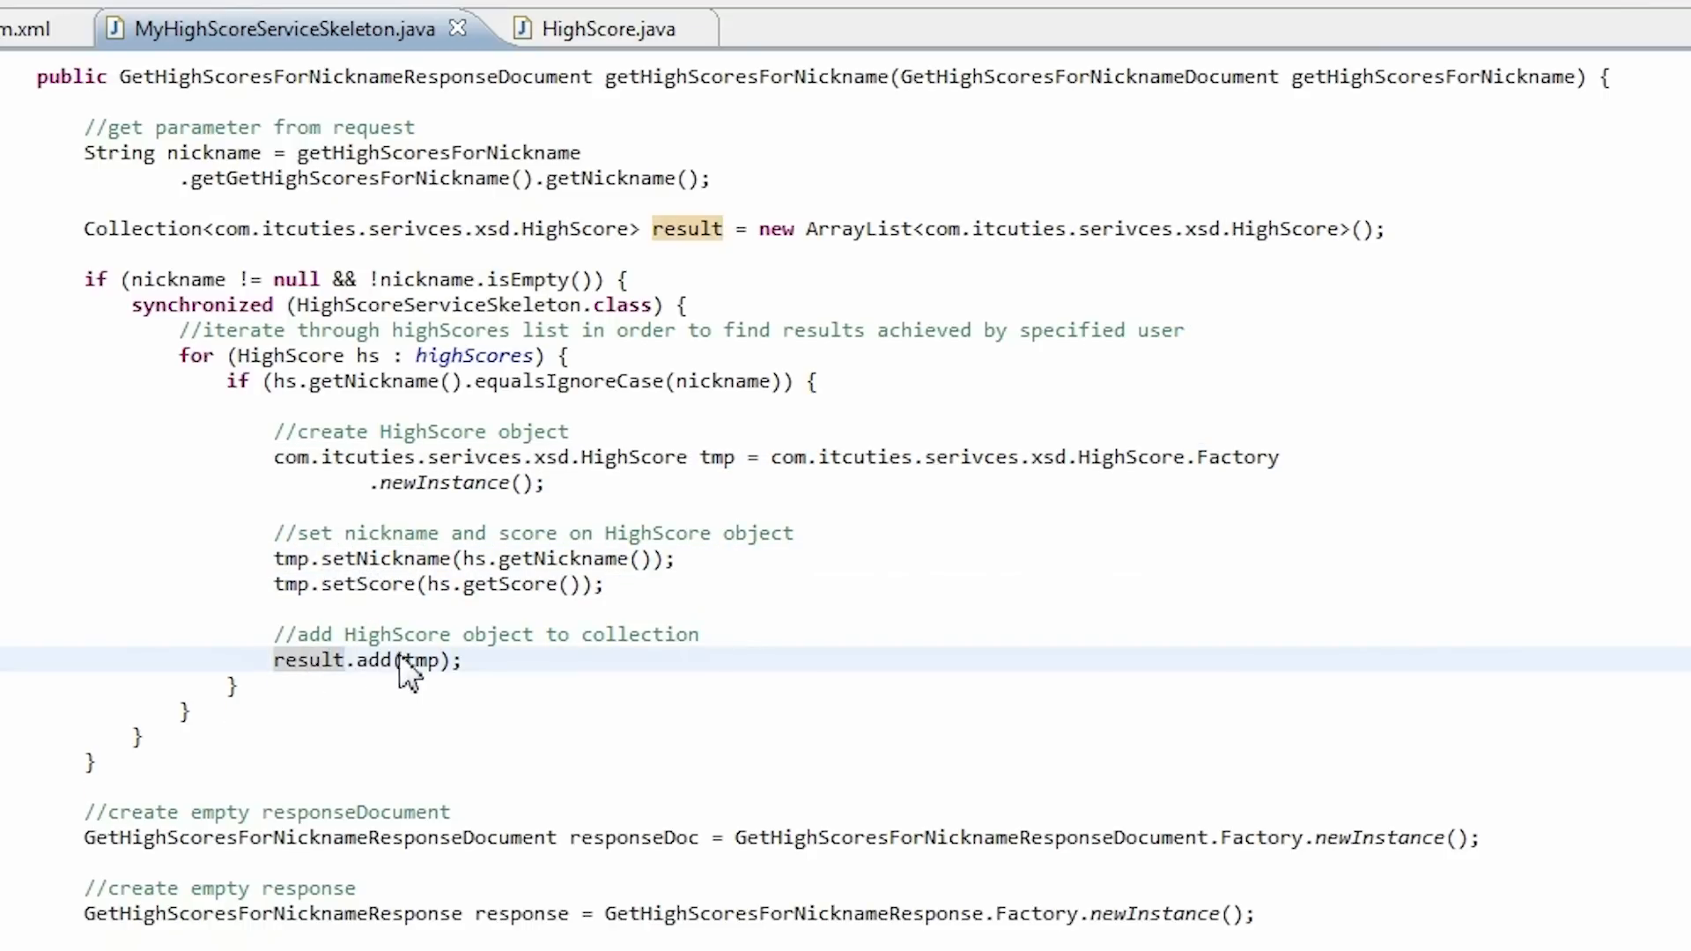
mouse_move(582, 793)
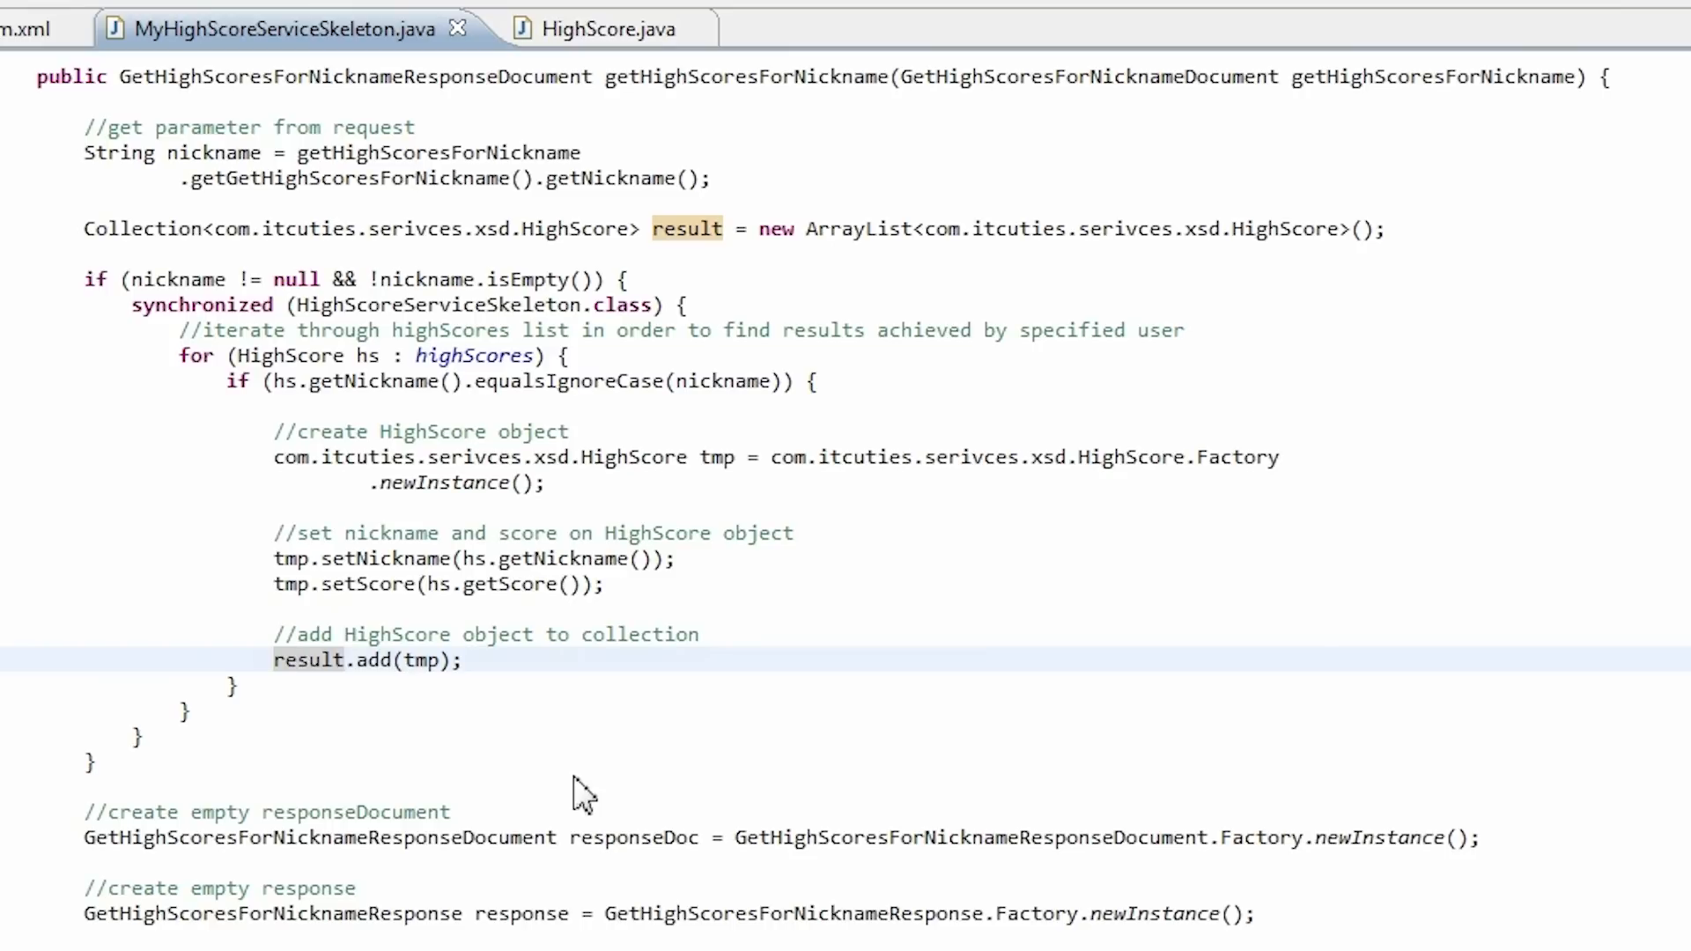
double_click(635, 837)
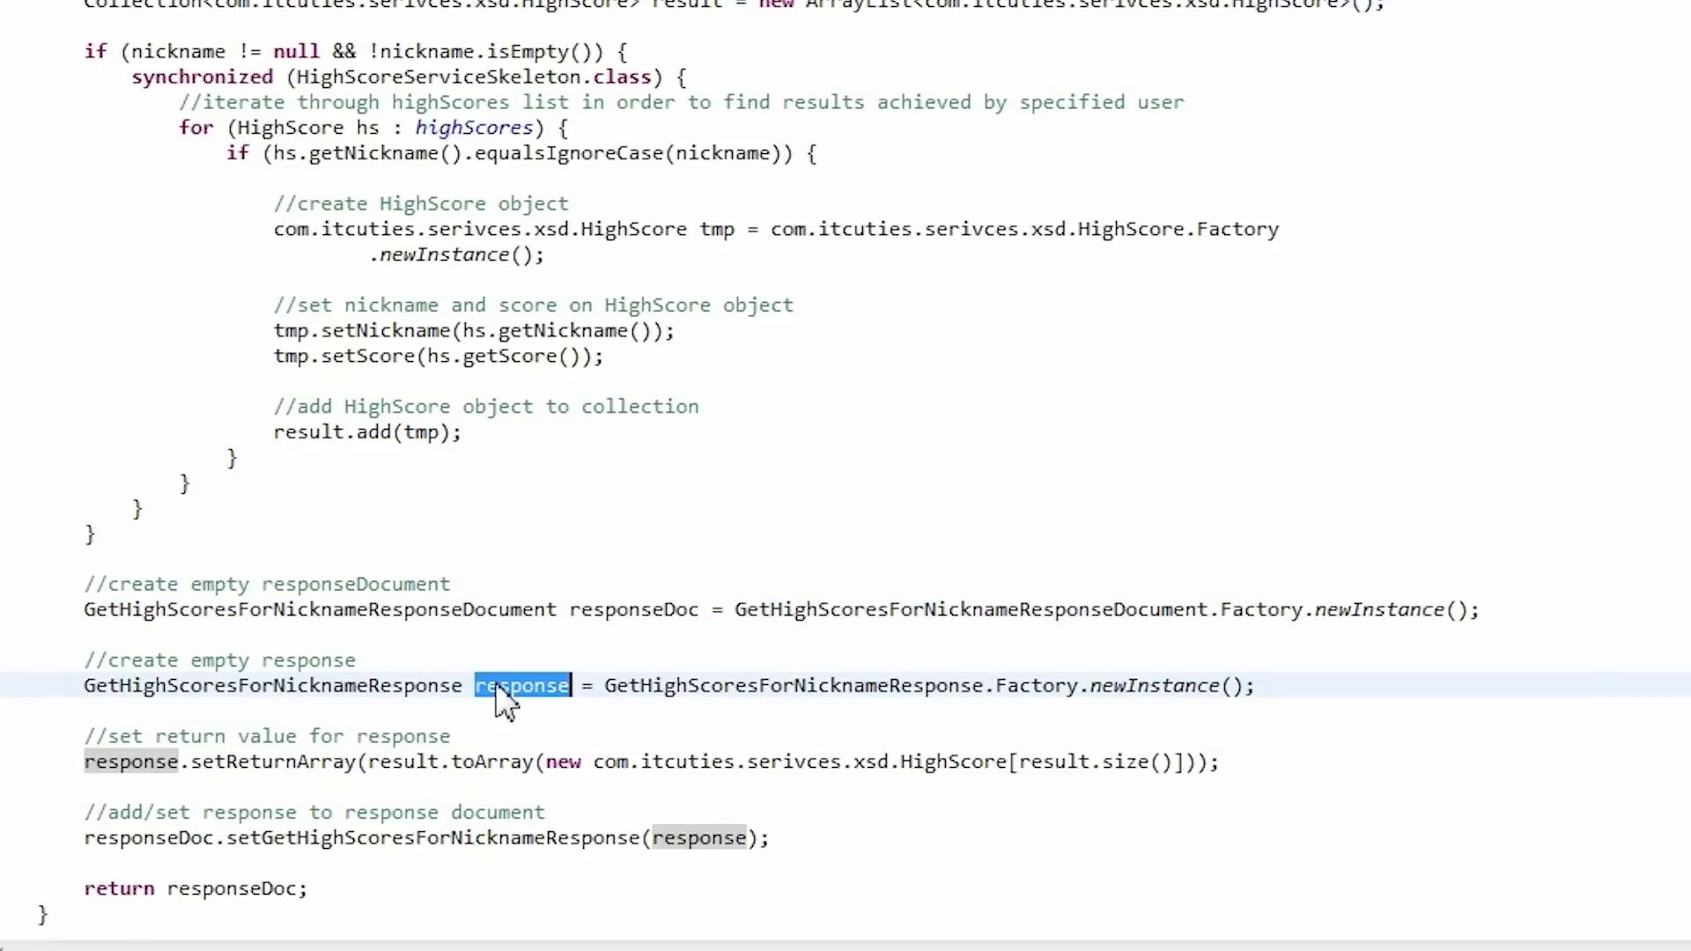
mouse_move(246, 774)
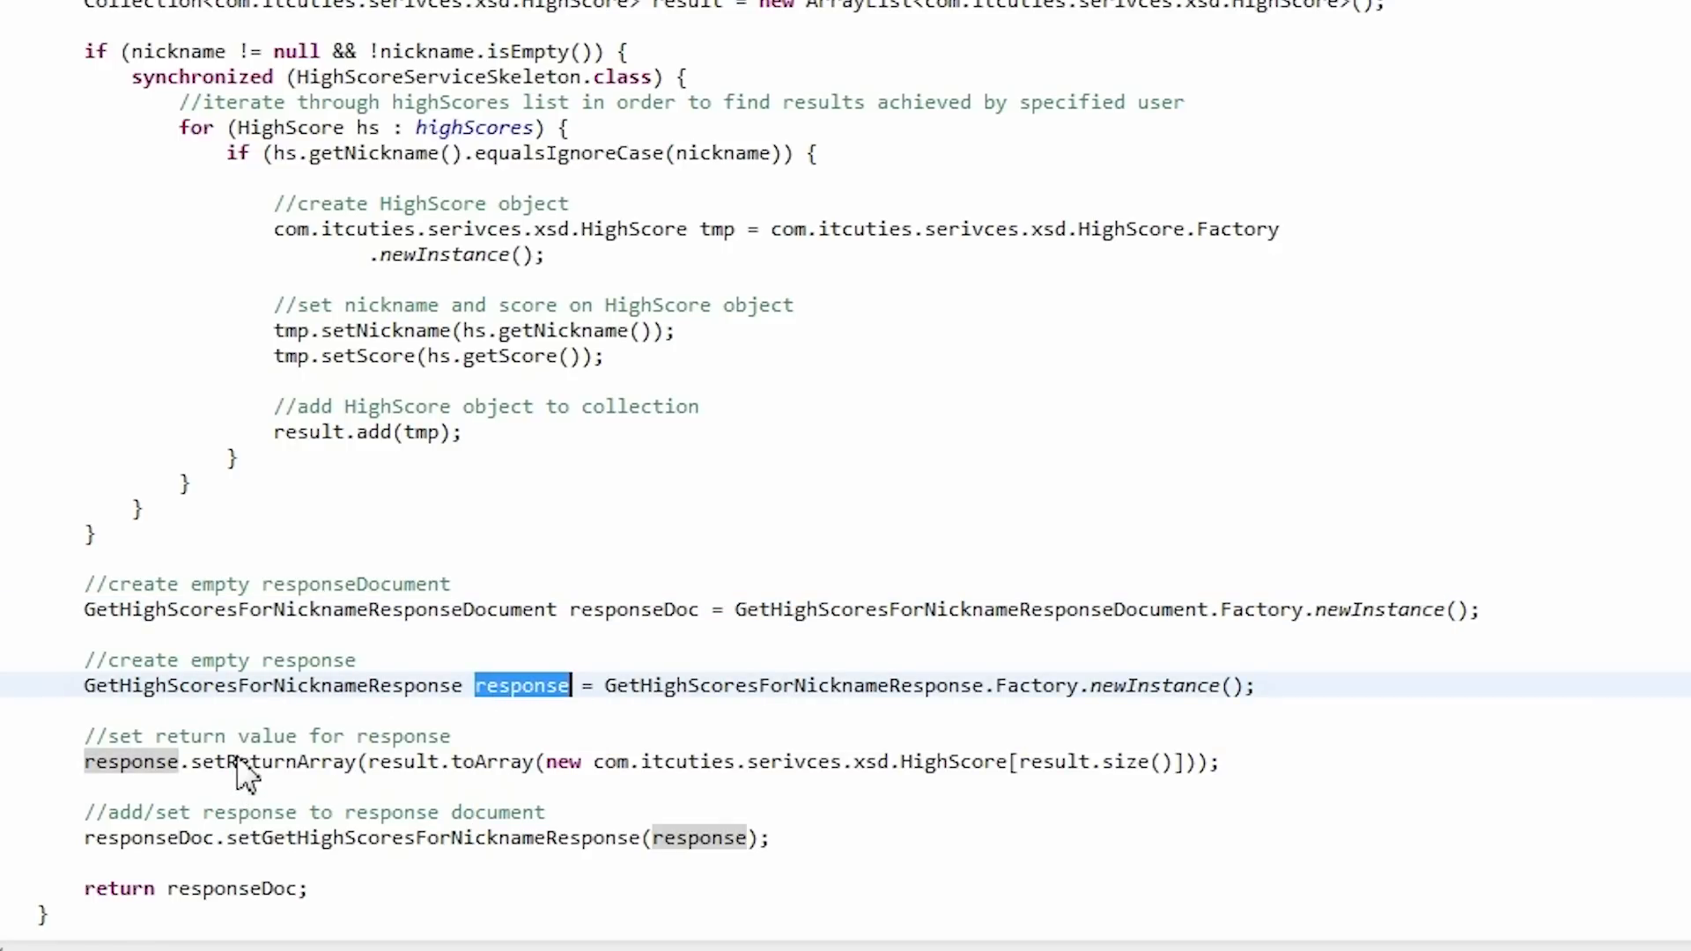
Step: Review the setReturnArray call and the rest of the response-building code
double_click(270, 761)
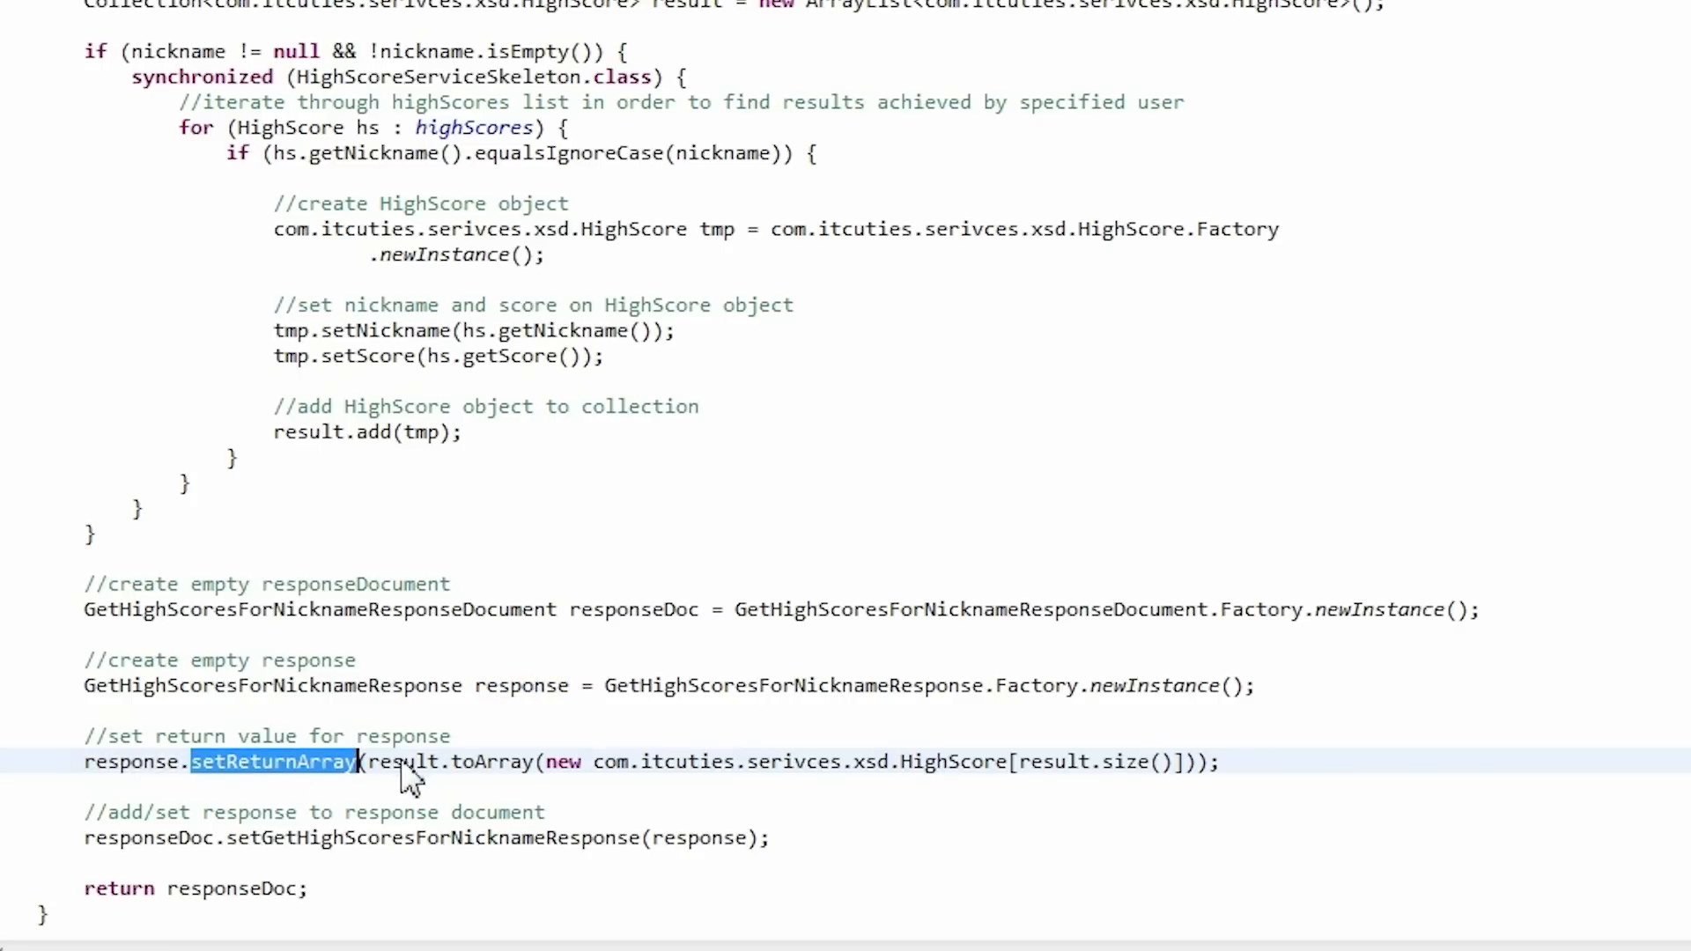
mouse_move(408, 761)
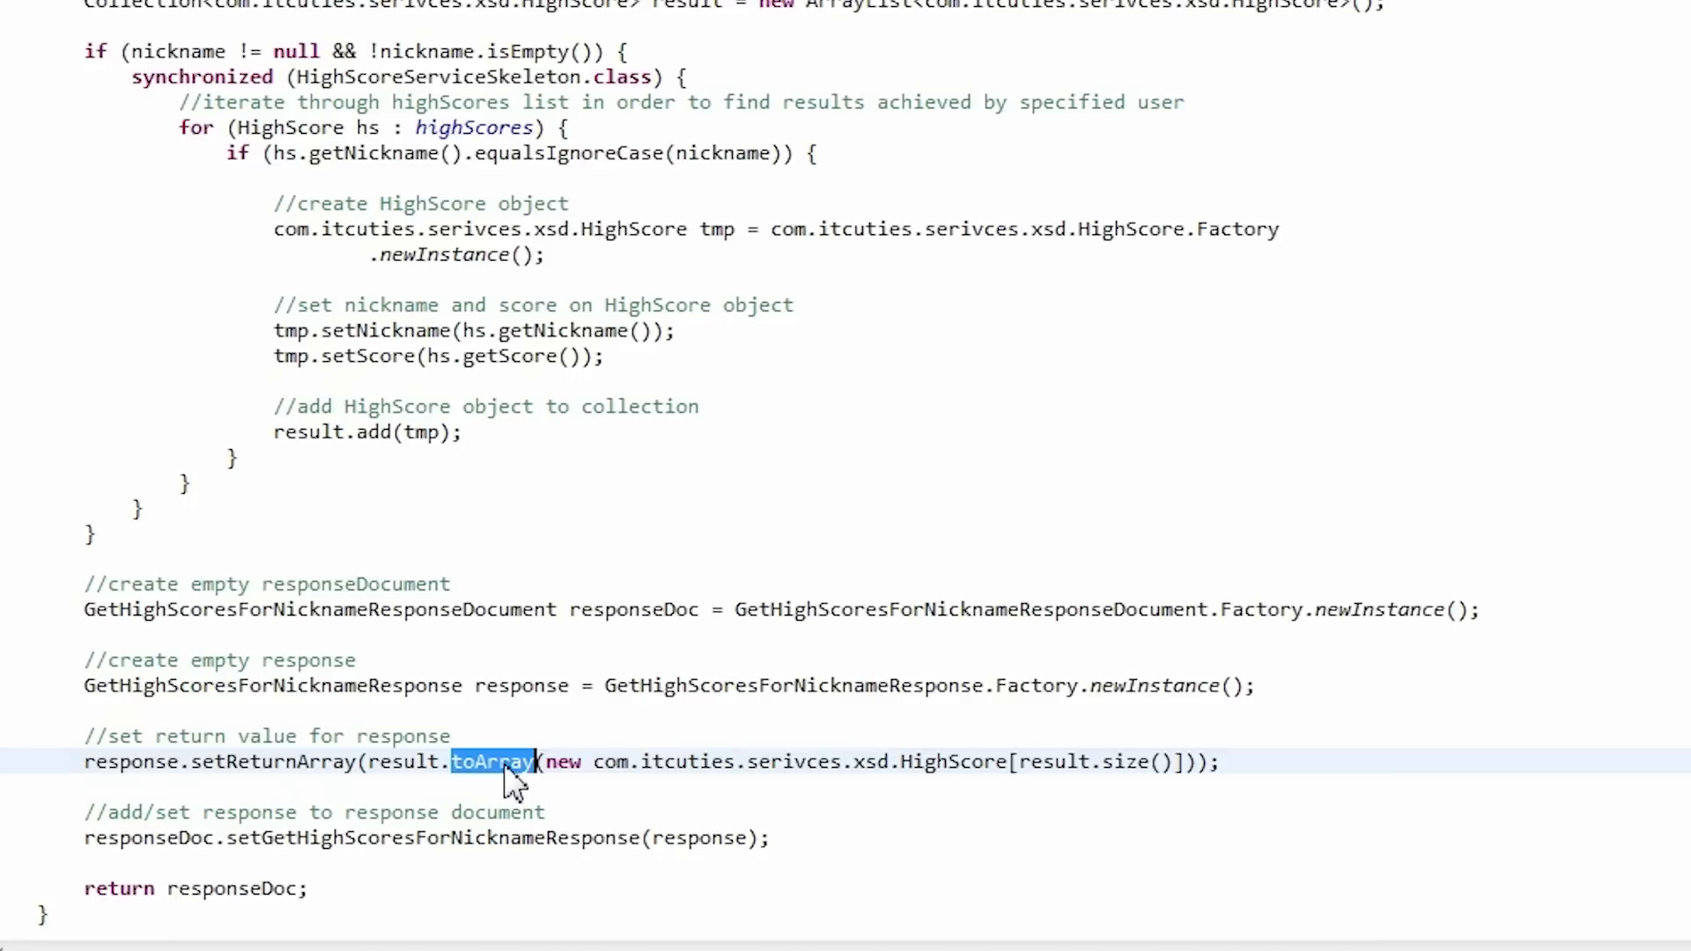
scroll(down, 3)
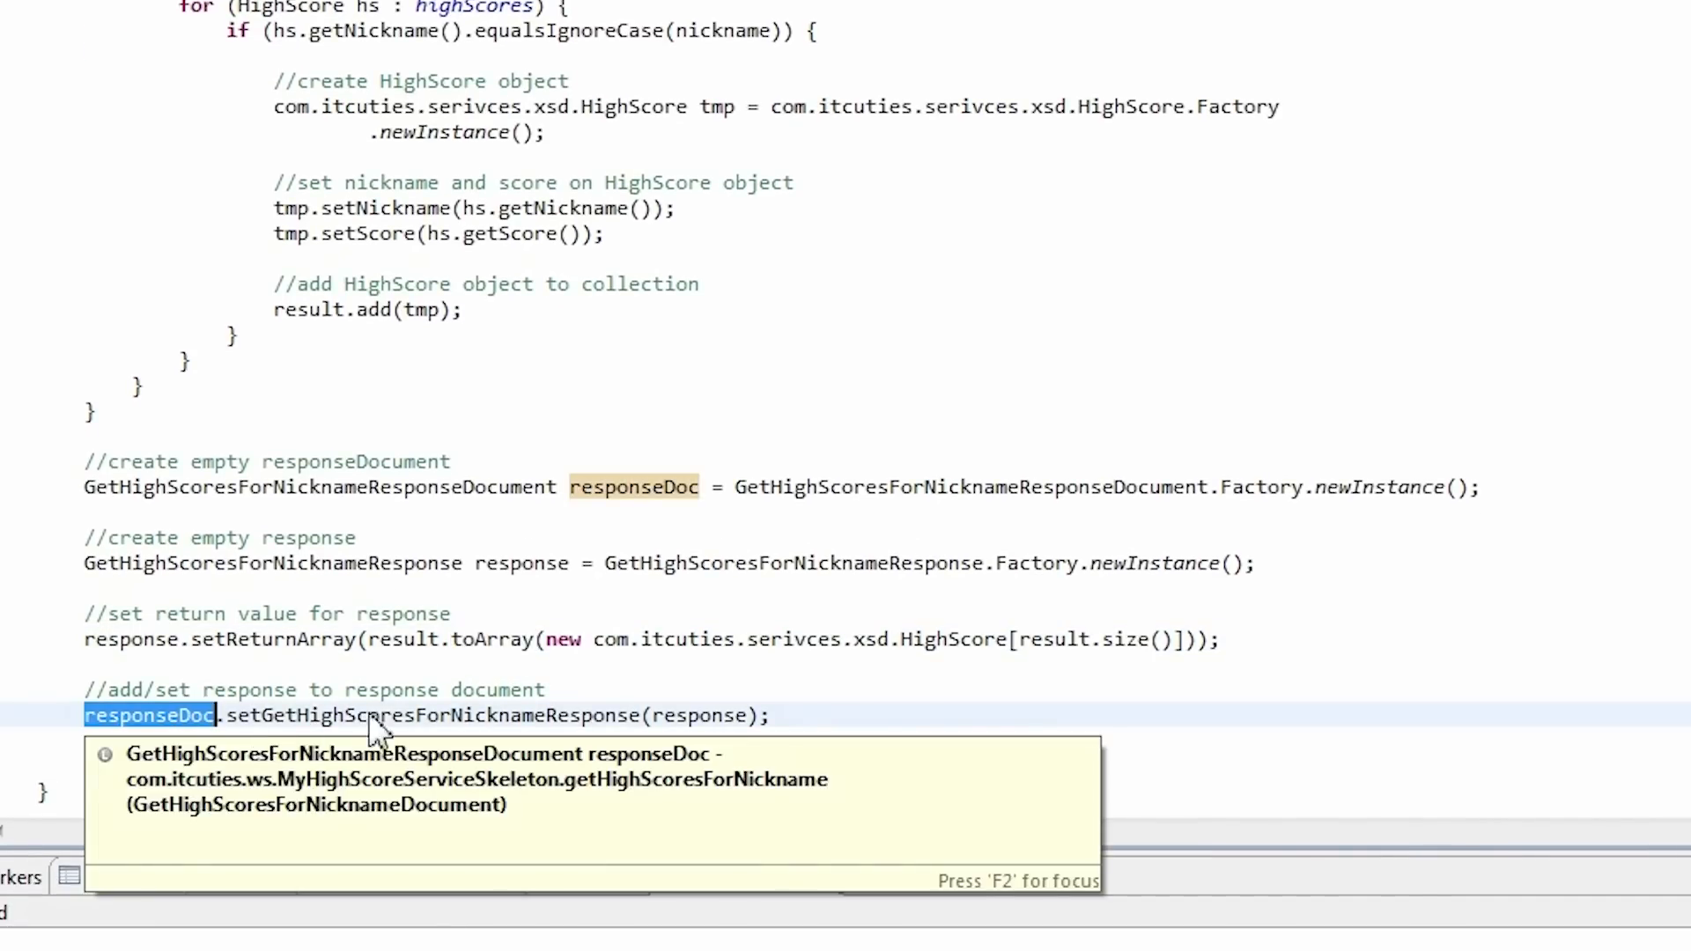
mouse_move(701, 739)
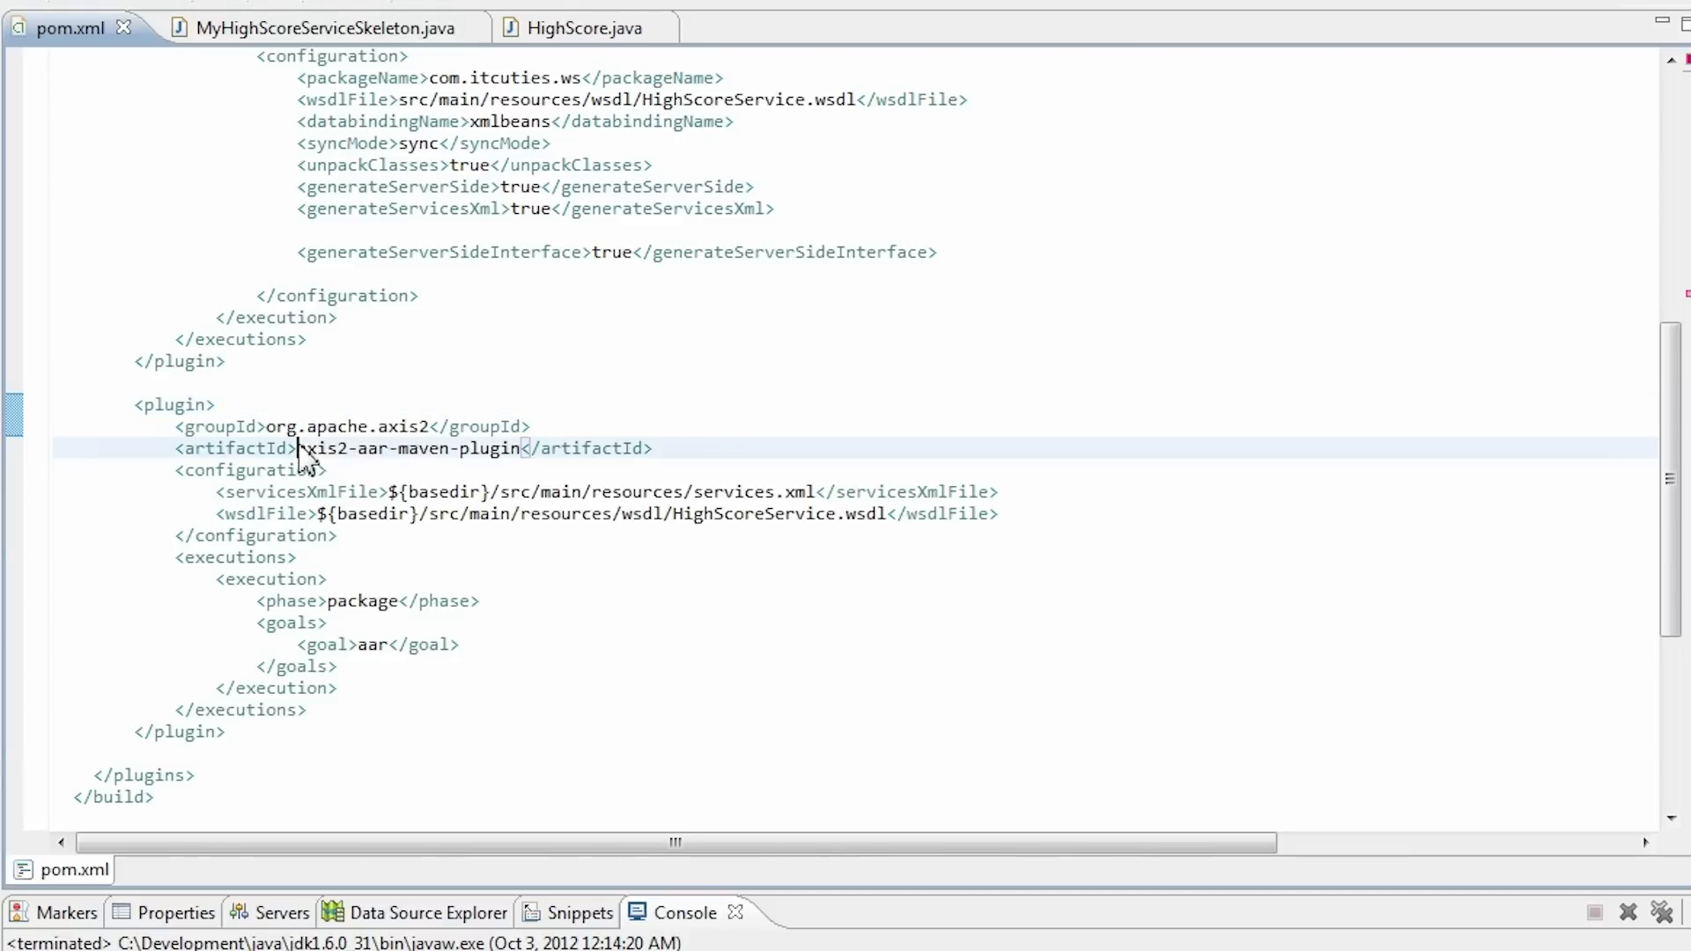
double_click(408, 448)
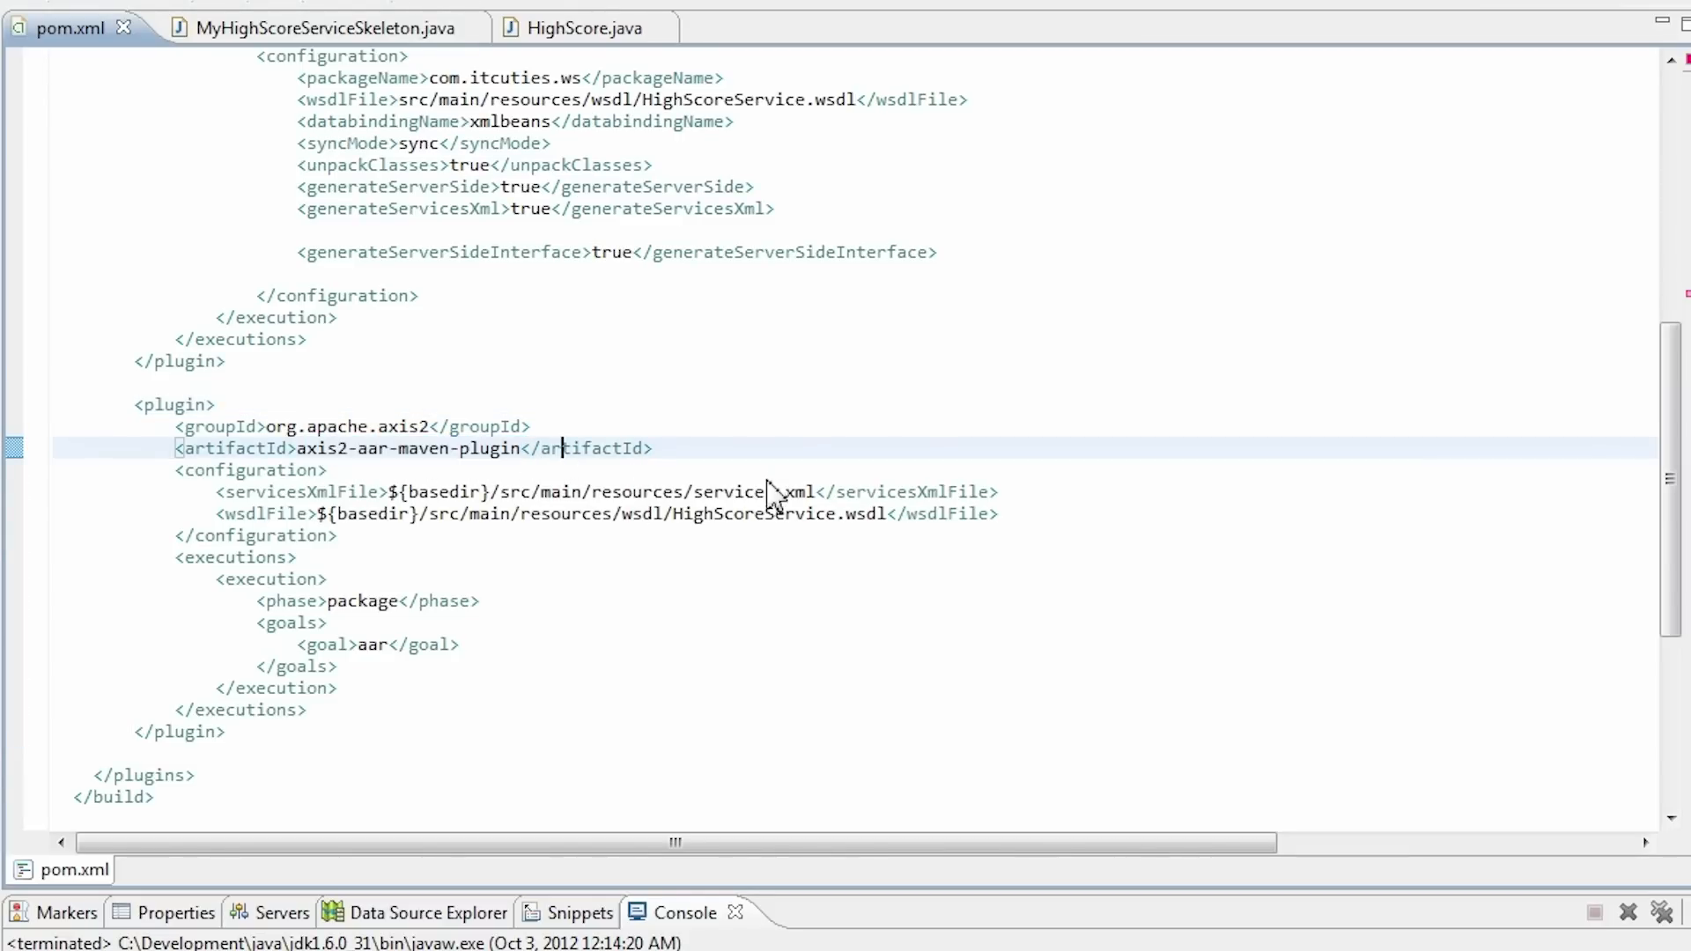
double_click(735, 491)
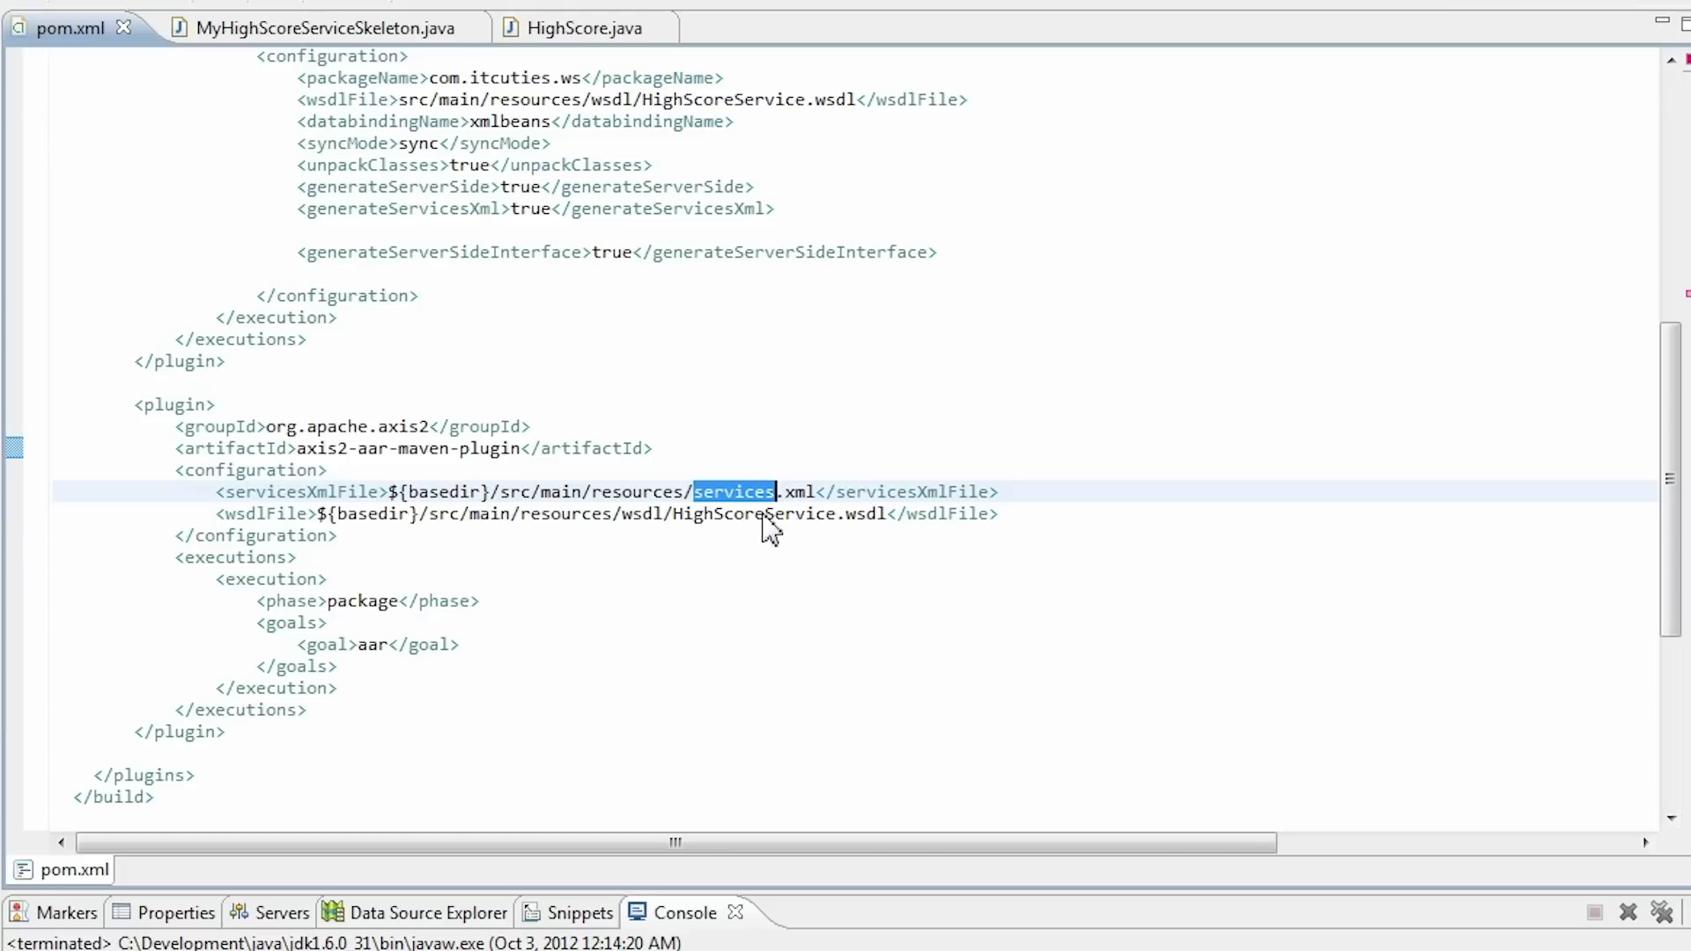
mouse_move(774, 529)
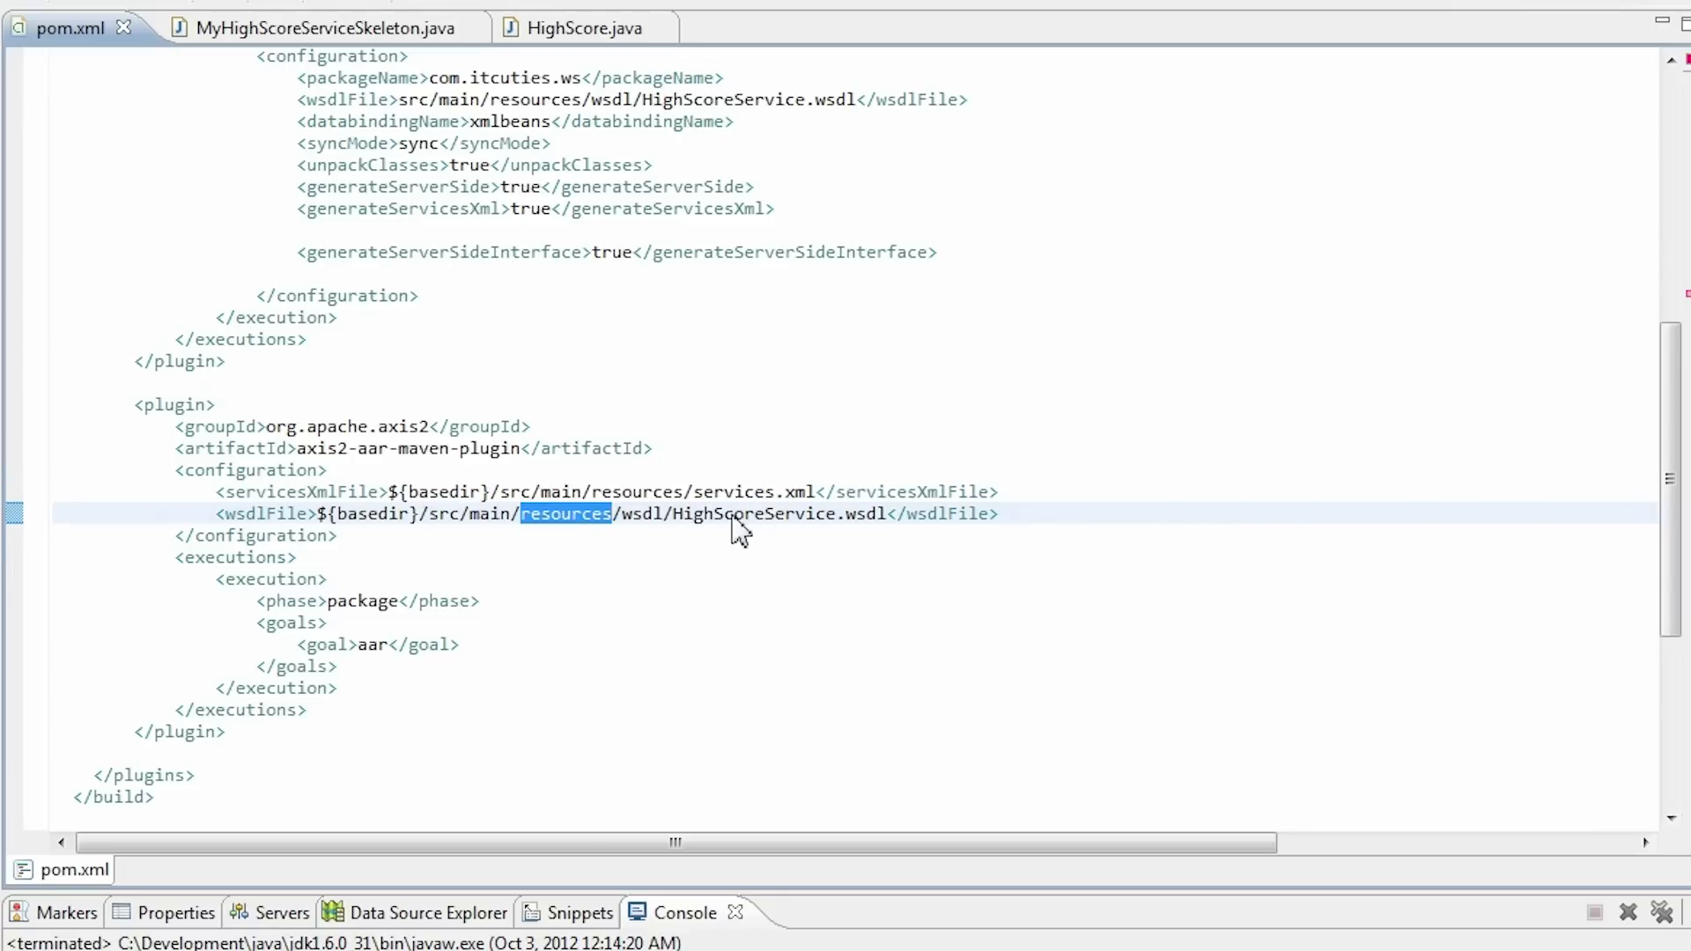
mouse_move(375, 620)
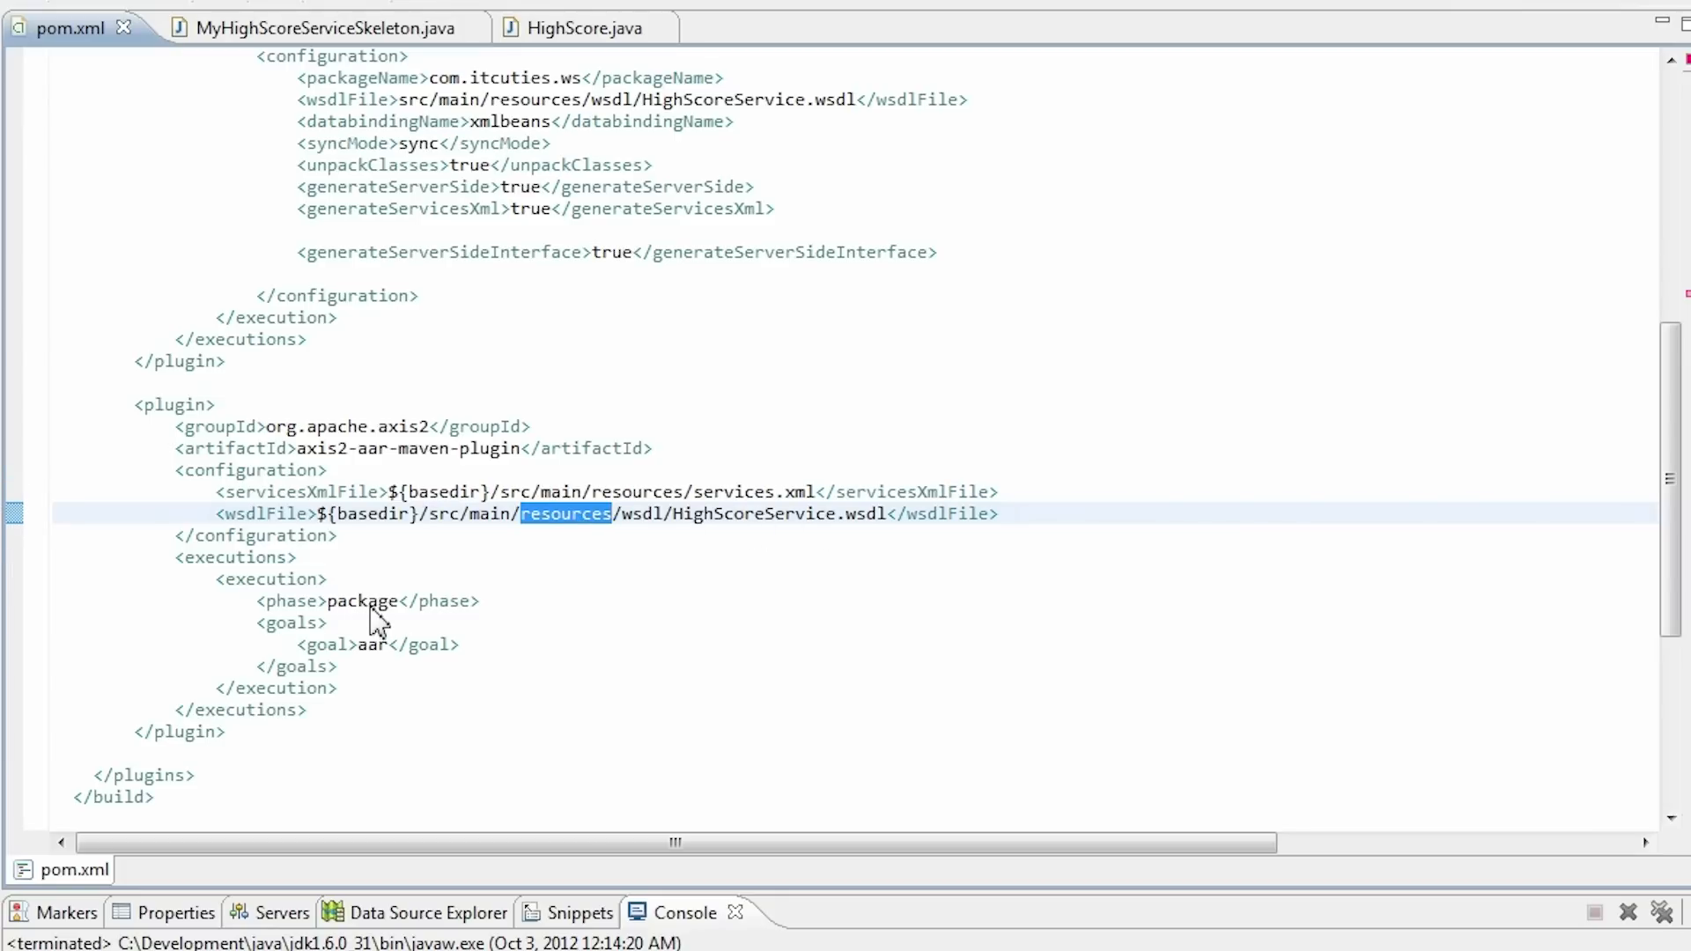
double_click(362, 601)
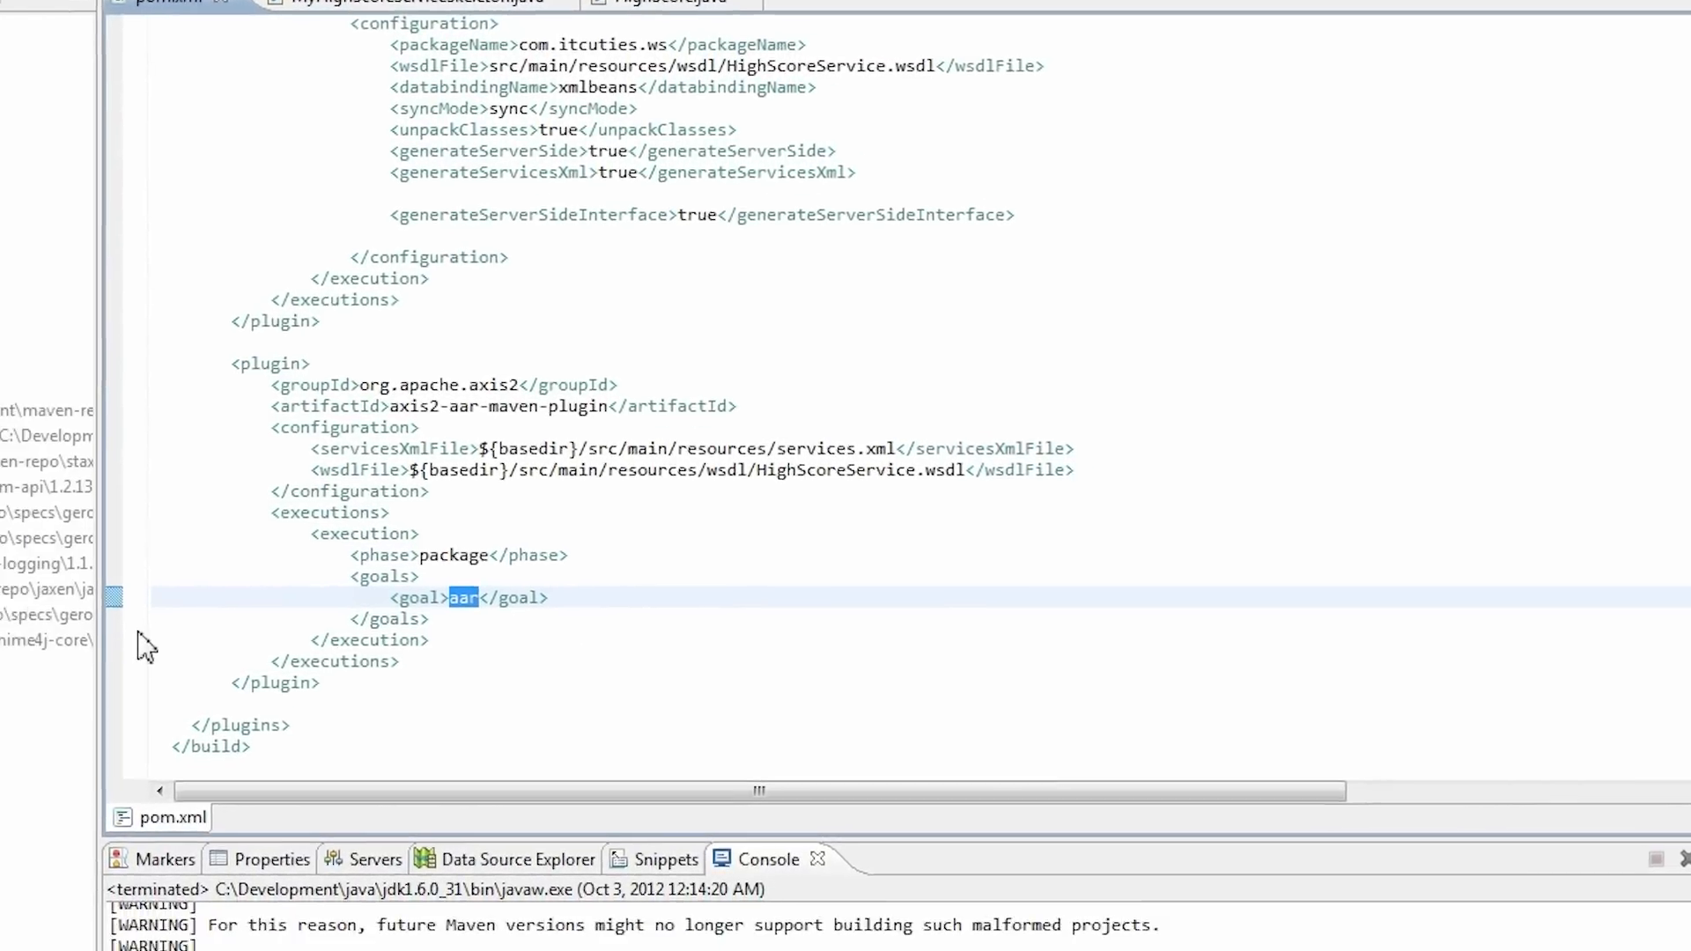
right_click(85, 454)
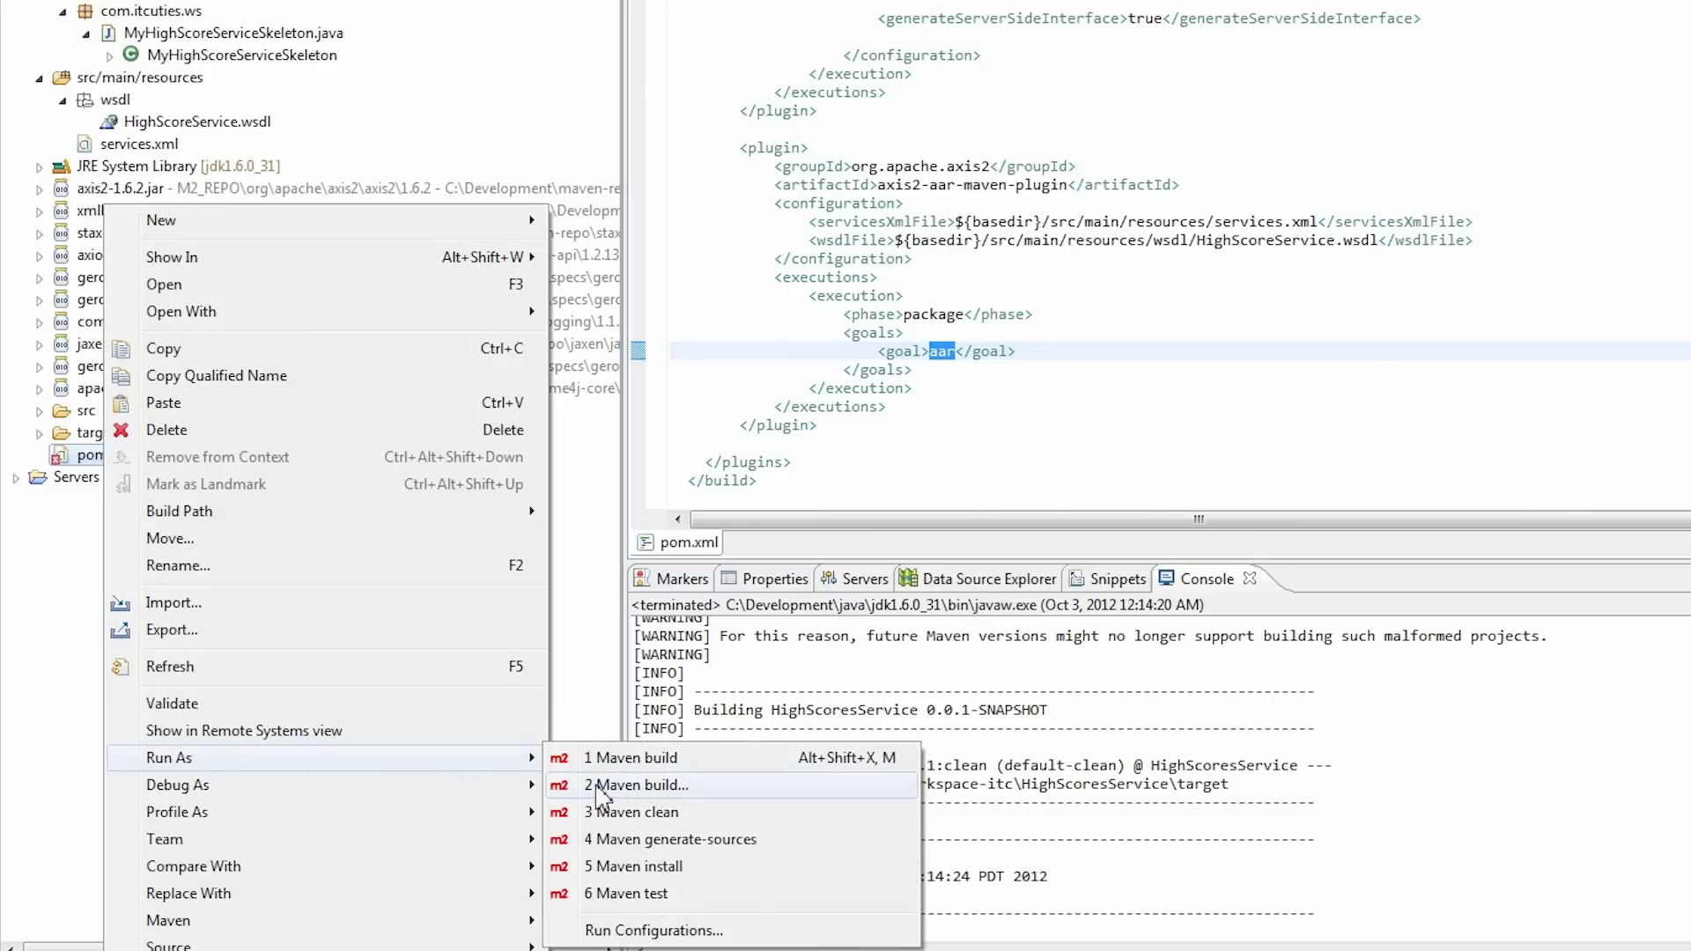
Step: Run a Maven build with goals 'clean generate-sources package', finishing with BUILD SUCCESS
click(639, 784)
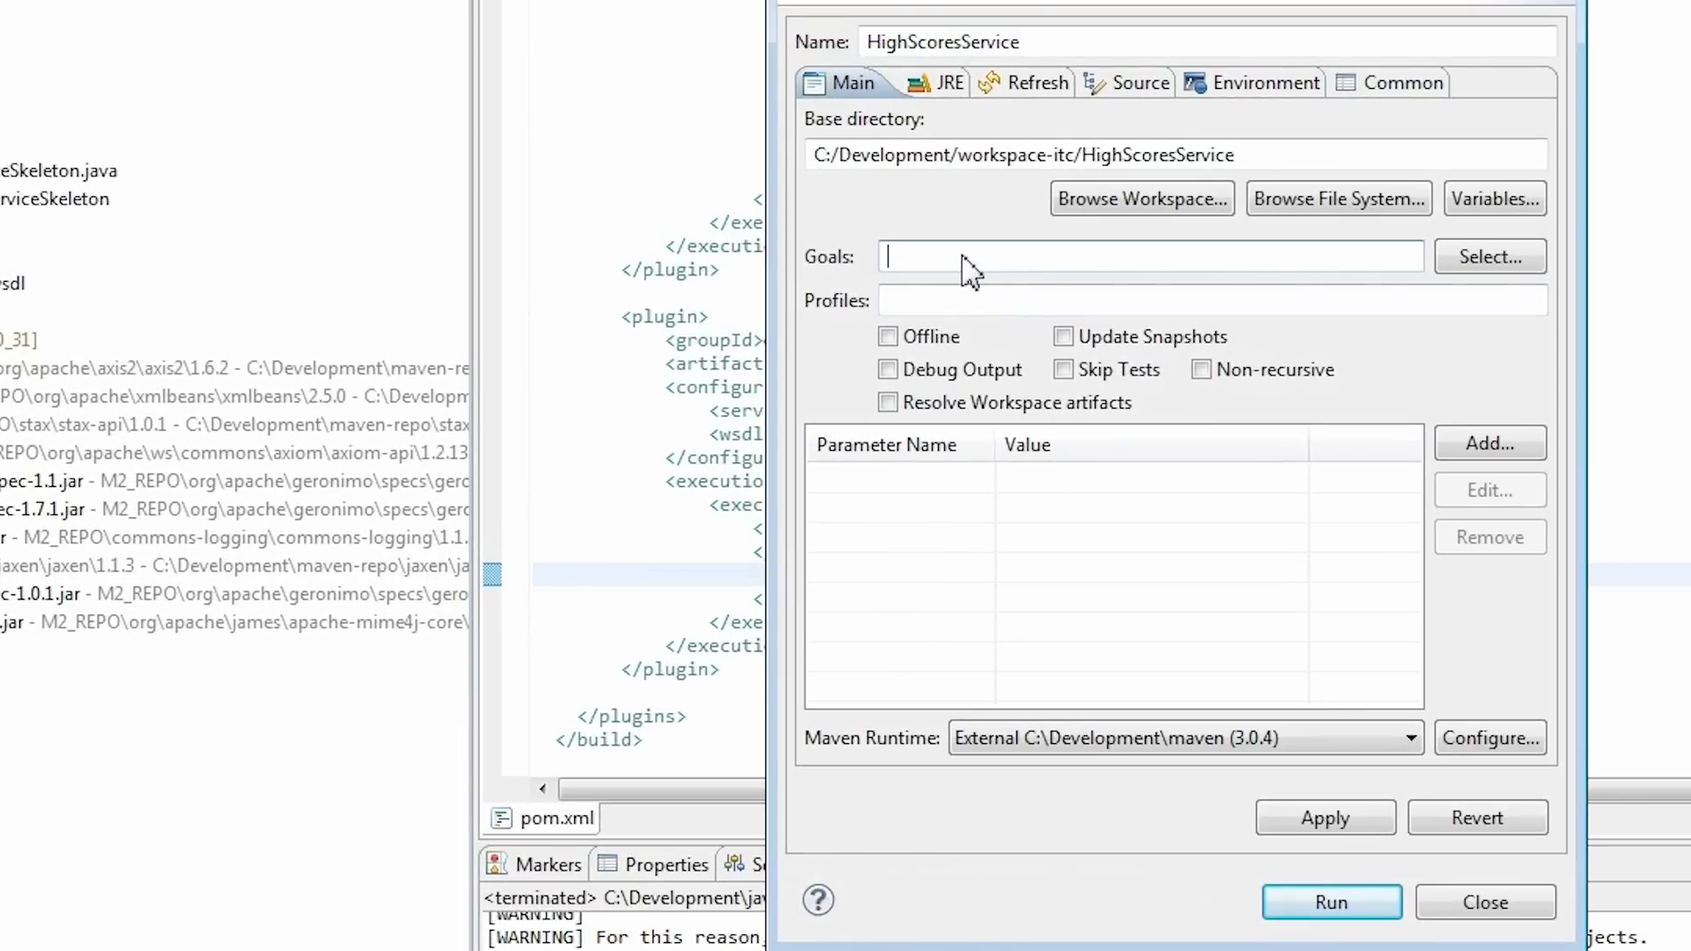
text(clean generate-sources)
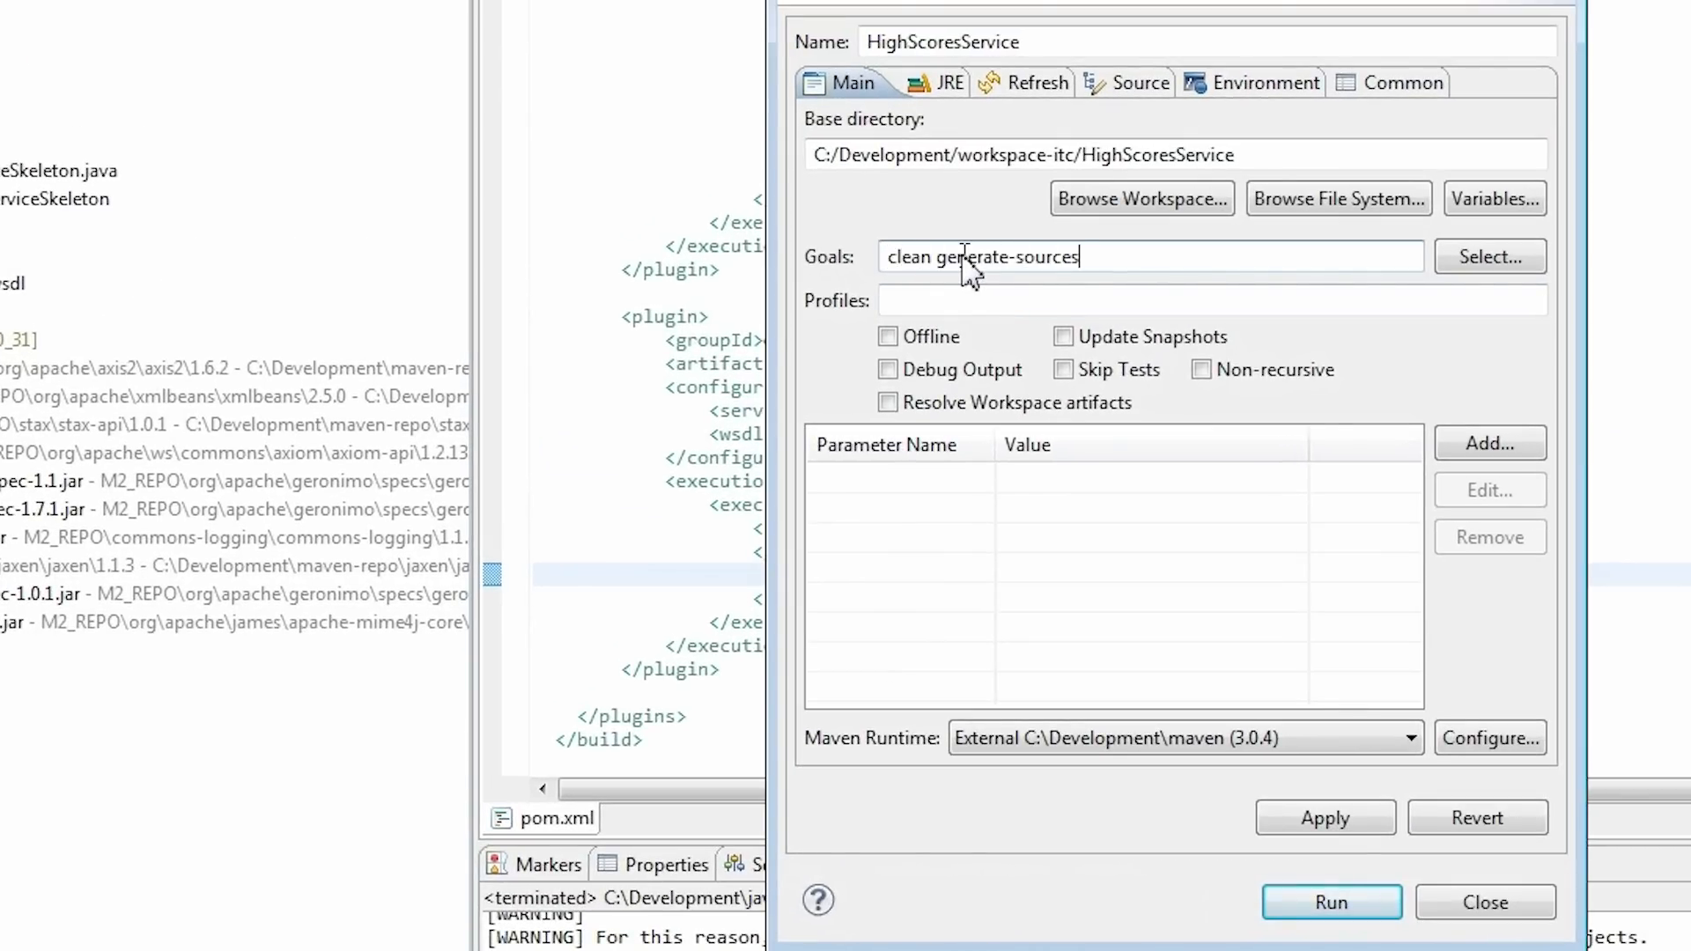
text(package)
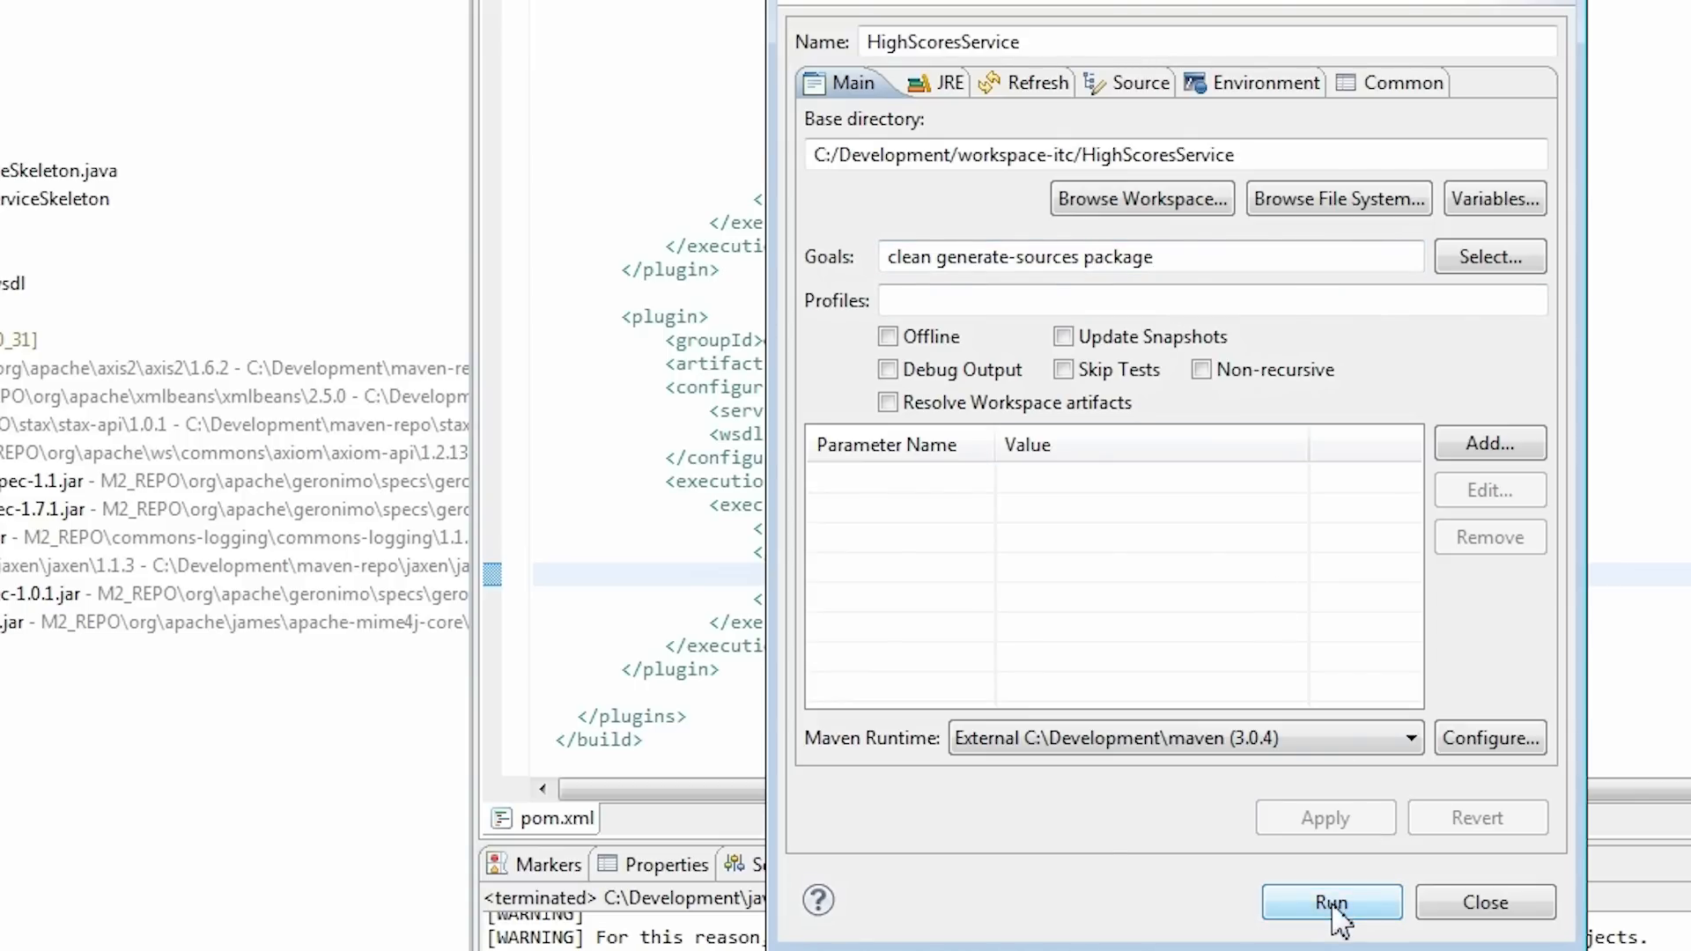
click(1330, 902)
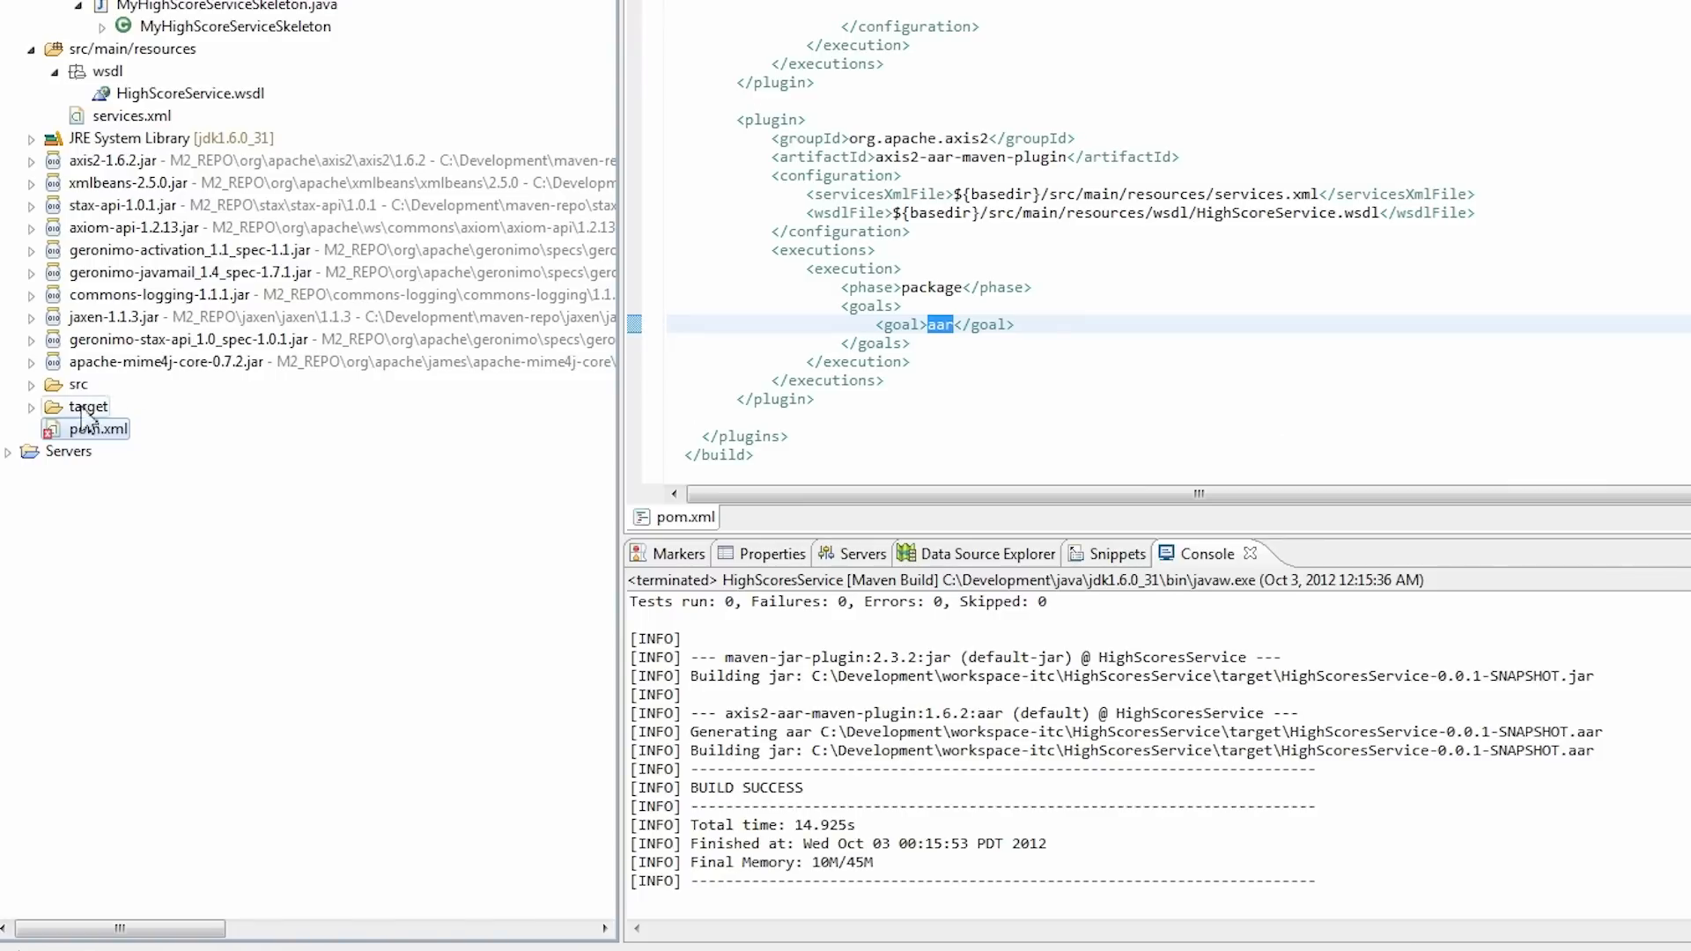
click(91, 407)
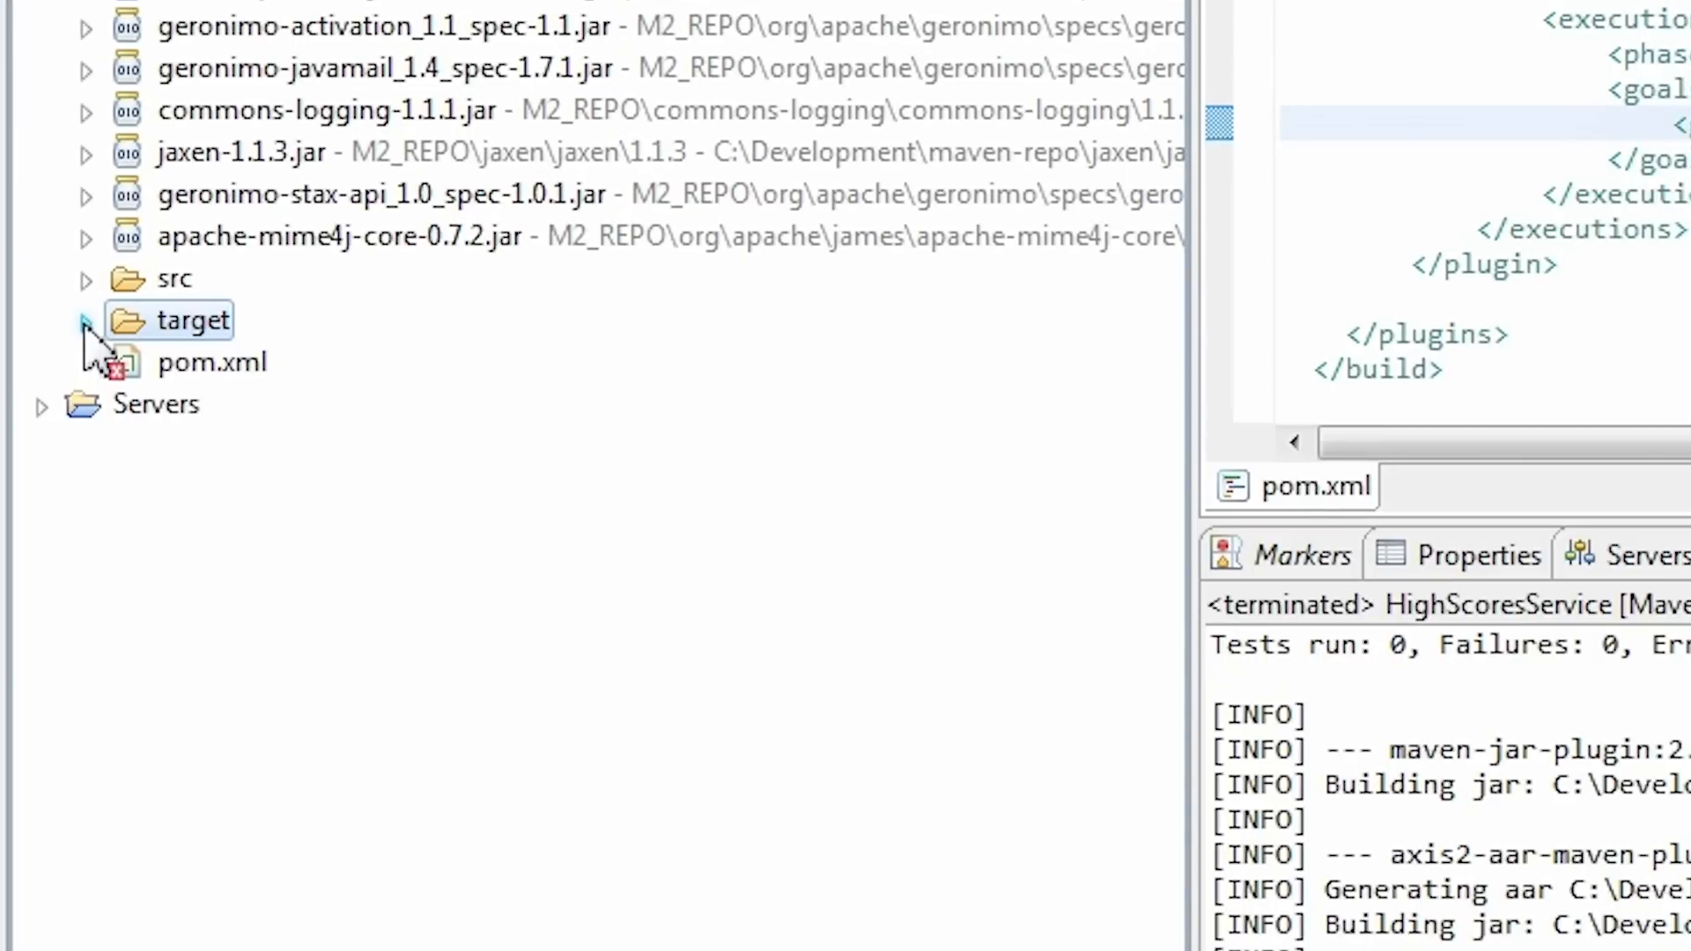
Step: Locate HighScoresService-0.0.1-SNAPSHOT.aar inside the target folder
click(86, 320)
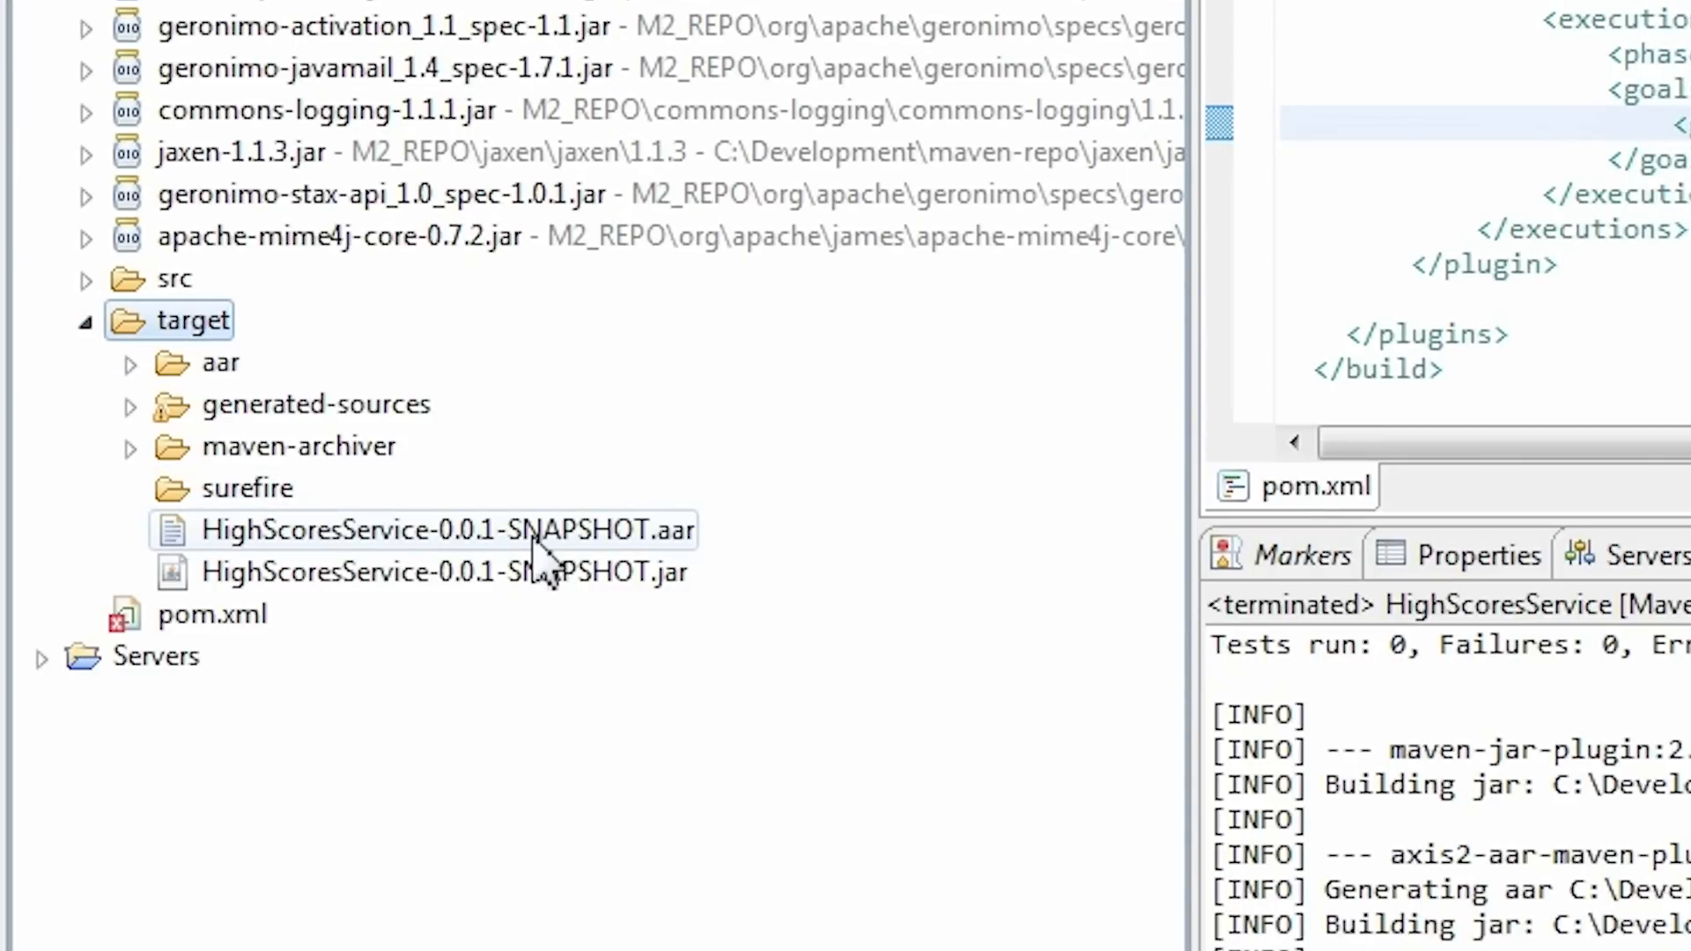
click(432, 529)
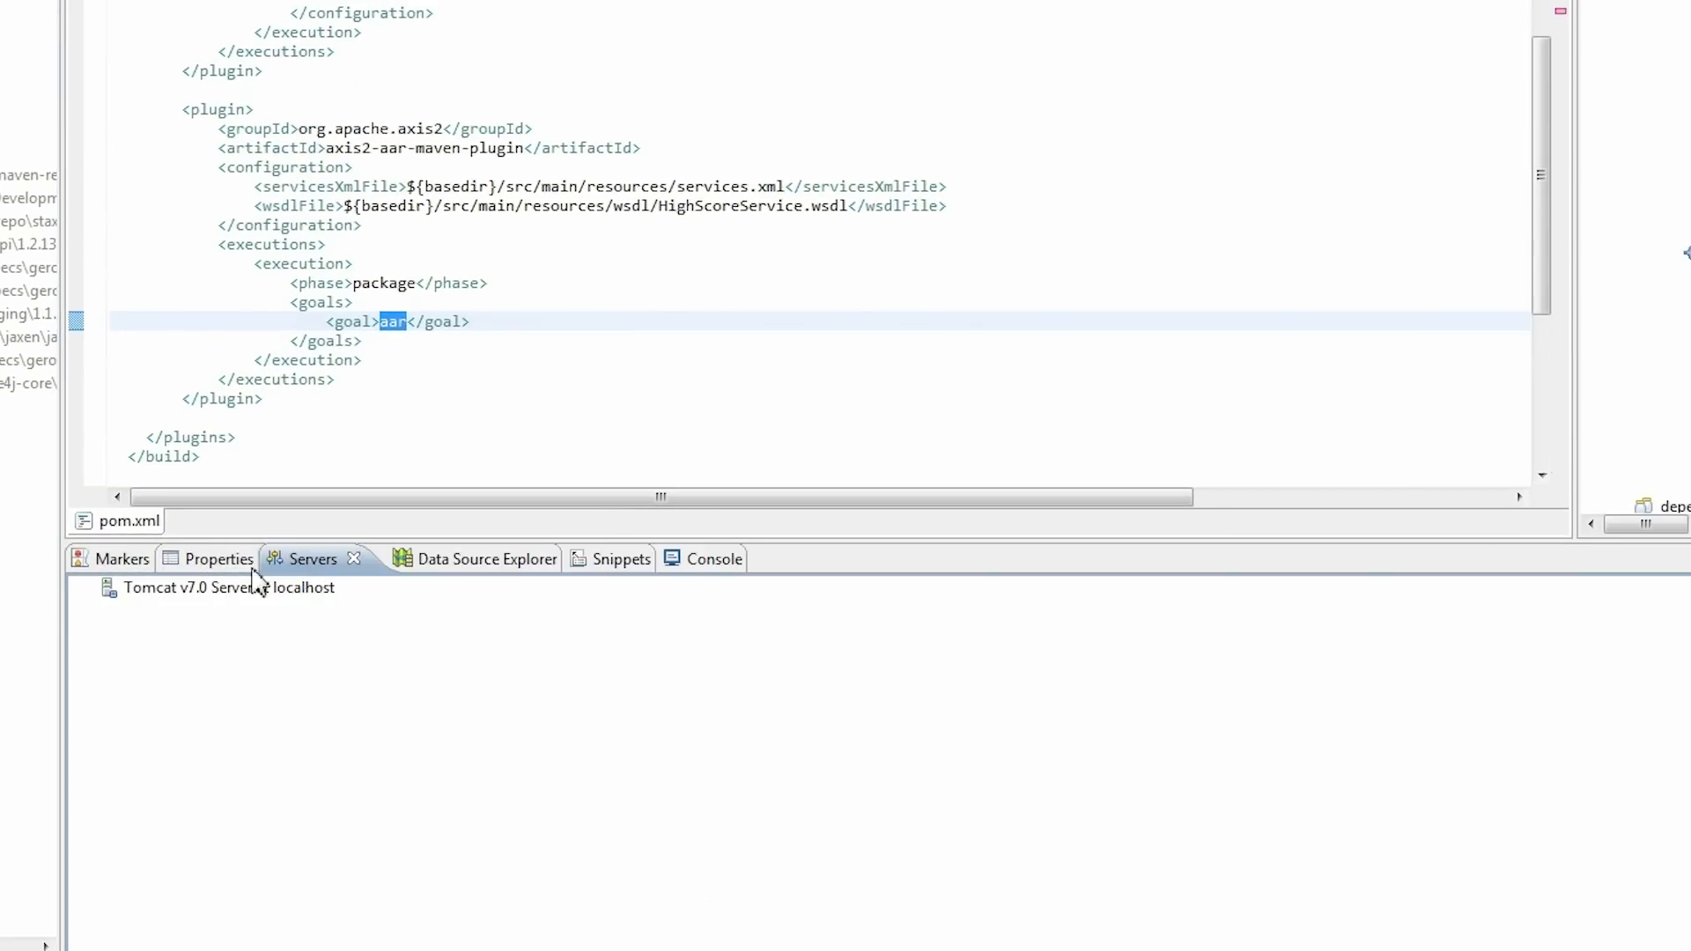
Step: Start the Tomcat v7.0 server at localhost, allow Java through the firewall and view the startup console
right_click(229, 587)
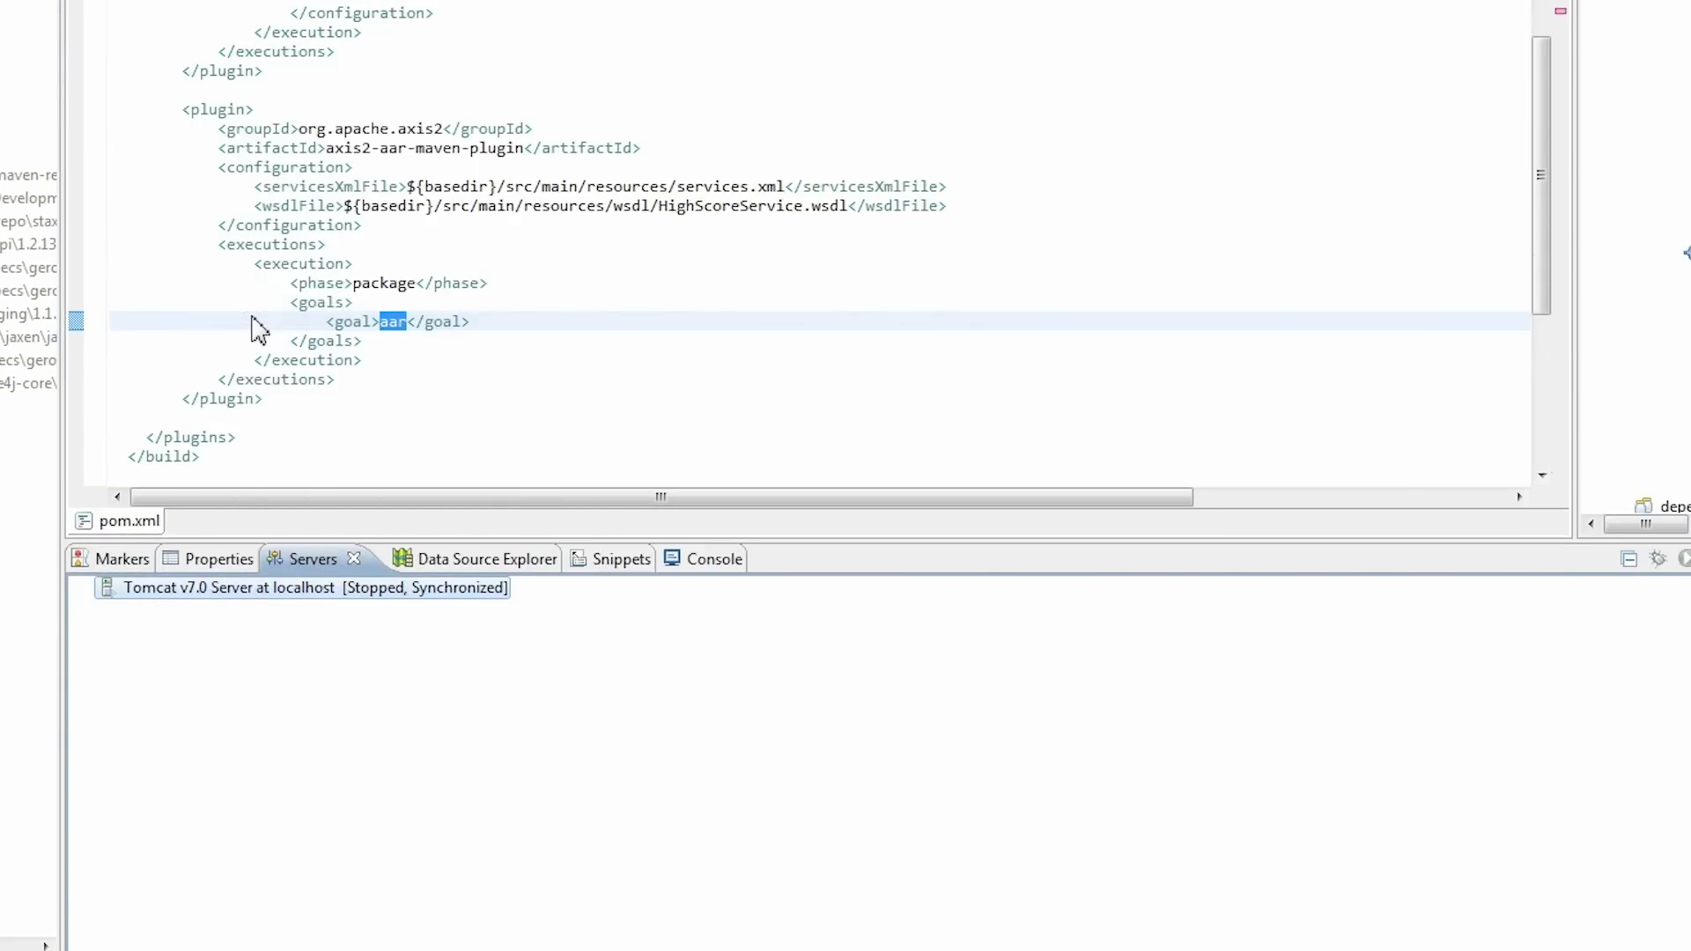
click(669, 559)
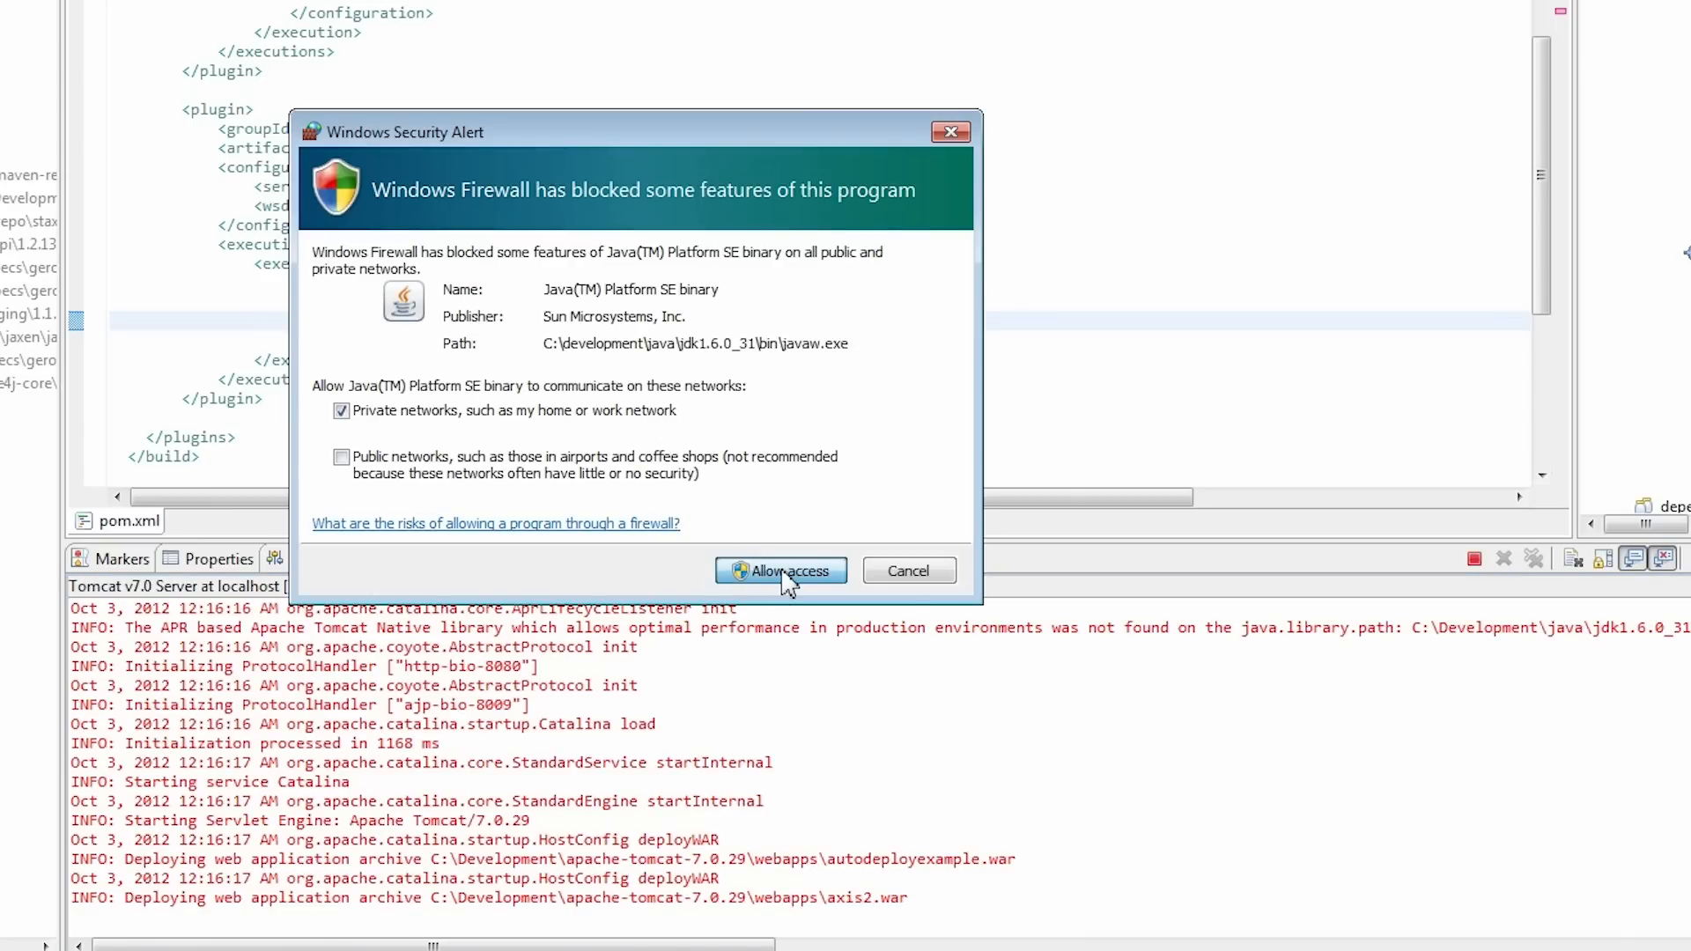
click(779, 569)
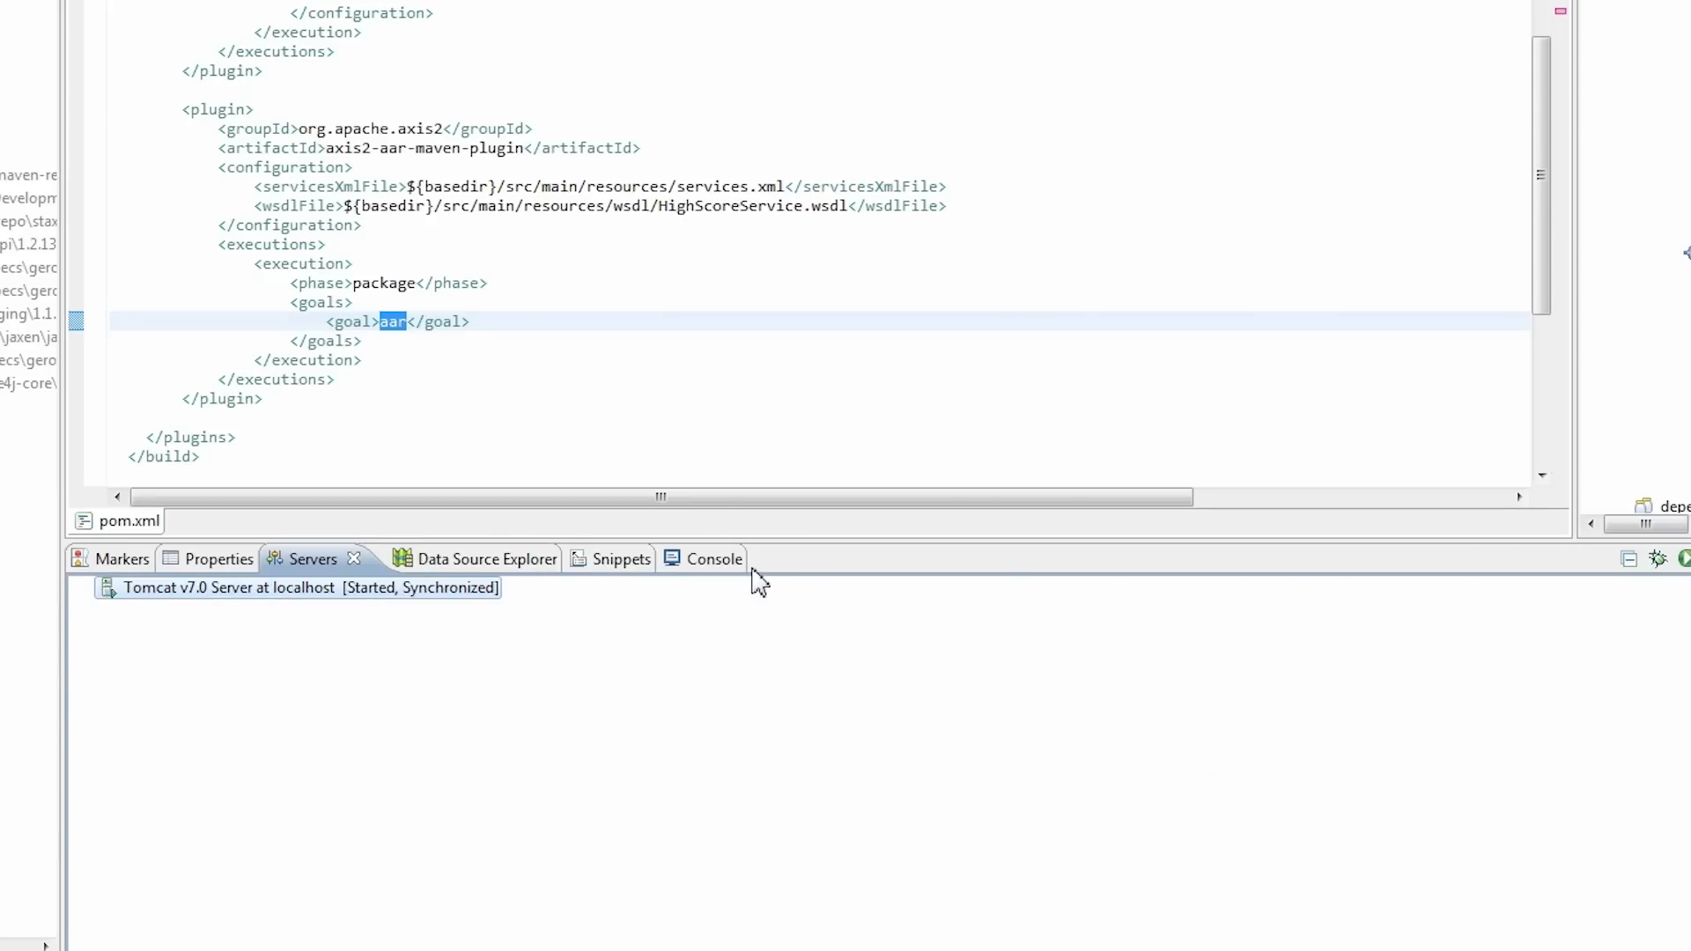
click(670, 558)
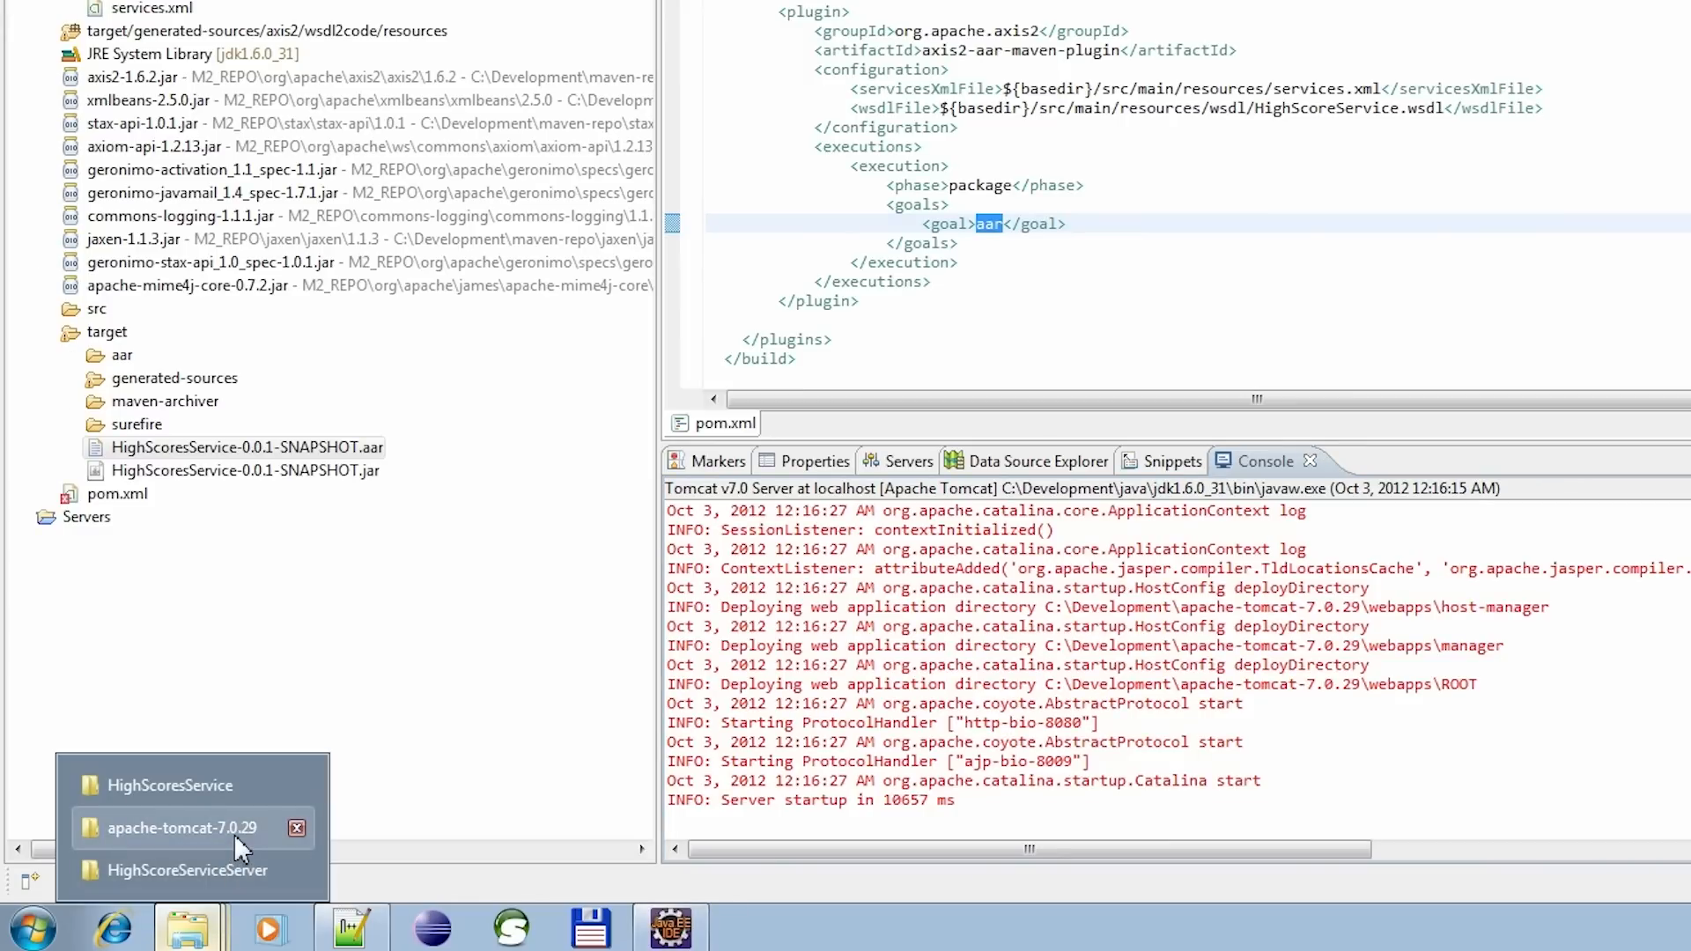
Step: Copy the HighScoresService AAR from the target build folder
click(181, 827)
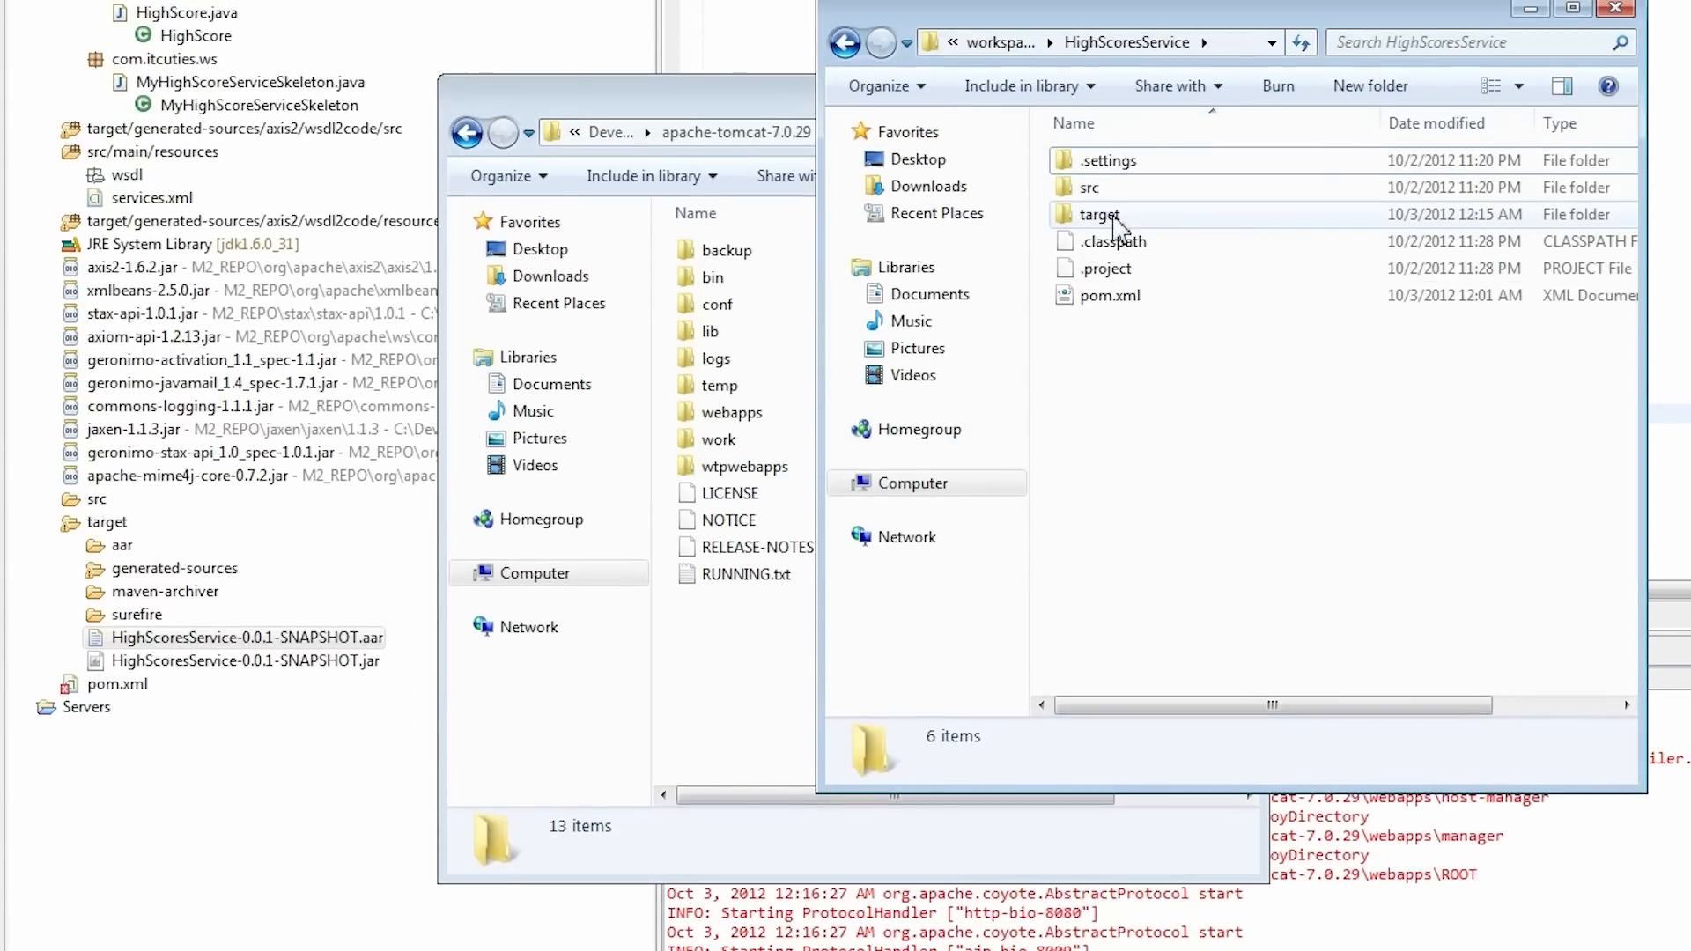
double_click(1098, 214)
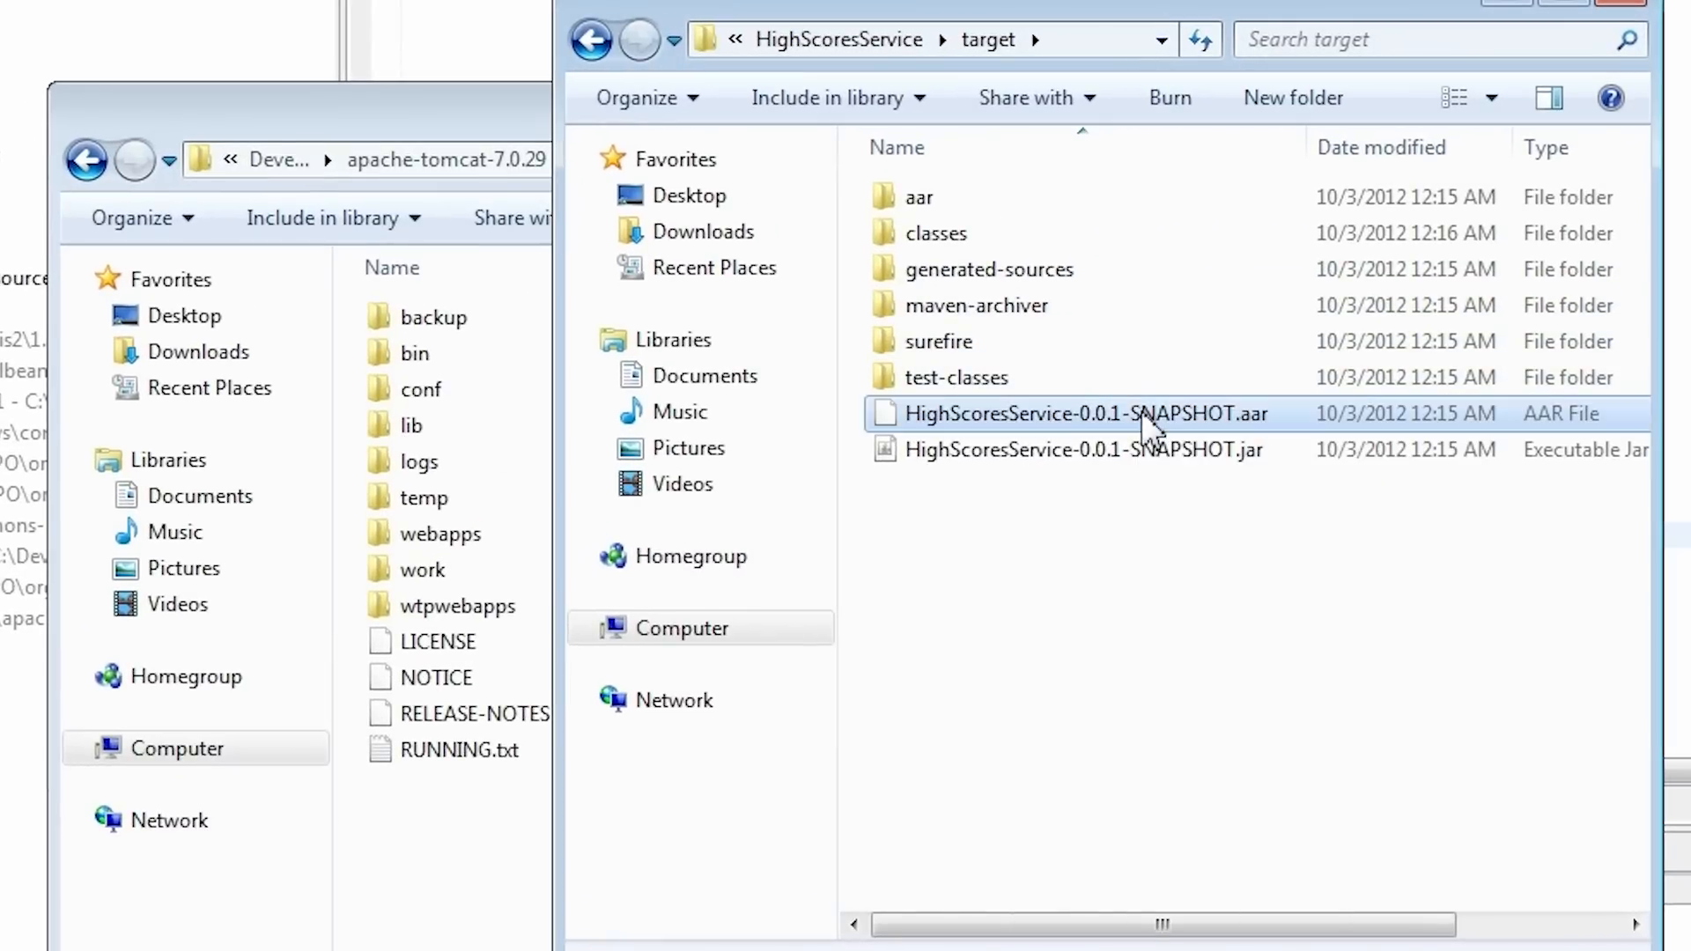
right_click(1071, 413)
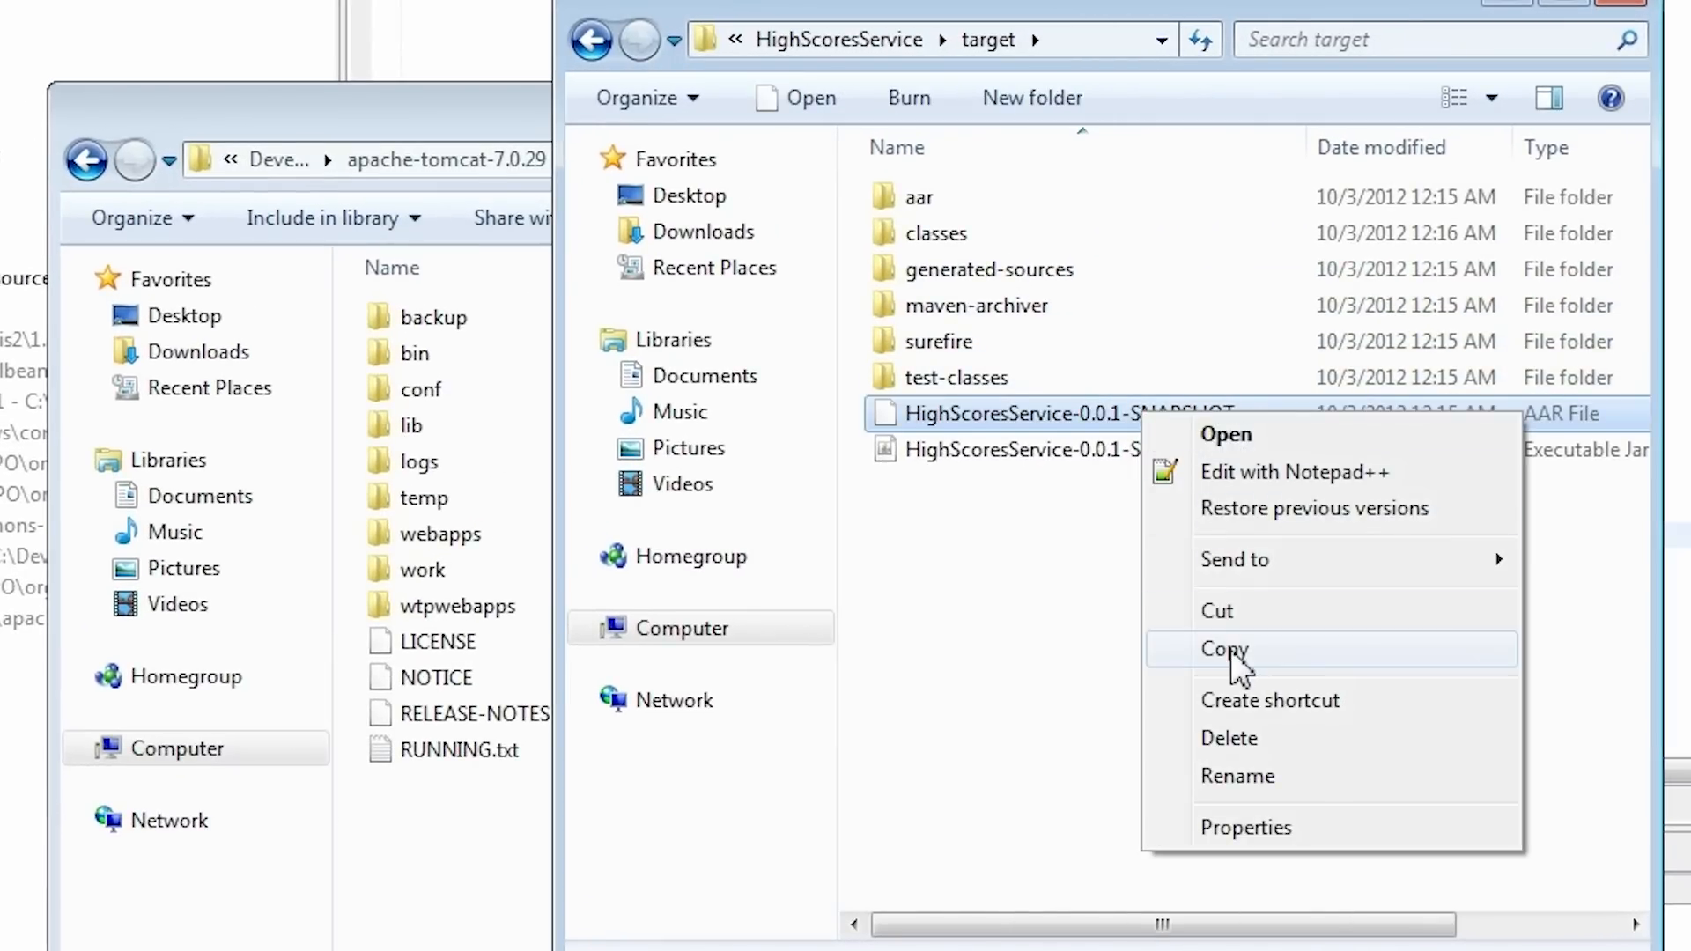
click(1224, 649)
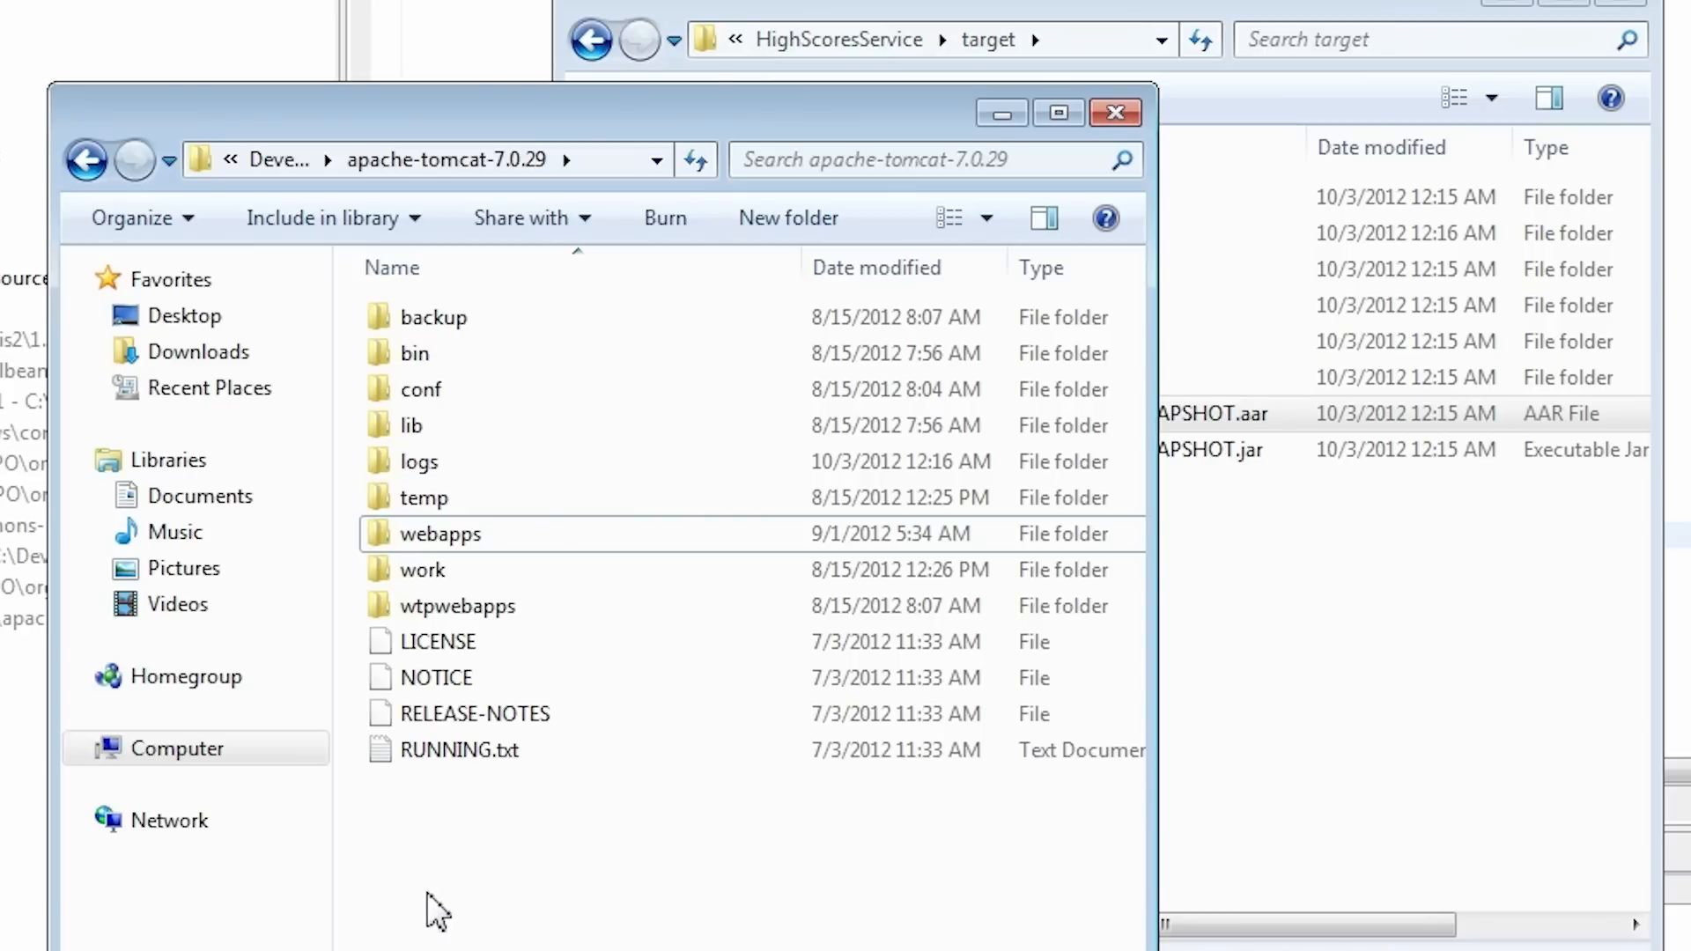
Step: Paste the AAR into Tomcat's webapps/axis2/WEB-INF/services folder
double_click(440, 532)
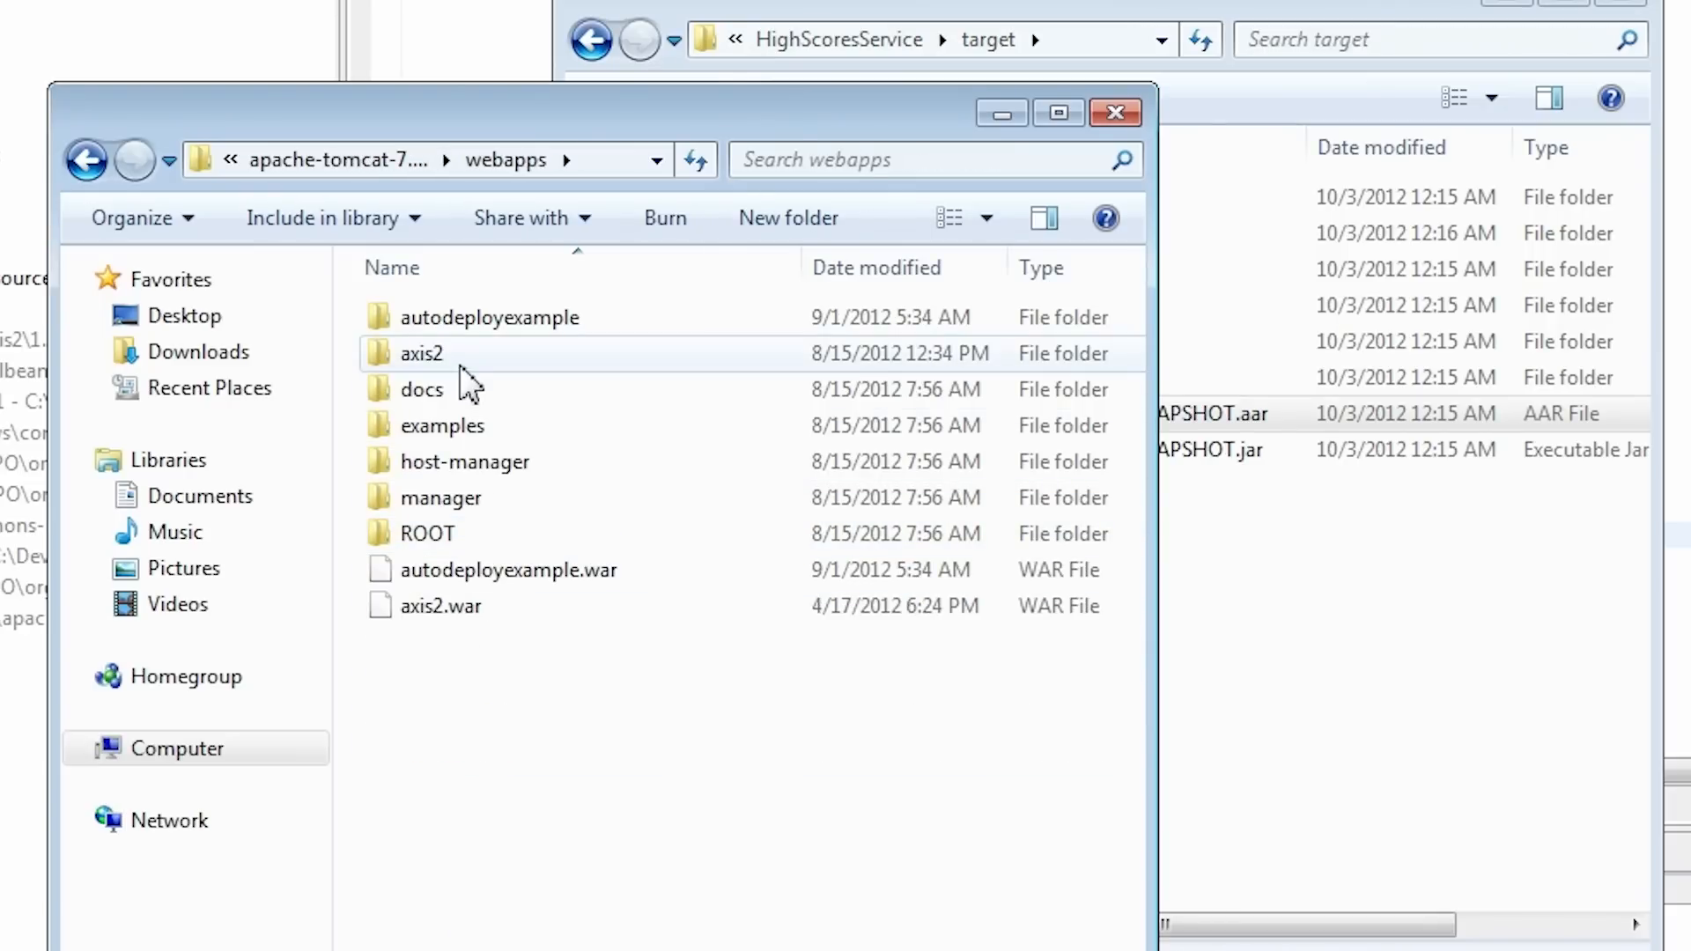
double_click(421, 352)
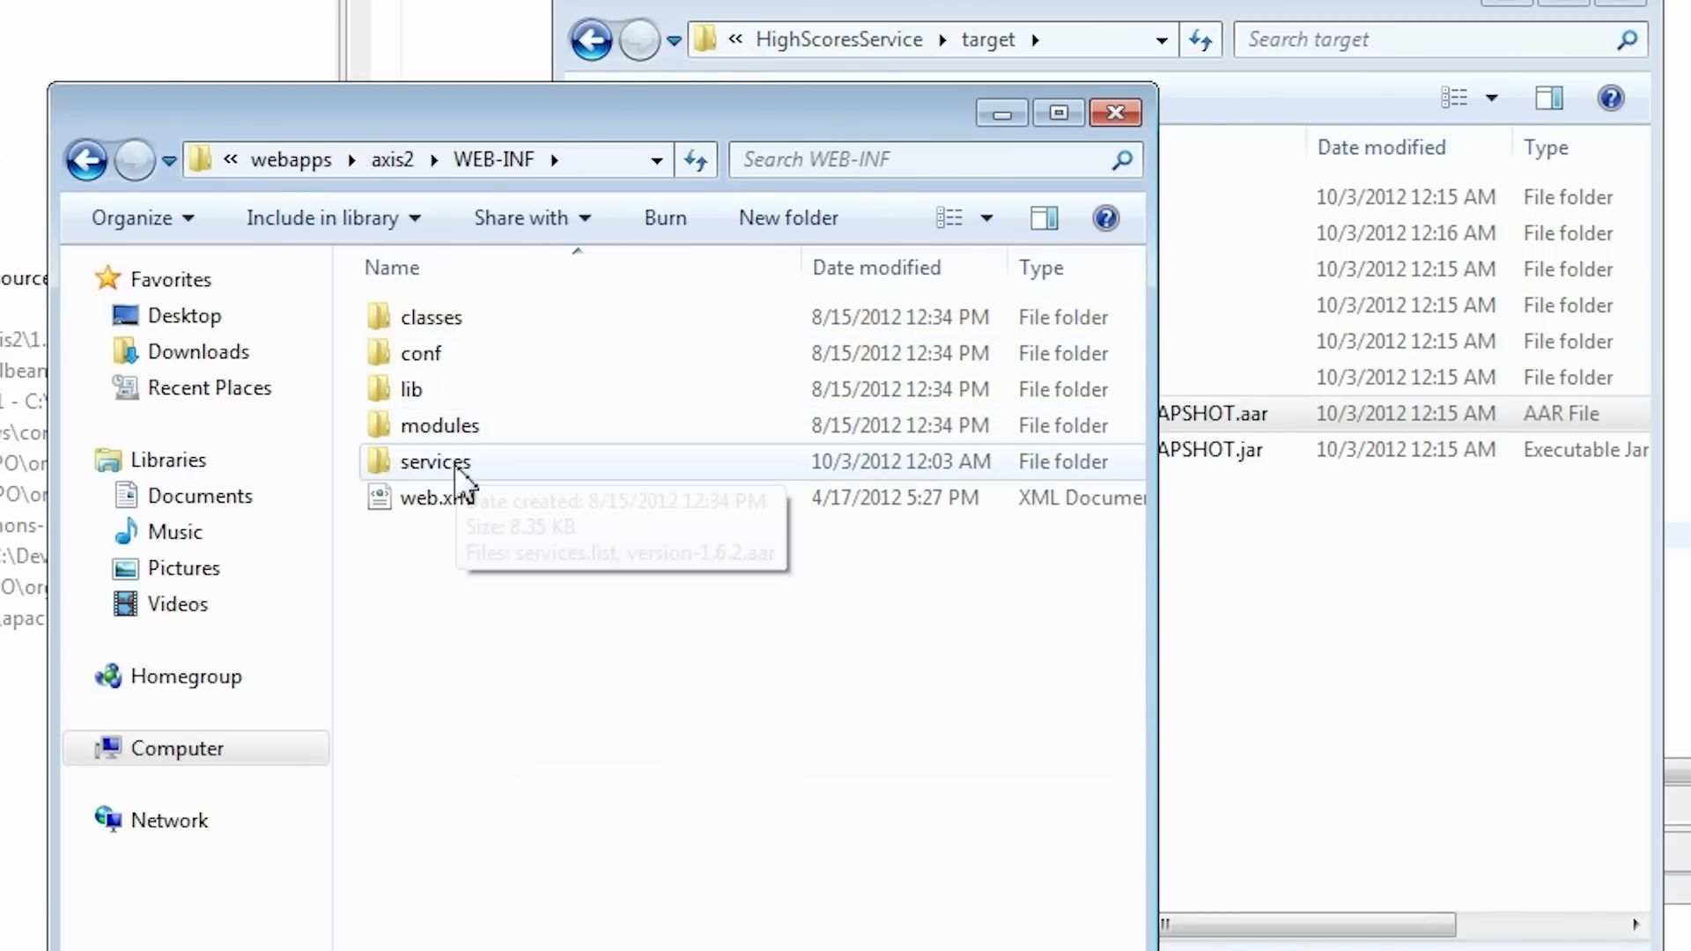
right_click(485, 464)
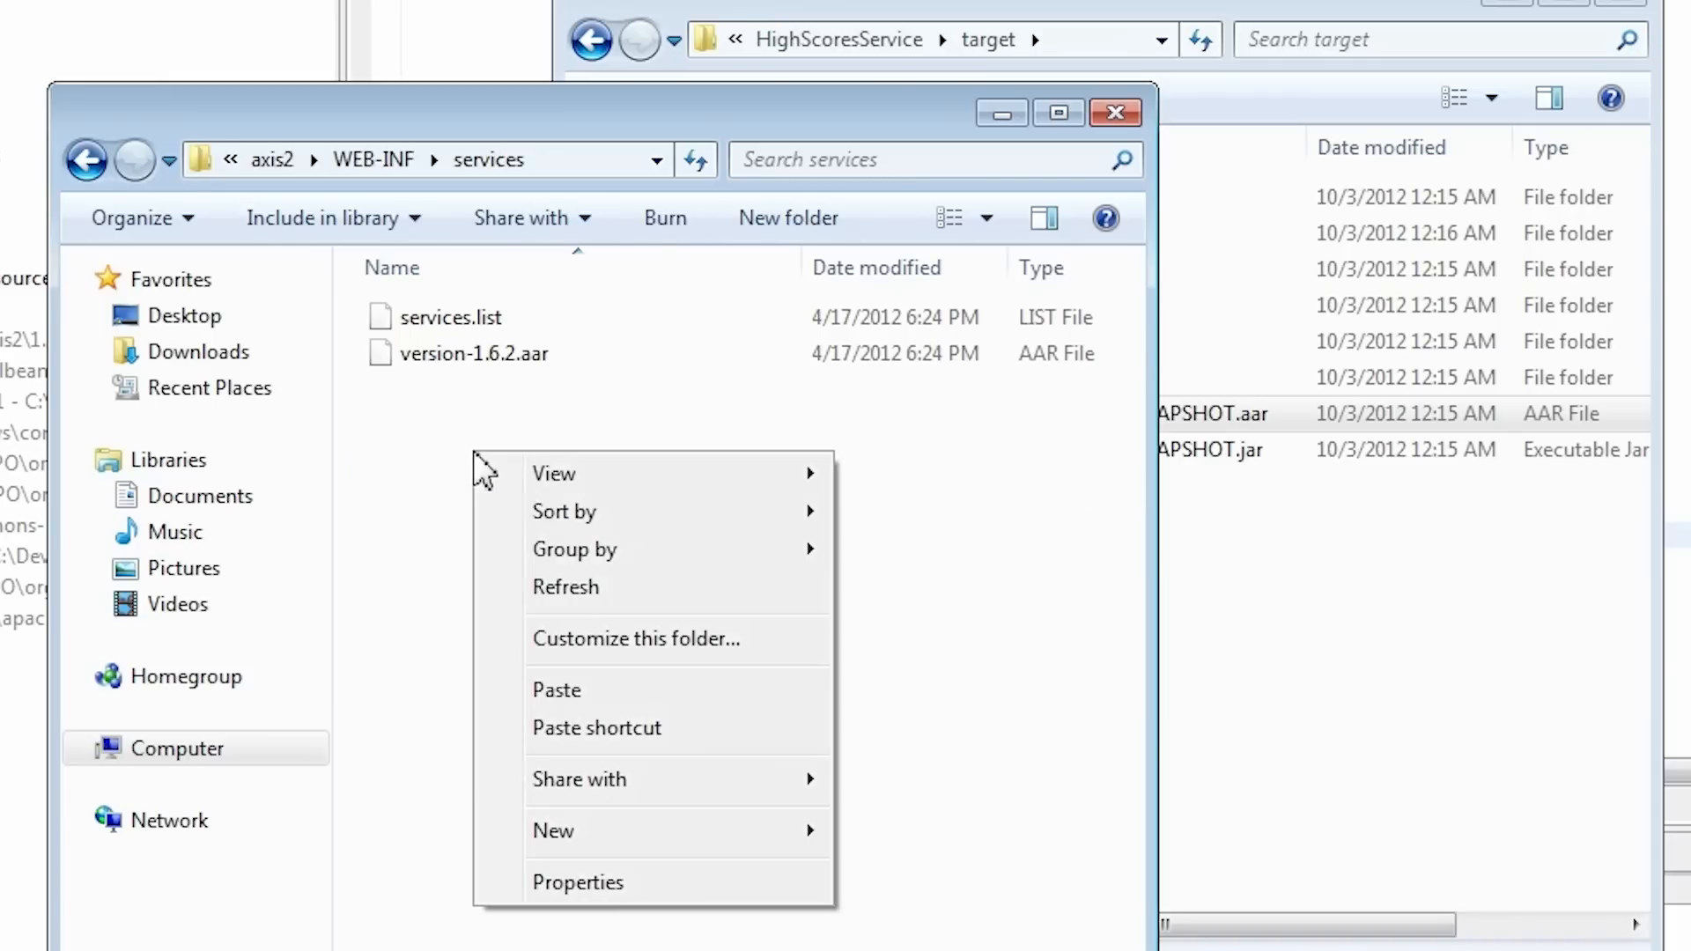
click(556, 689)
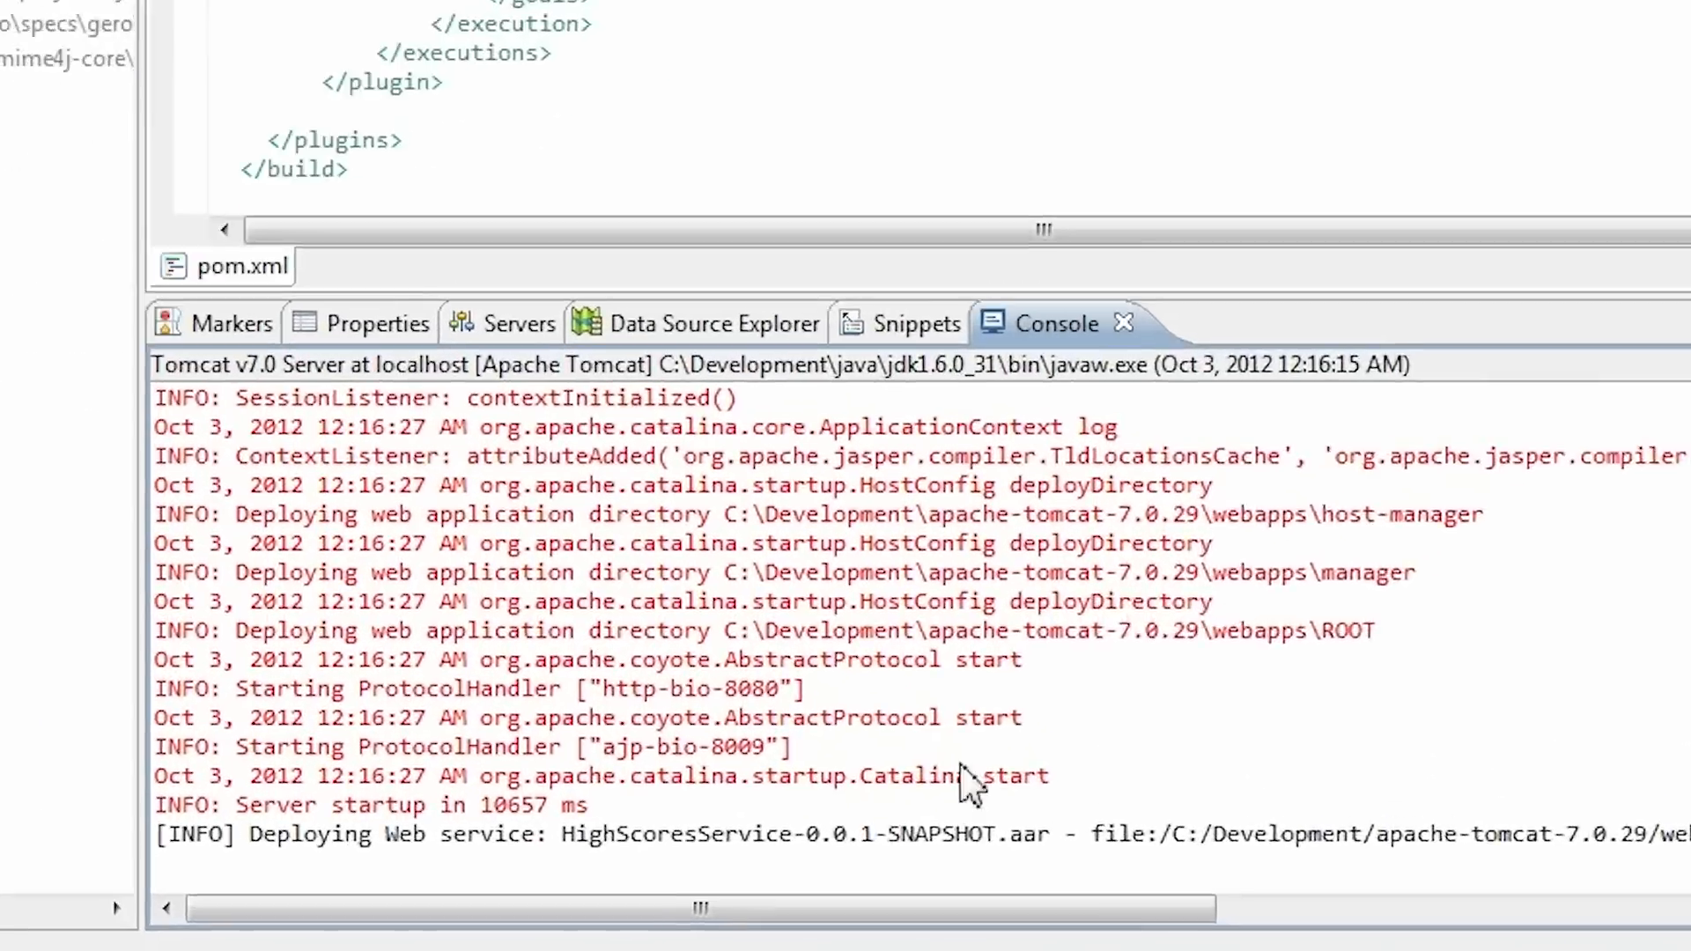
Step: Read the Tomcat console line reporting HighScoresService-0.0.1-SNAPSHOT.aar deployment
double_click(1056, 323)
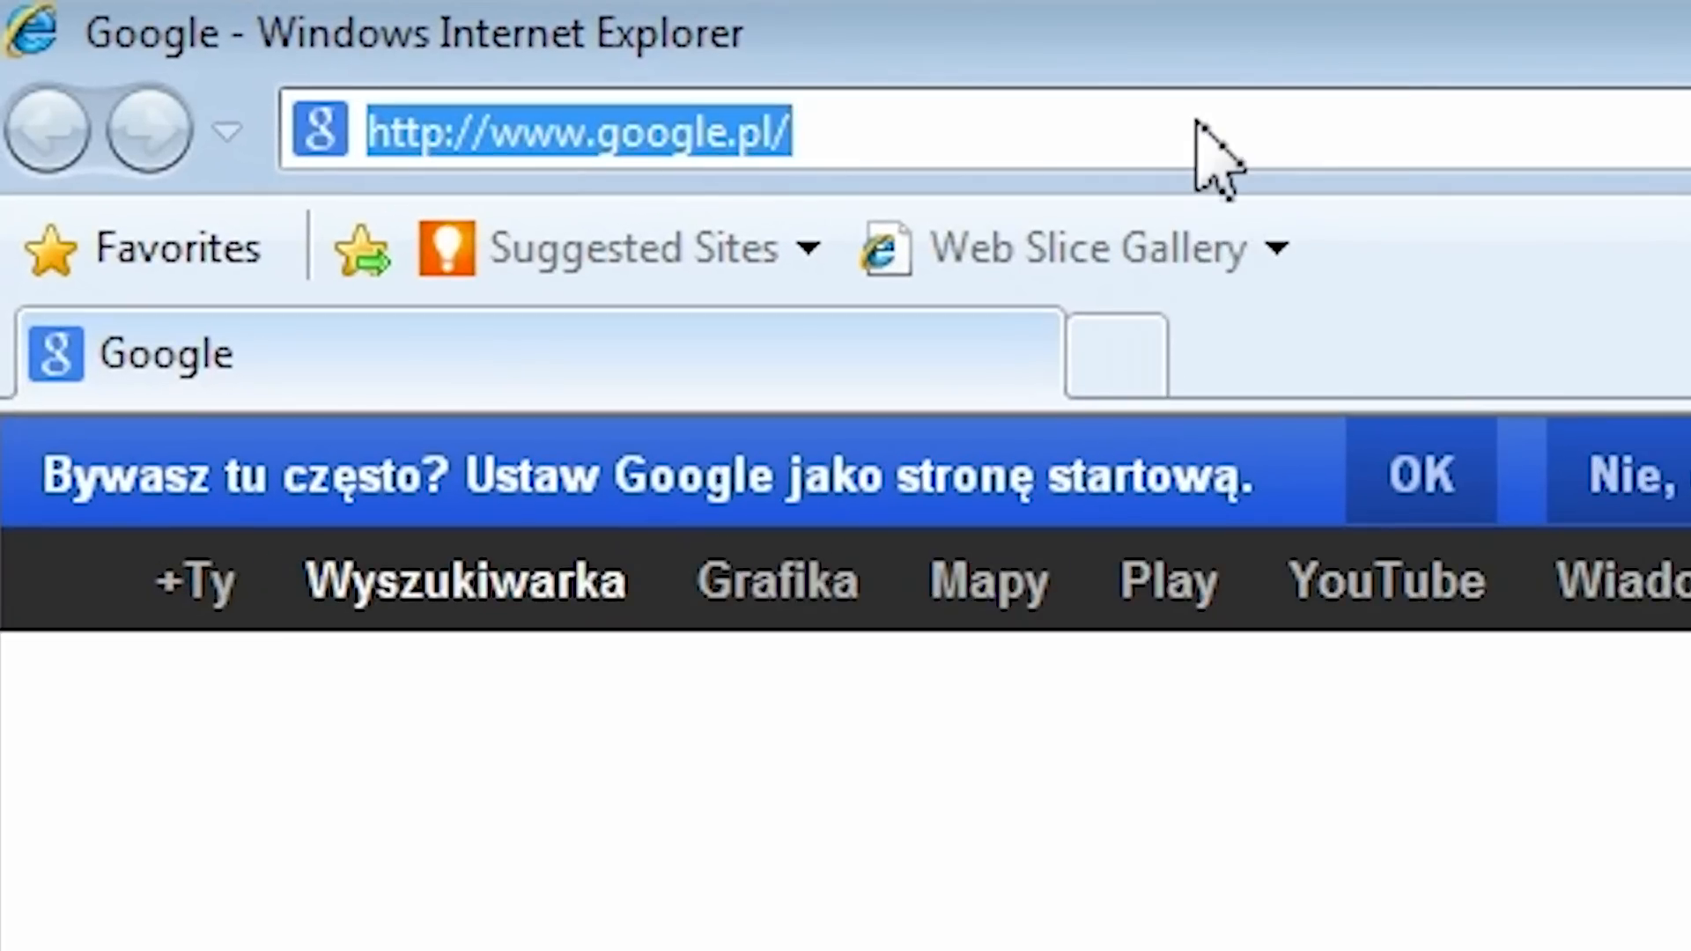
text(http://localh)
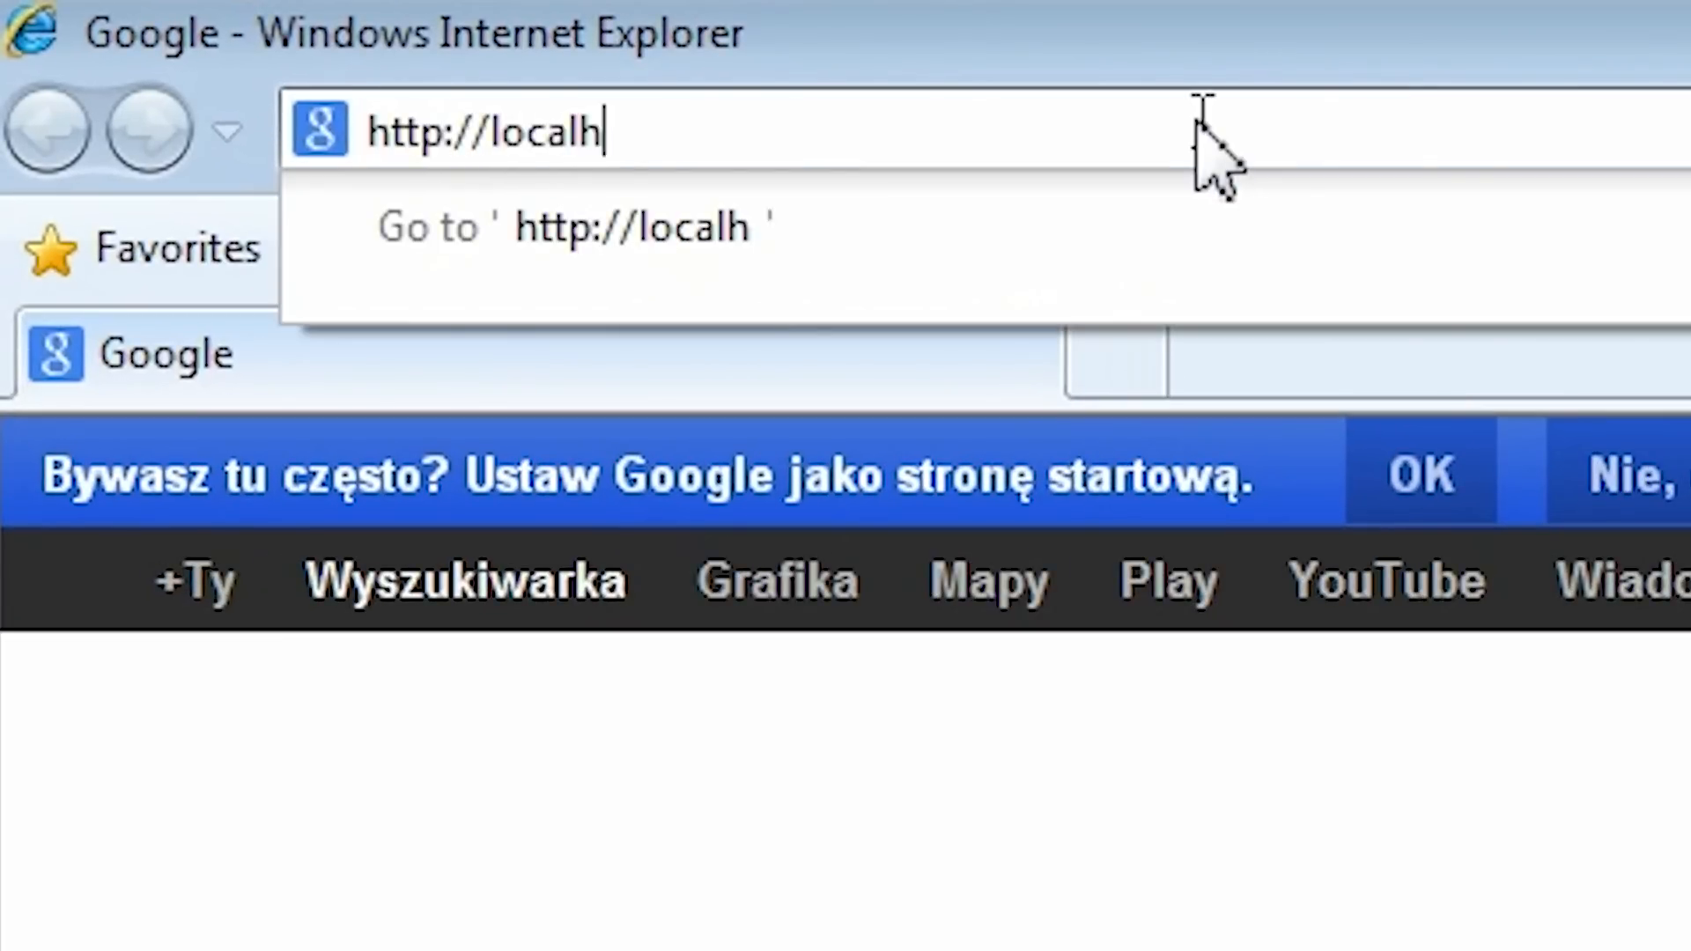
text(ost:8080/axis2/)
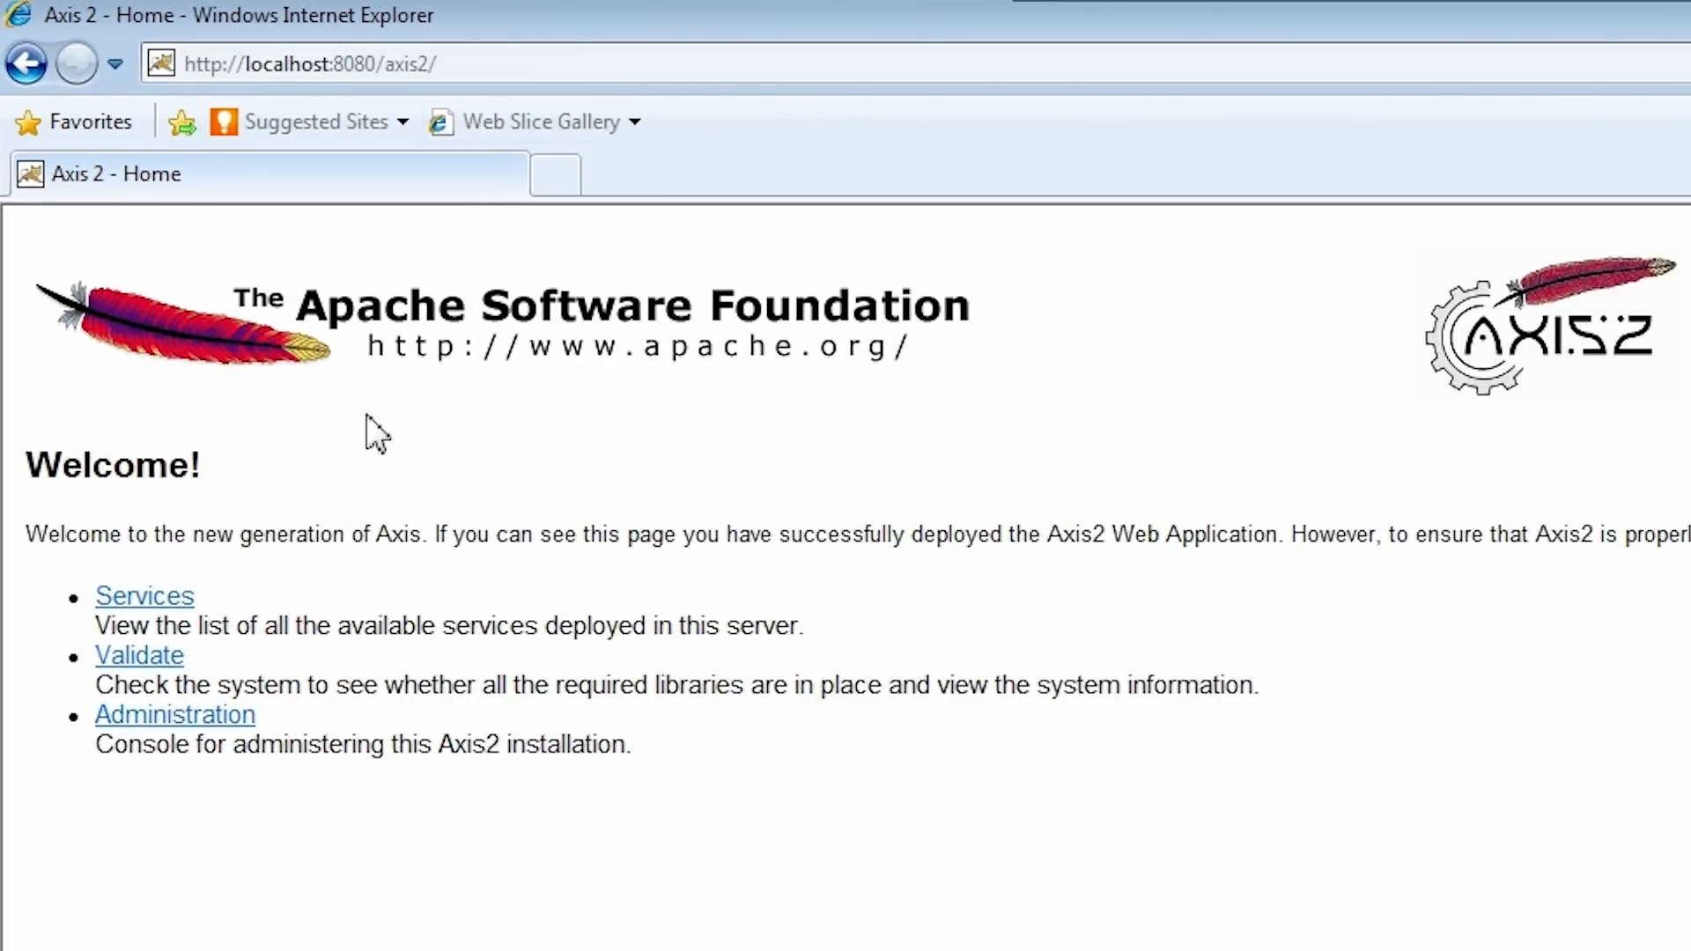
click(143, 595)
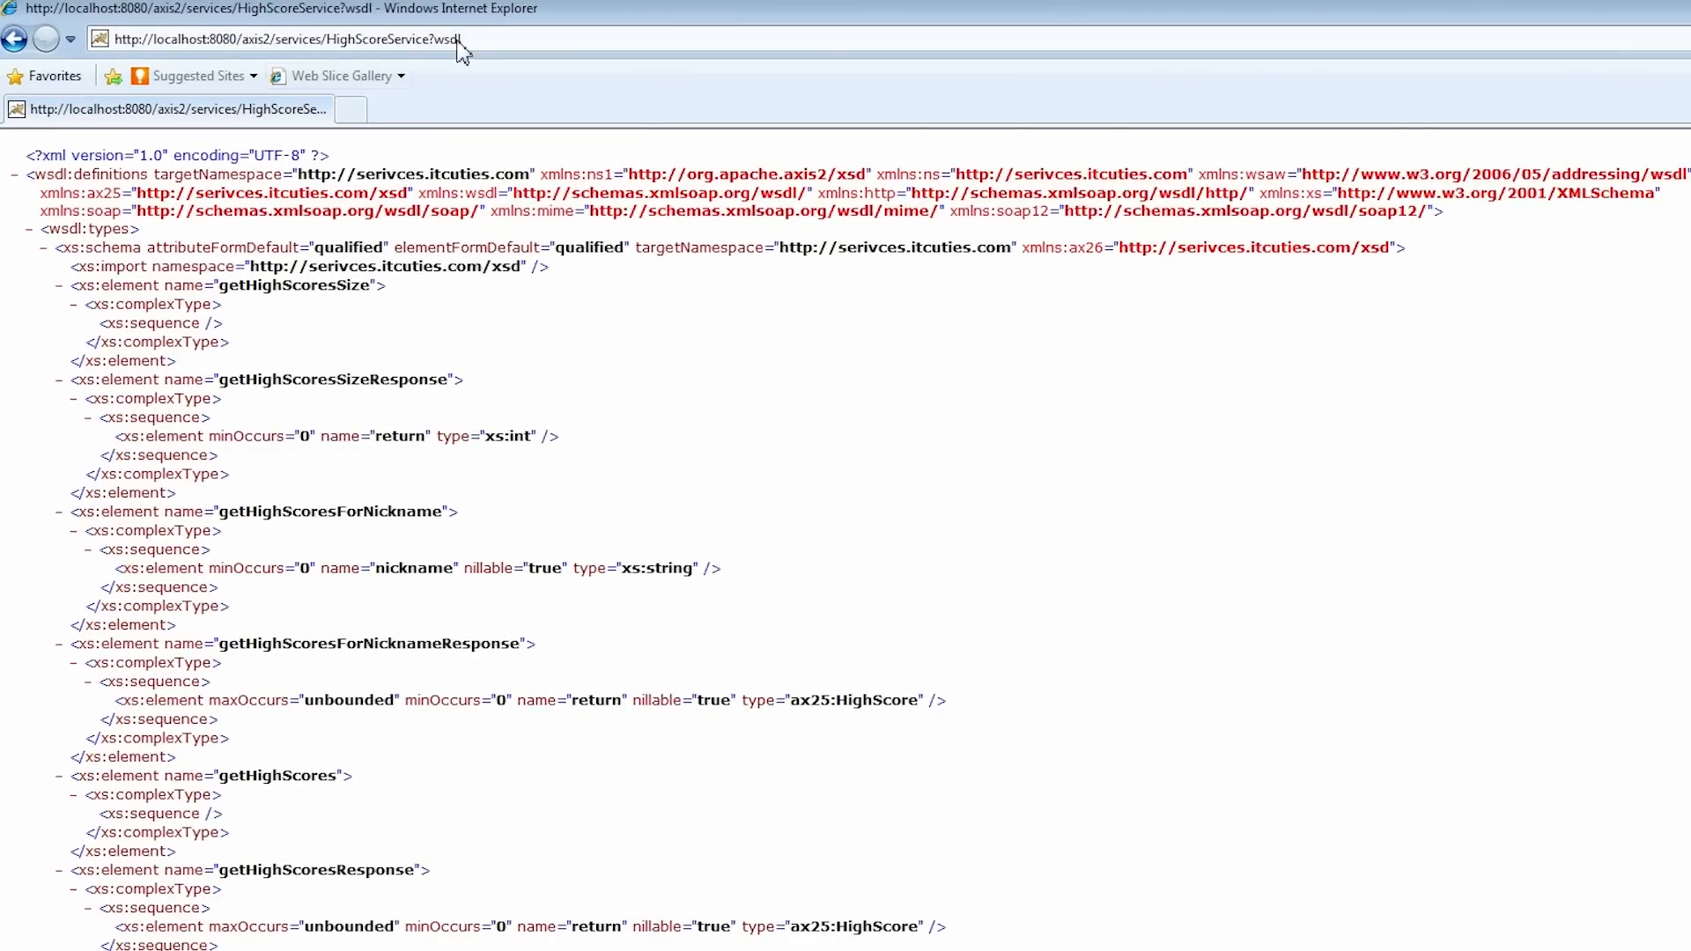
click(280, 39)
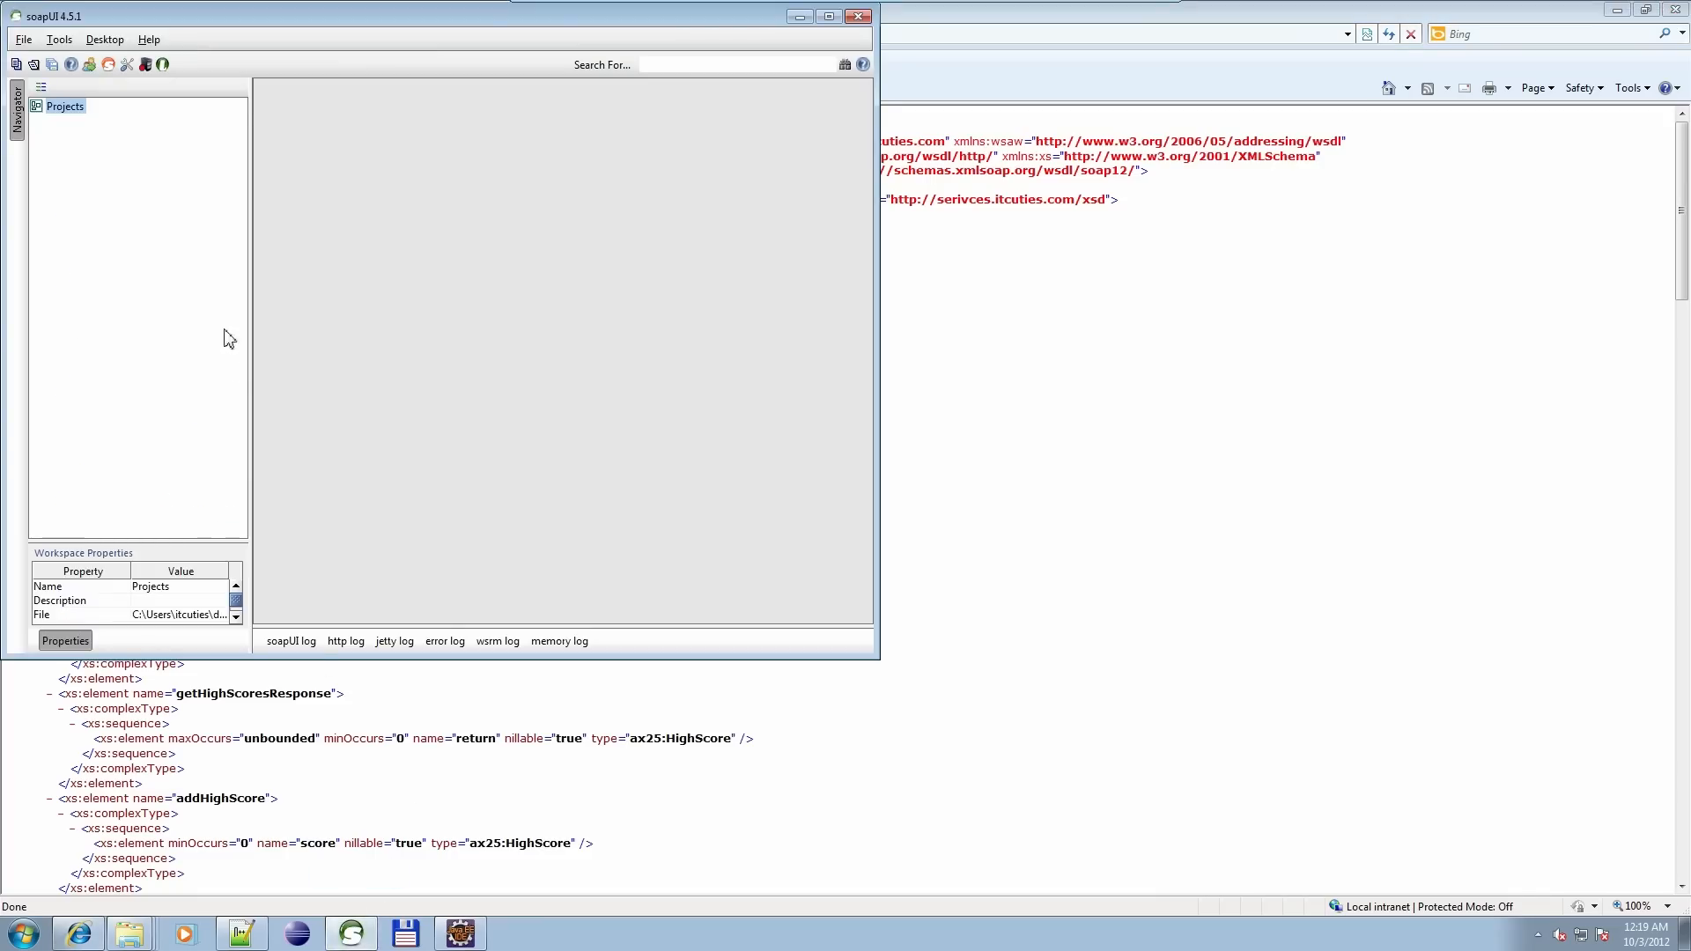
right_click(65, 106)
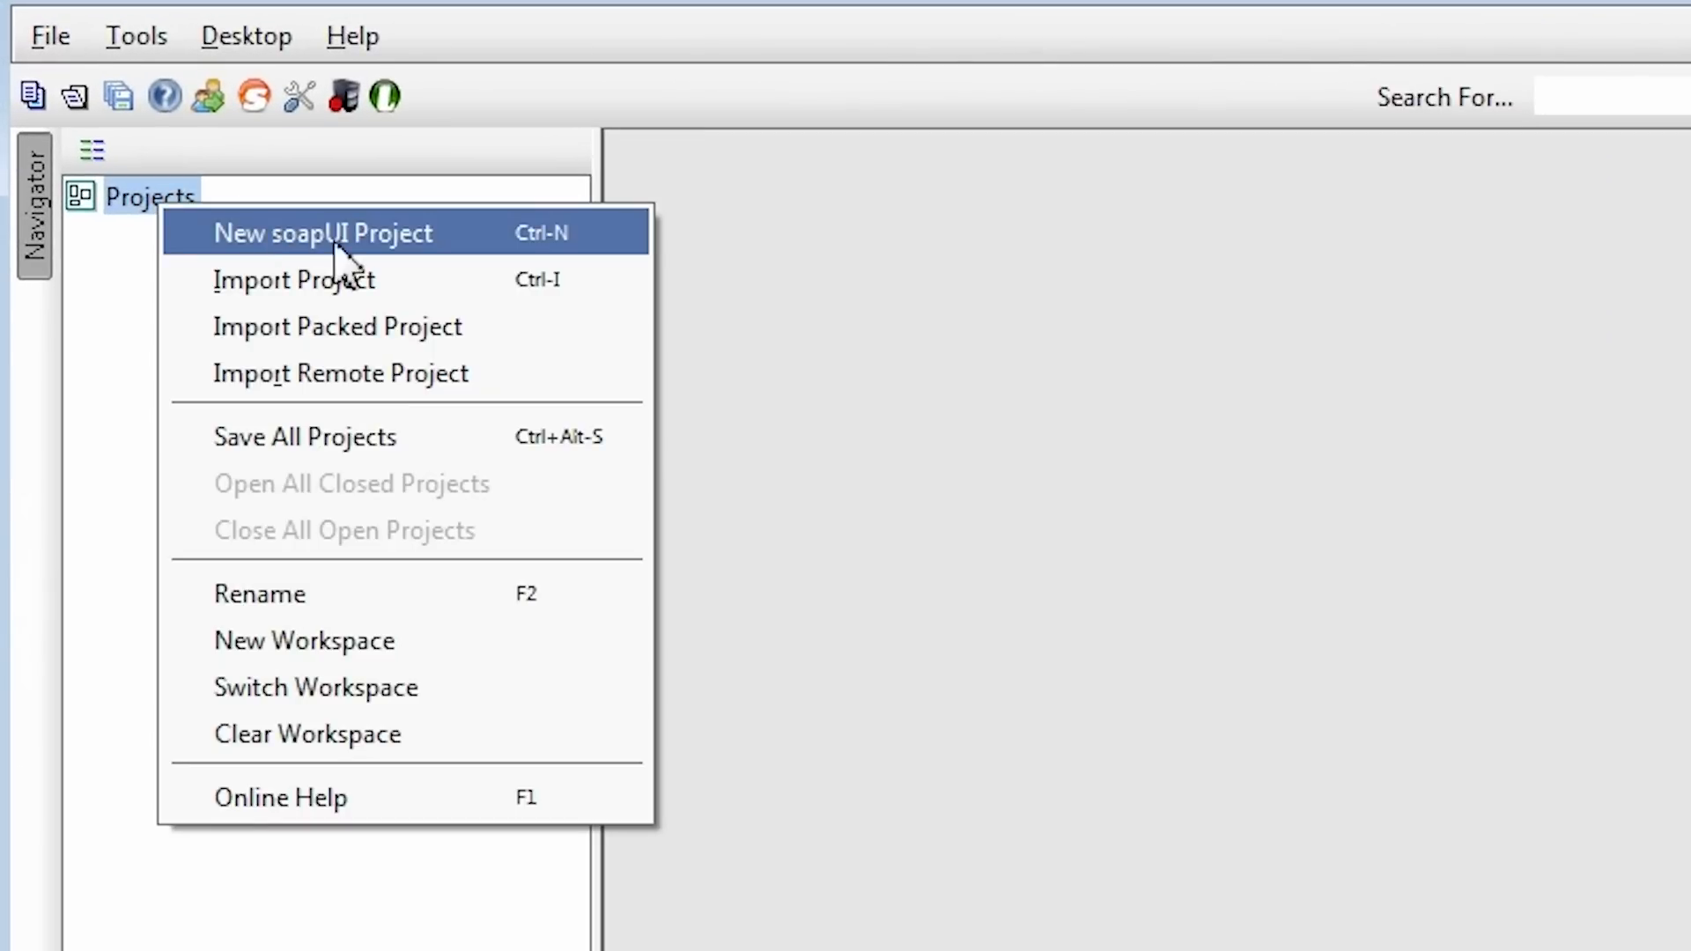
click(321, 231)
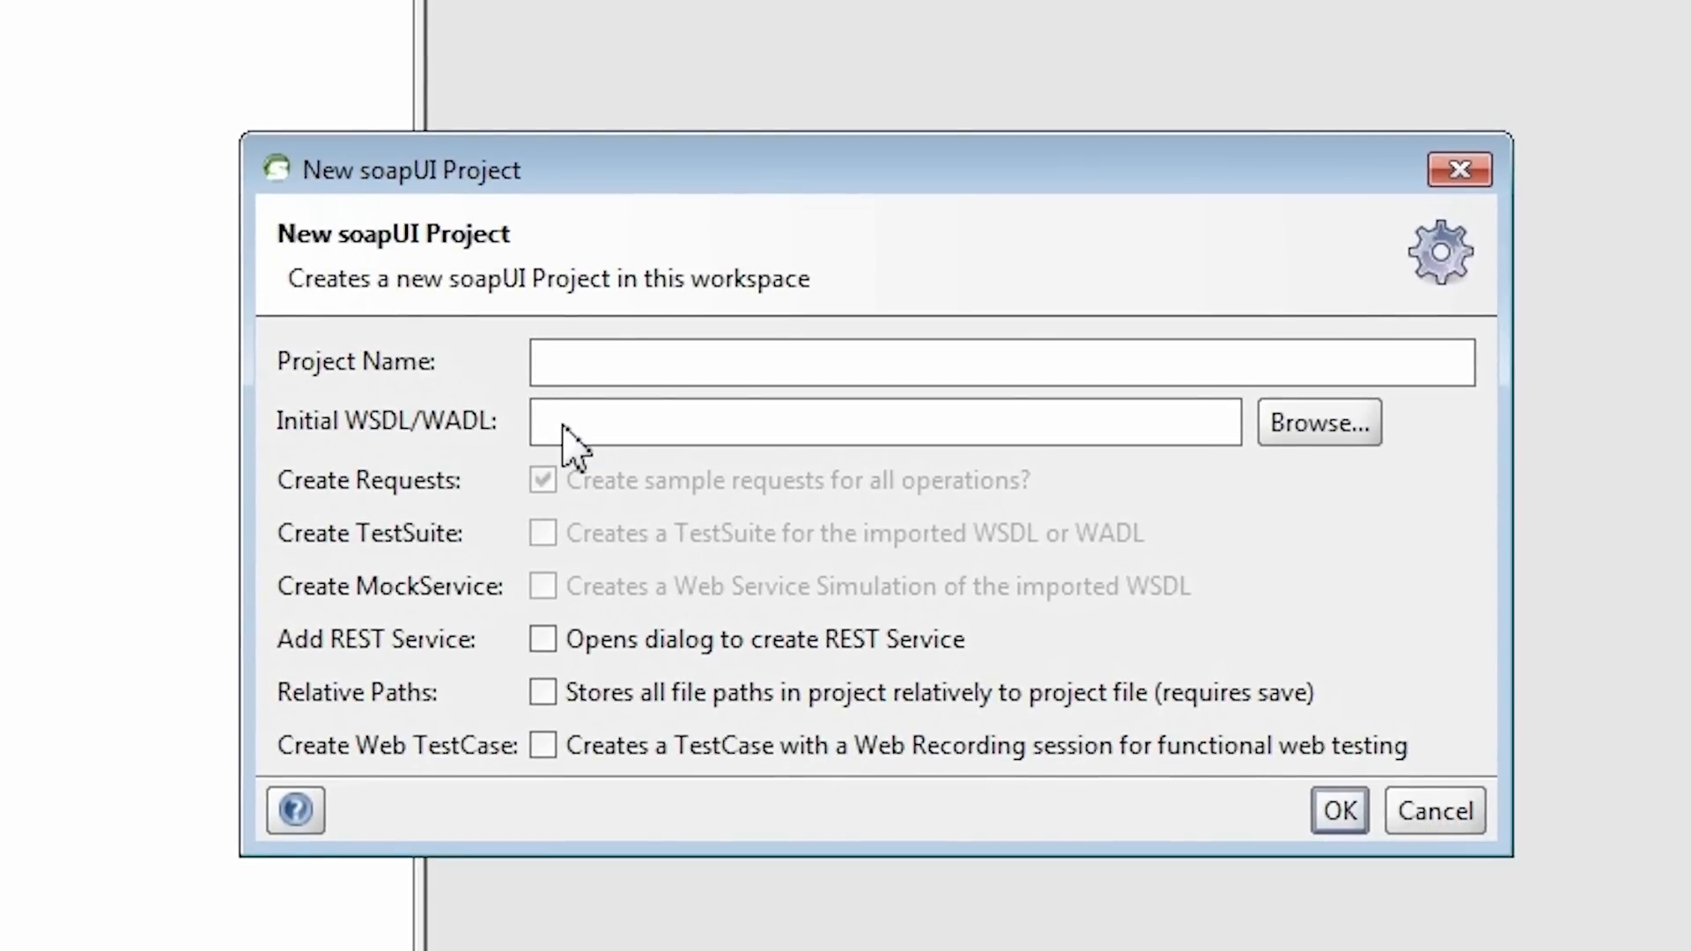
text(http://localhost:8080/axis2/services/HighScoreService?wsdl)
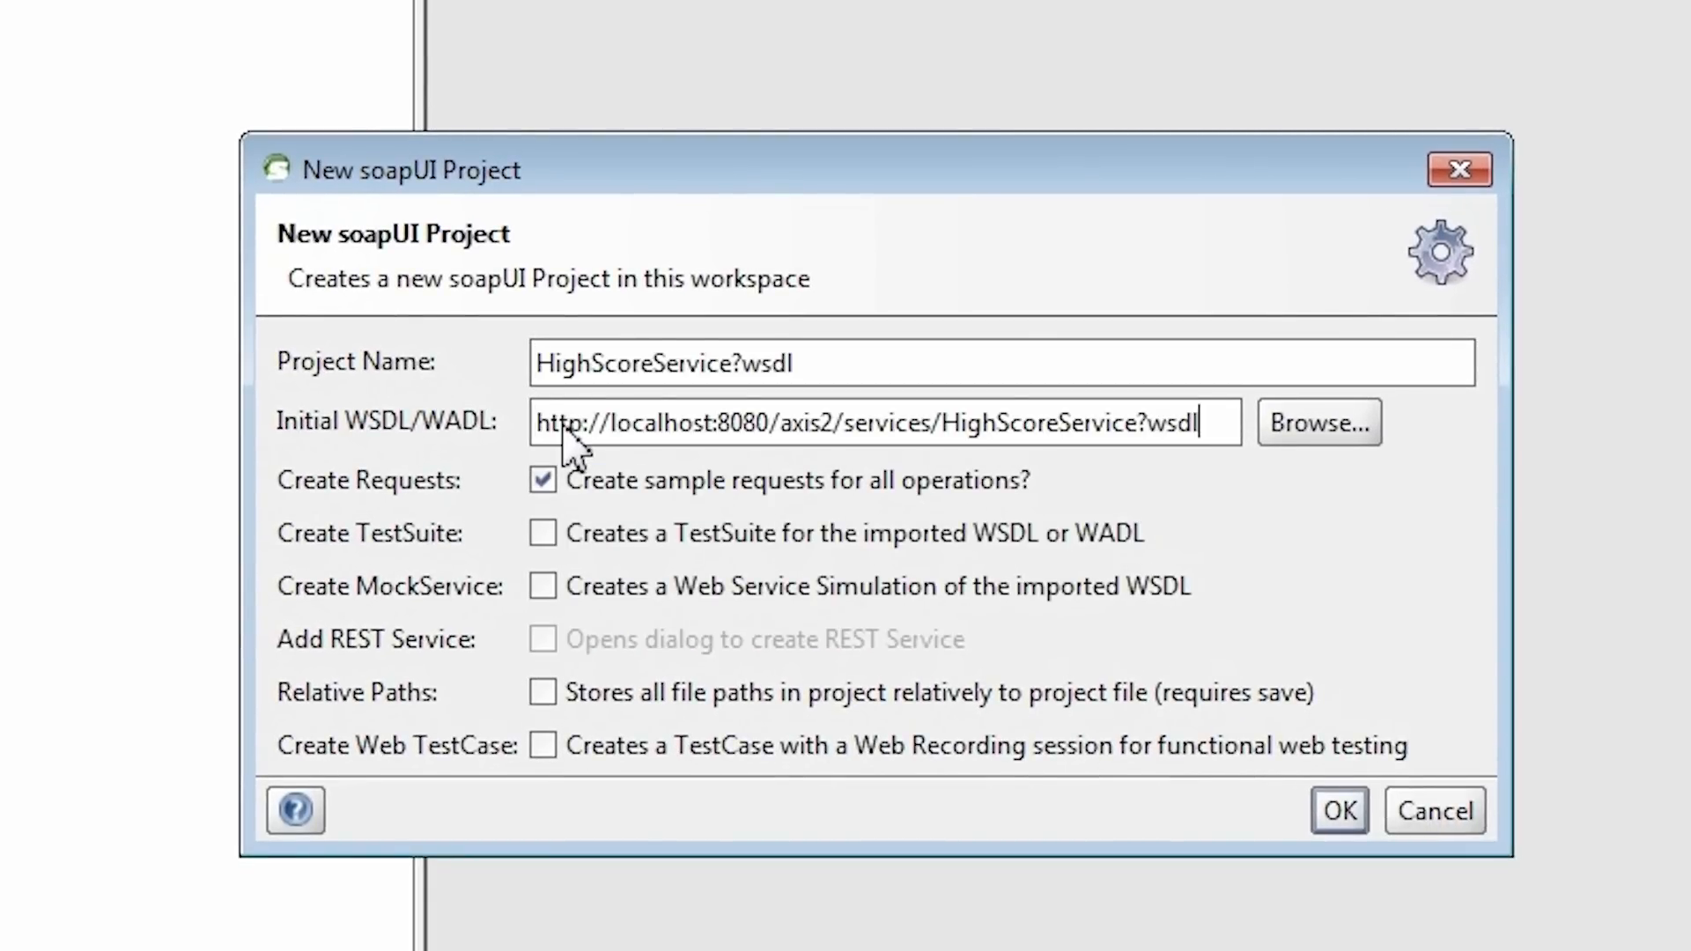
click(1337, 810)
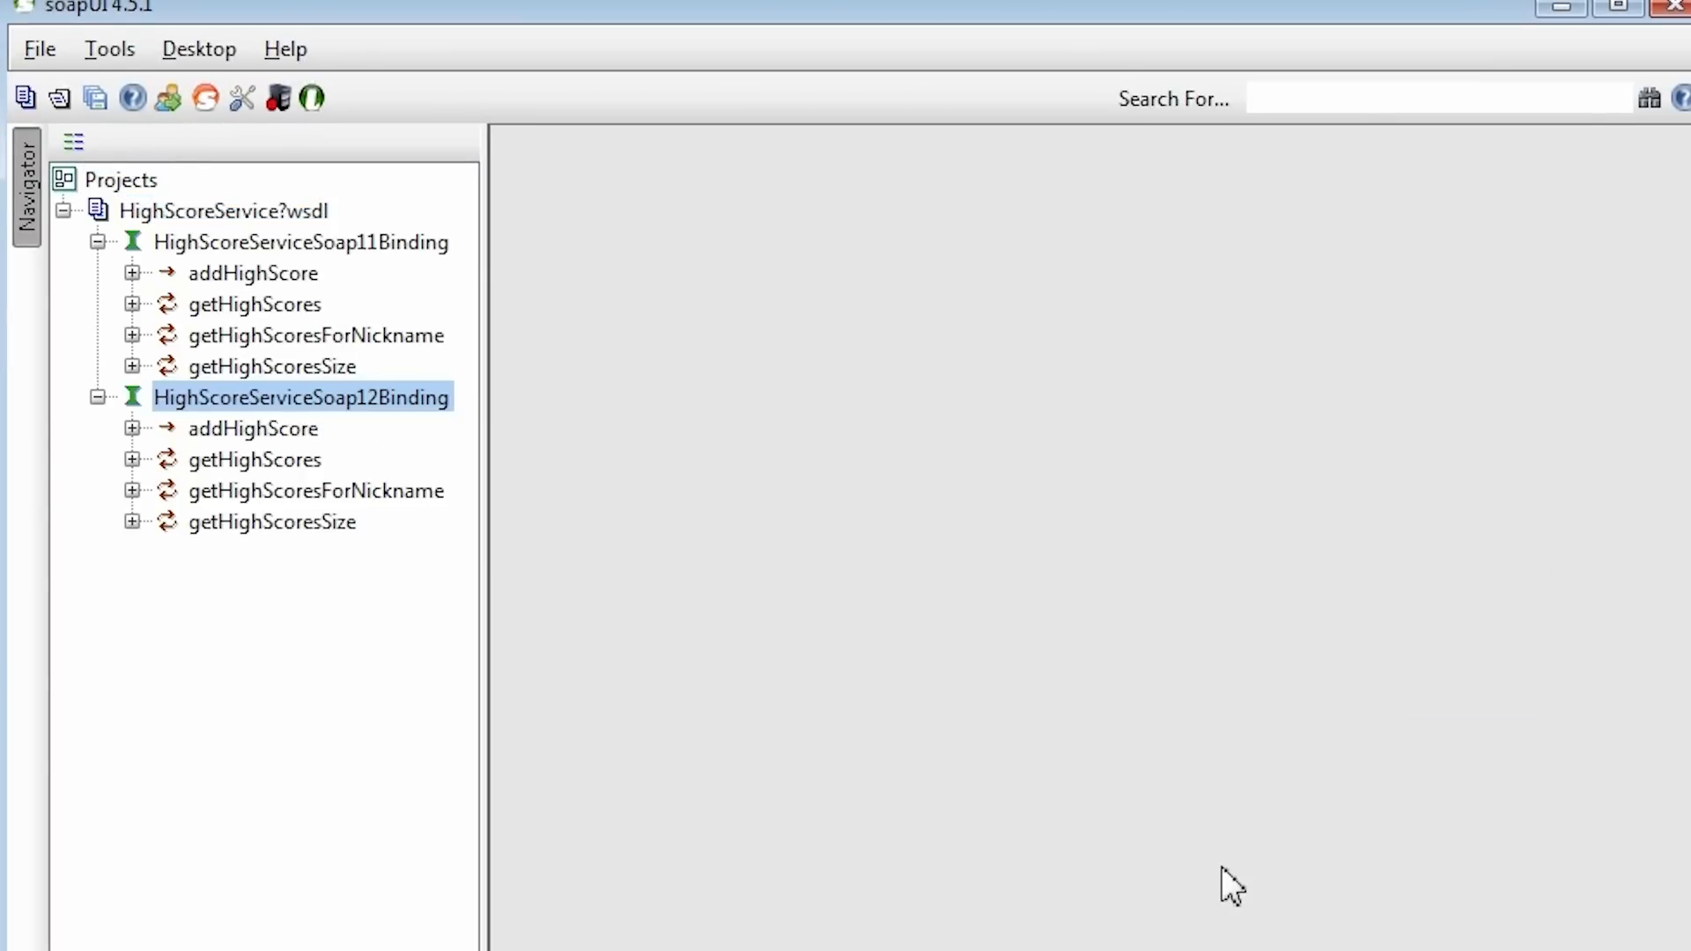
mouse_move(590, 378)
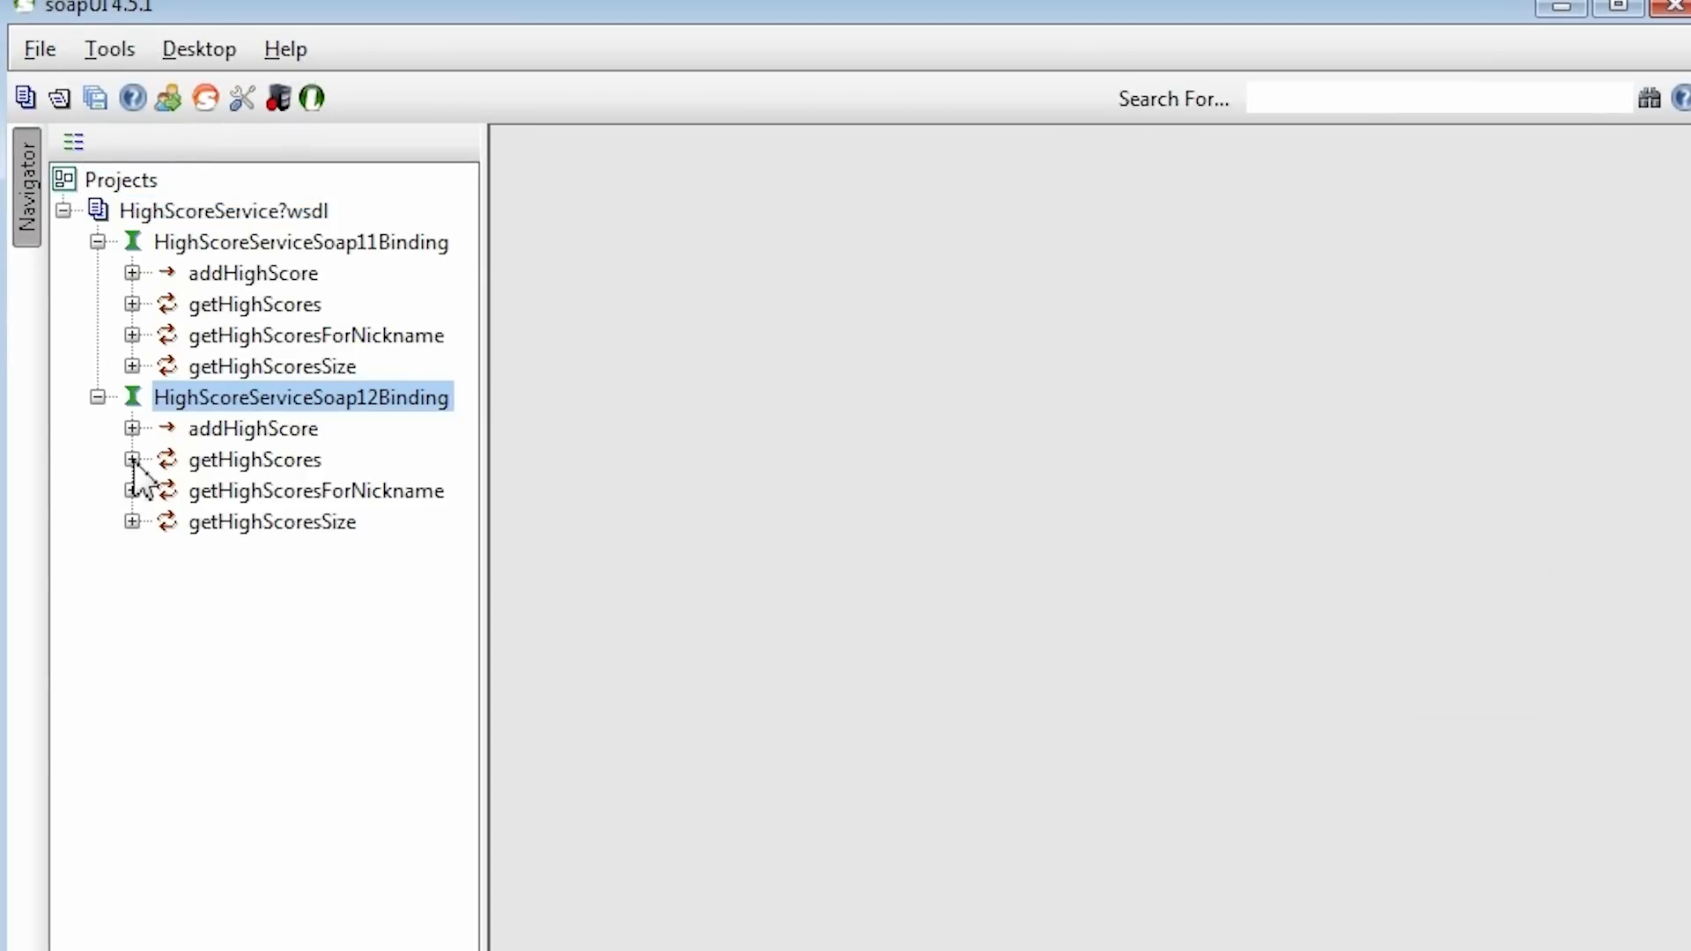
Step: Submit the getHighScores Request 1 over the SOAP 1.2 binding and receive the score list
click(134, 459)
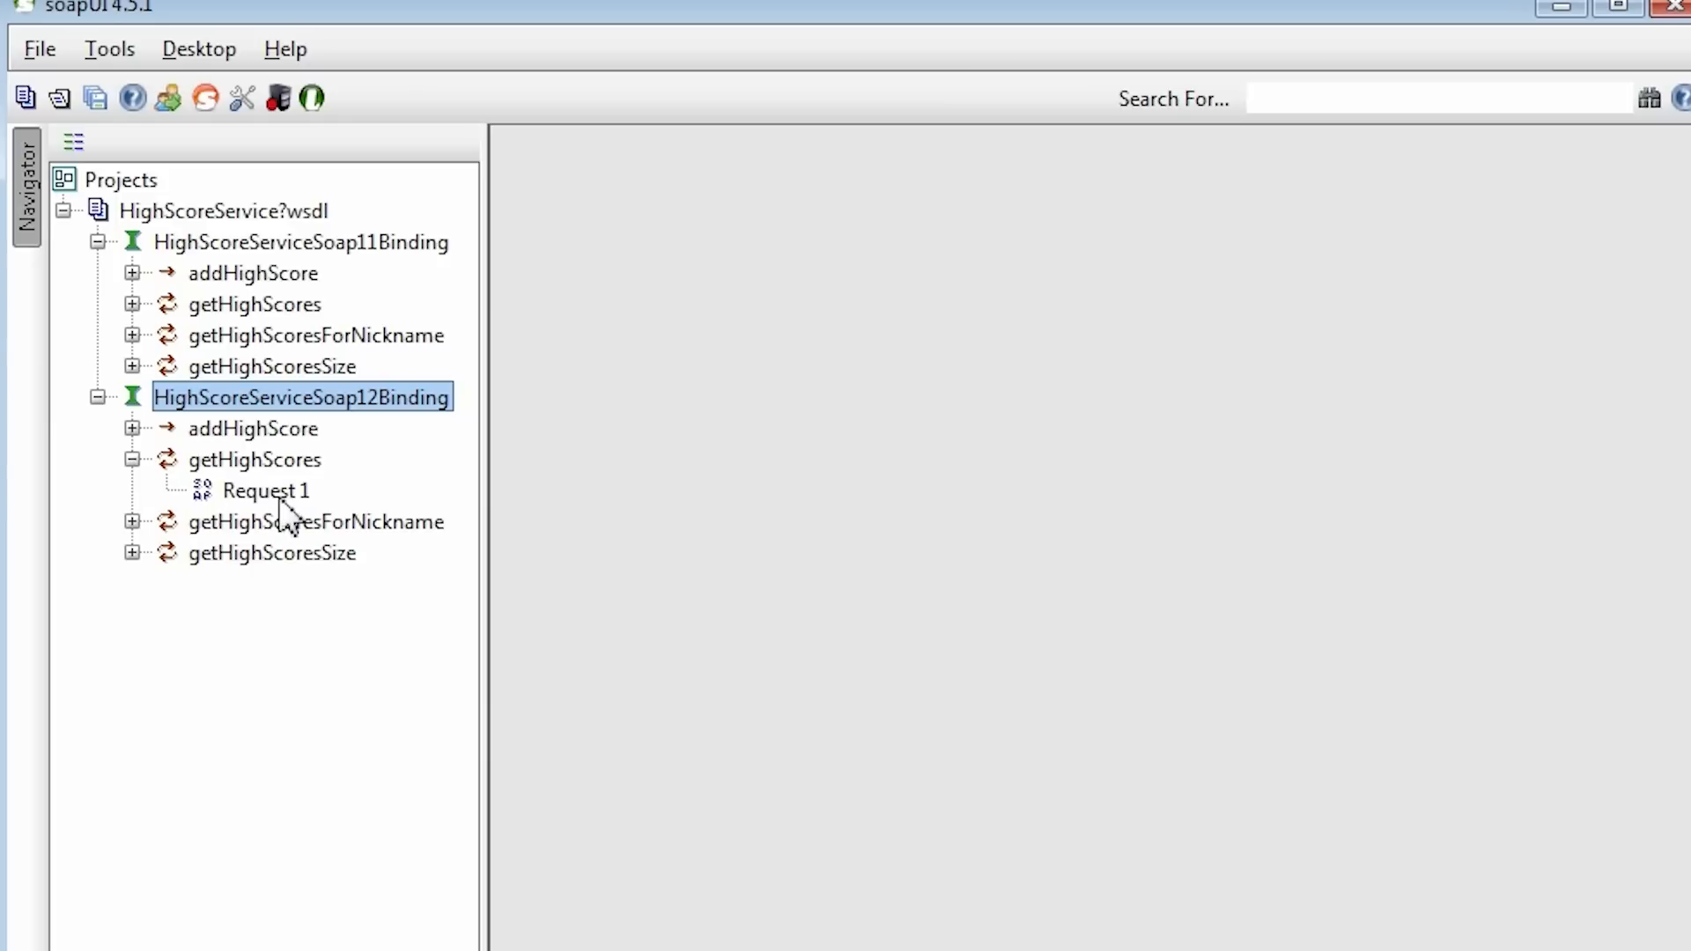
click(264, 490)
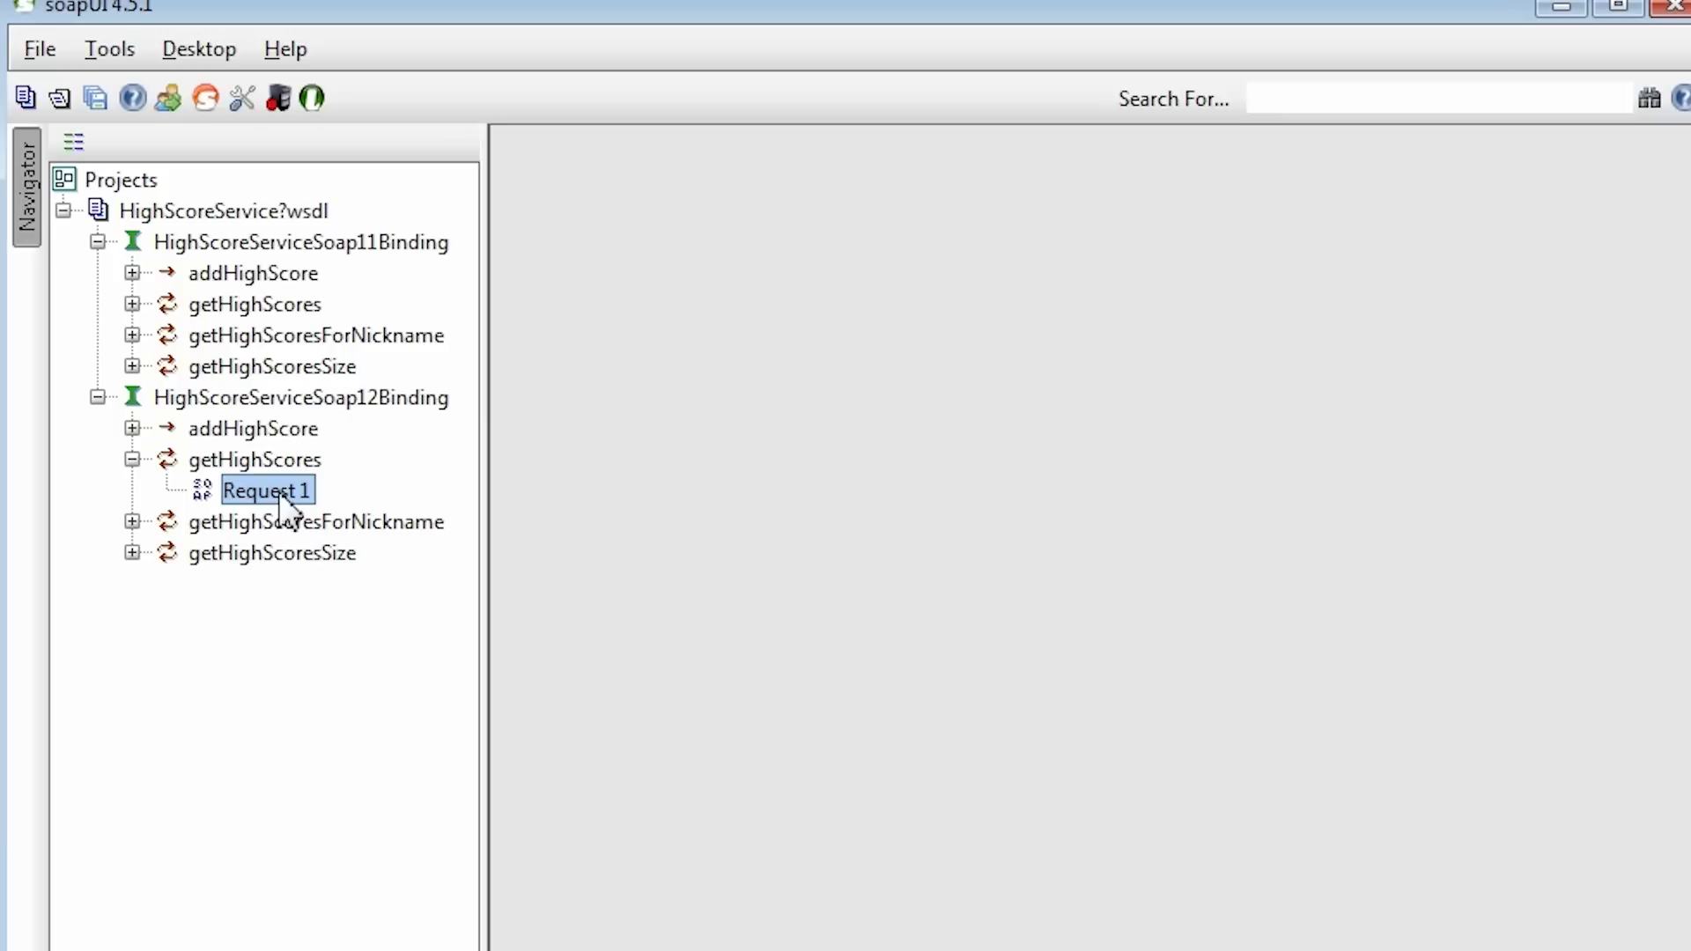
double_click(266, 490)
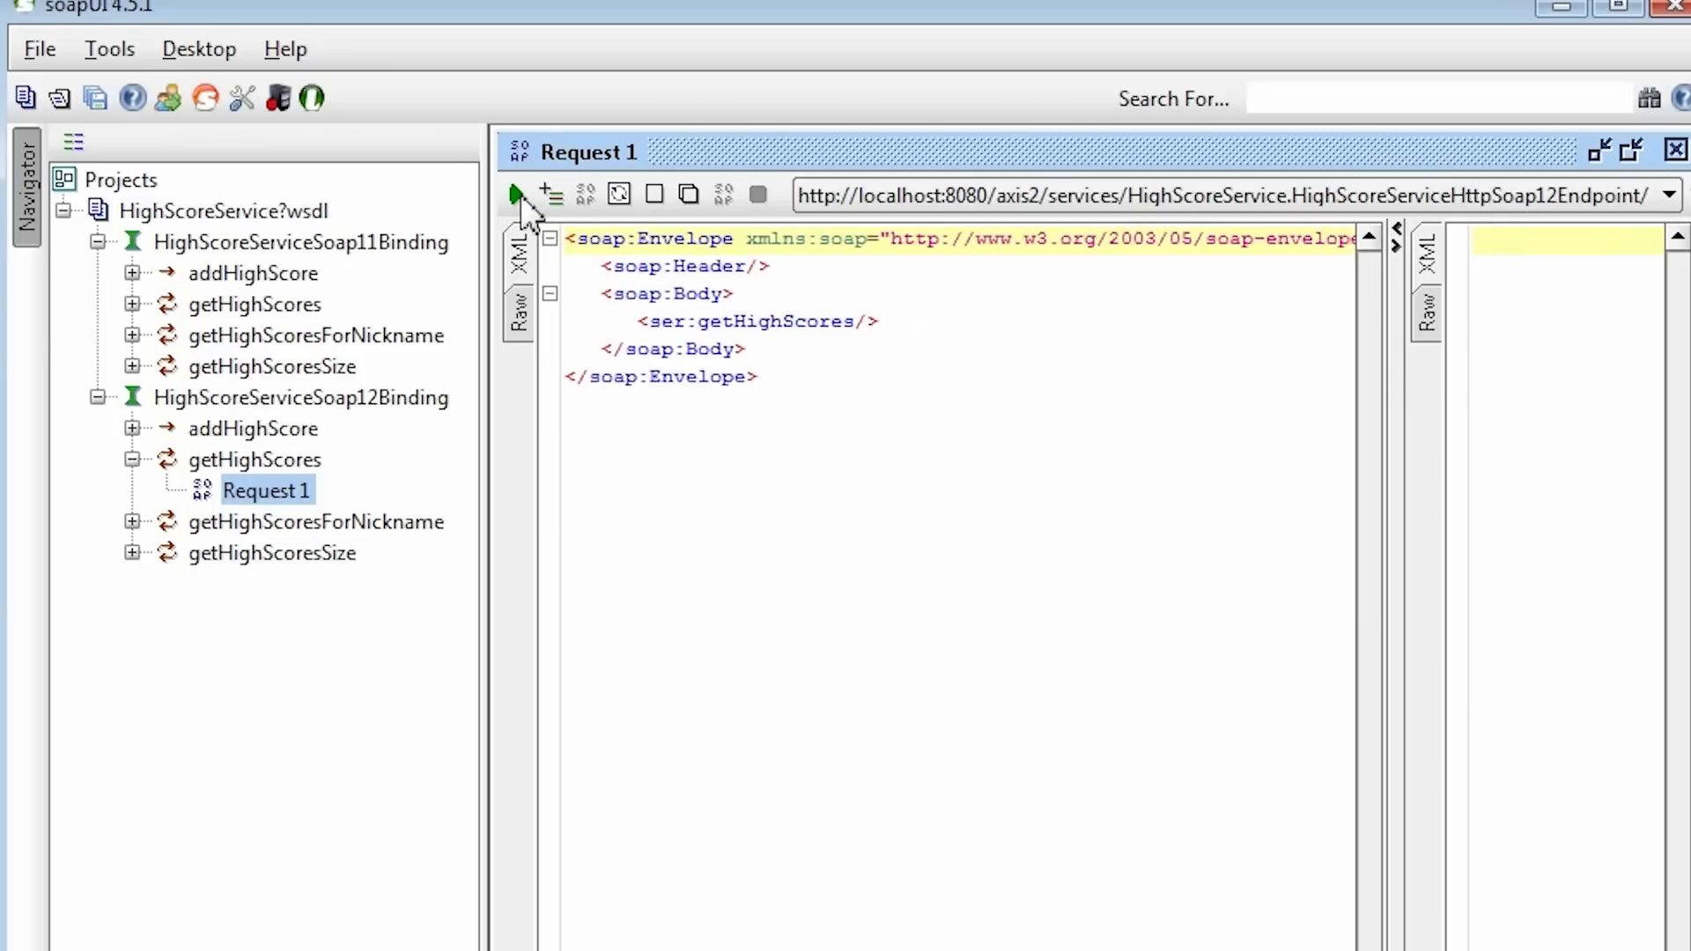
click(514, 194)
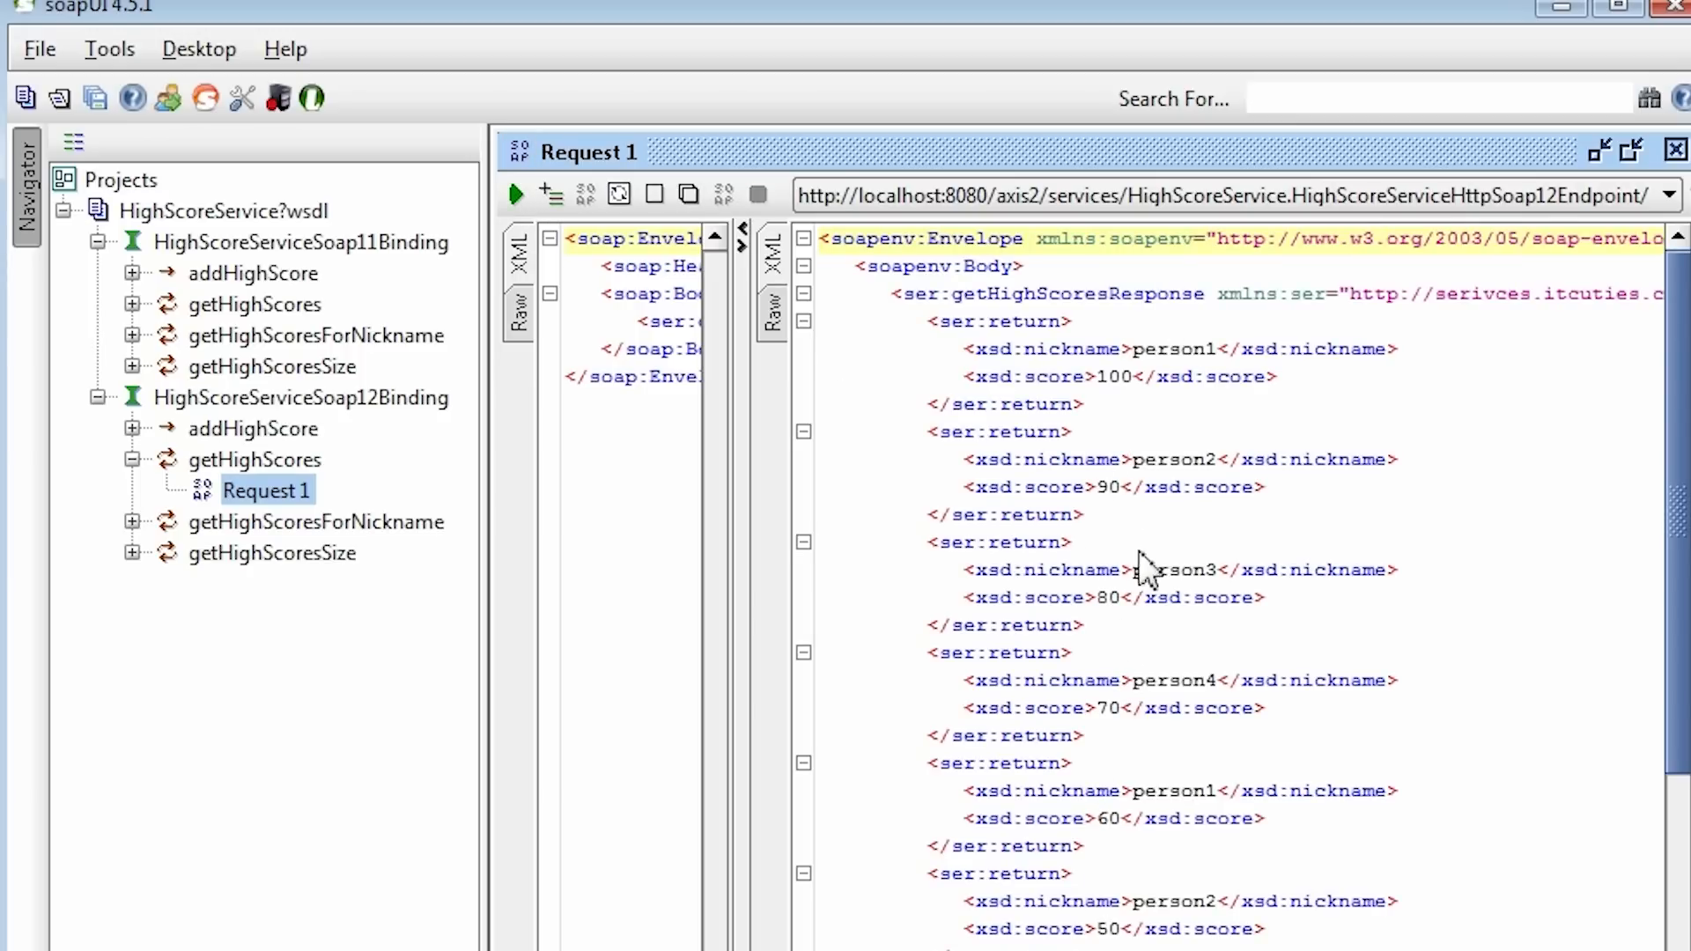
Step: Select the person1 nickname in the response and bring up its options
double_click(1173, 348)
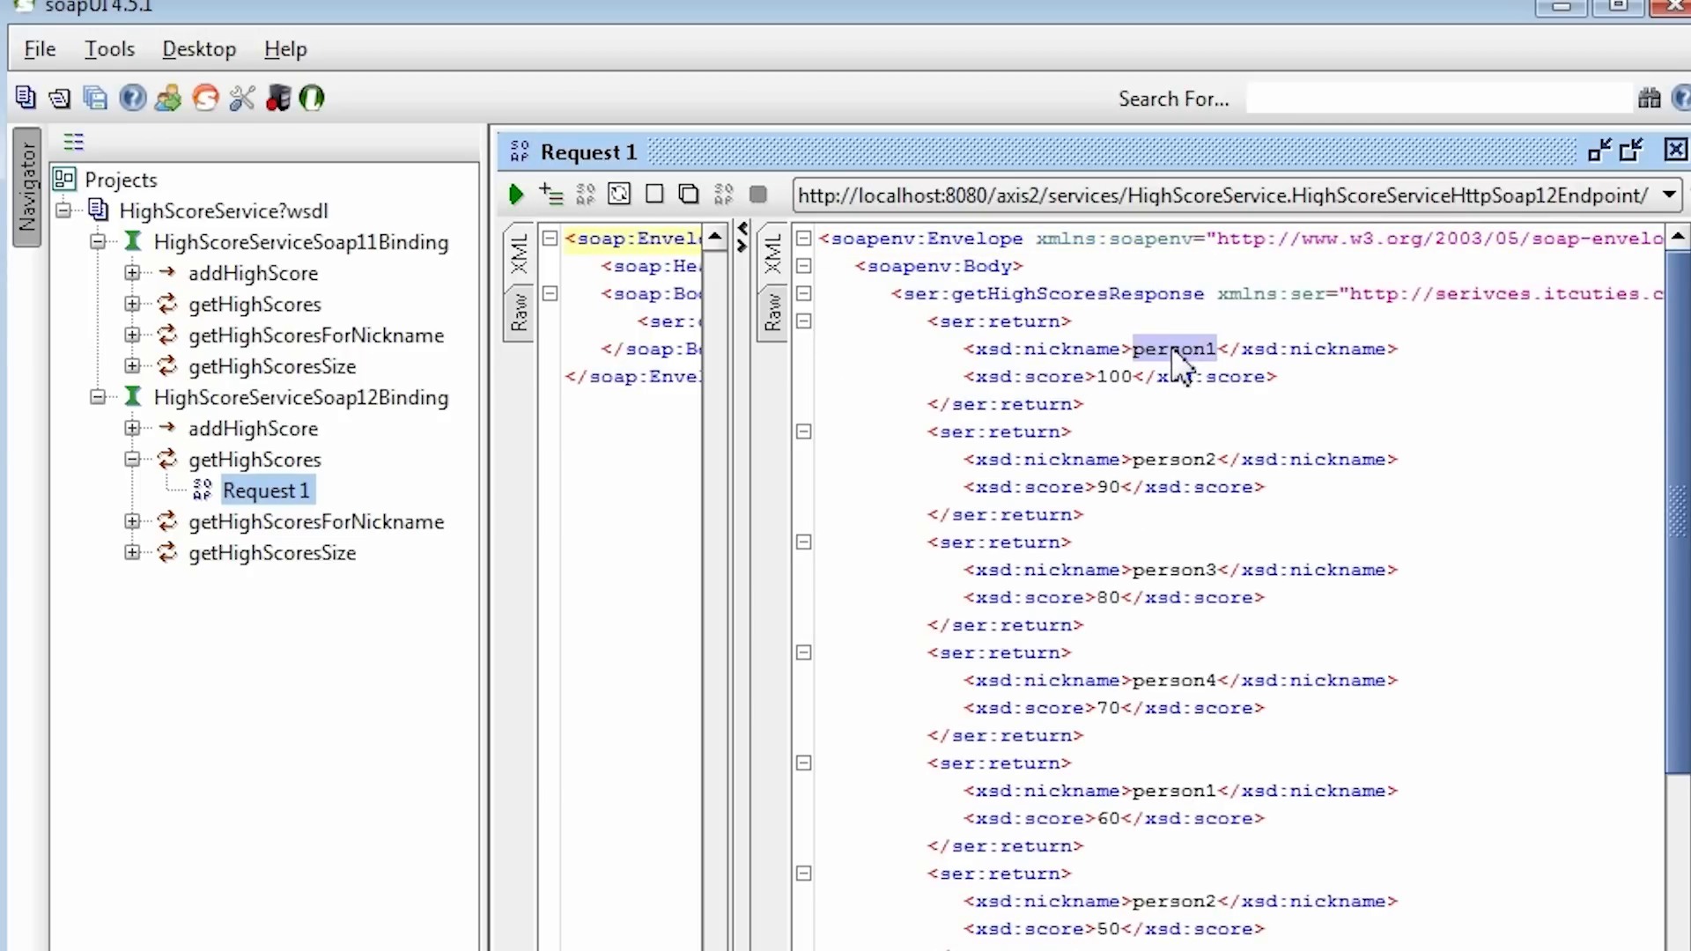
right_click(1181, 361)
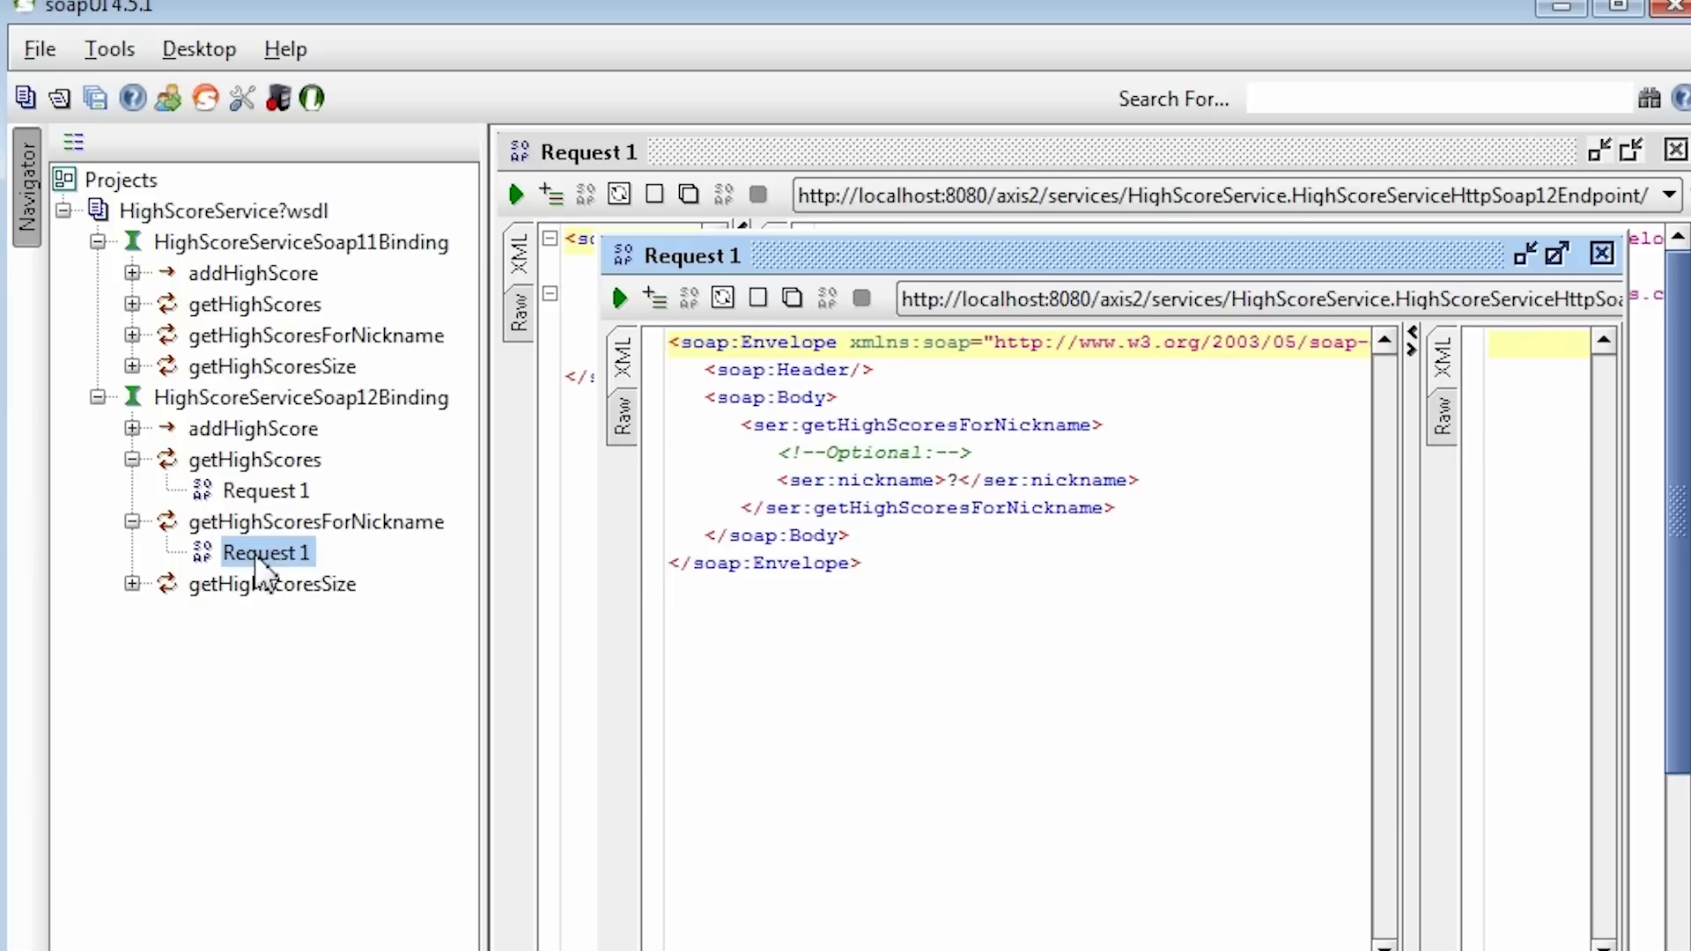
Step: Submit getHighScoresForNickname with nickname person1, returning scores 100, 60 and 35
click(954, 480)
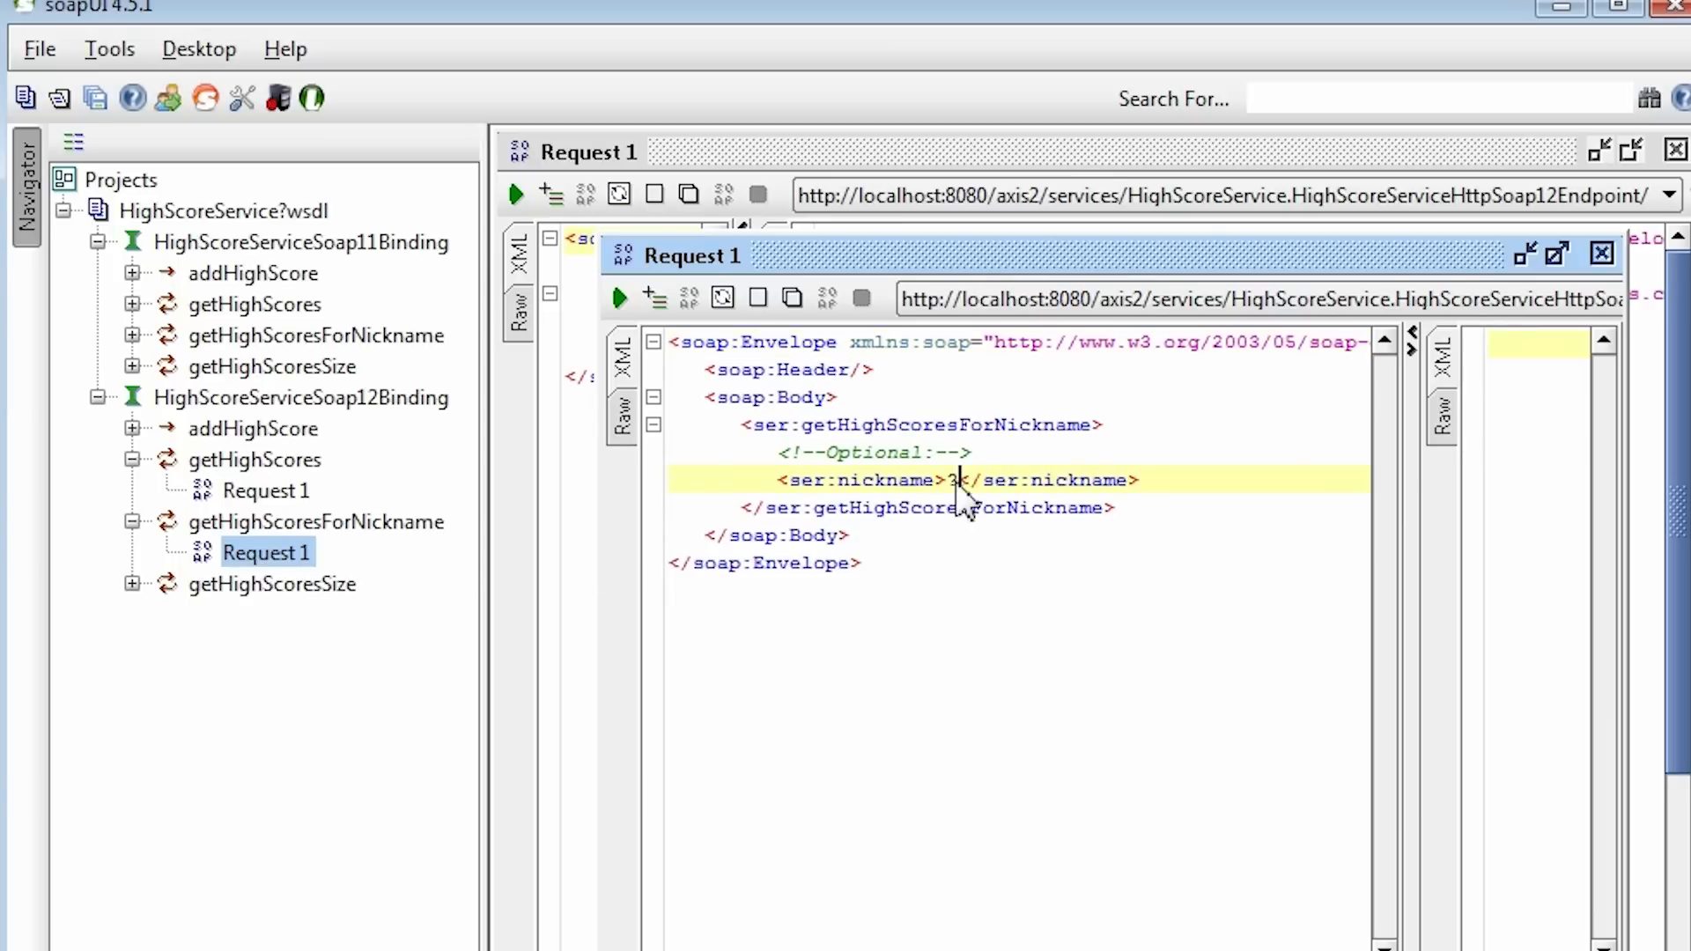
text(person1)
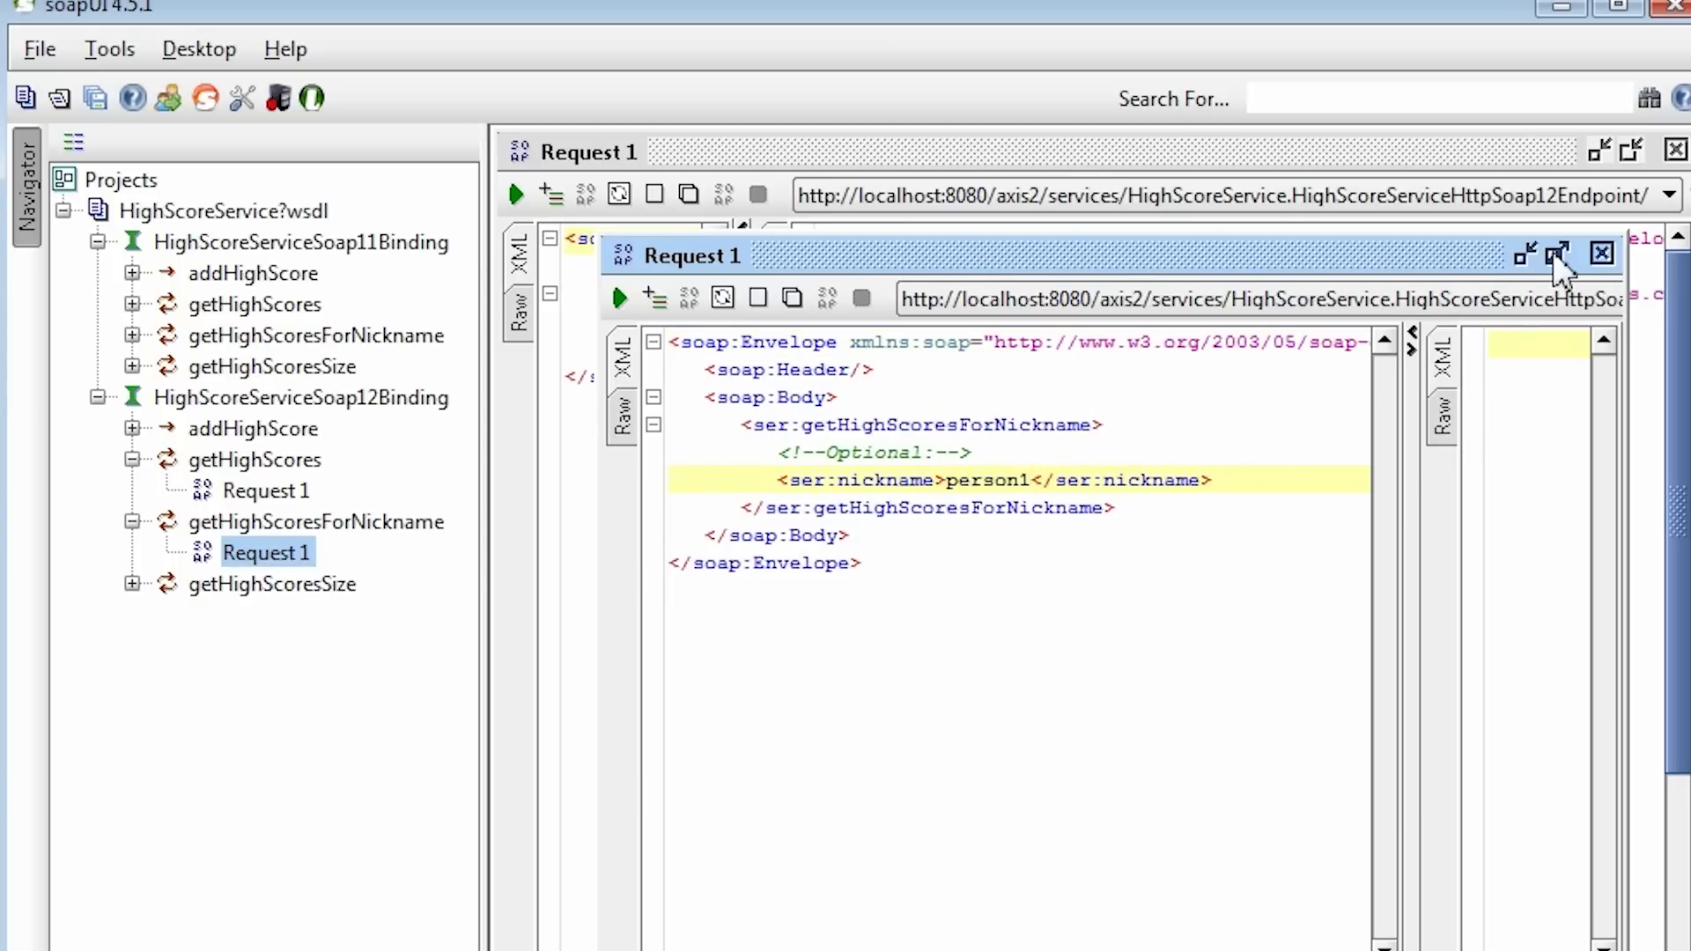
click(1600, 255)
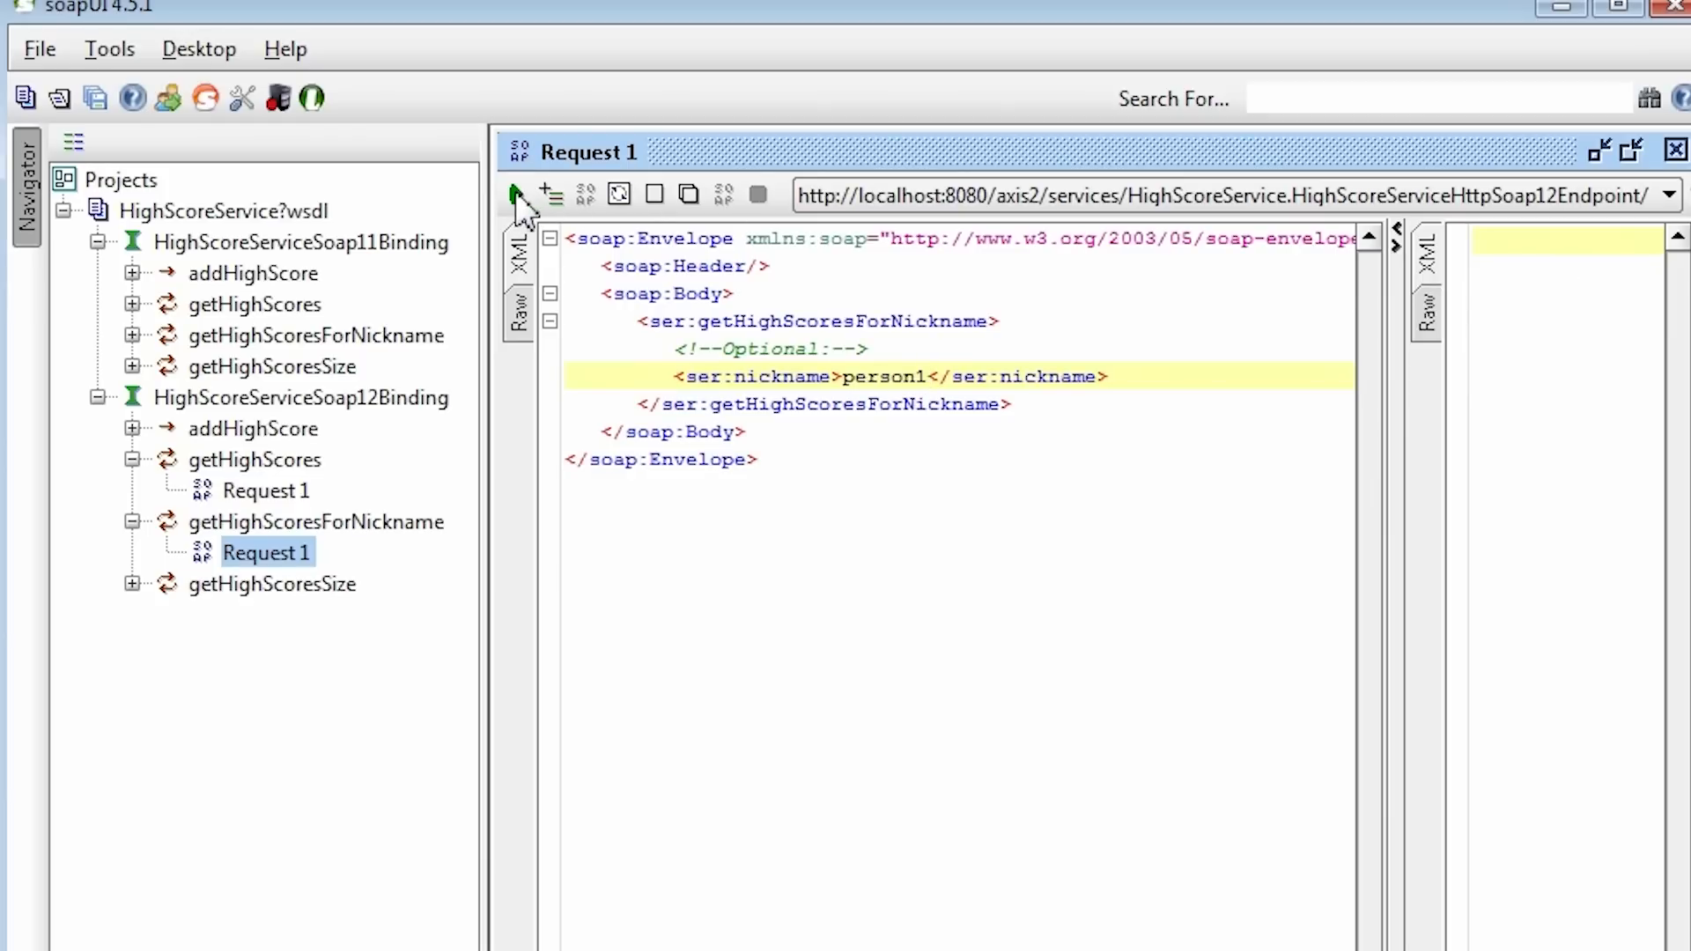
click(514, 195)
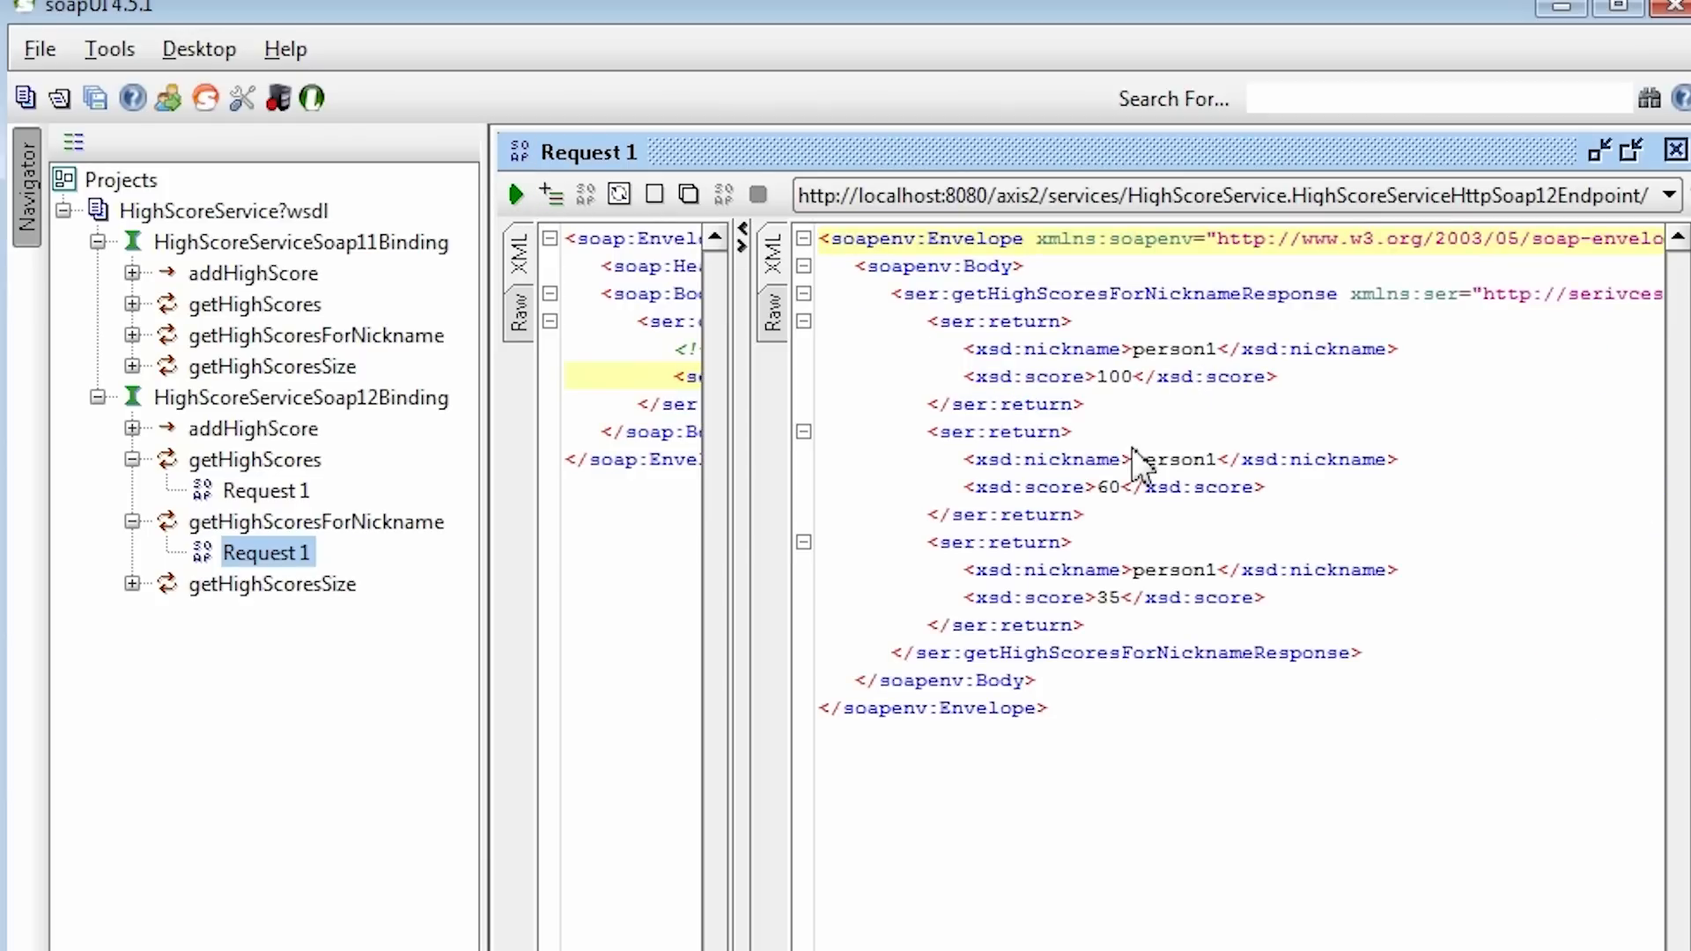
mouse_move(1127, 458)
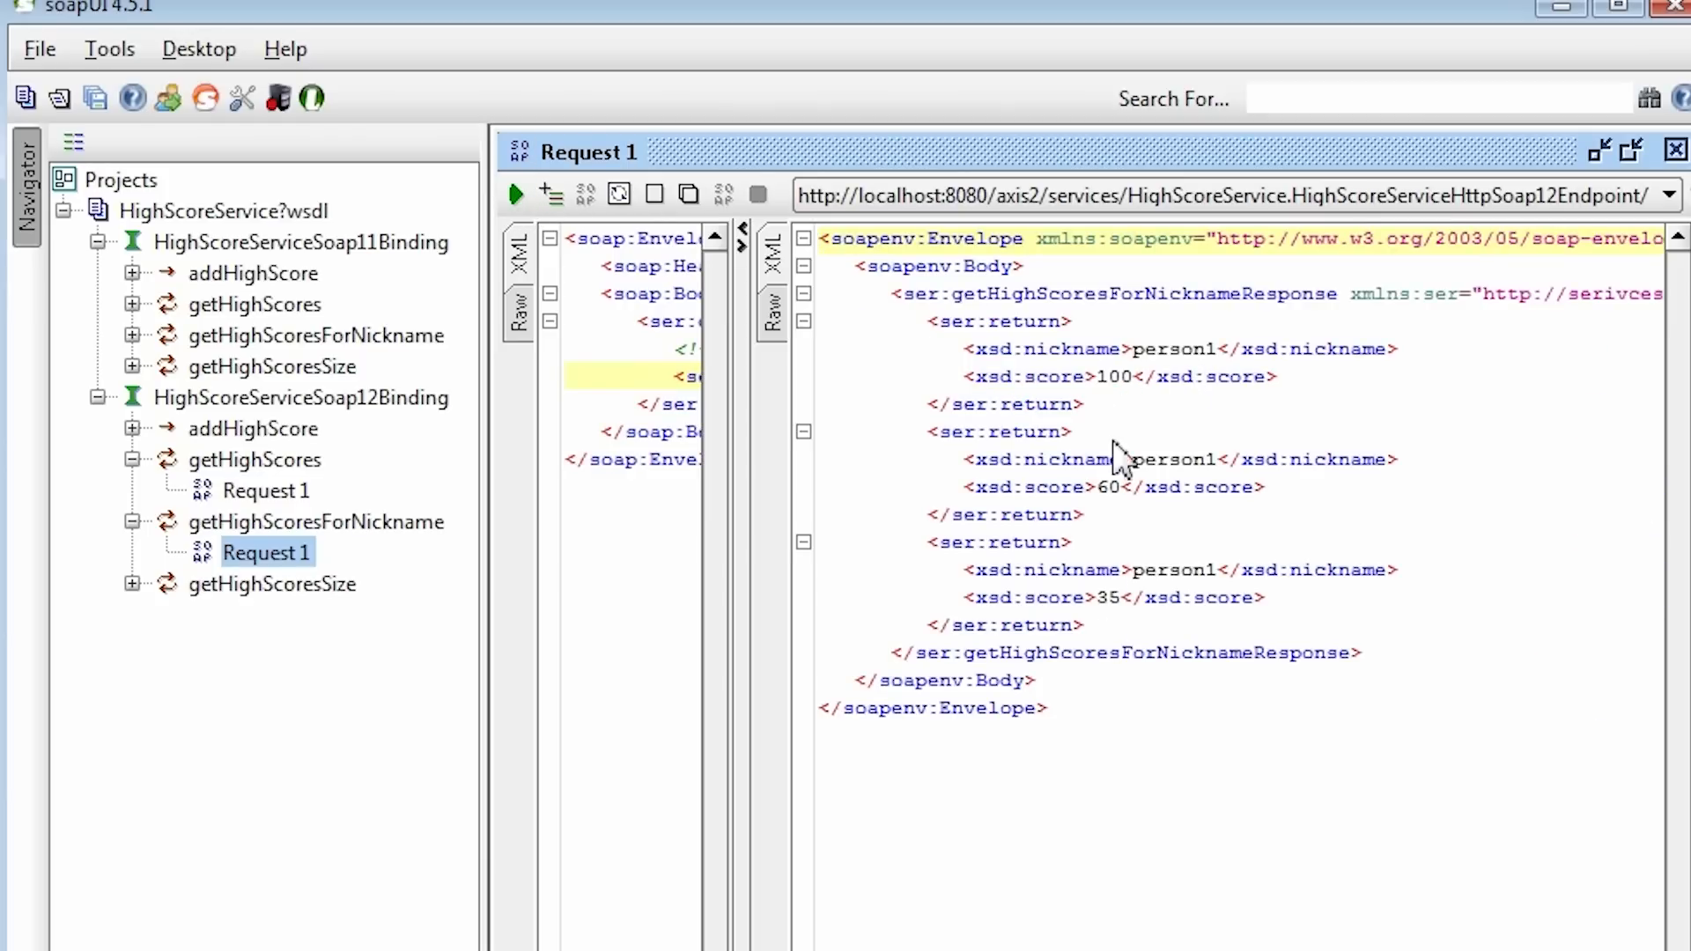